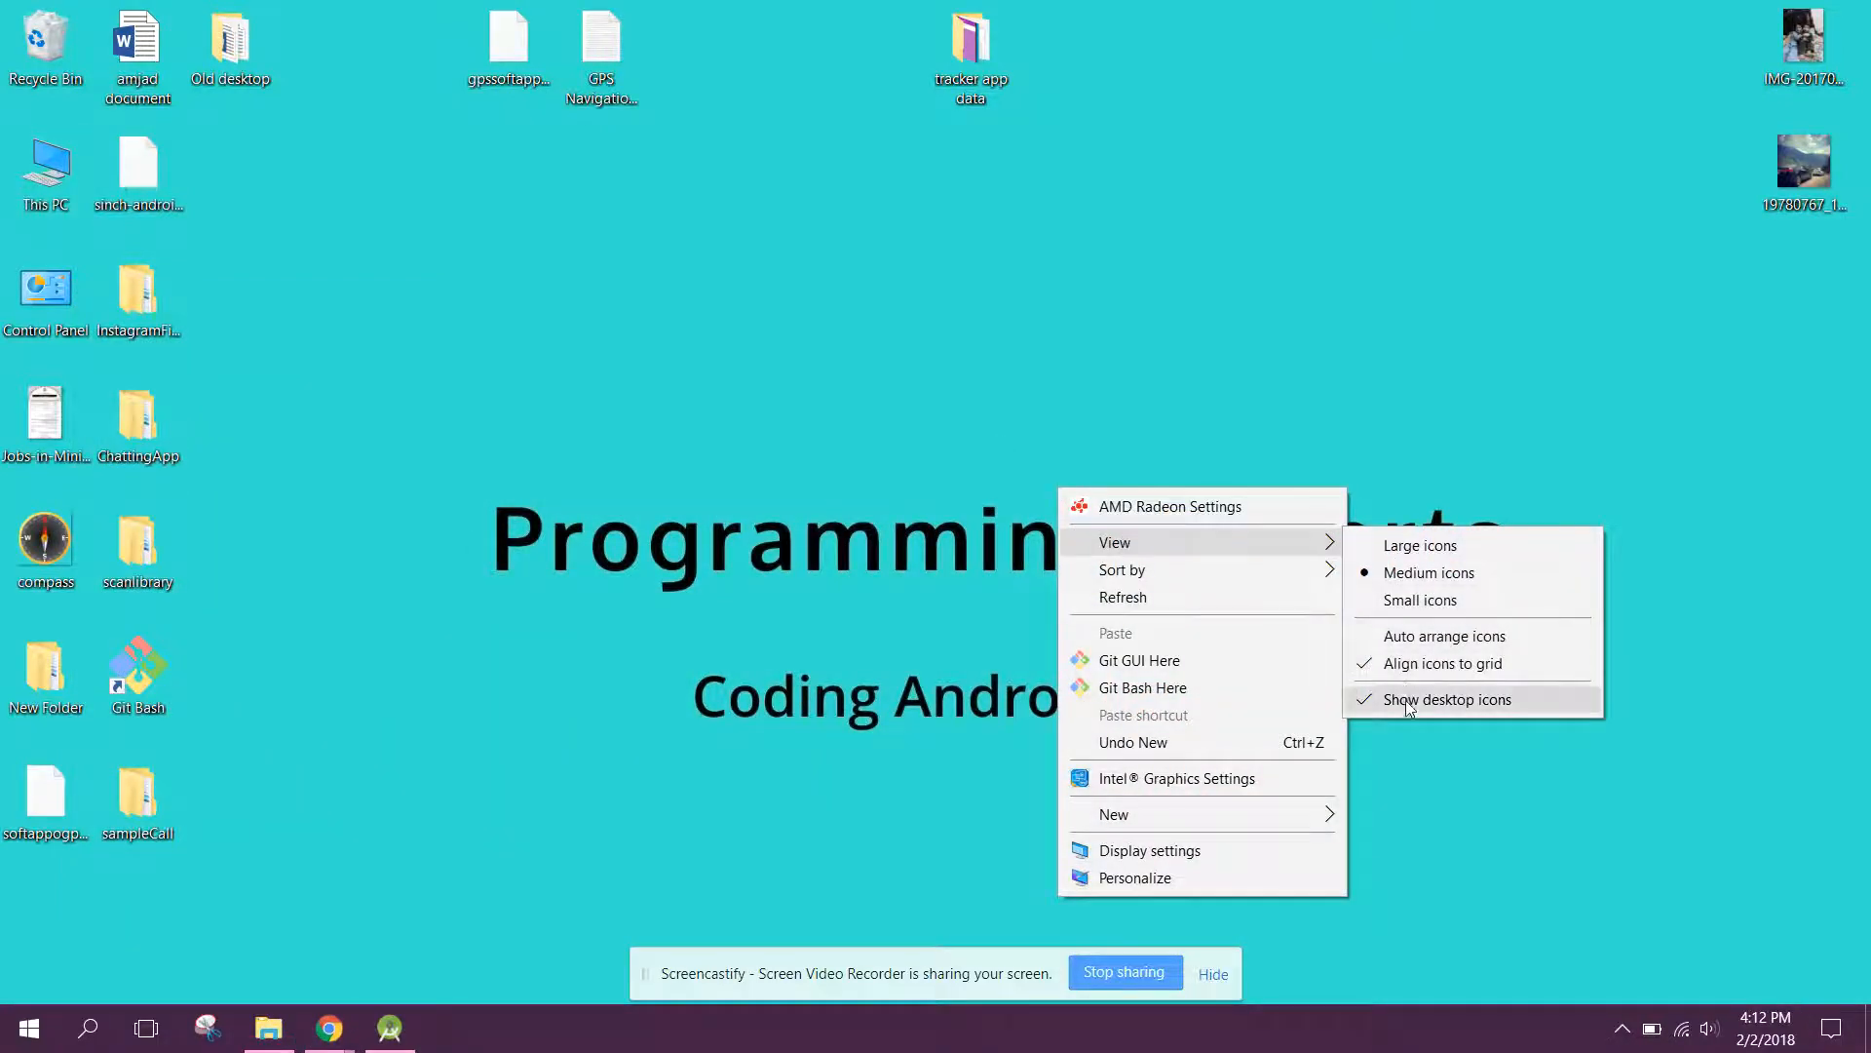
Step: Hide the desktop icons so only the Programming Experts wallpaper remains
{"action": "left_click", "coordinate": [1447, 700]}
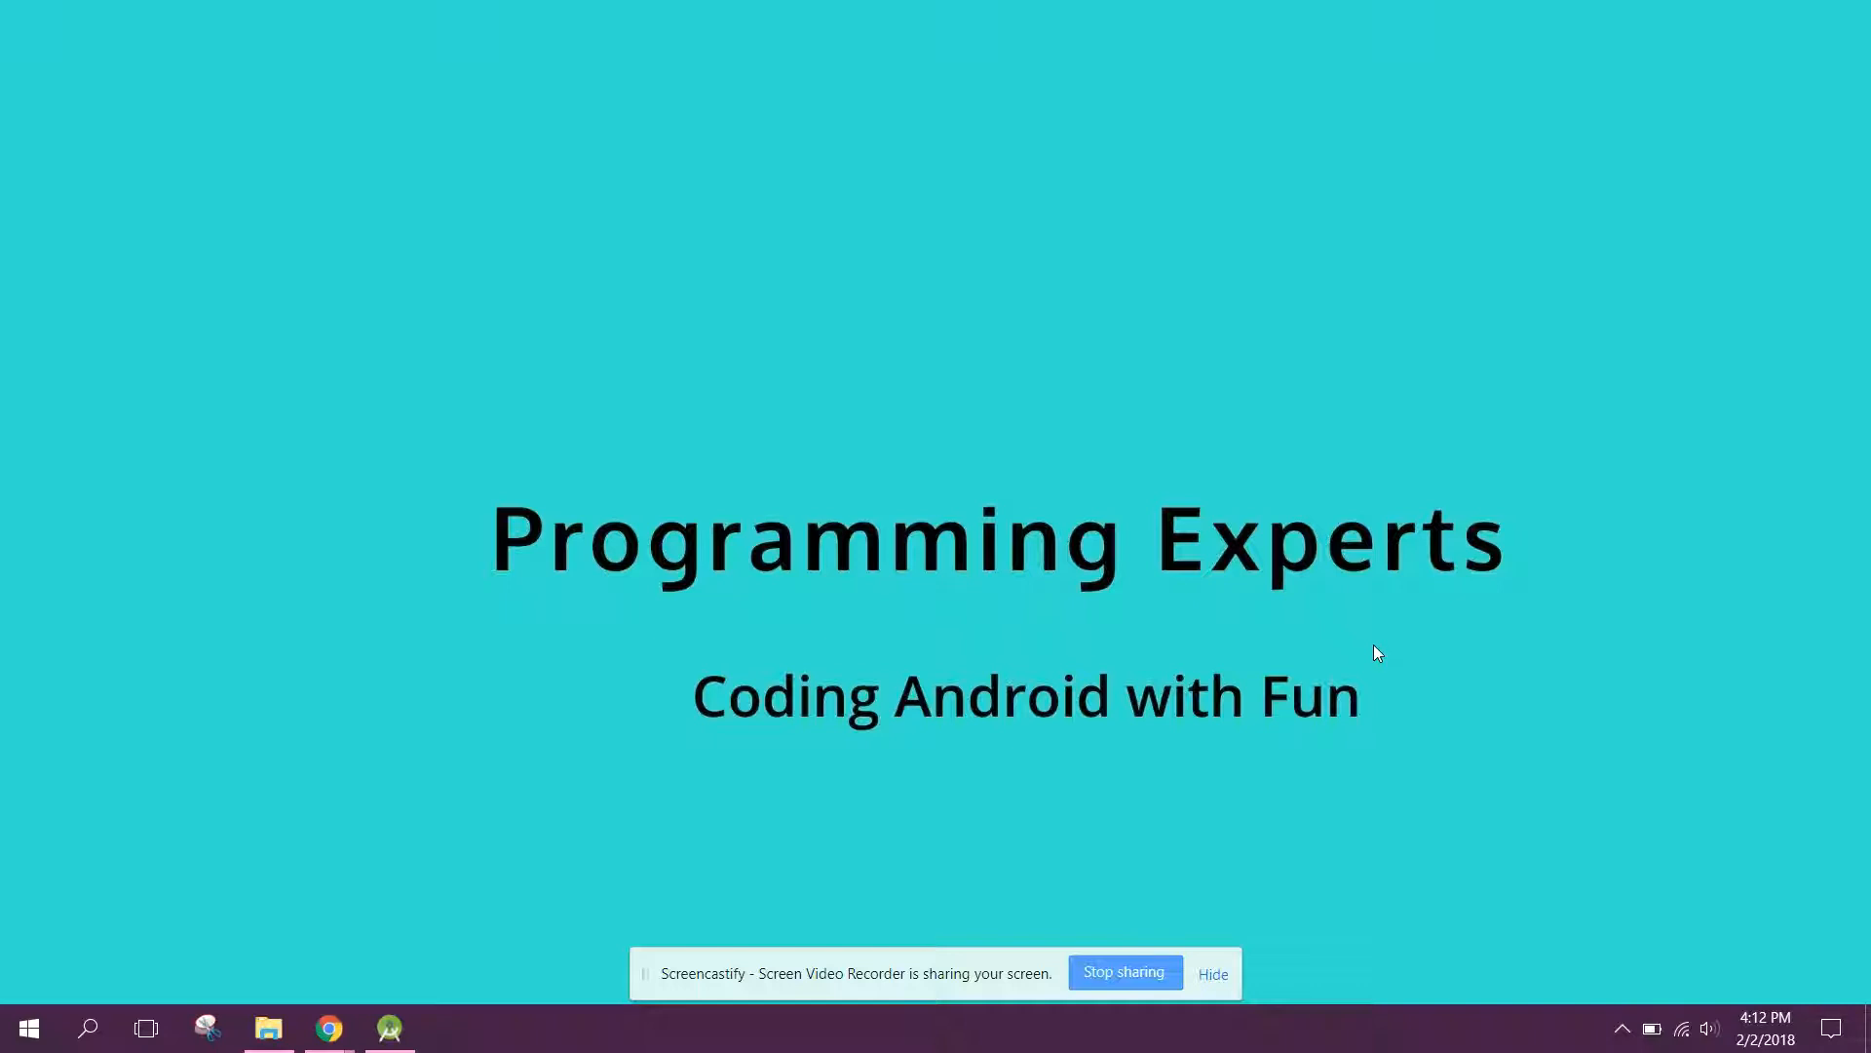
{"action": "mouse_move", "coordinate": [1177, 631]}
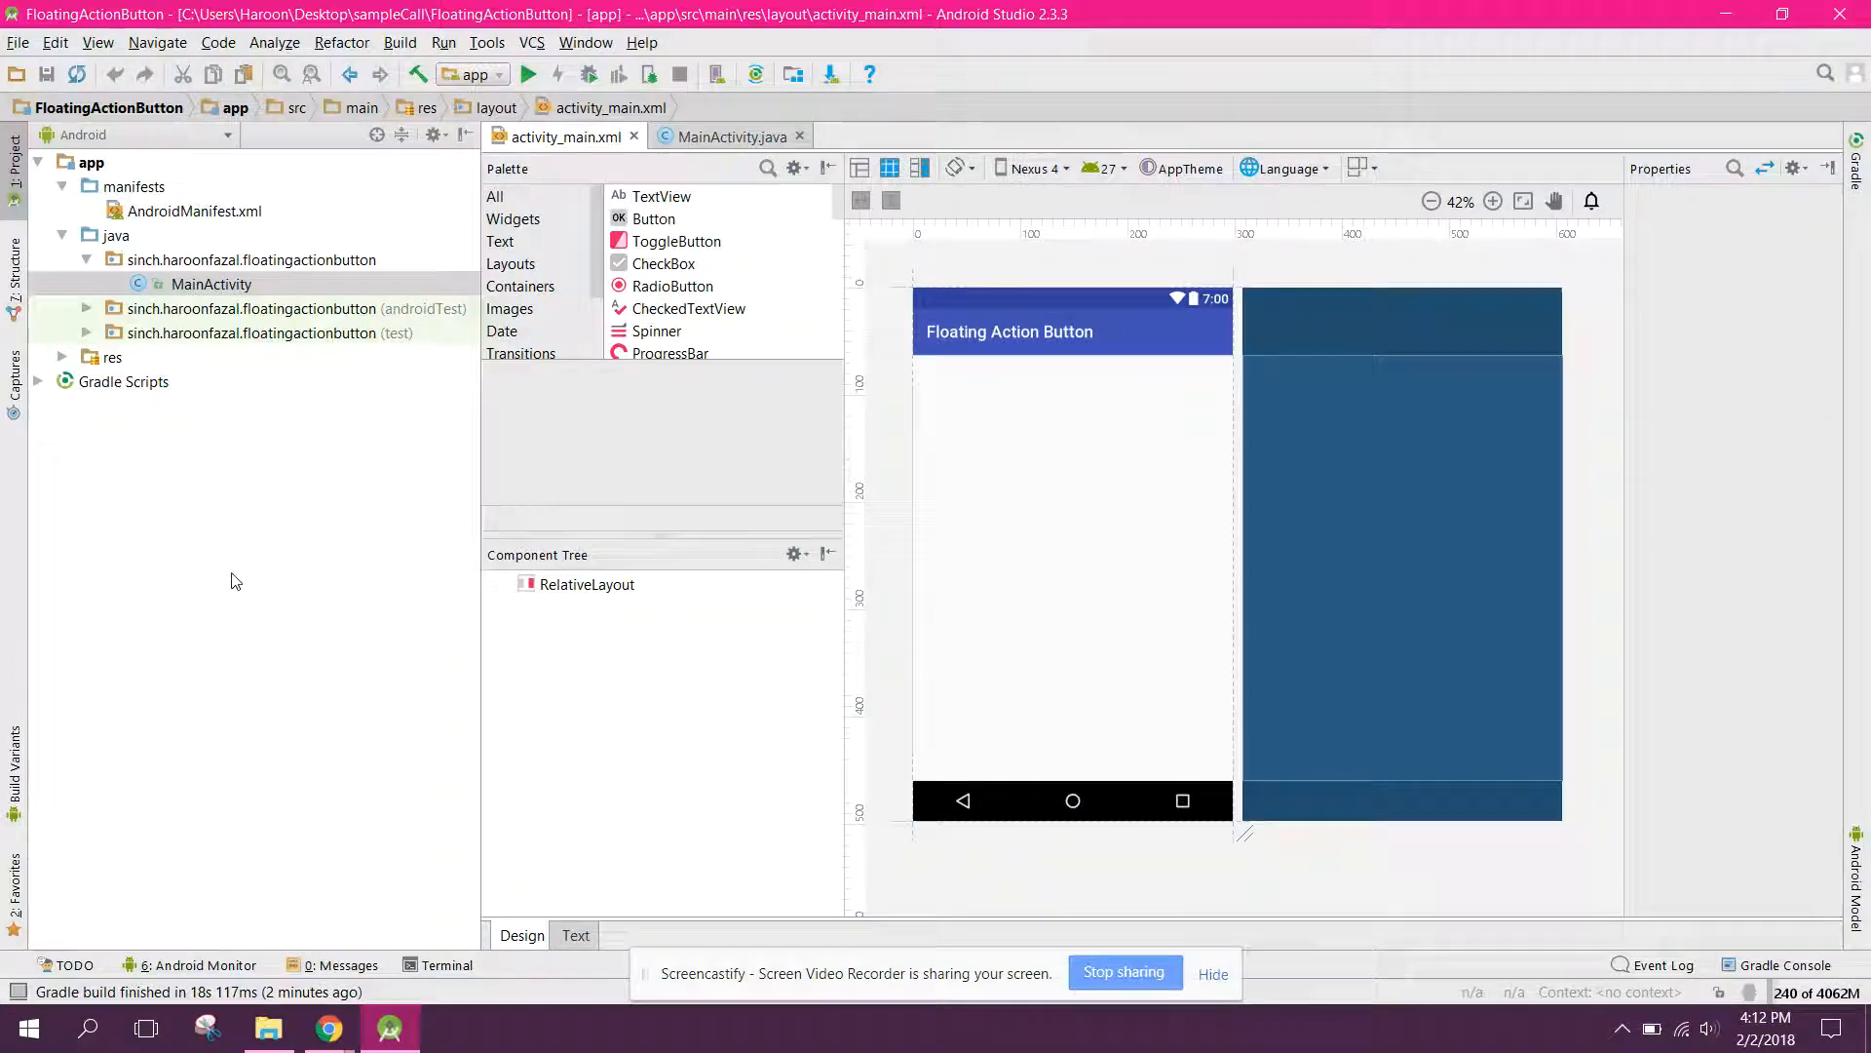
{"action": "mouse_move", "coordinate": [834, 375]}
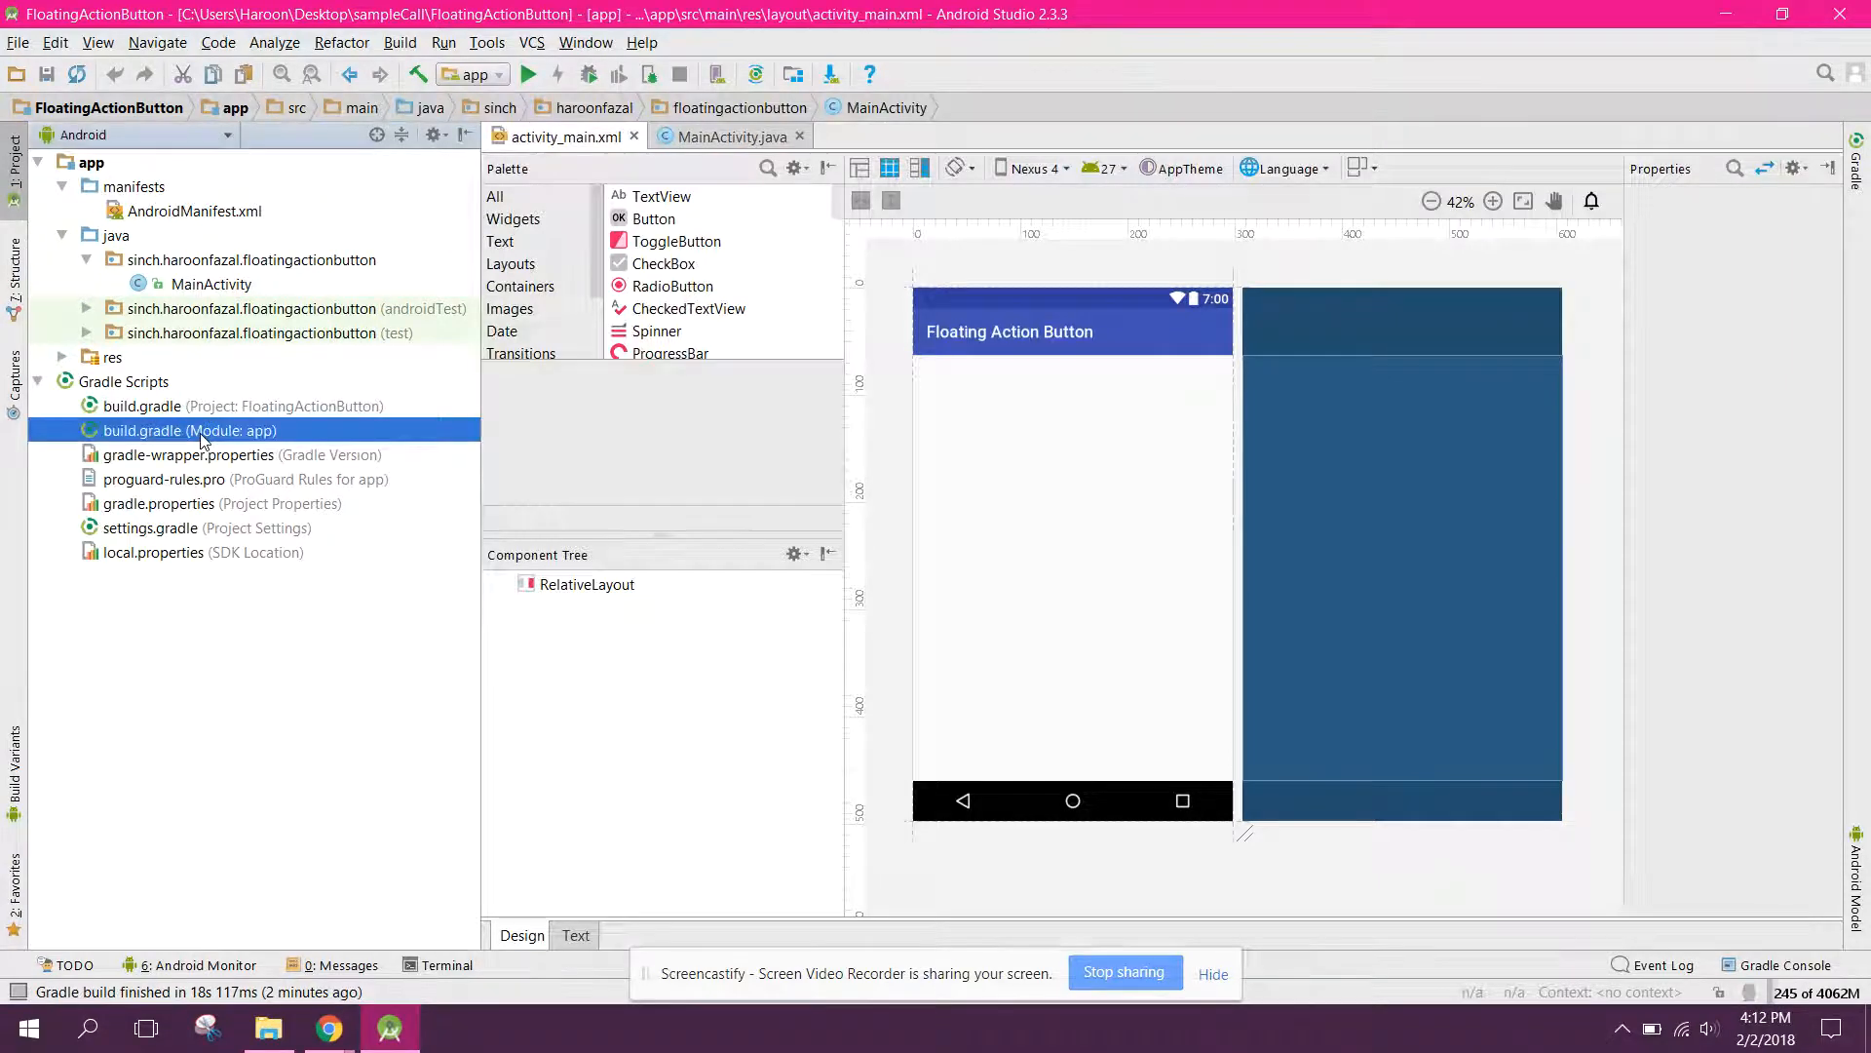
Step: Show the app module's build.gradle and its Project Structure dependency list
{"action": "double_click", "coordinate": [140, 431]}
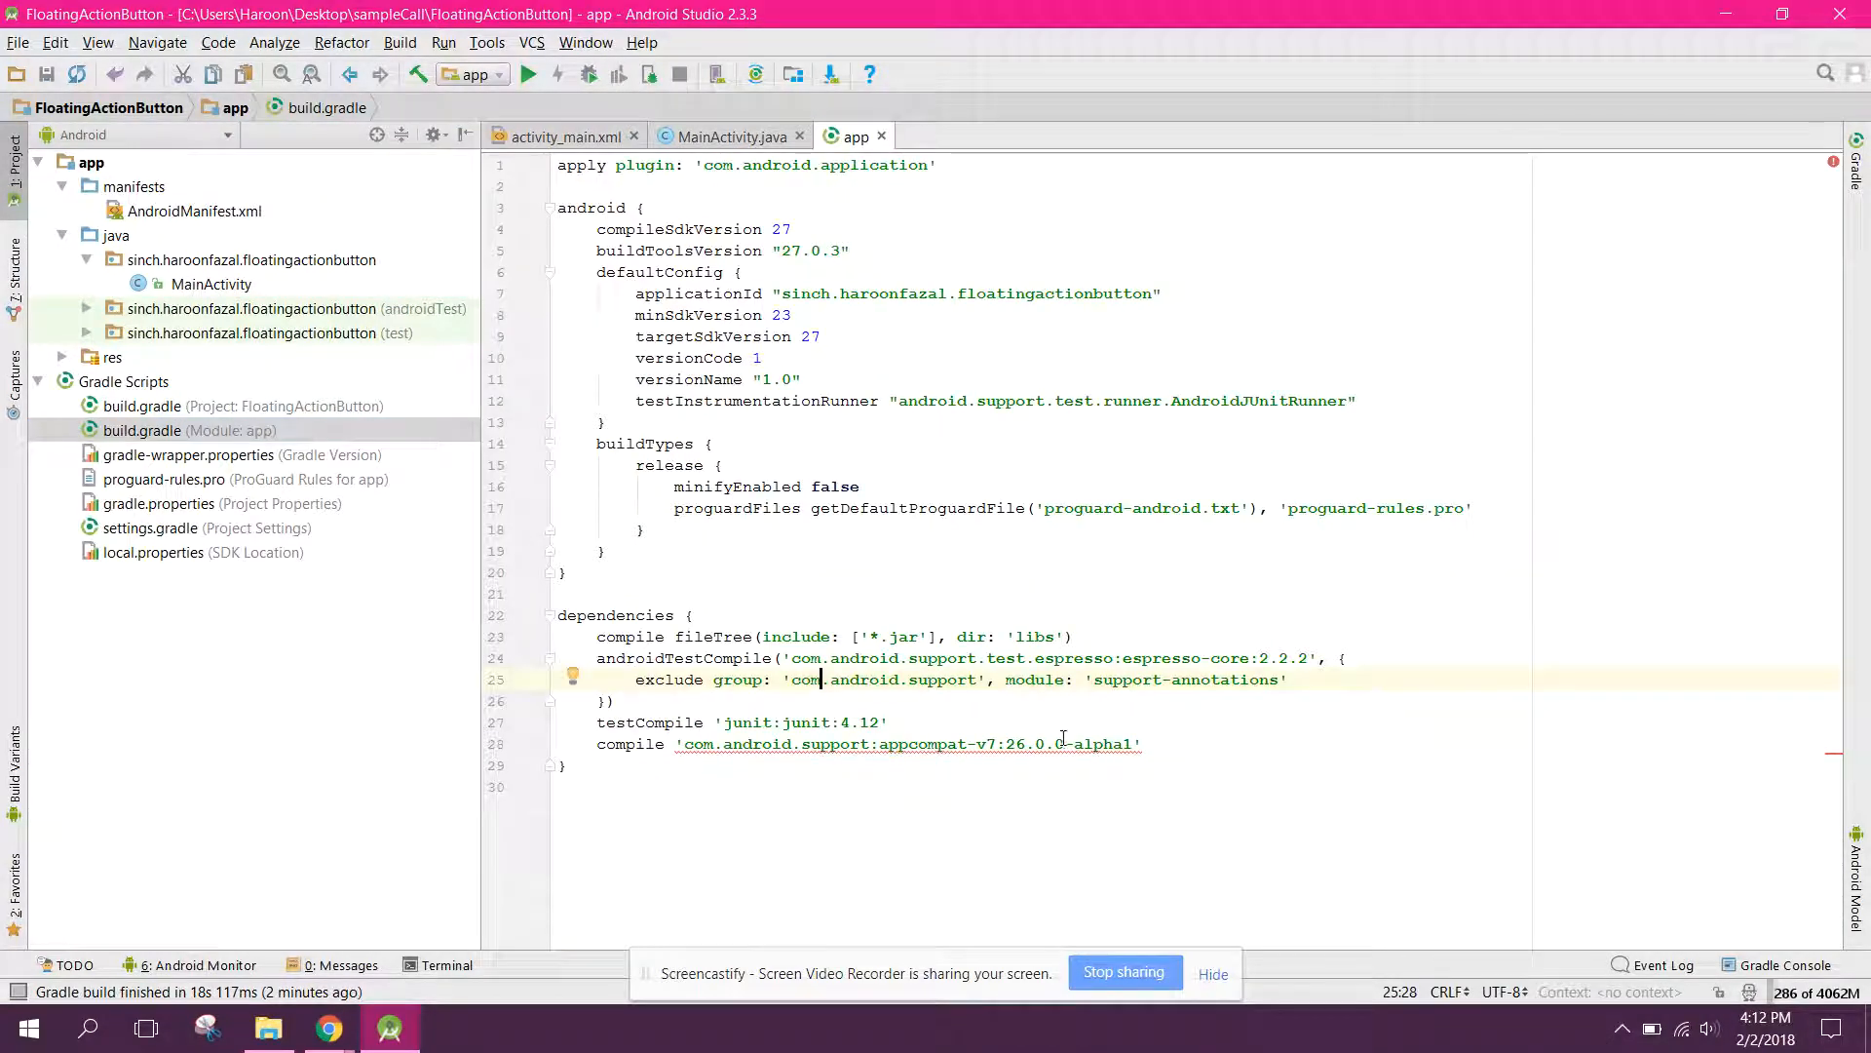
{"action": "left_click", "coordinate": [18, 42]}
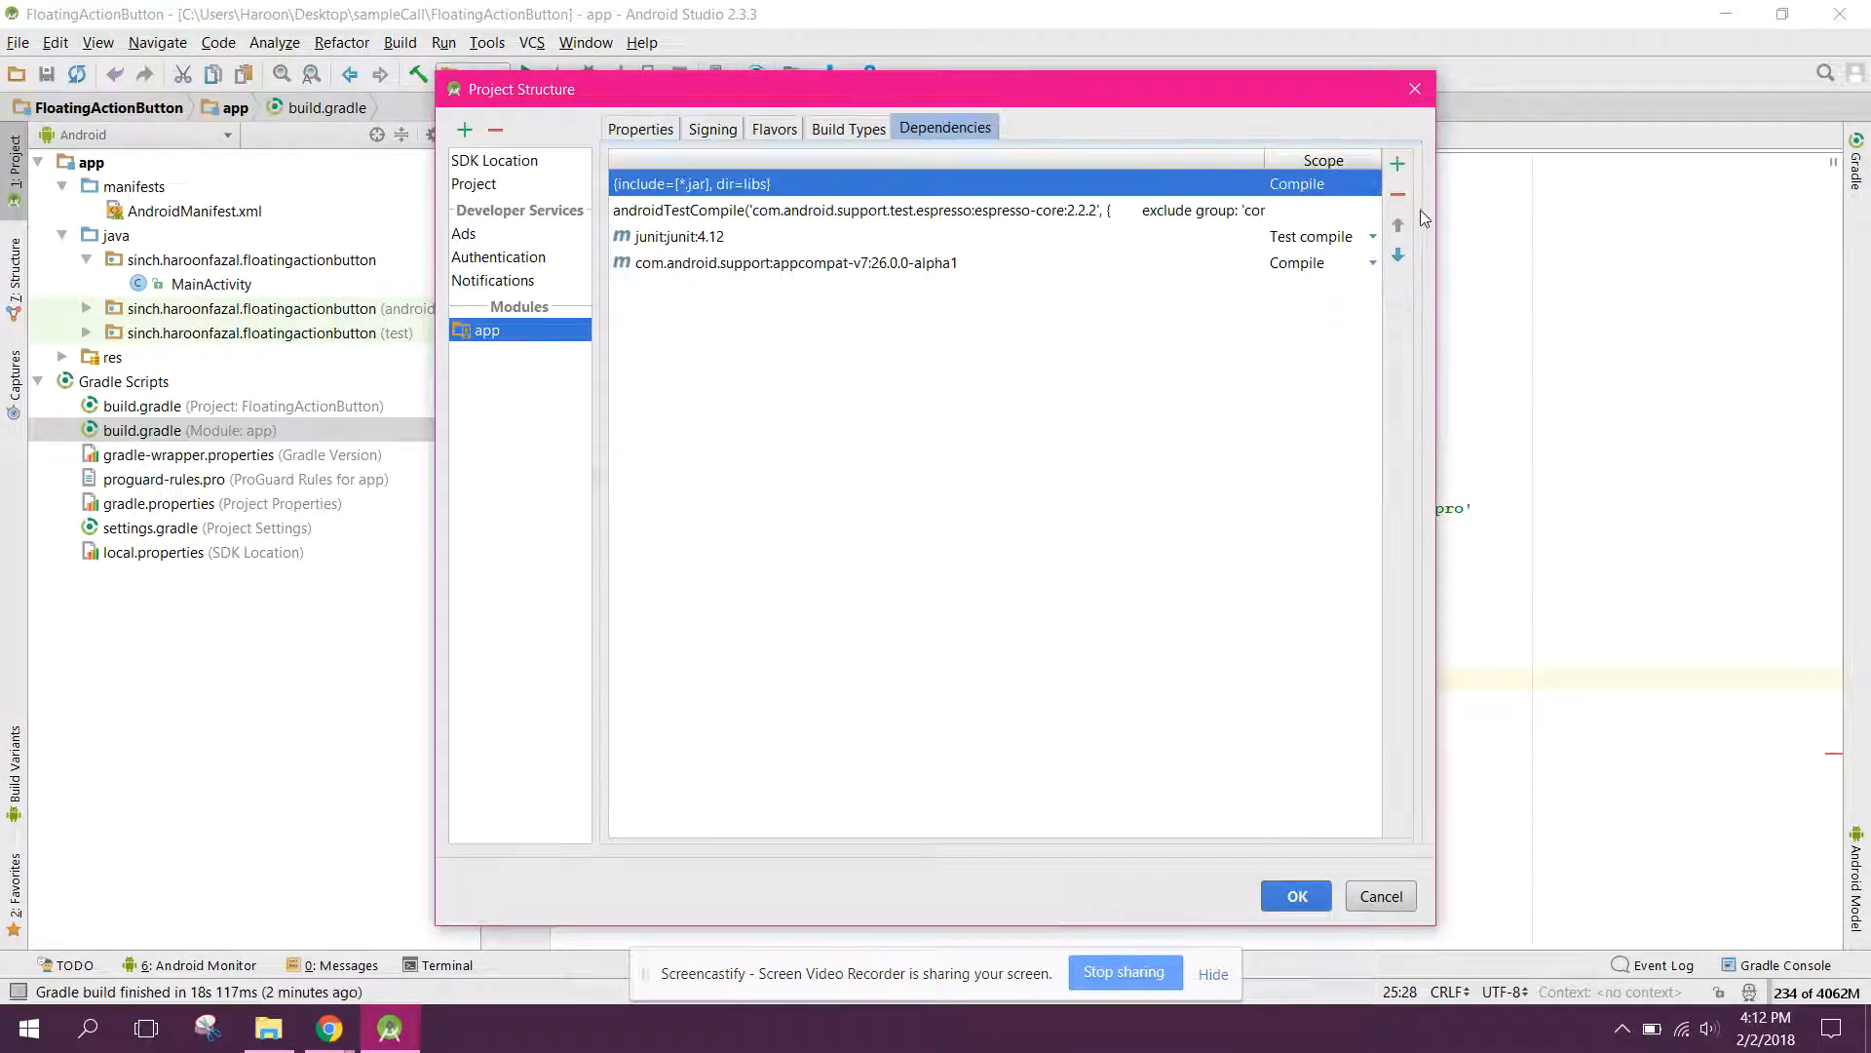
Step: Add the com.android.support:design:26.0.0-alpha1 library dependency and apply it
{"action": "type", "text": "su"}
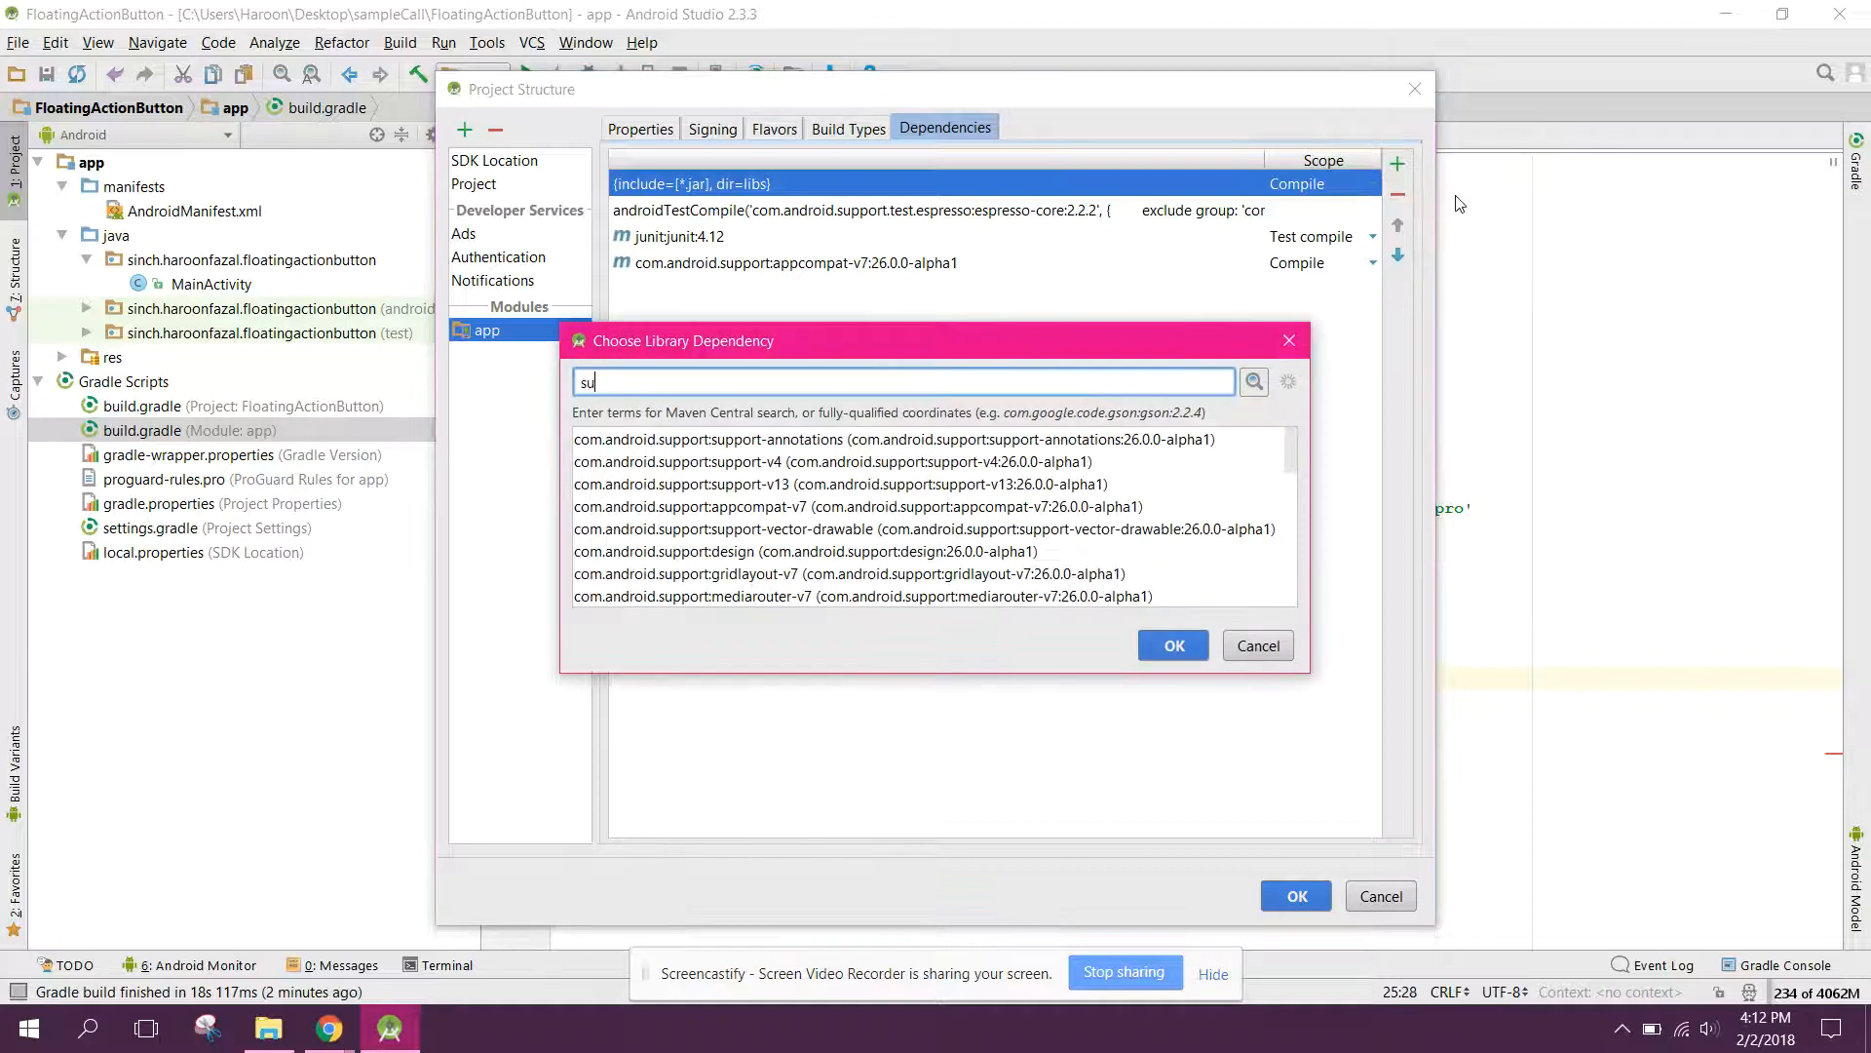
{"action": "type", "text": "support:design:26.0.0-alpha1"}
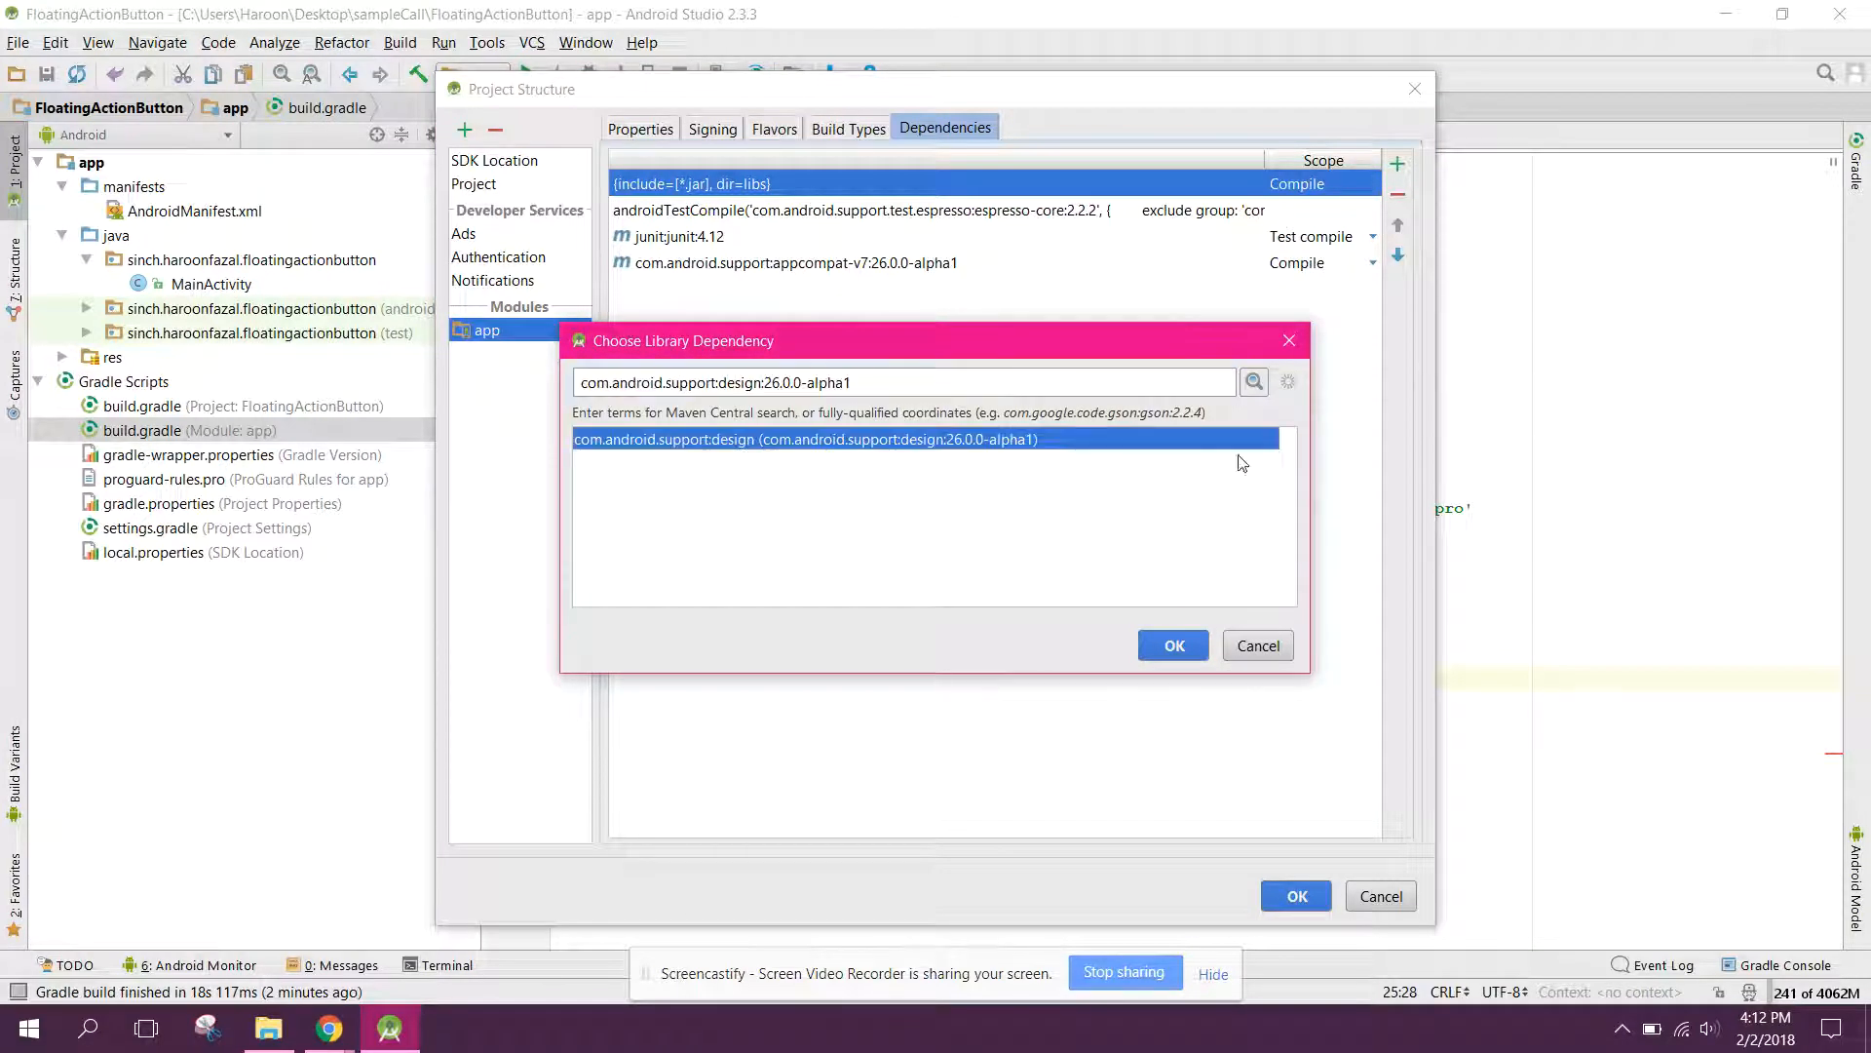
{"action": "left_click", "coordinate": [1173, 645]}
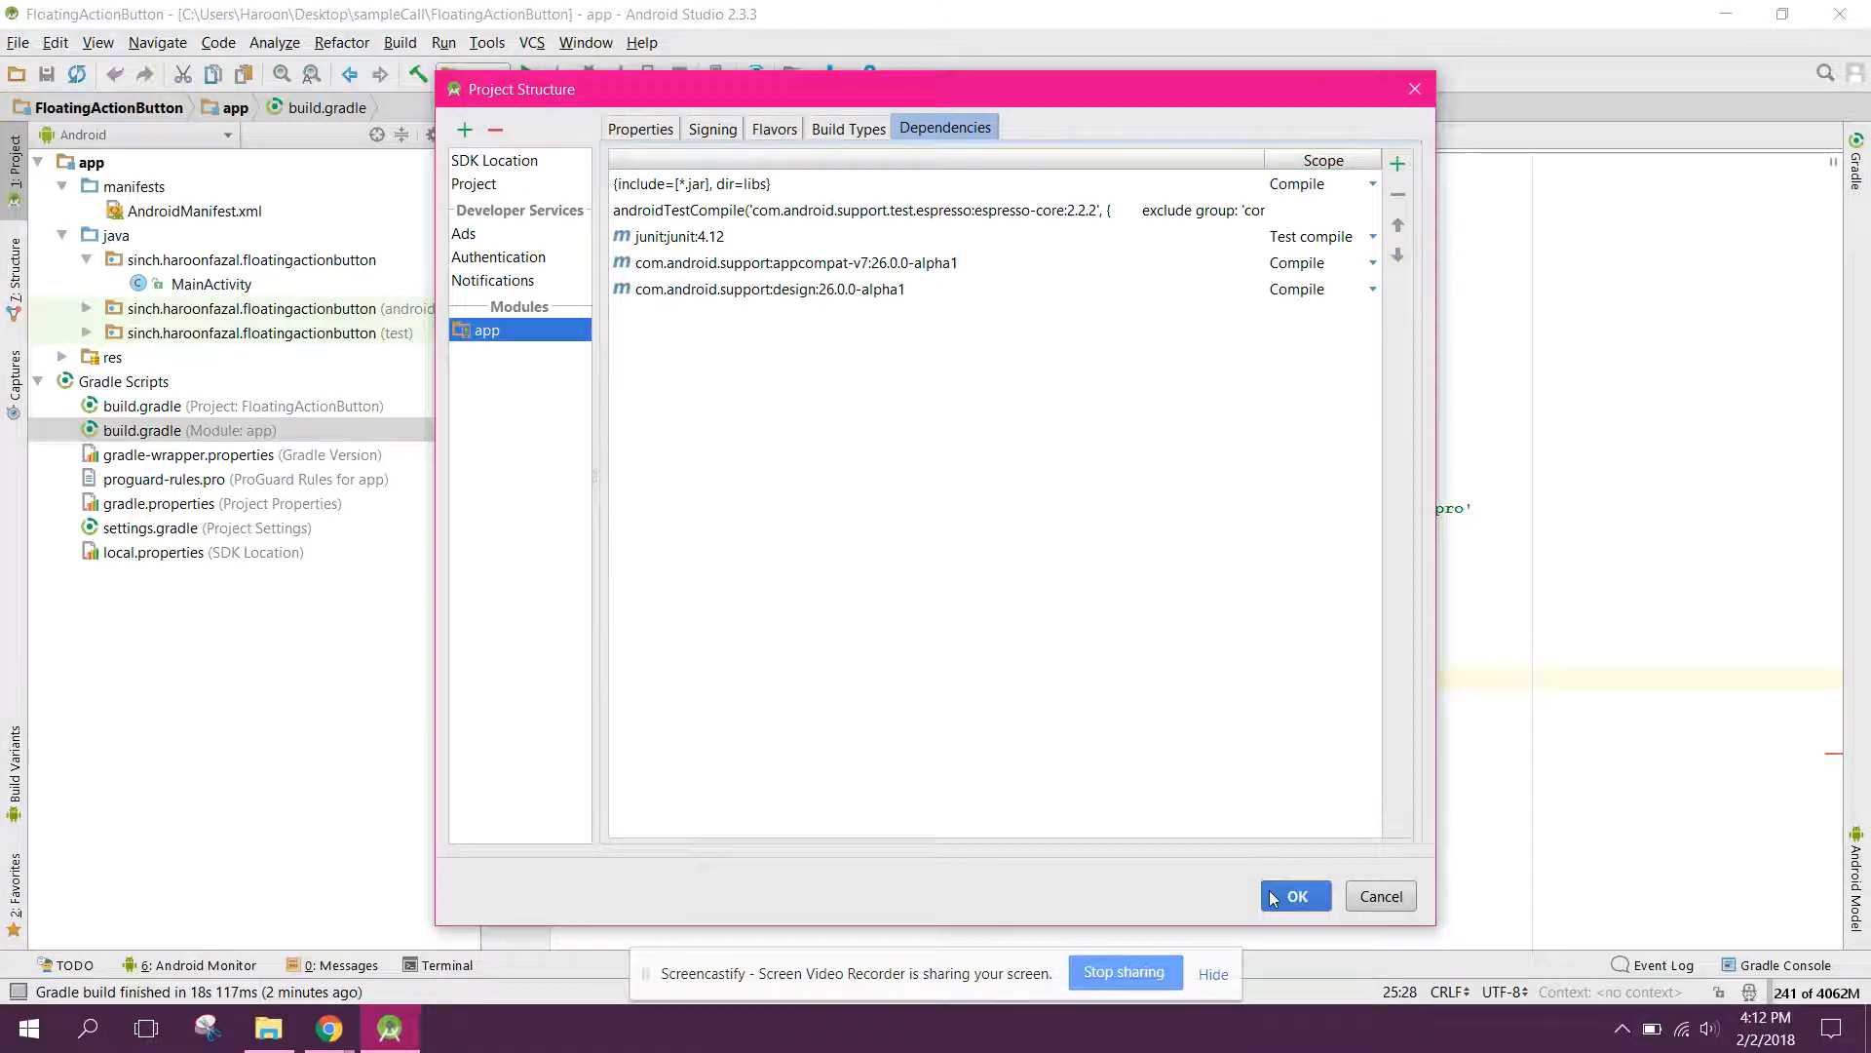
{"action": "left_click", "coordinate": [1296, 895]}
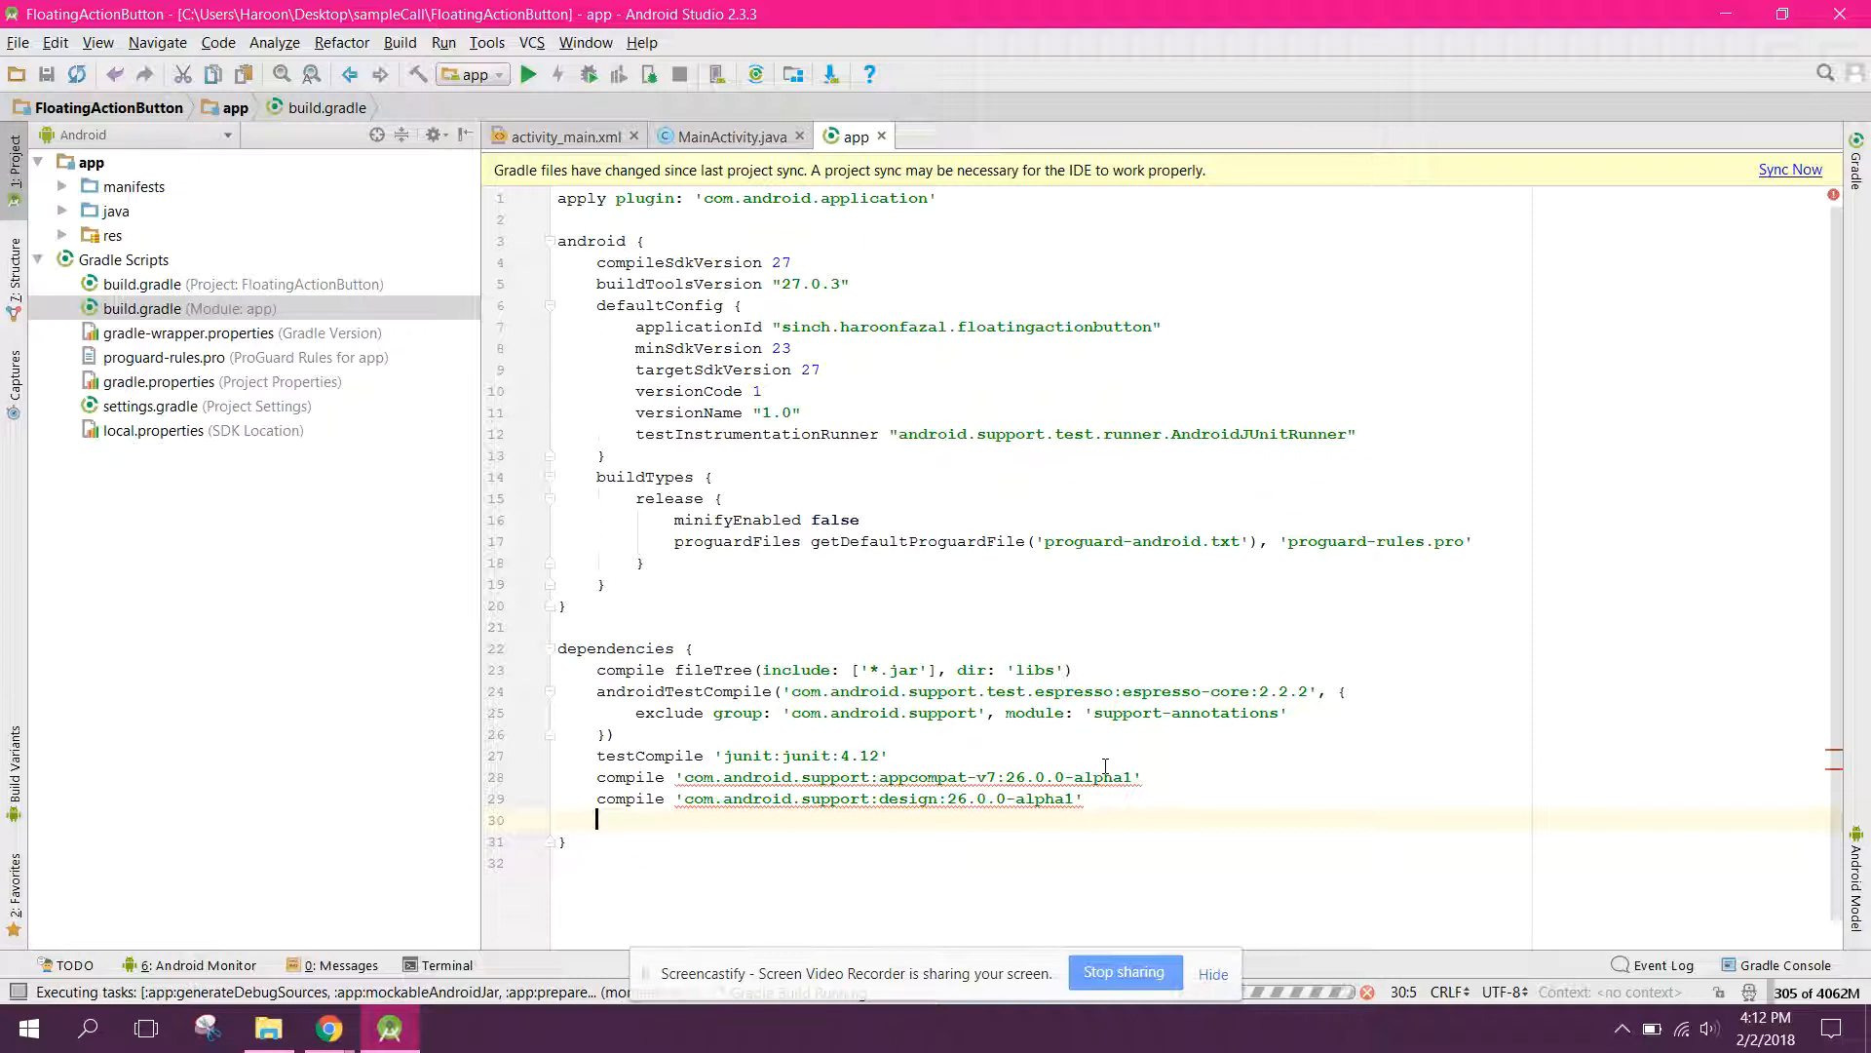
Step: Add compile 'io.github.yavski:fab-speed-dial:1.0.6' to dependencies and sync Gradle
{"action": "type", "text": "co"}
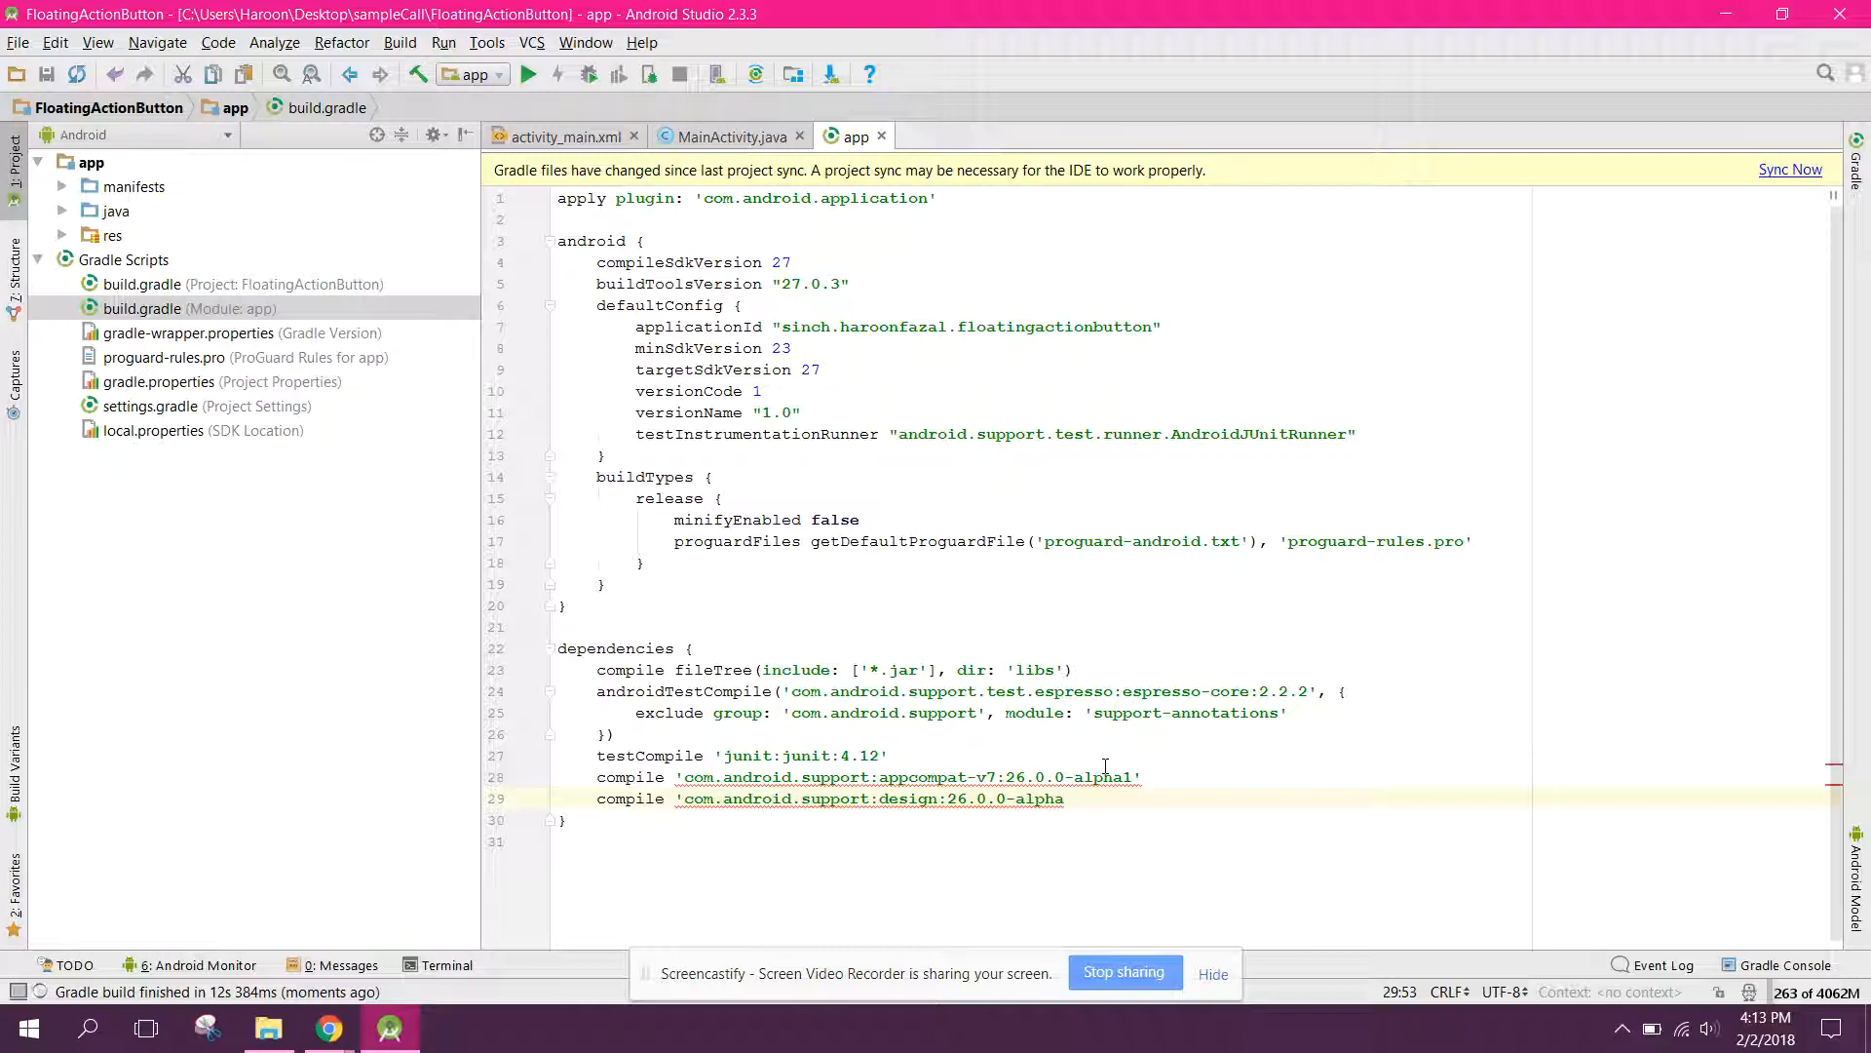
{"action": "type", "text": "compile"}
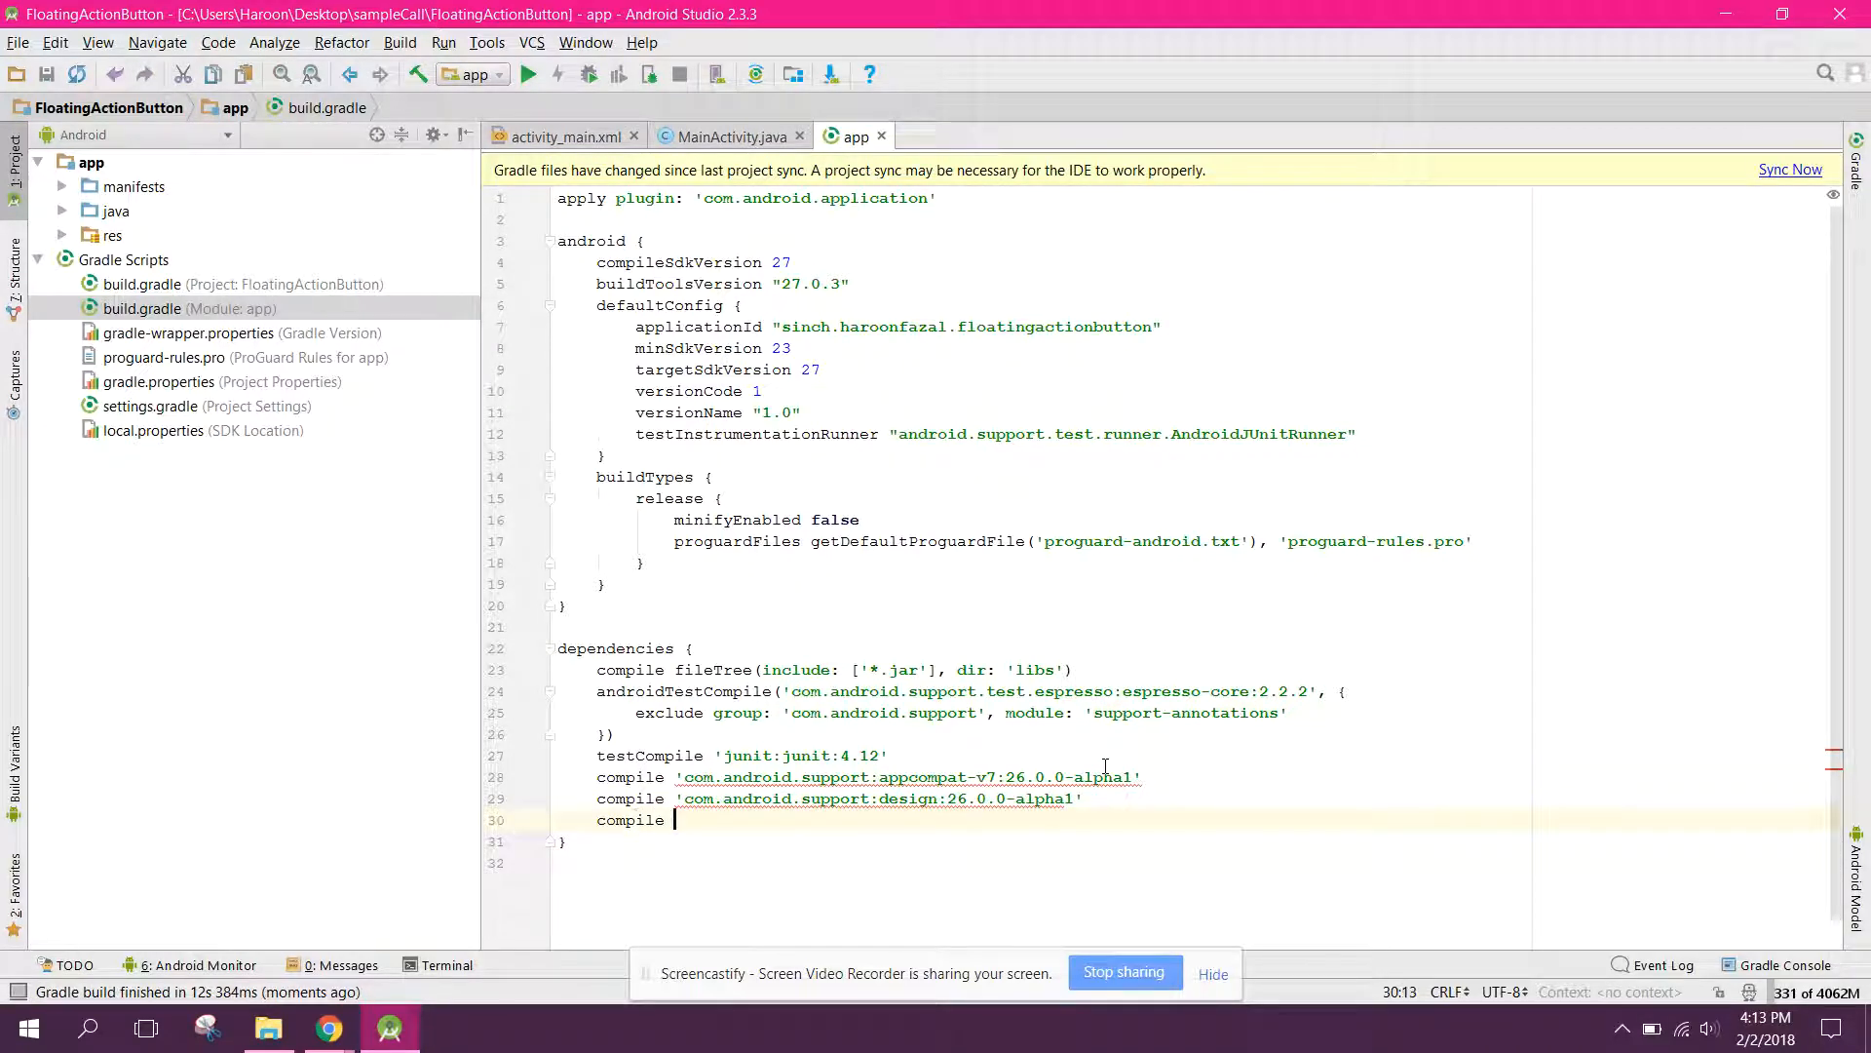
{"action": "type", "text": "'"}
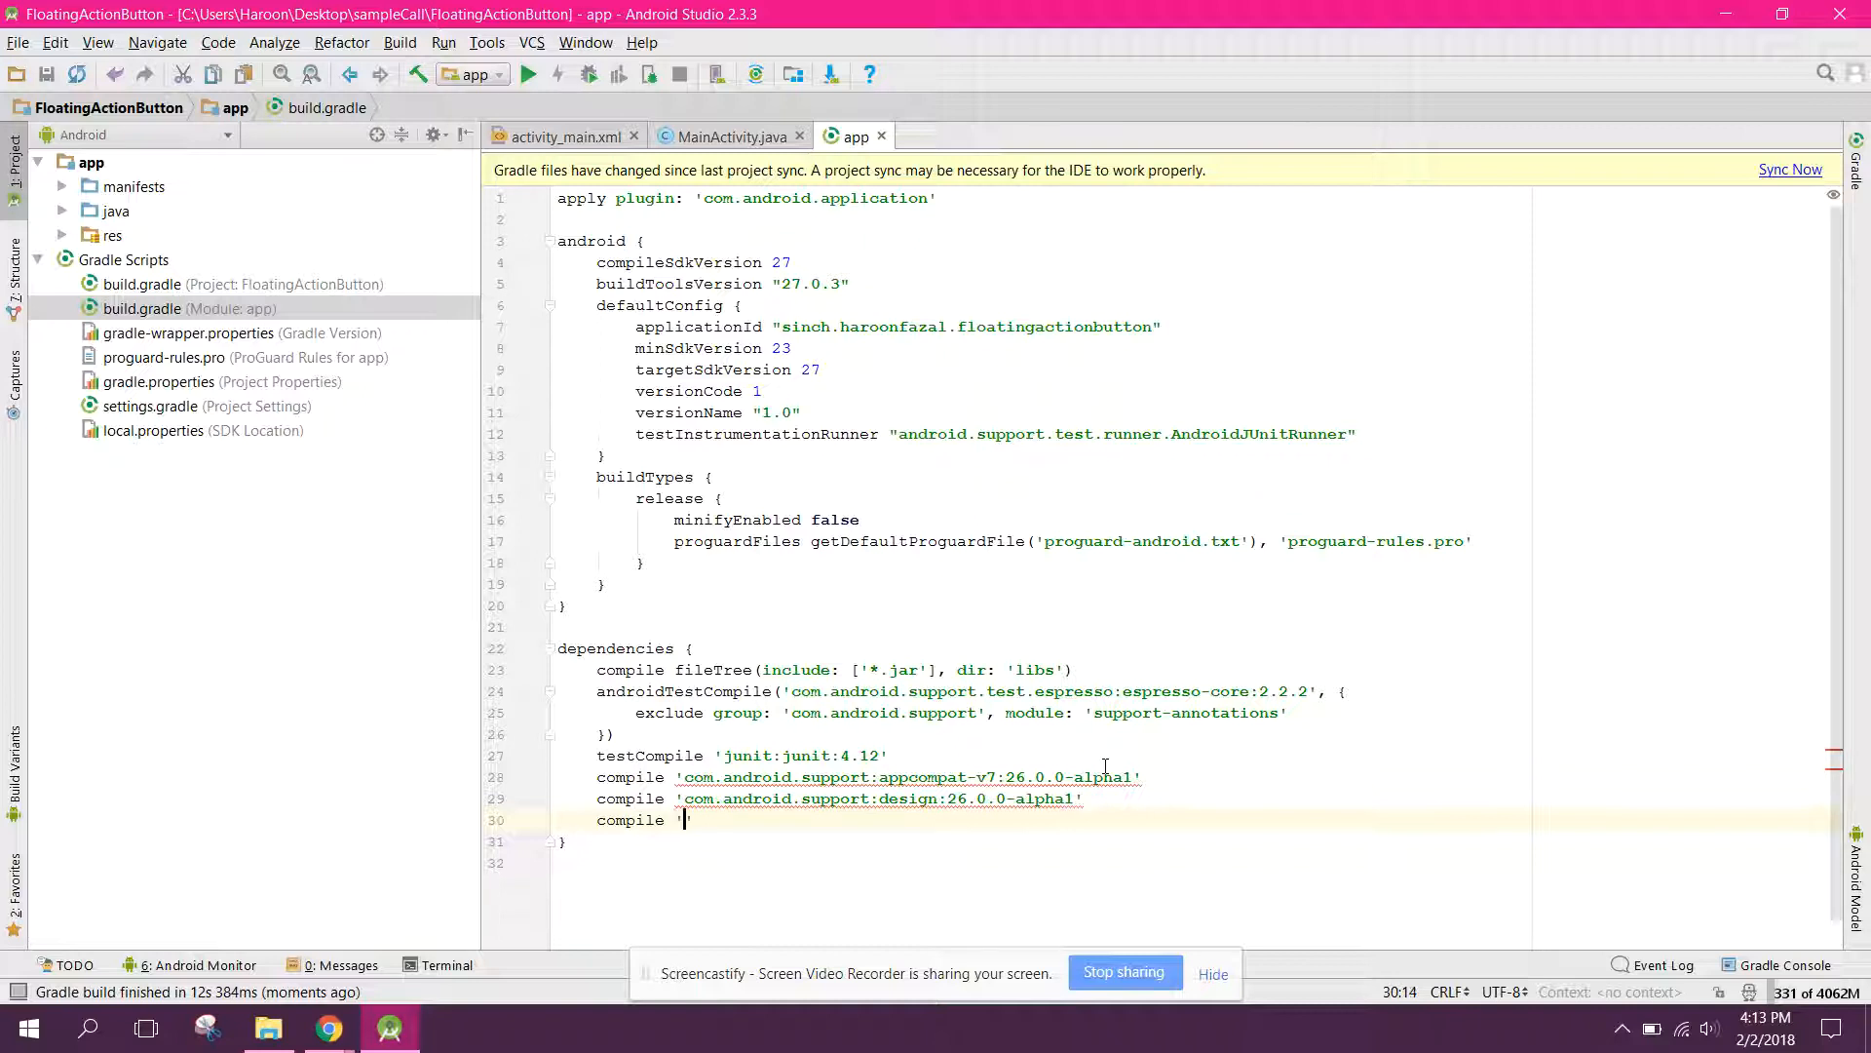
{"action": "type", "text": "i"}
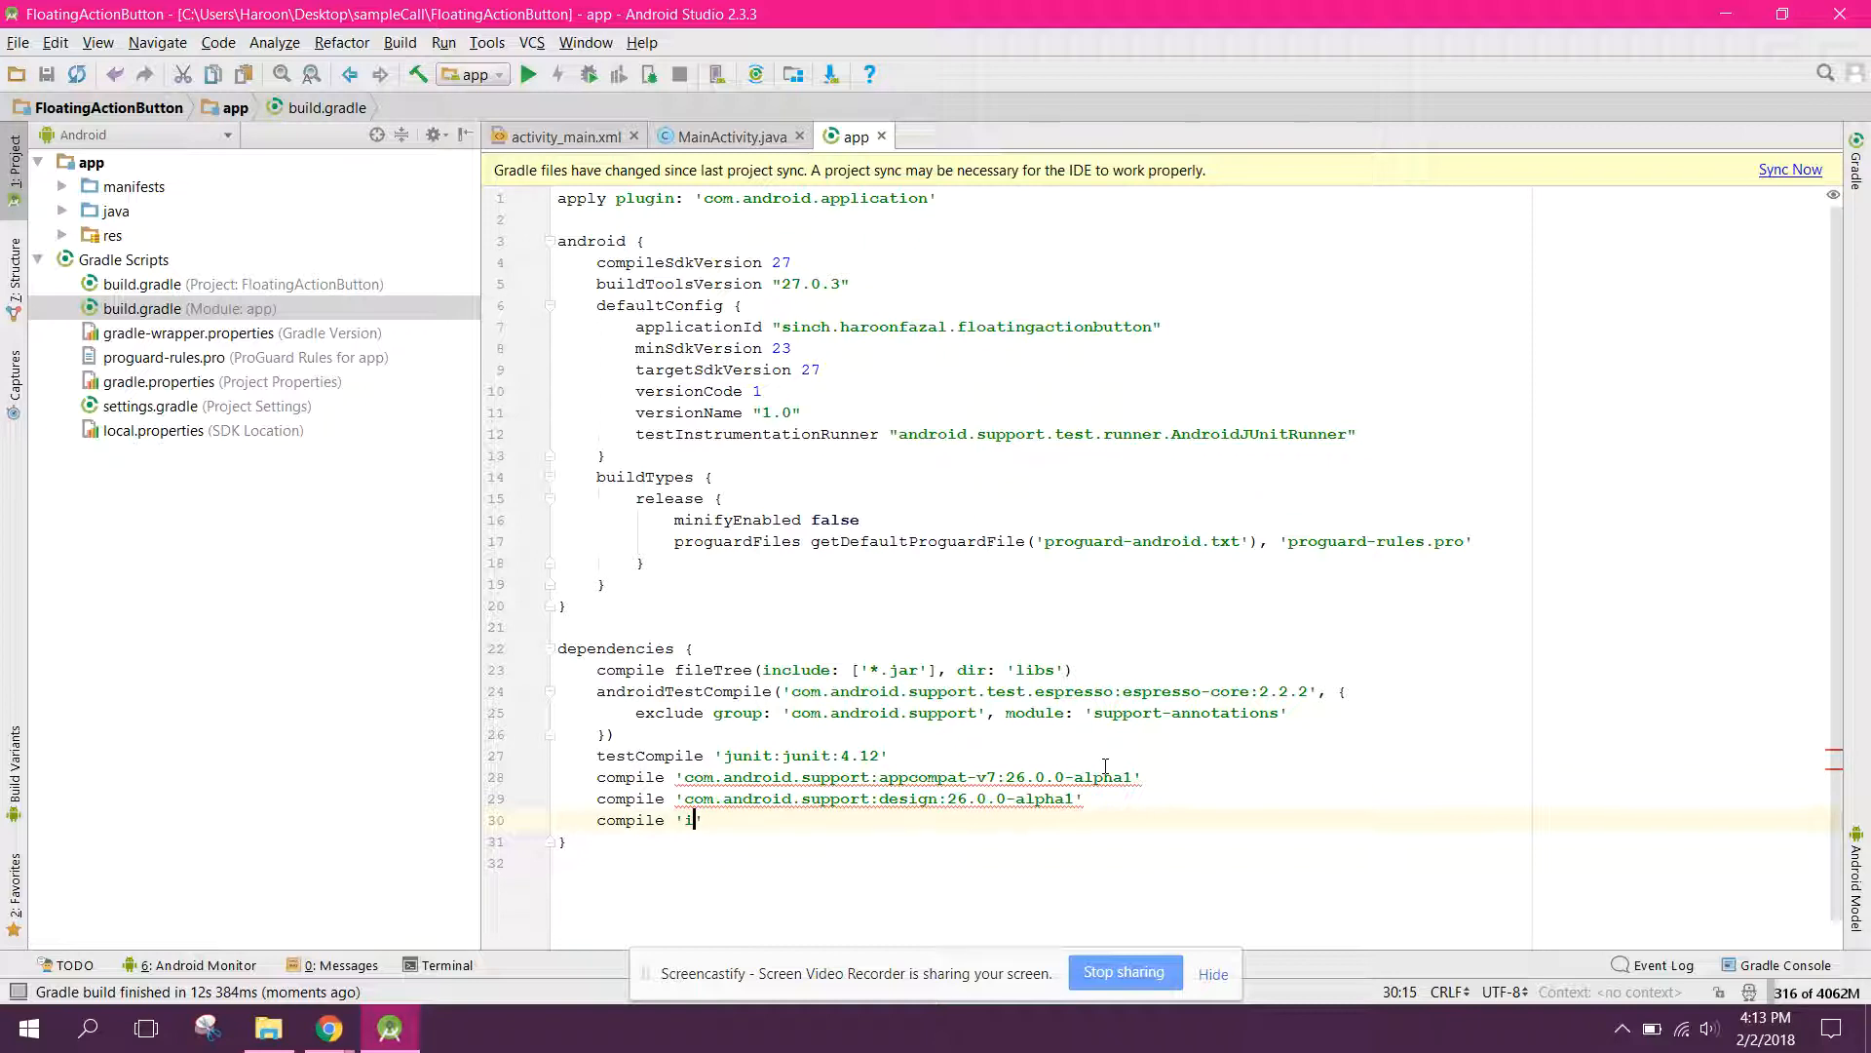
{"action": "type", "text": "o.github"}
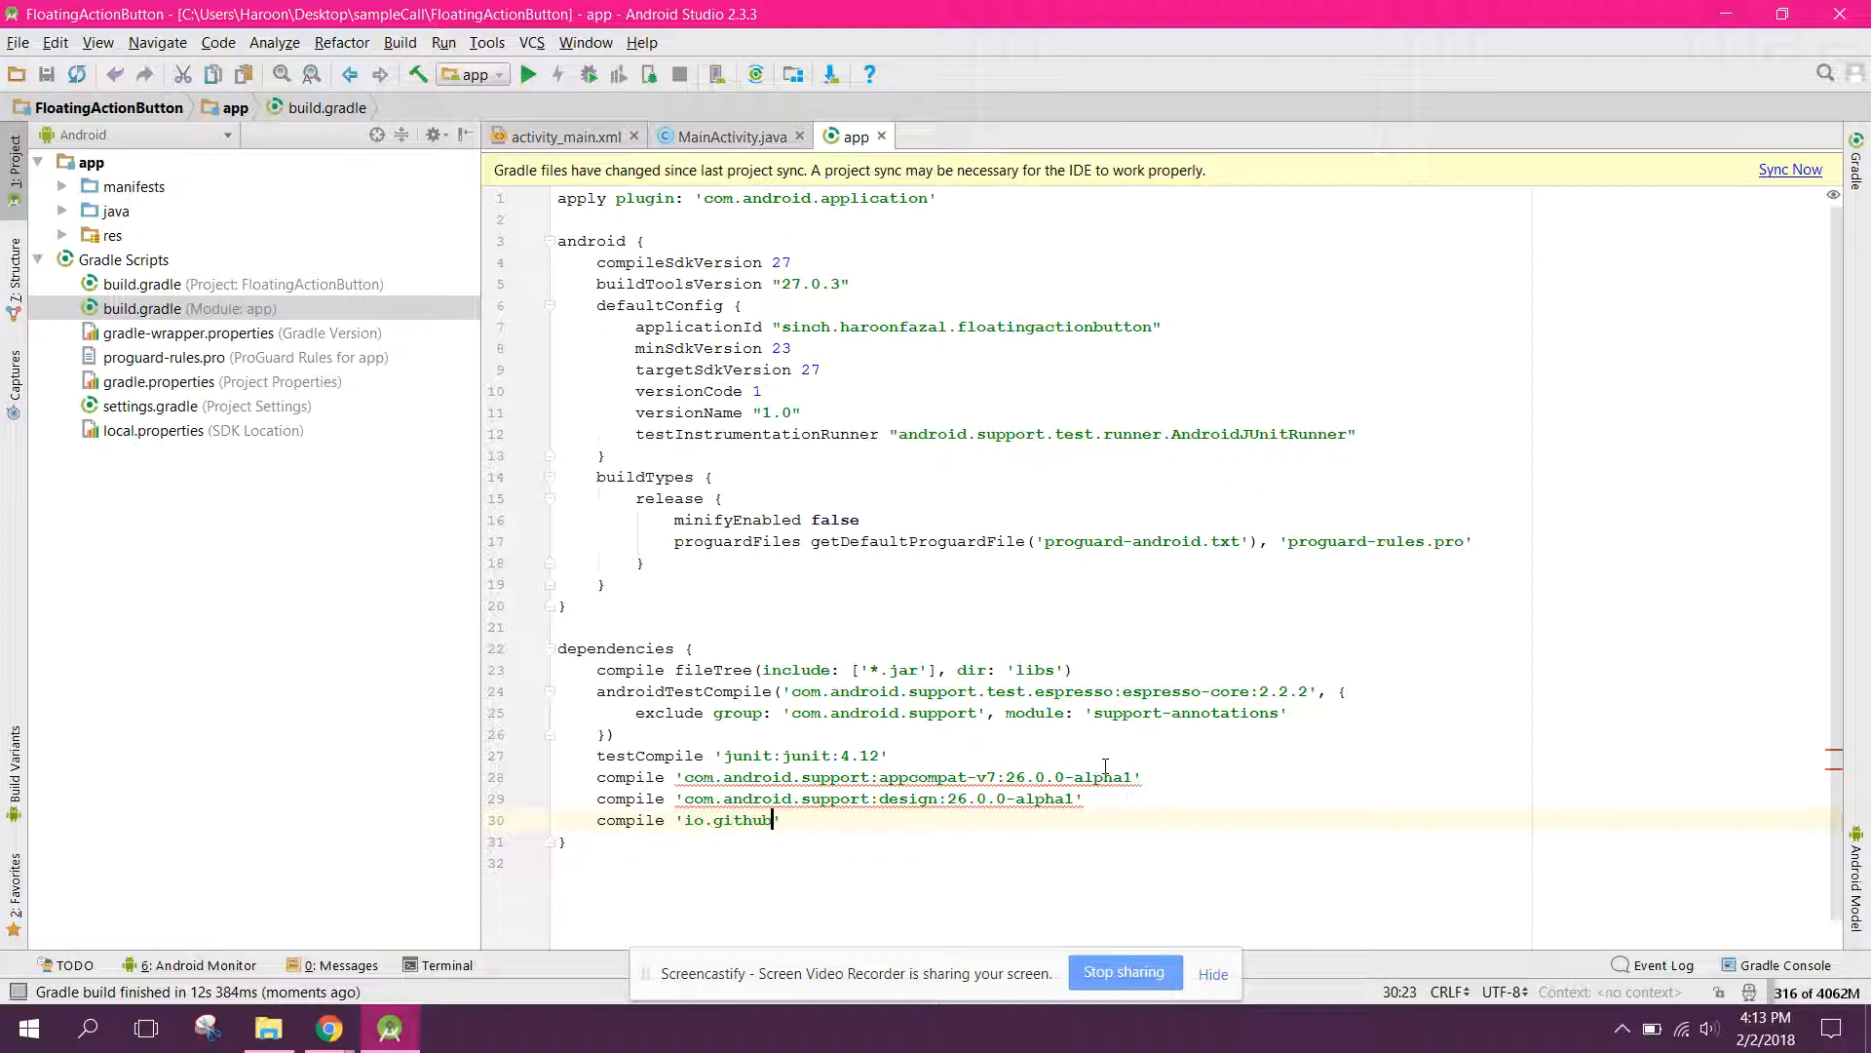
{"action": "type", "text": "."}
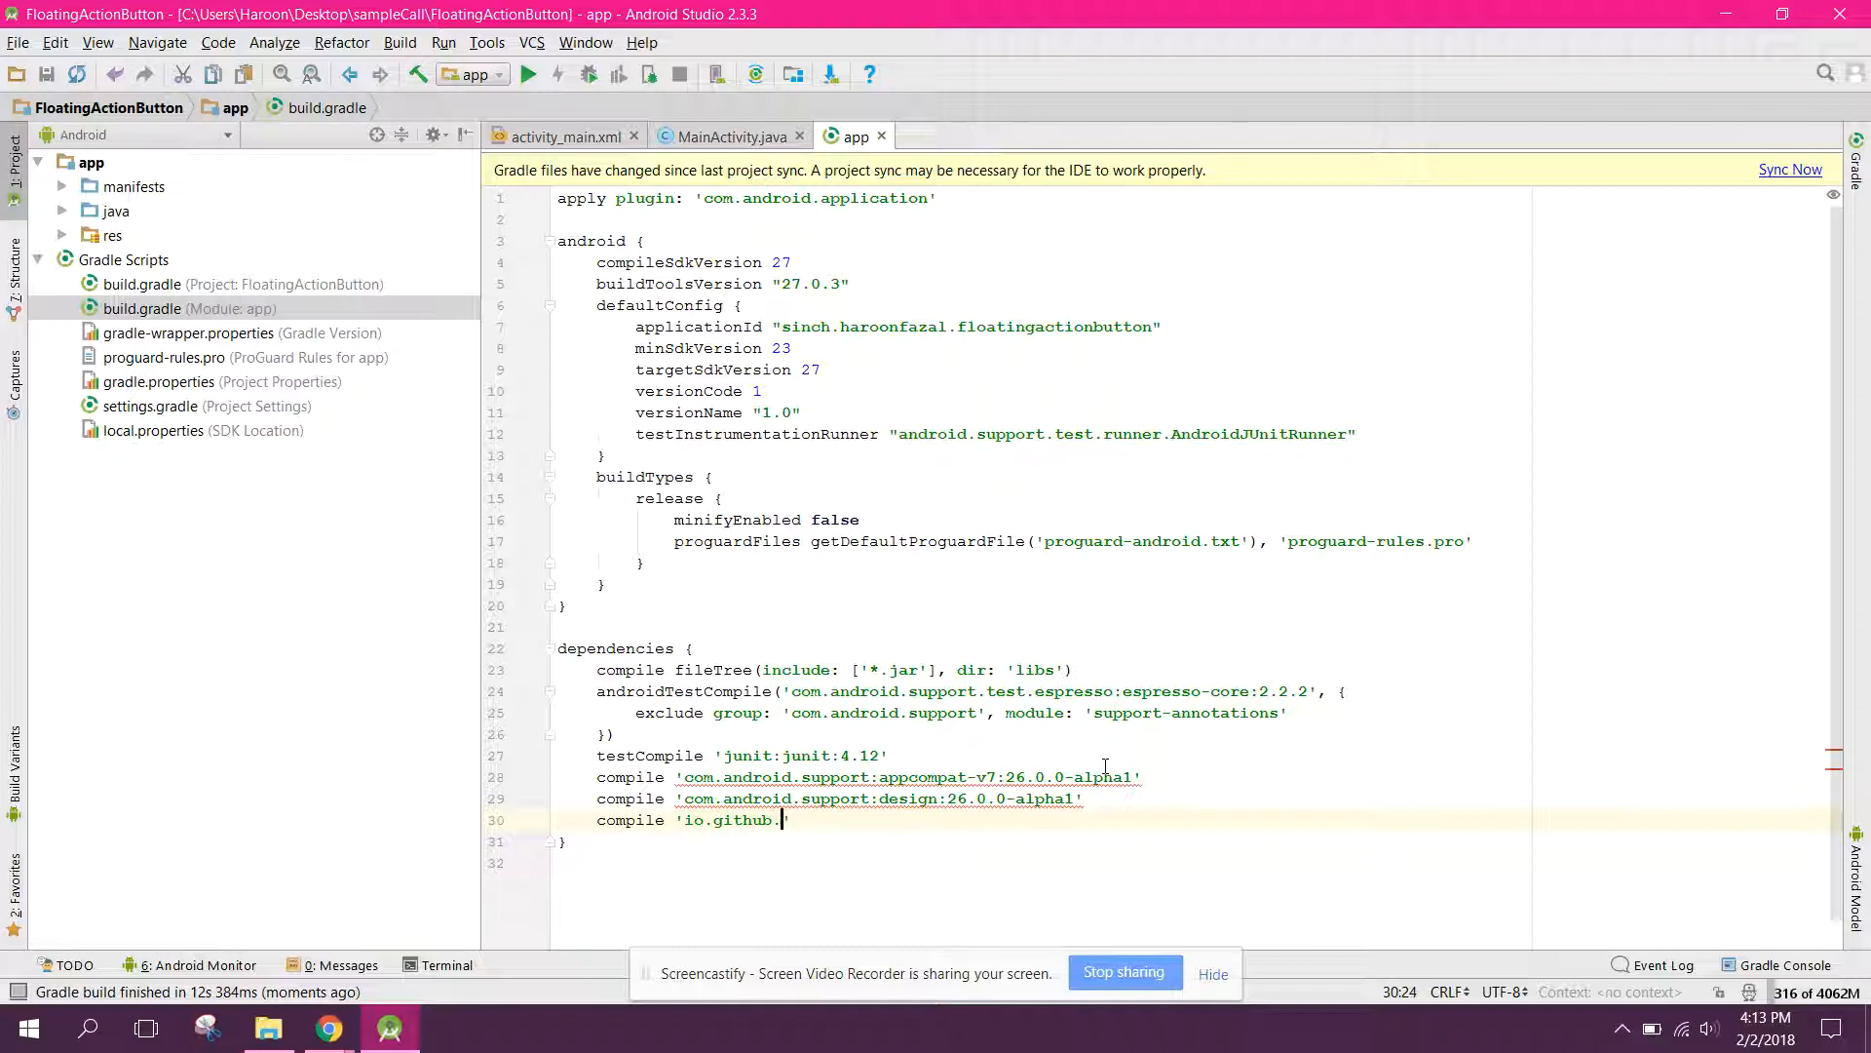
{"action": "type", "text": "yavski"}
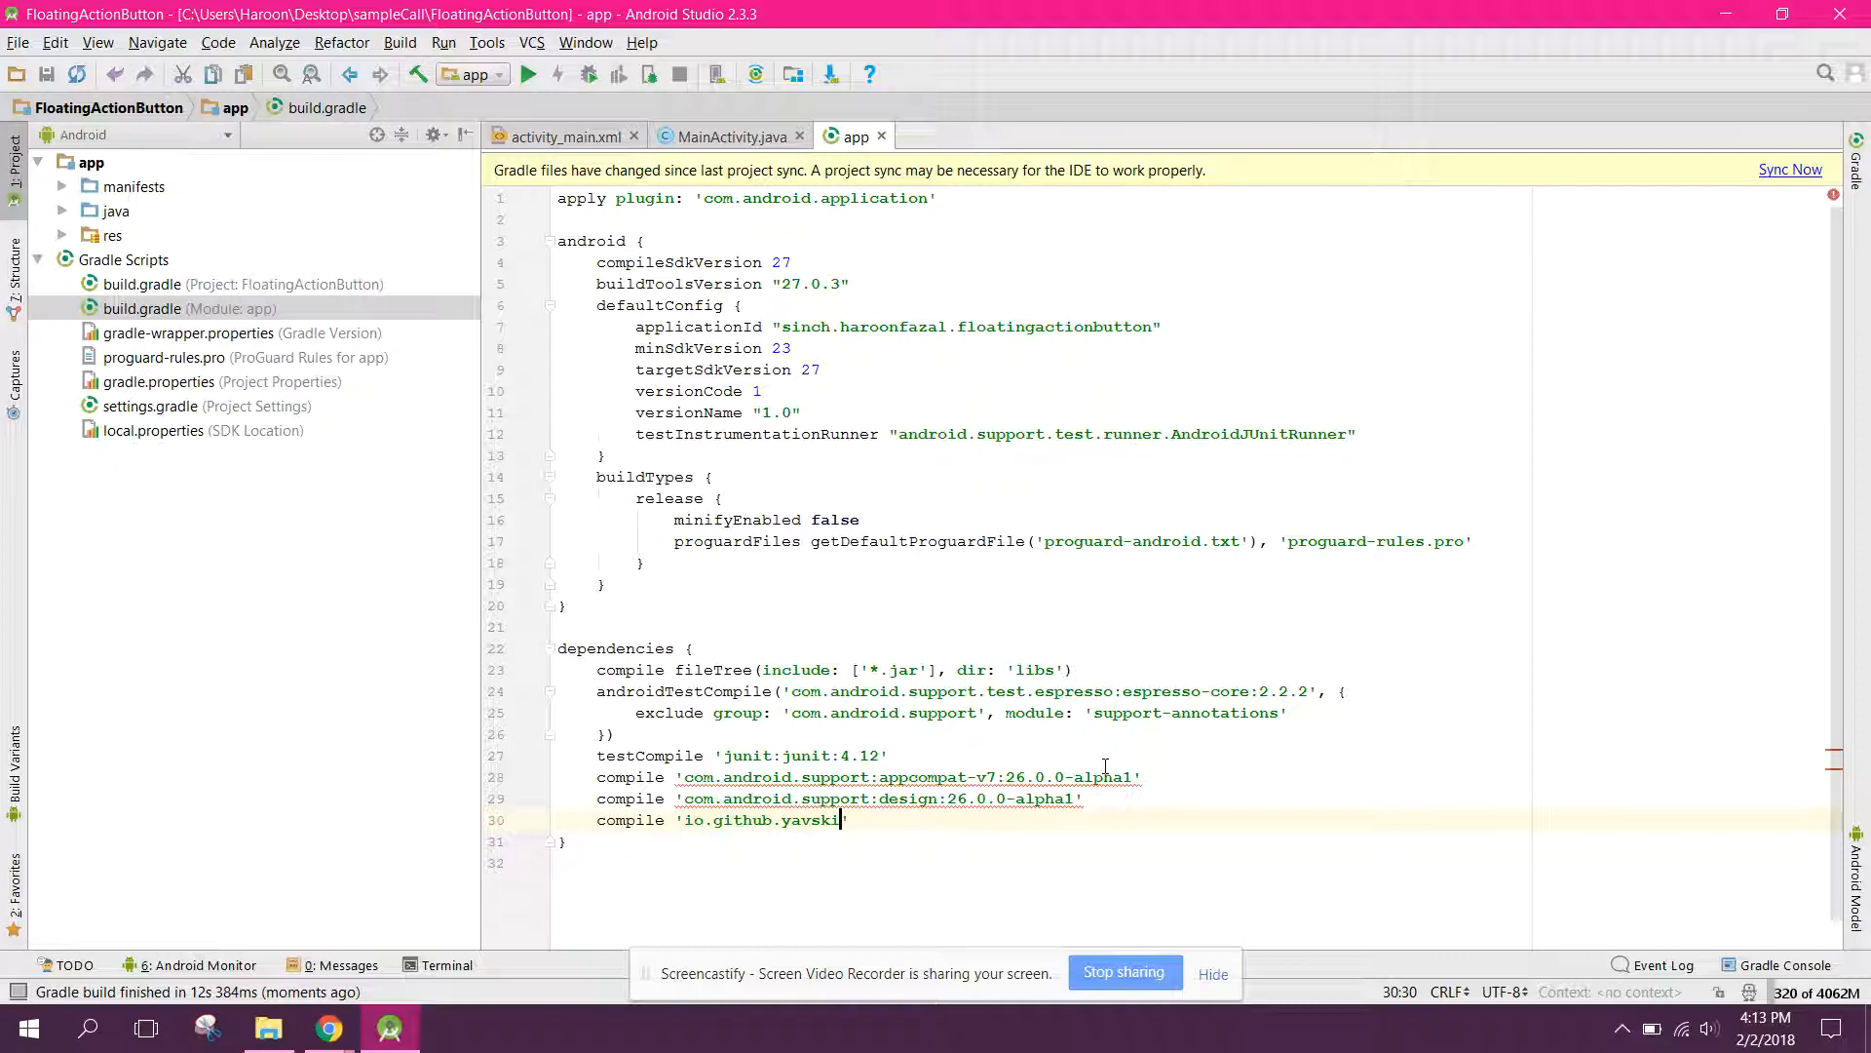
{"action": "type", "text": ":fab"}
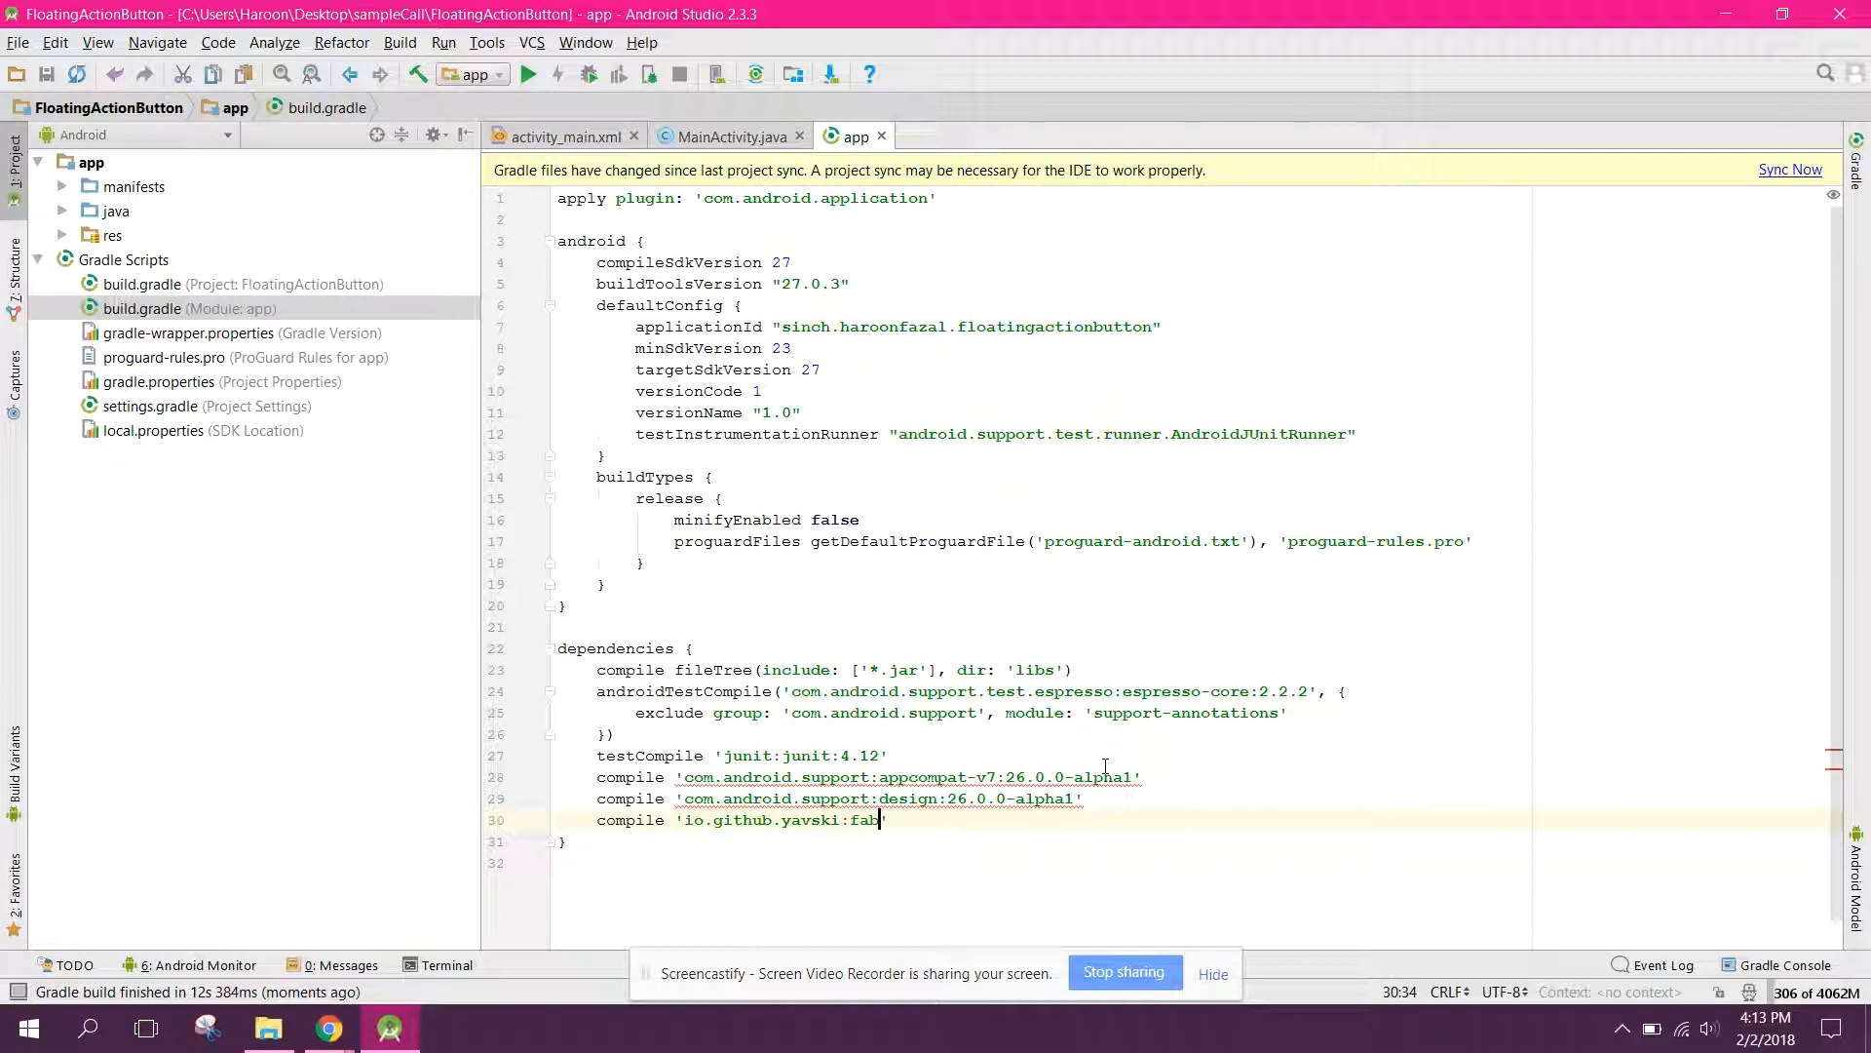
{"action": "type", "text": "-sp"}
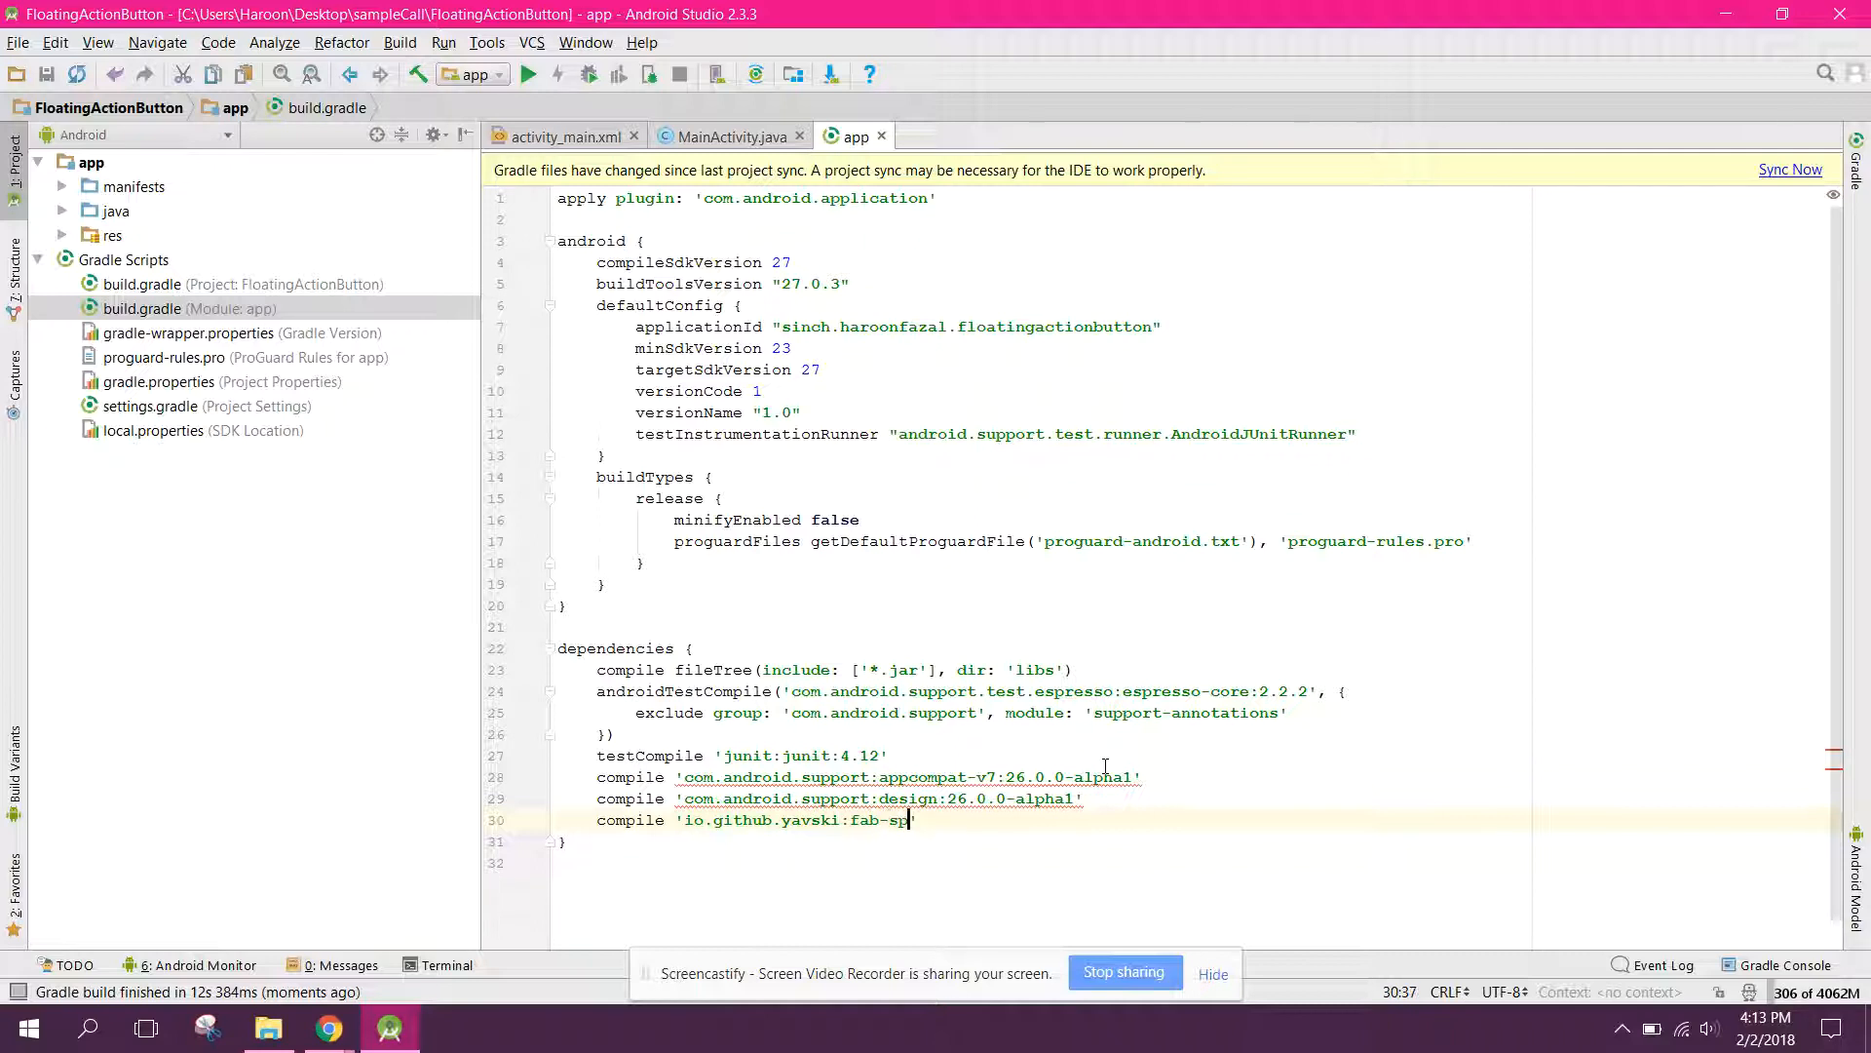
{"action": "type", "text": "eed-dial"}
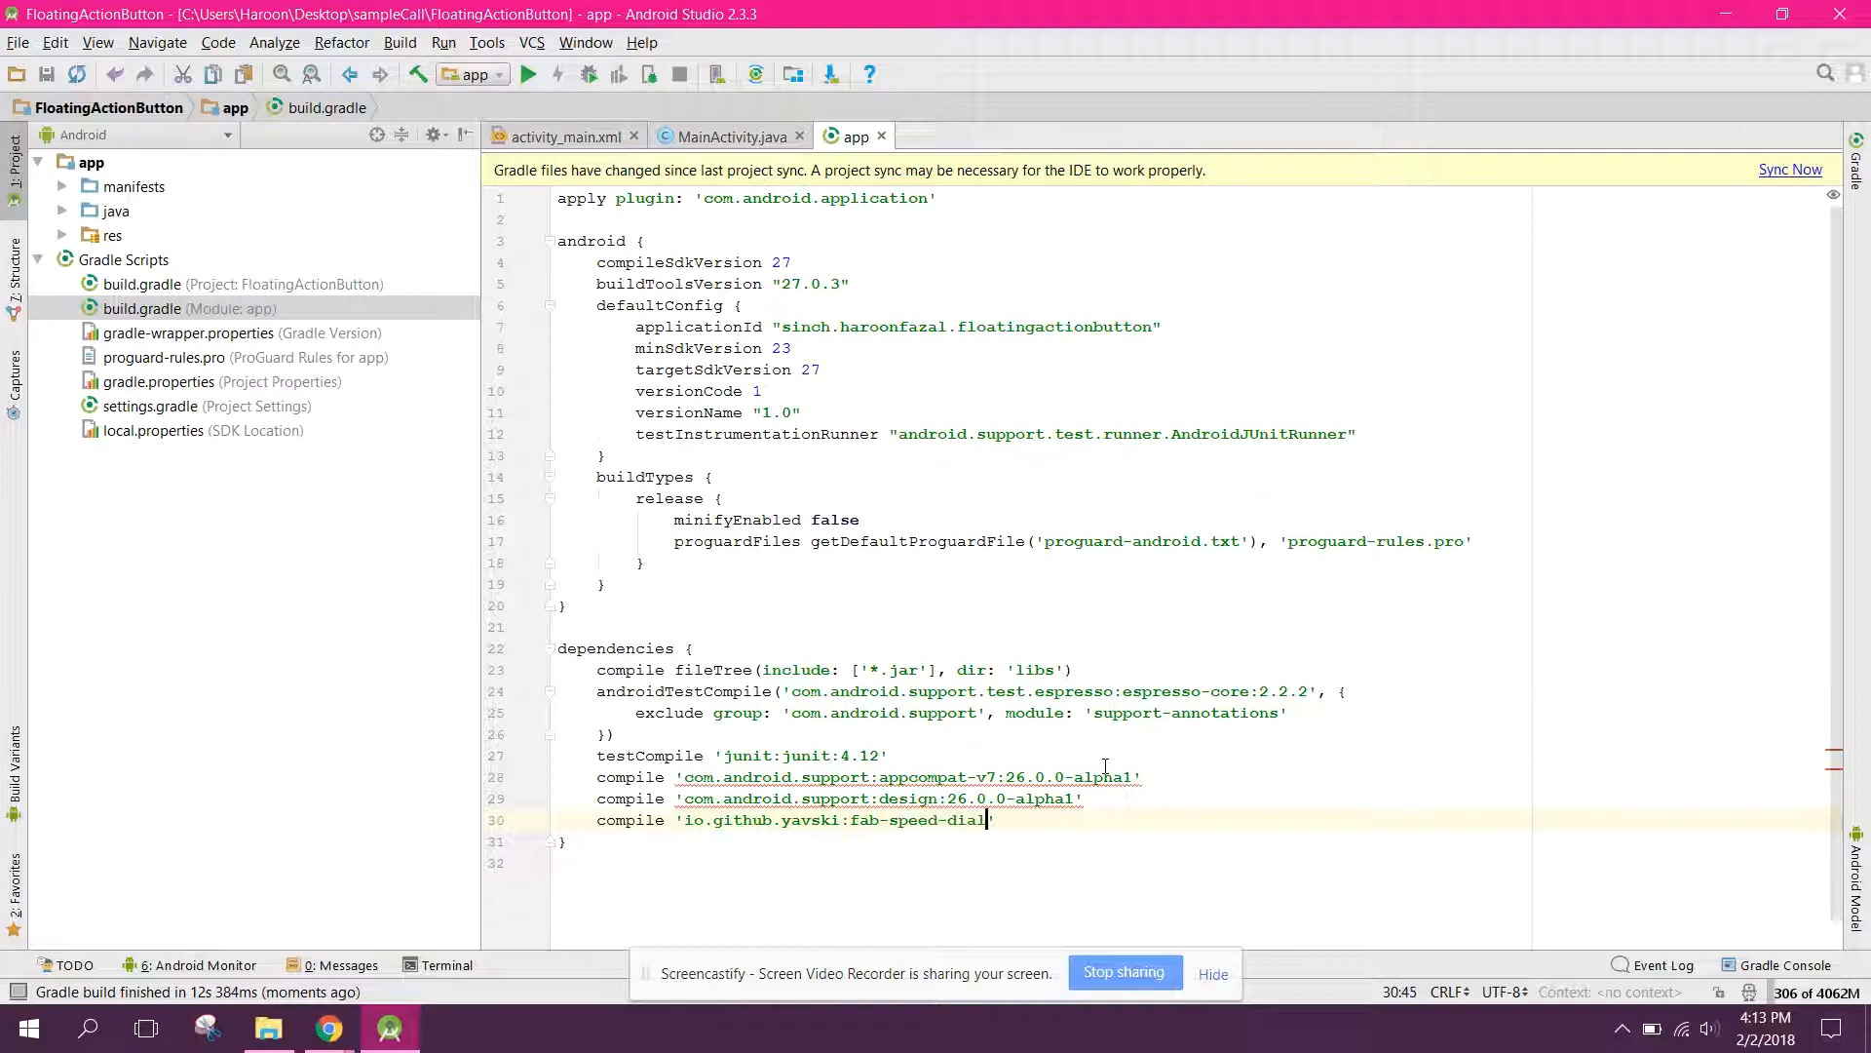
{"action": "type", "text": ":"}
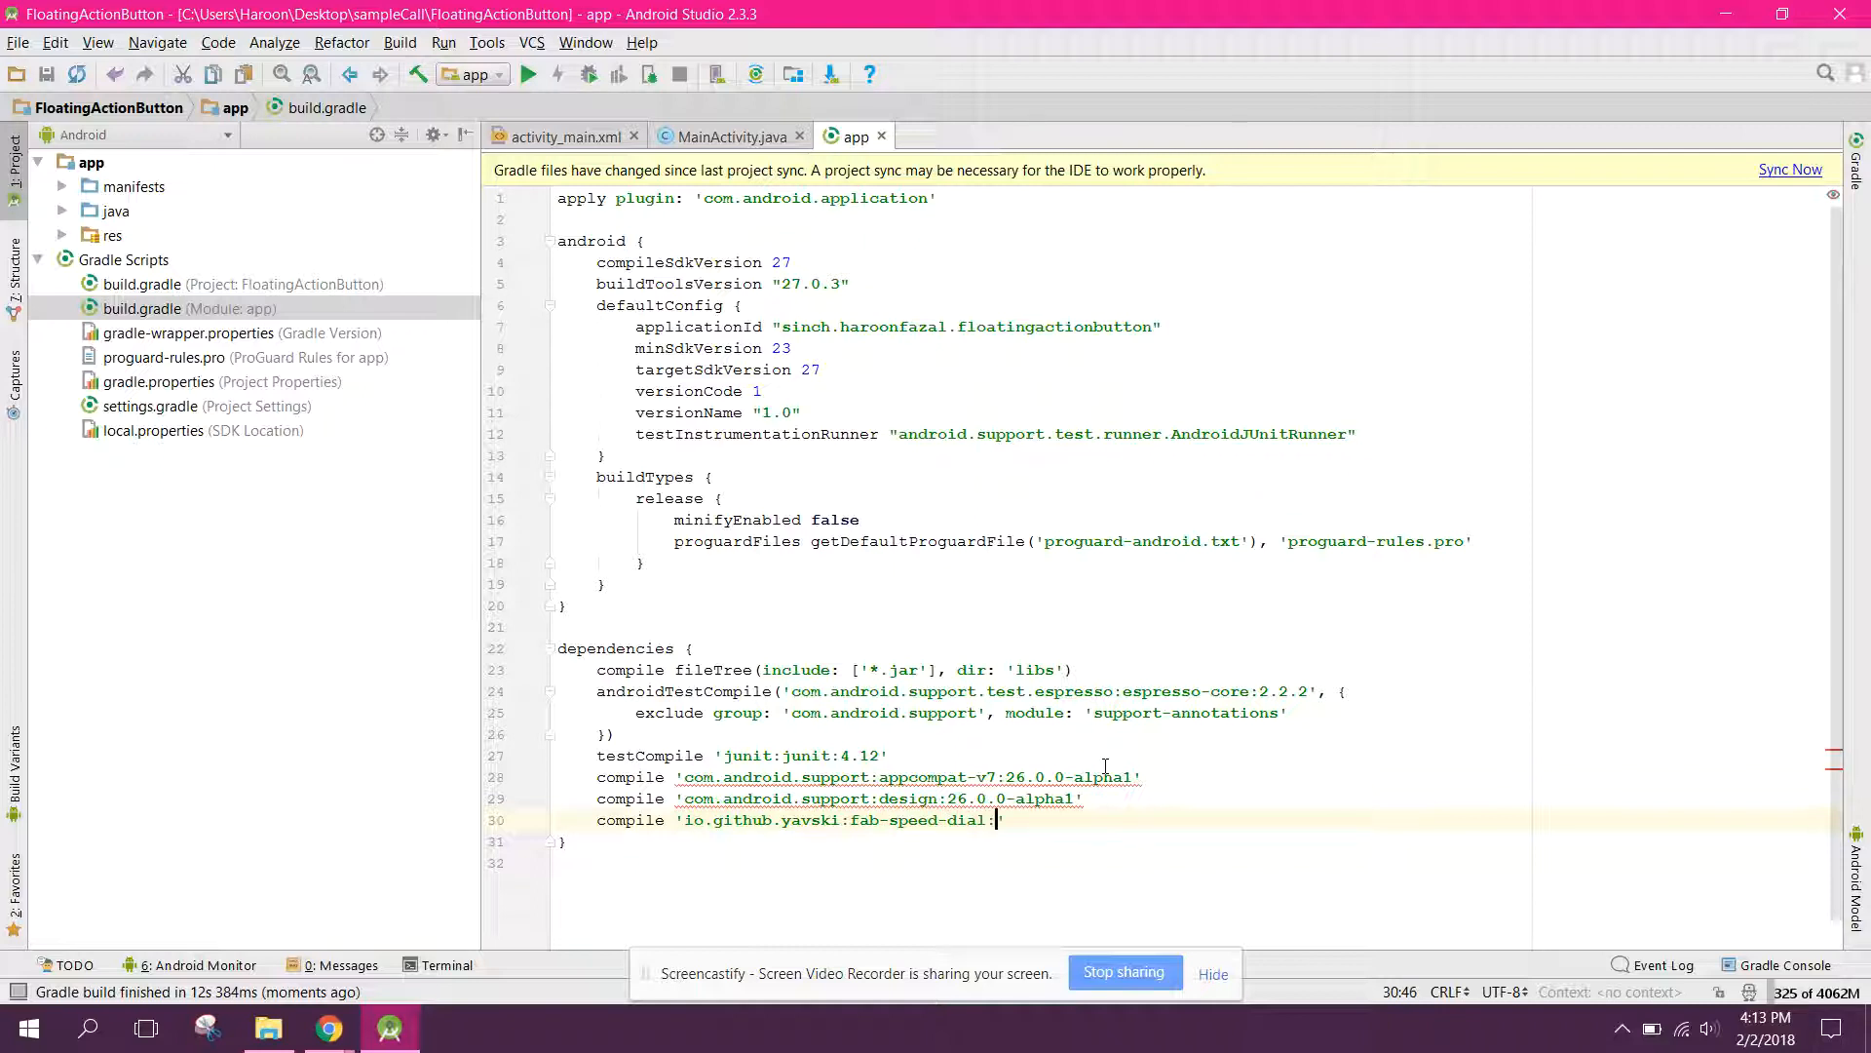
{"action": "type", "text": "1.0.6"}
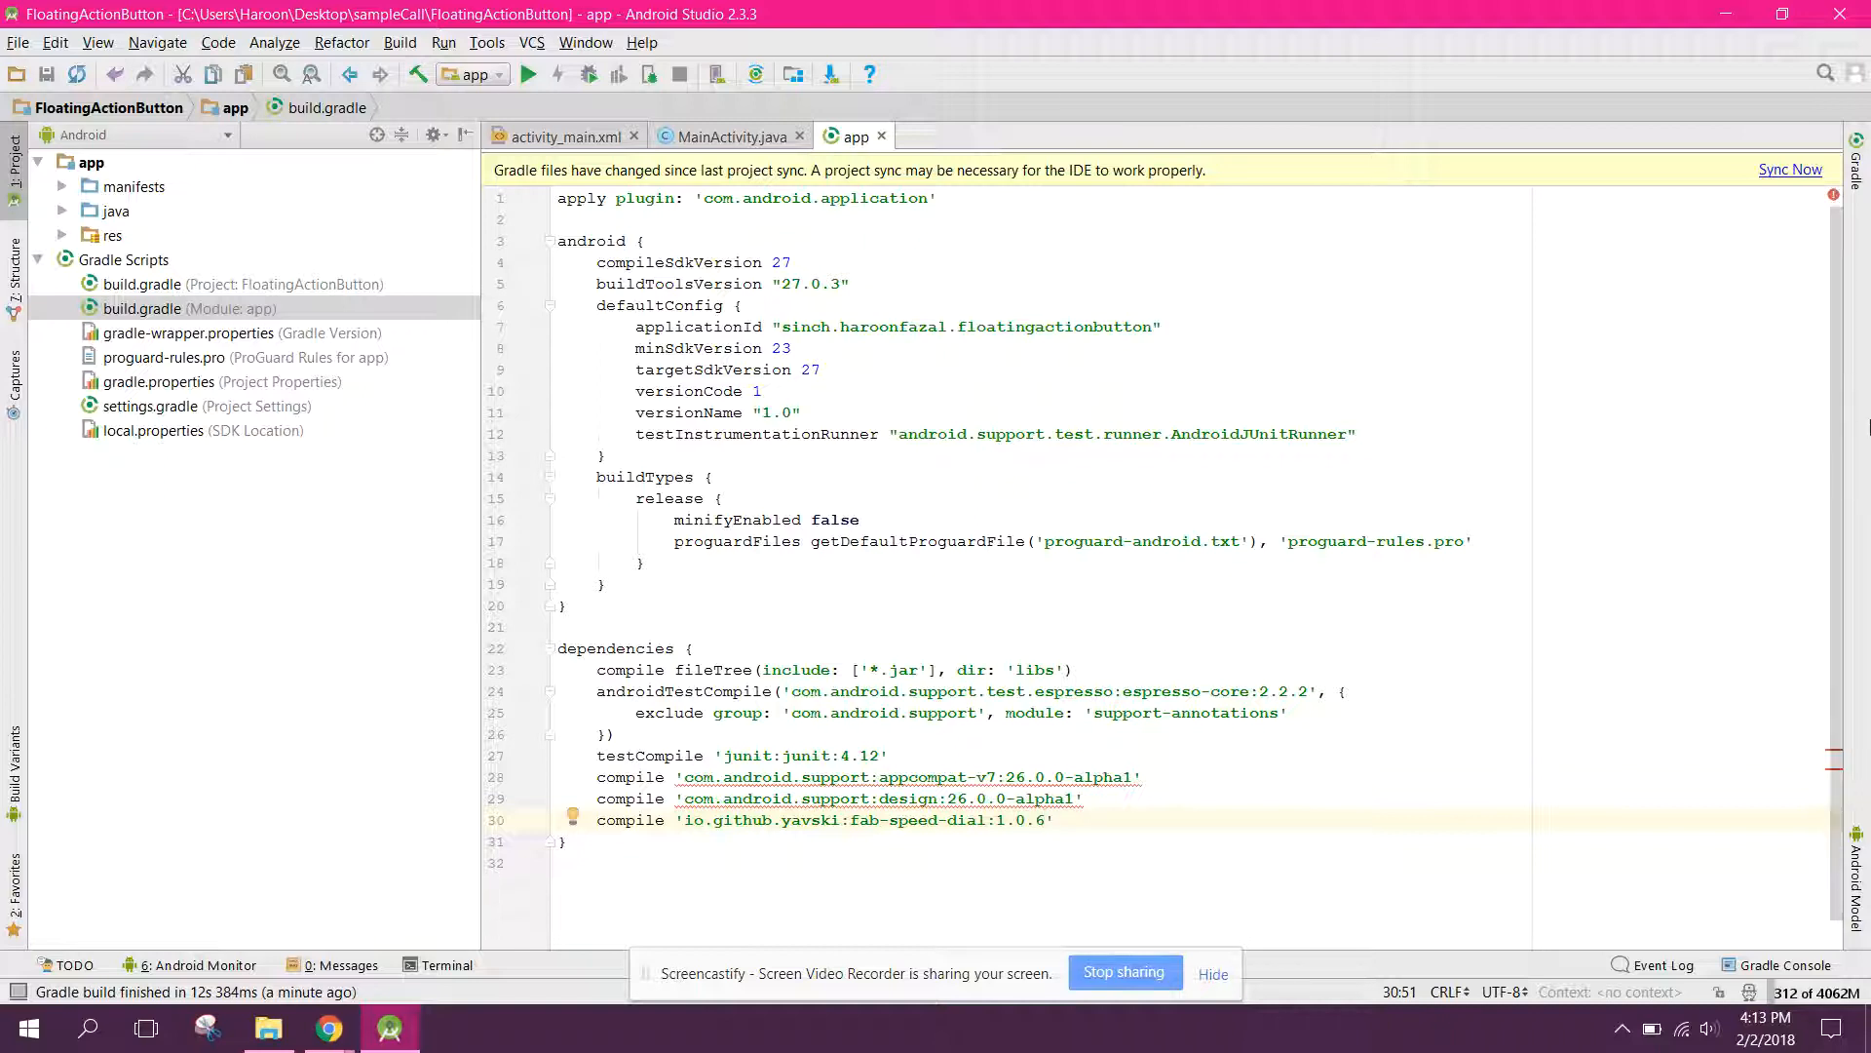
{"action": "left_click", "coordinate": [1789, 167]}
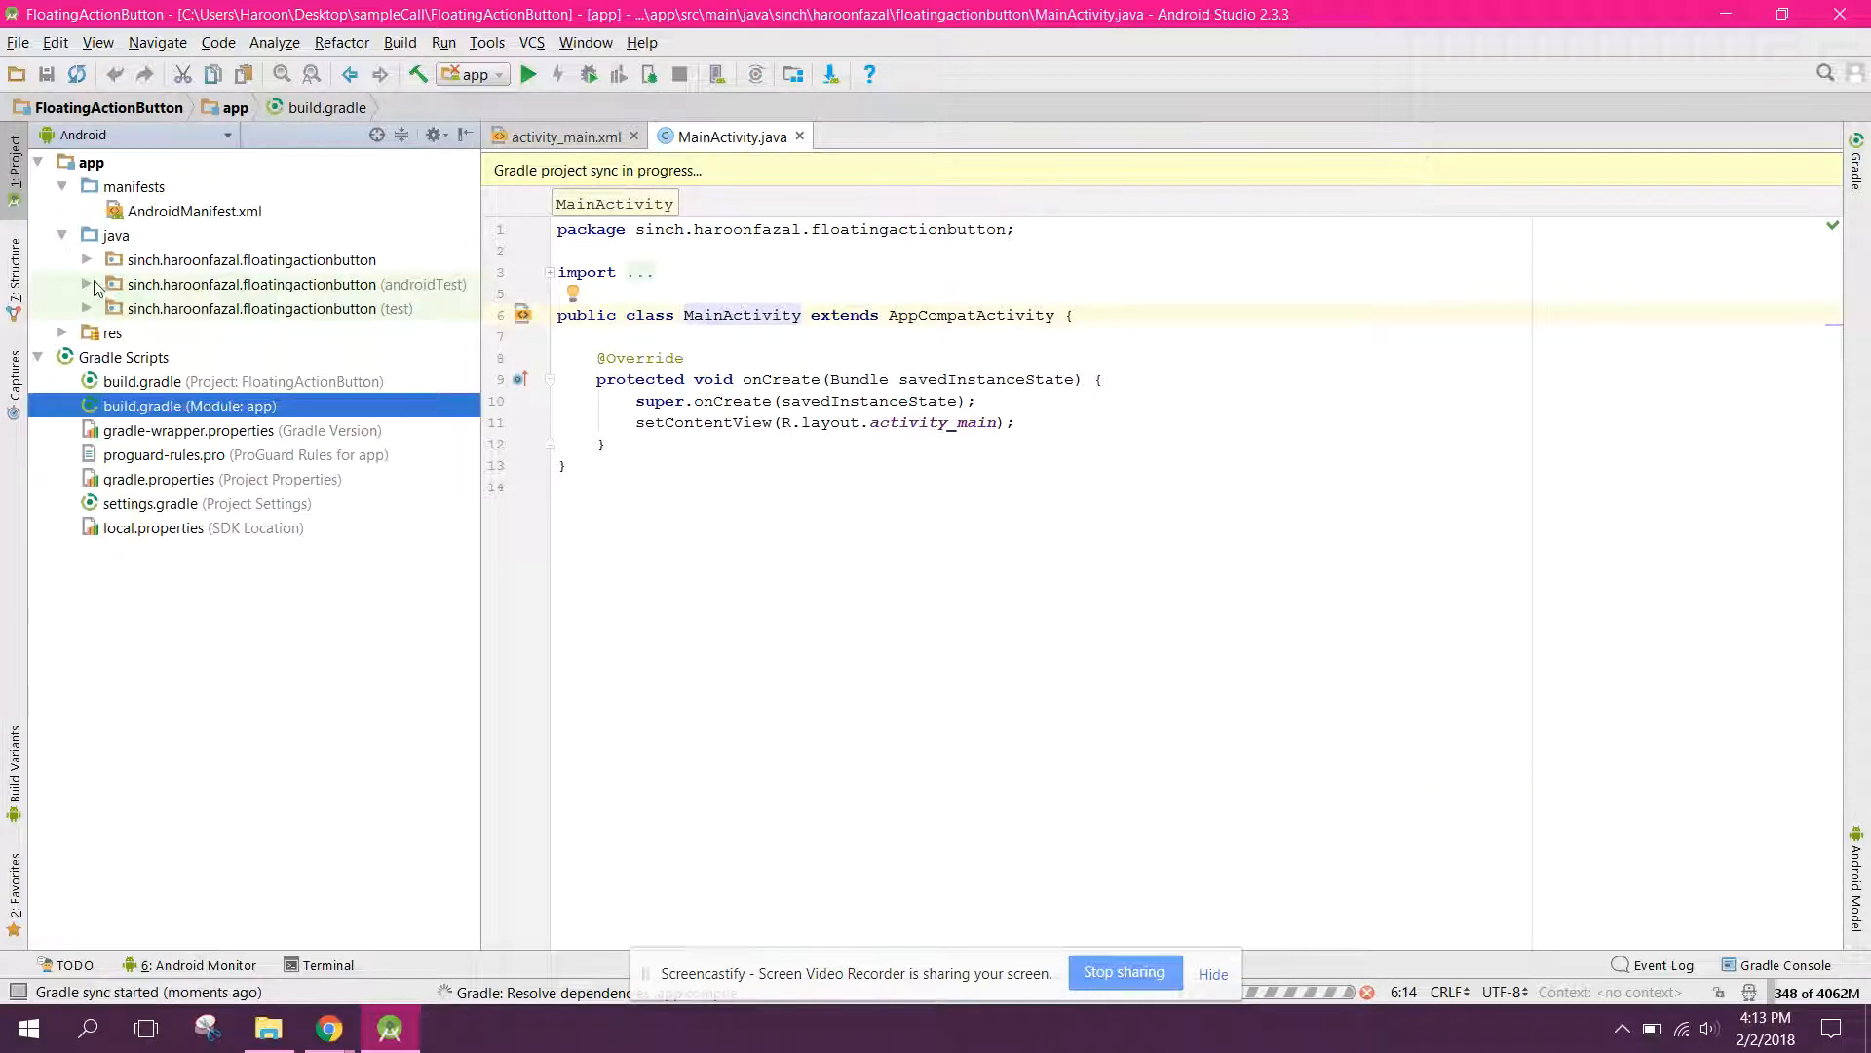
Step: Expand the java package and show activity_main.xml as XML source with its preview
{"action": "left_click", "coordinate": [85, 259]}
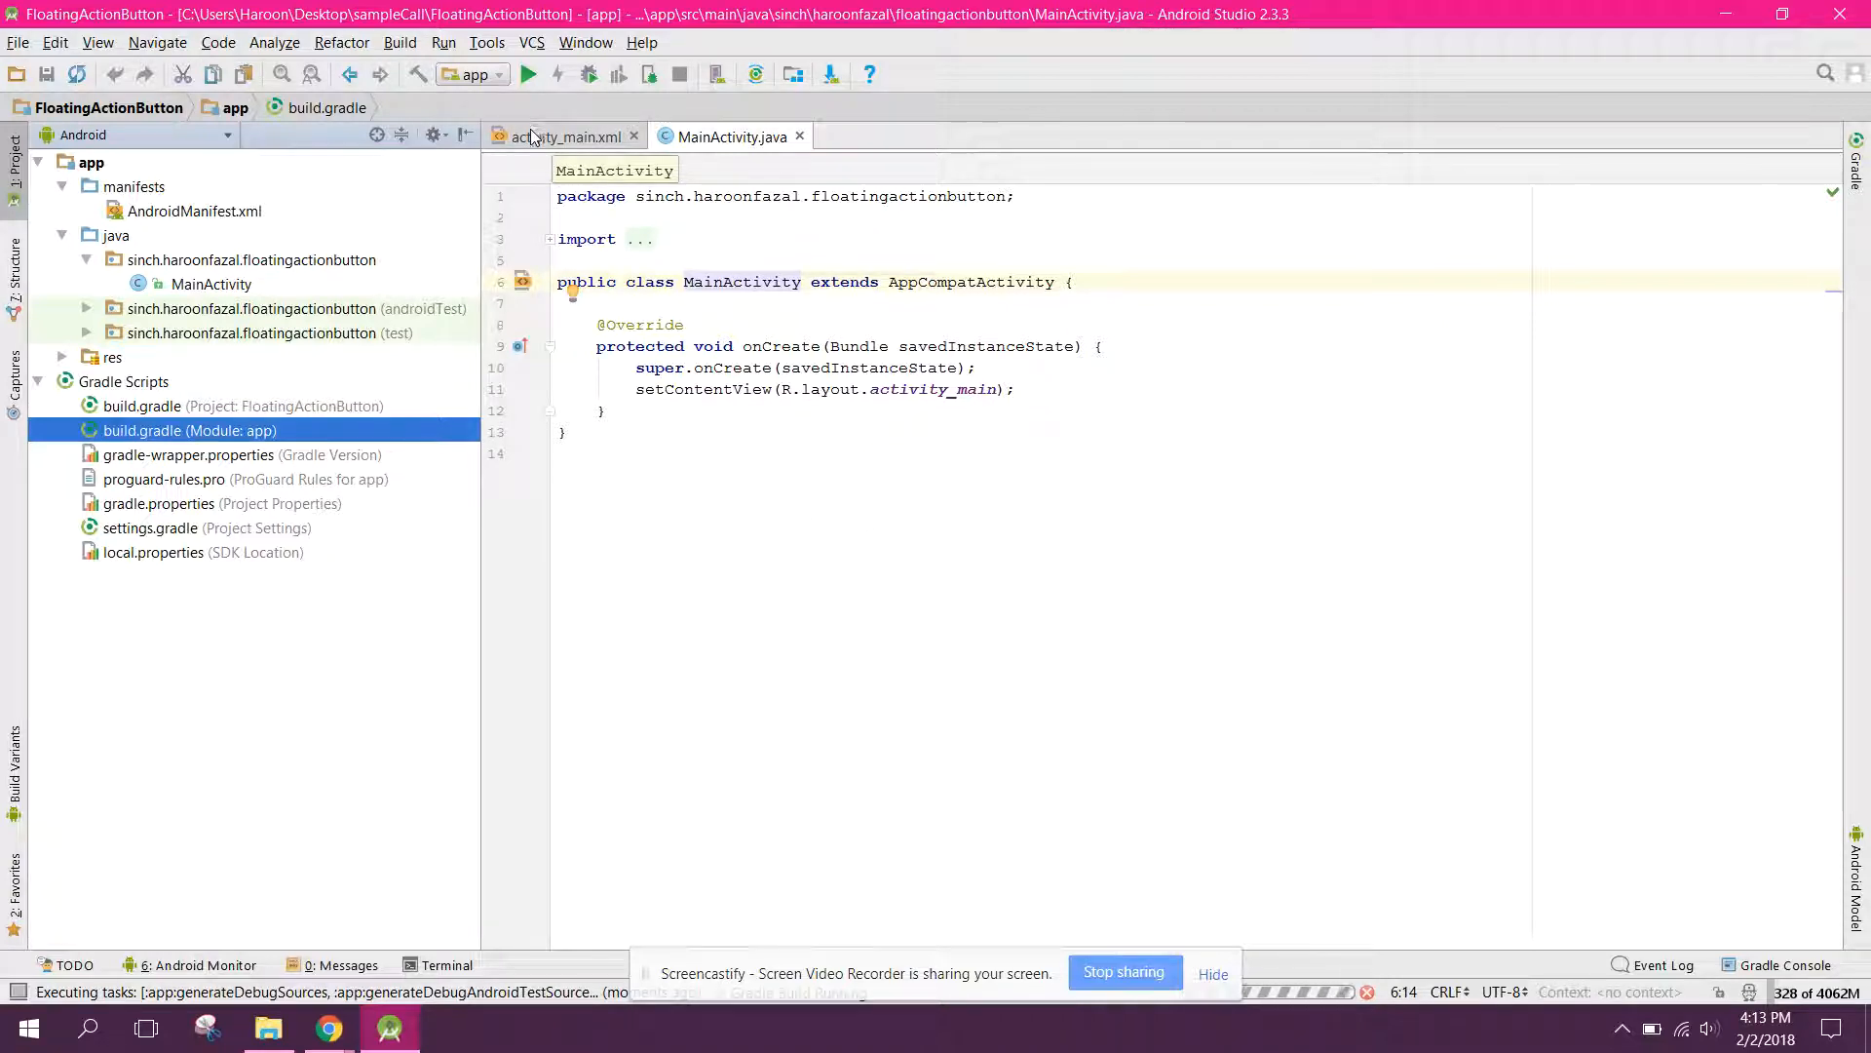
{"action": "mouse_move", "coordinate": [557, 146]}
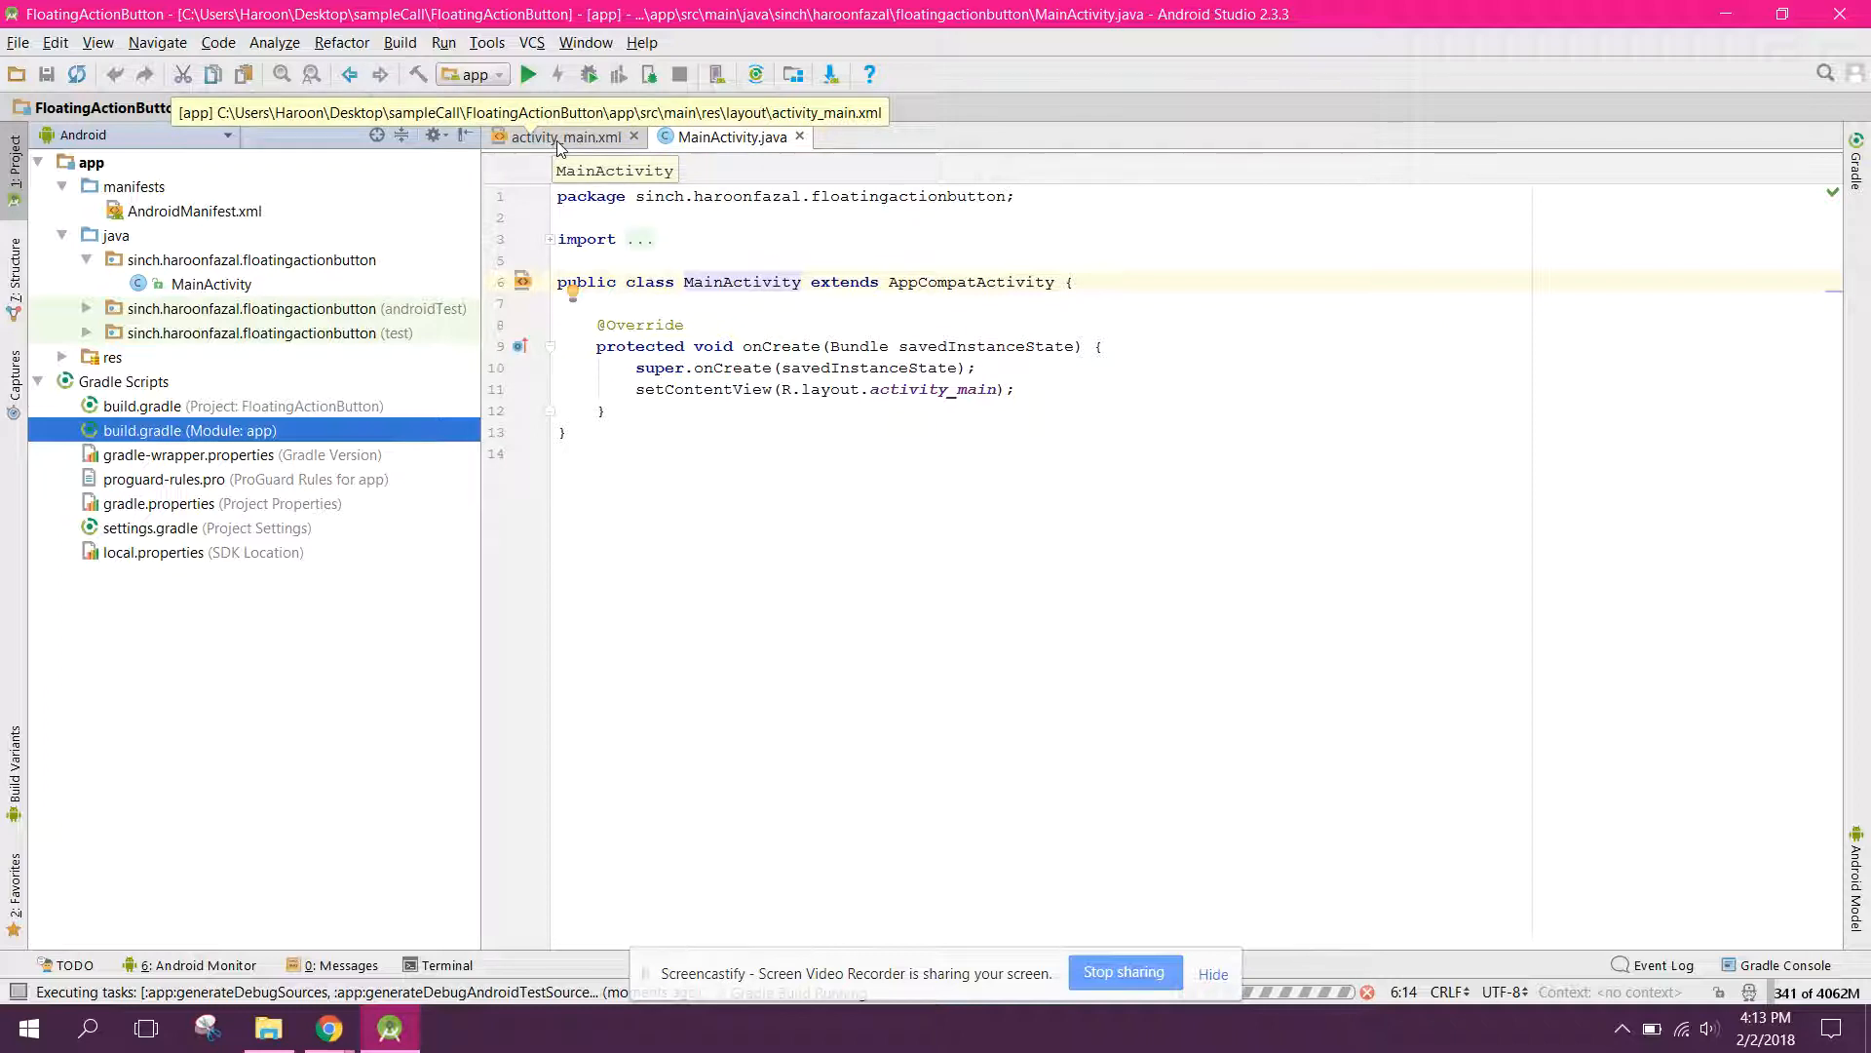
{"action": "left_click", "coordinate": [565, 137]}
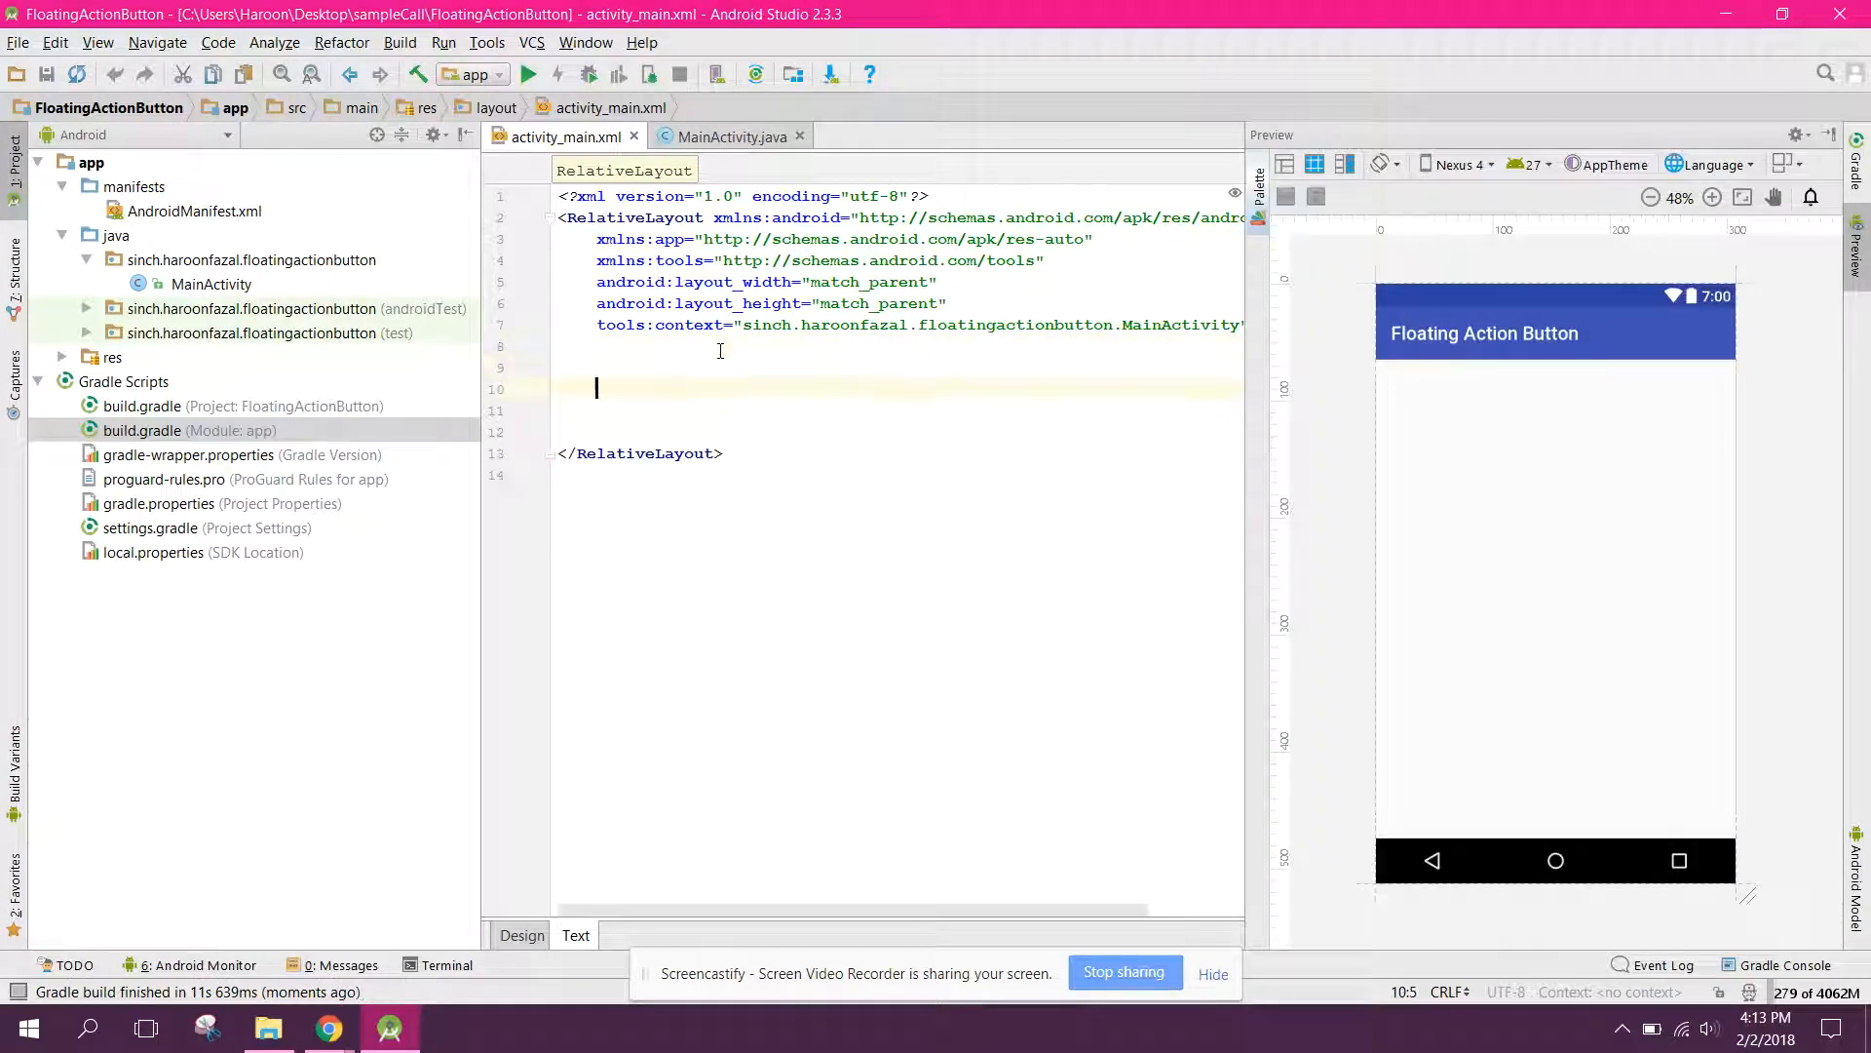
Step: Add a FabSpeedDial element with wrap_content width/height and android:gravity bottom|end
{"action": "type", "text": "<i"}
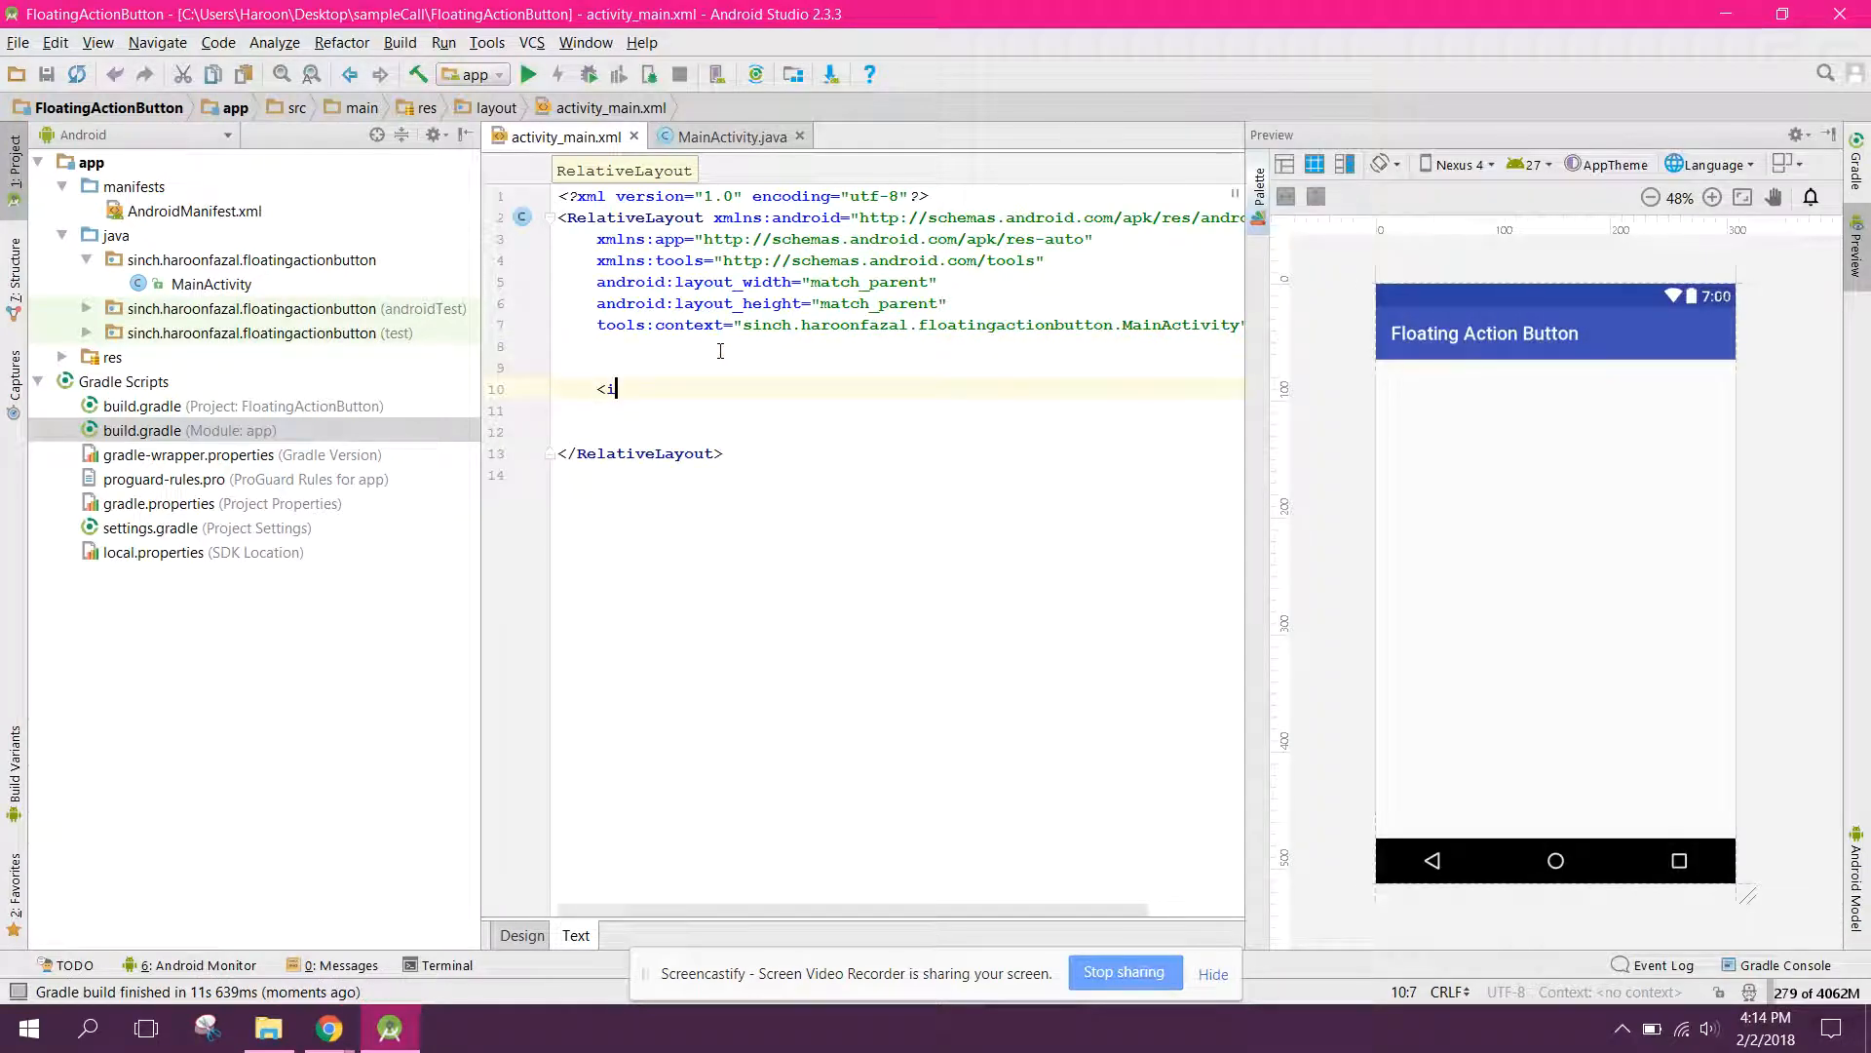
{"action": "type", "text": "o"}
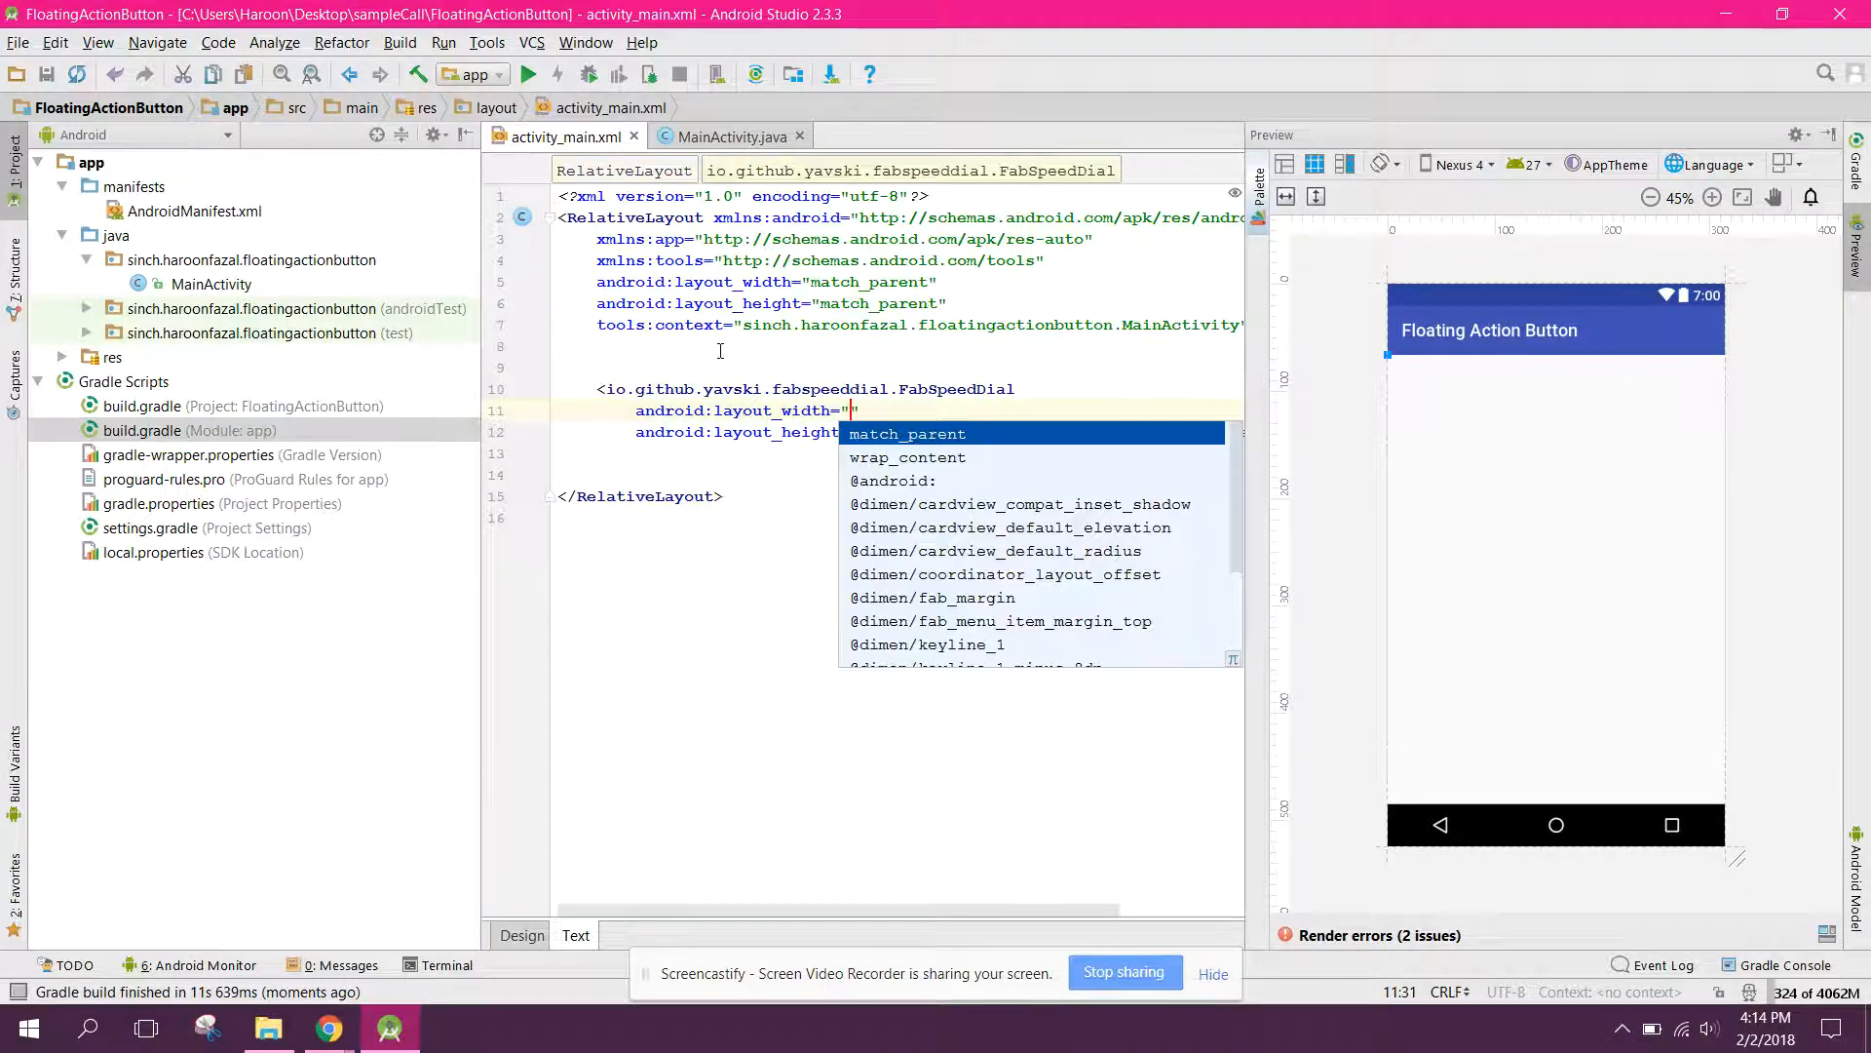
{"action": "type", "text": "wrap_content"}
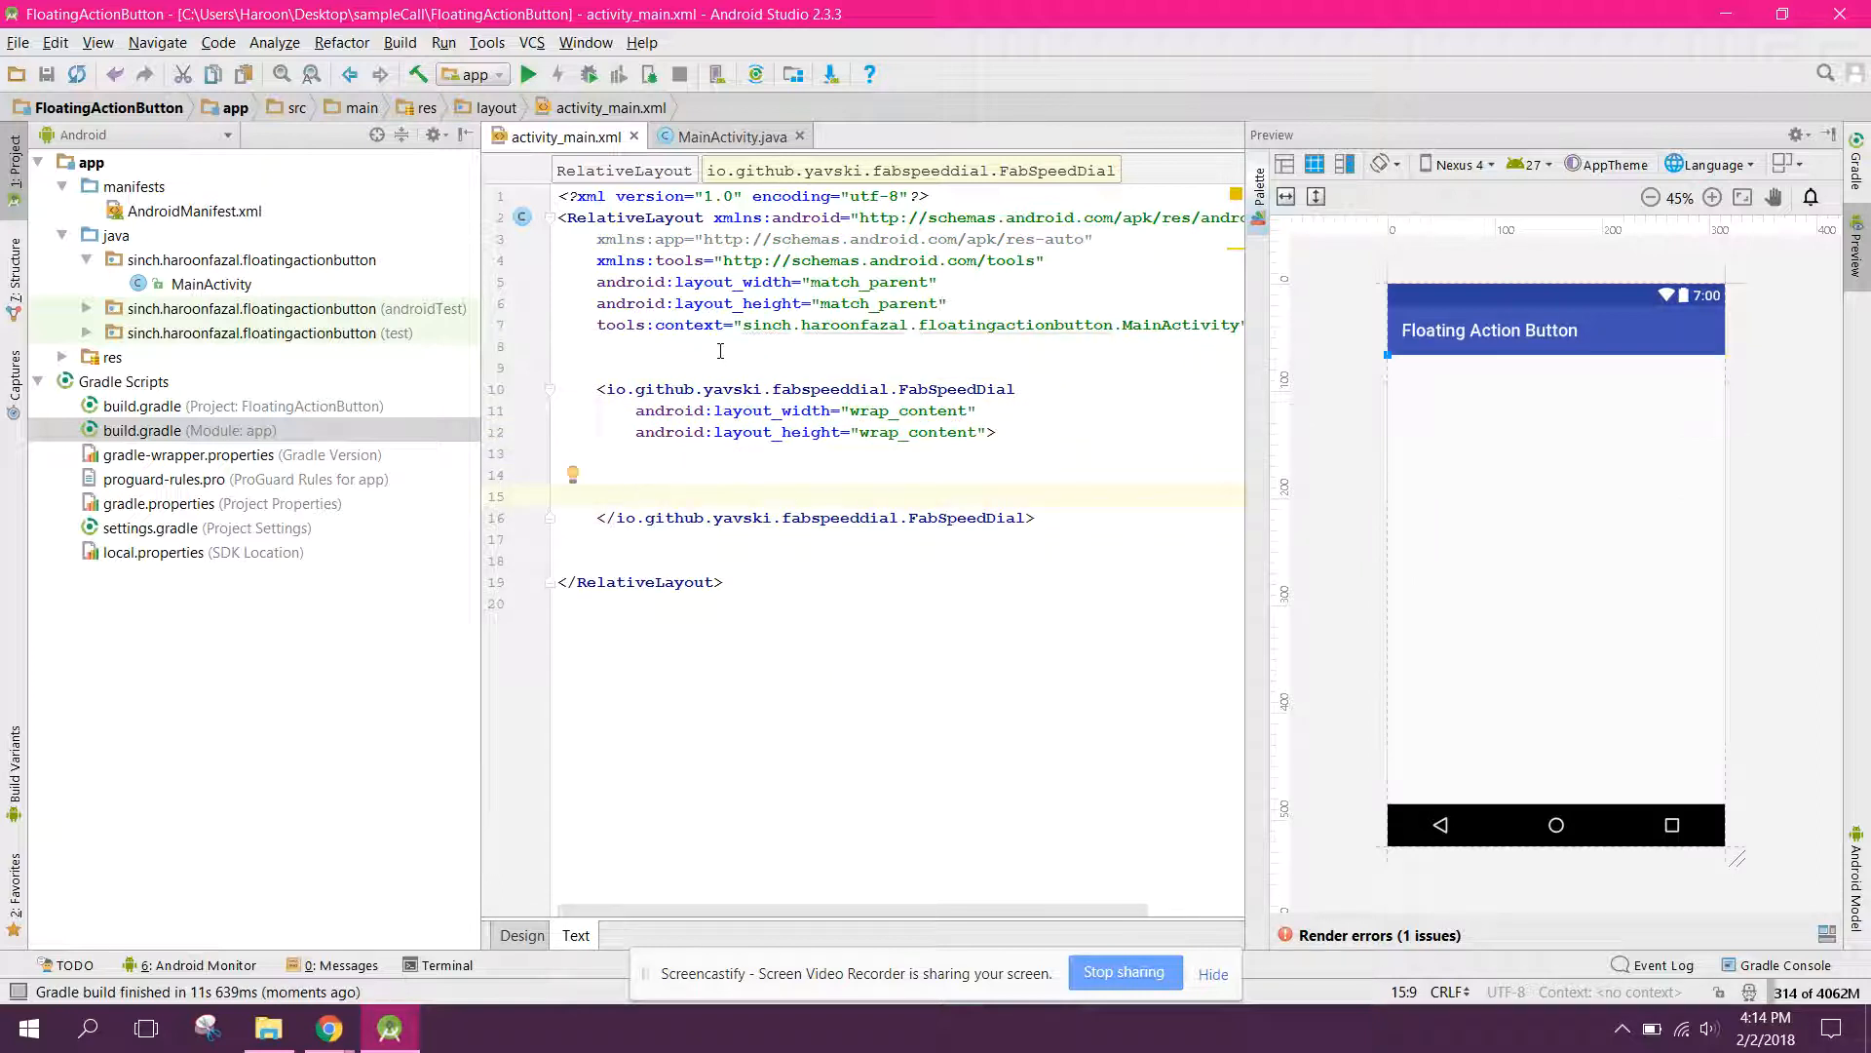
{"action": "left_click", "coordinate": [986, 431]}
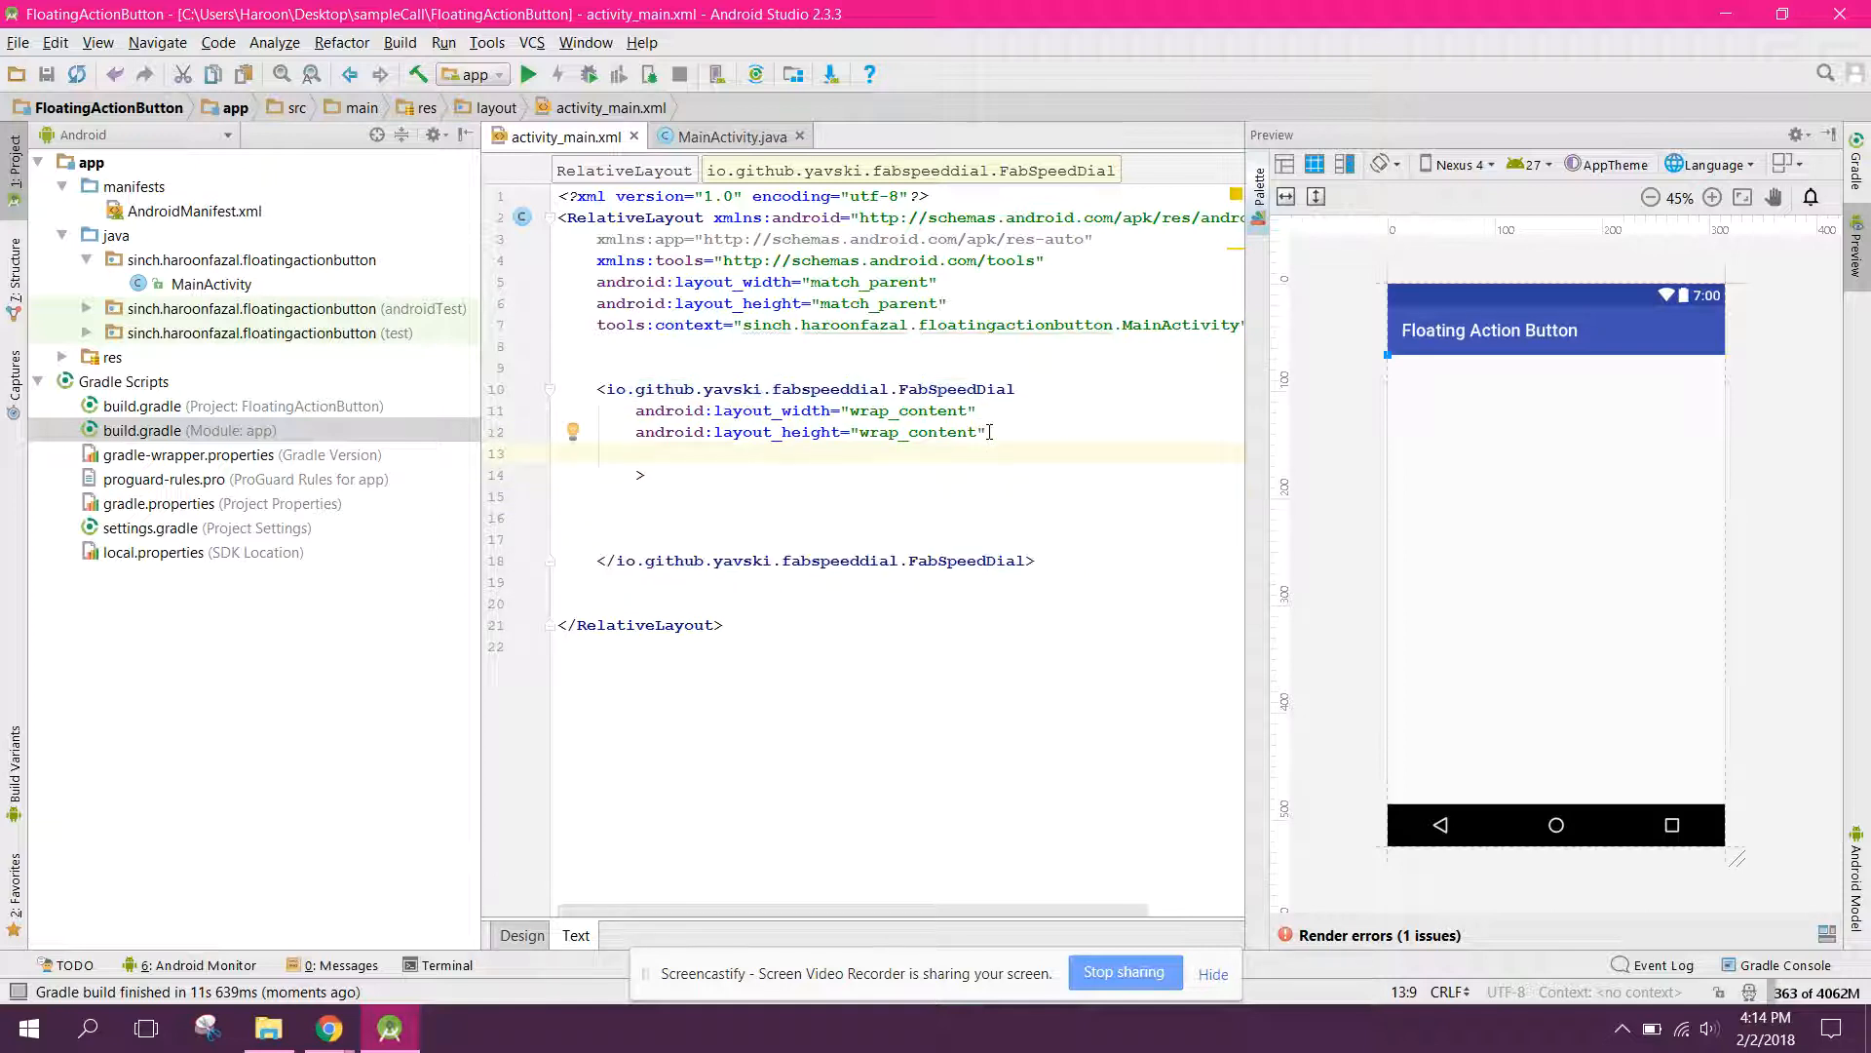
{"action": "type", "text": "grav"}
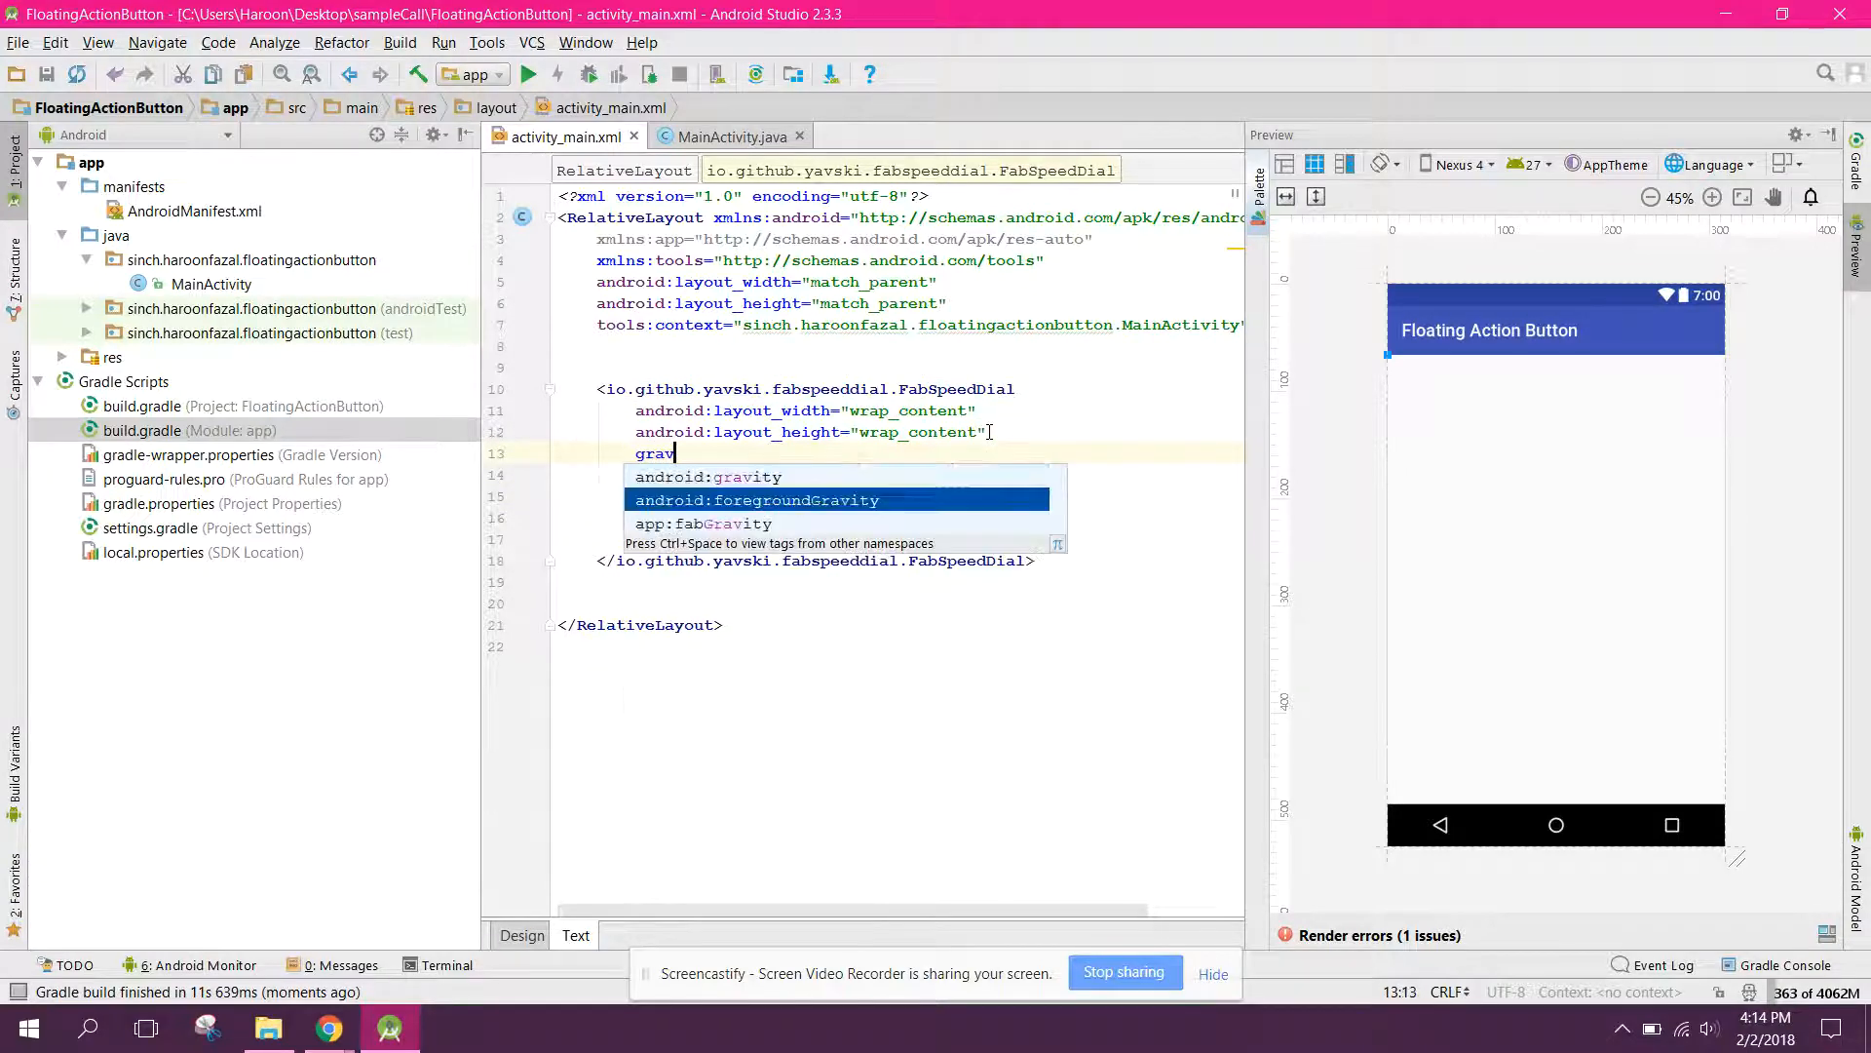
{"action": "left_click", "coordinate": [694, 476]}
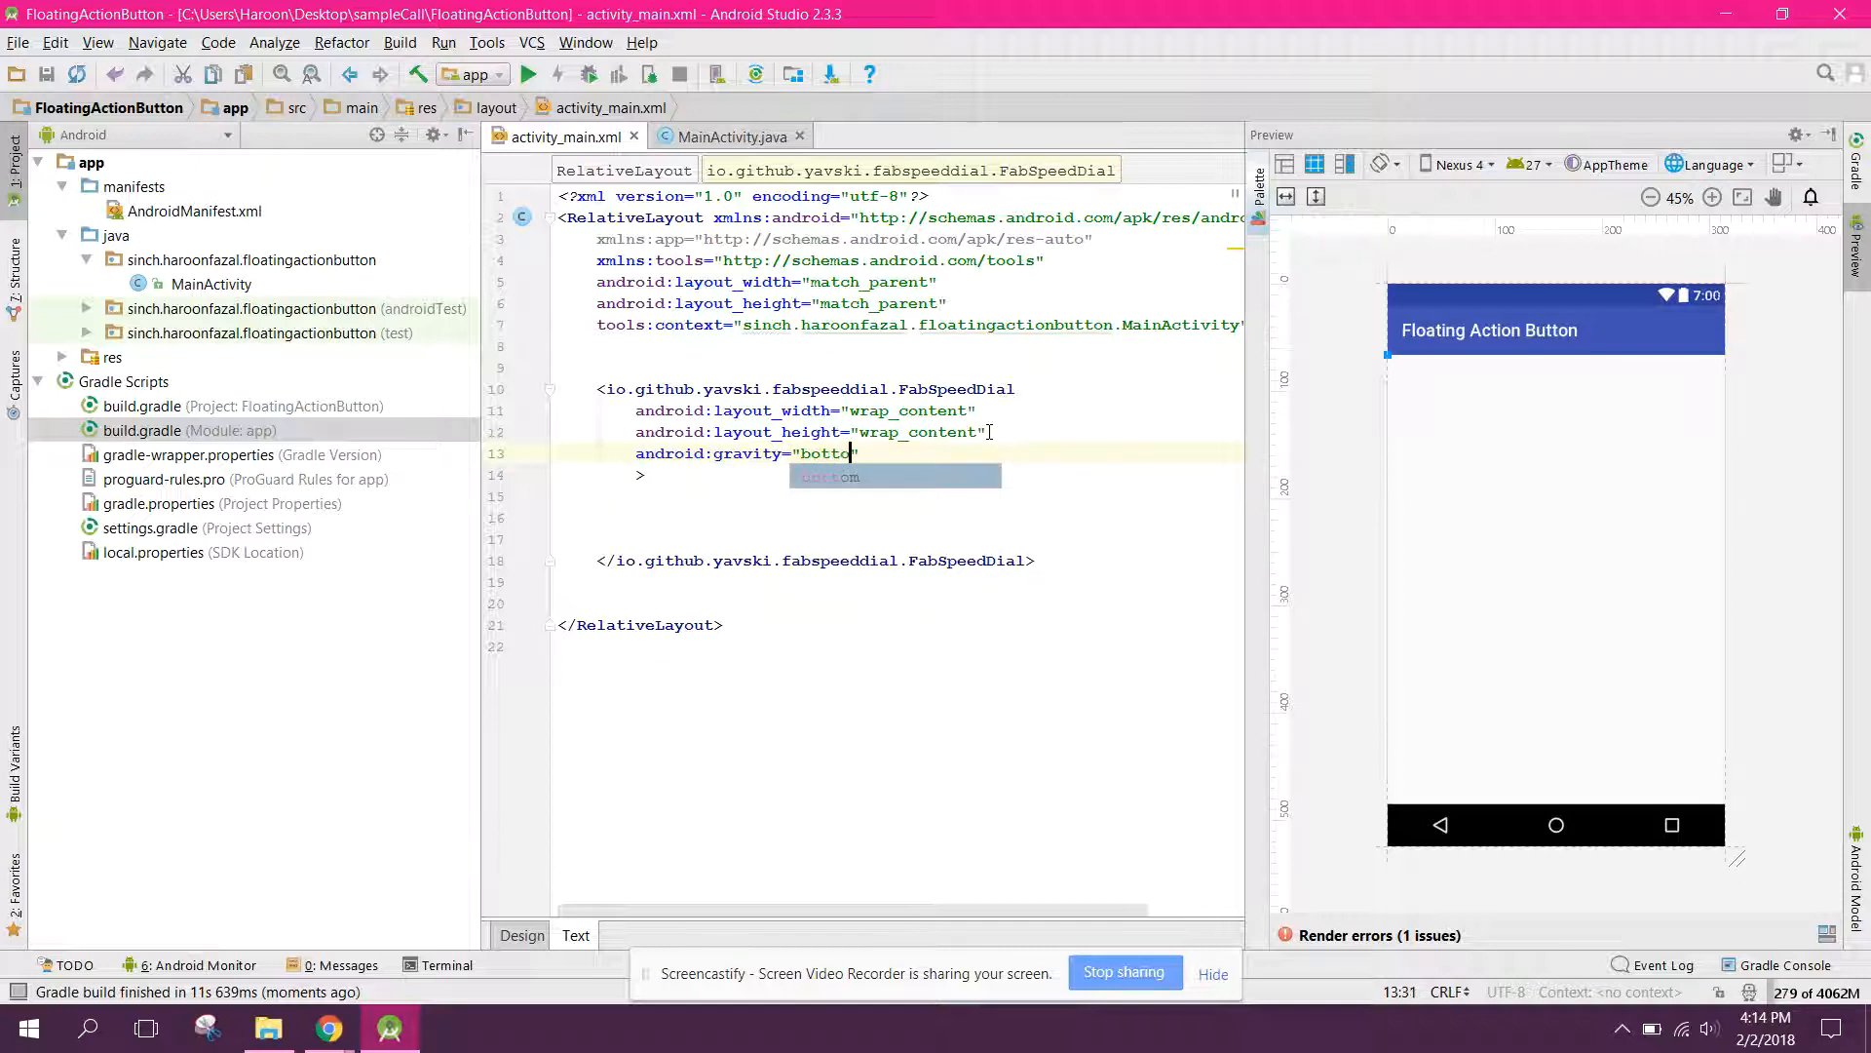
{"action": "type", "text": "m|end"}
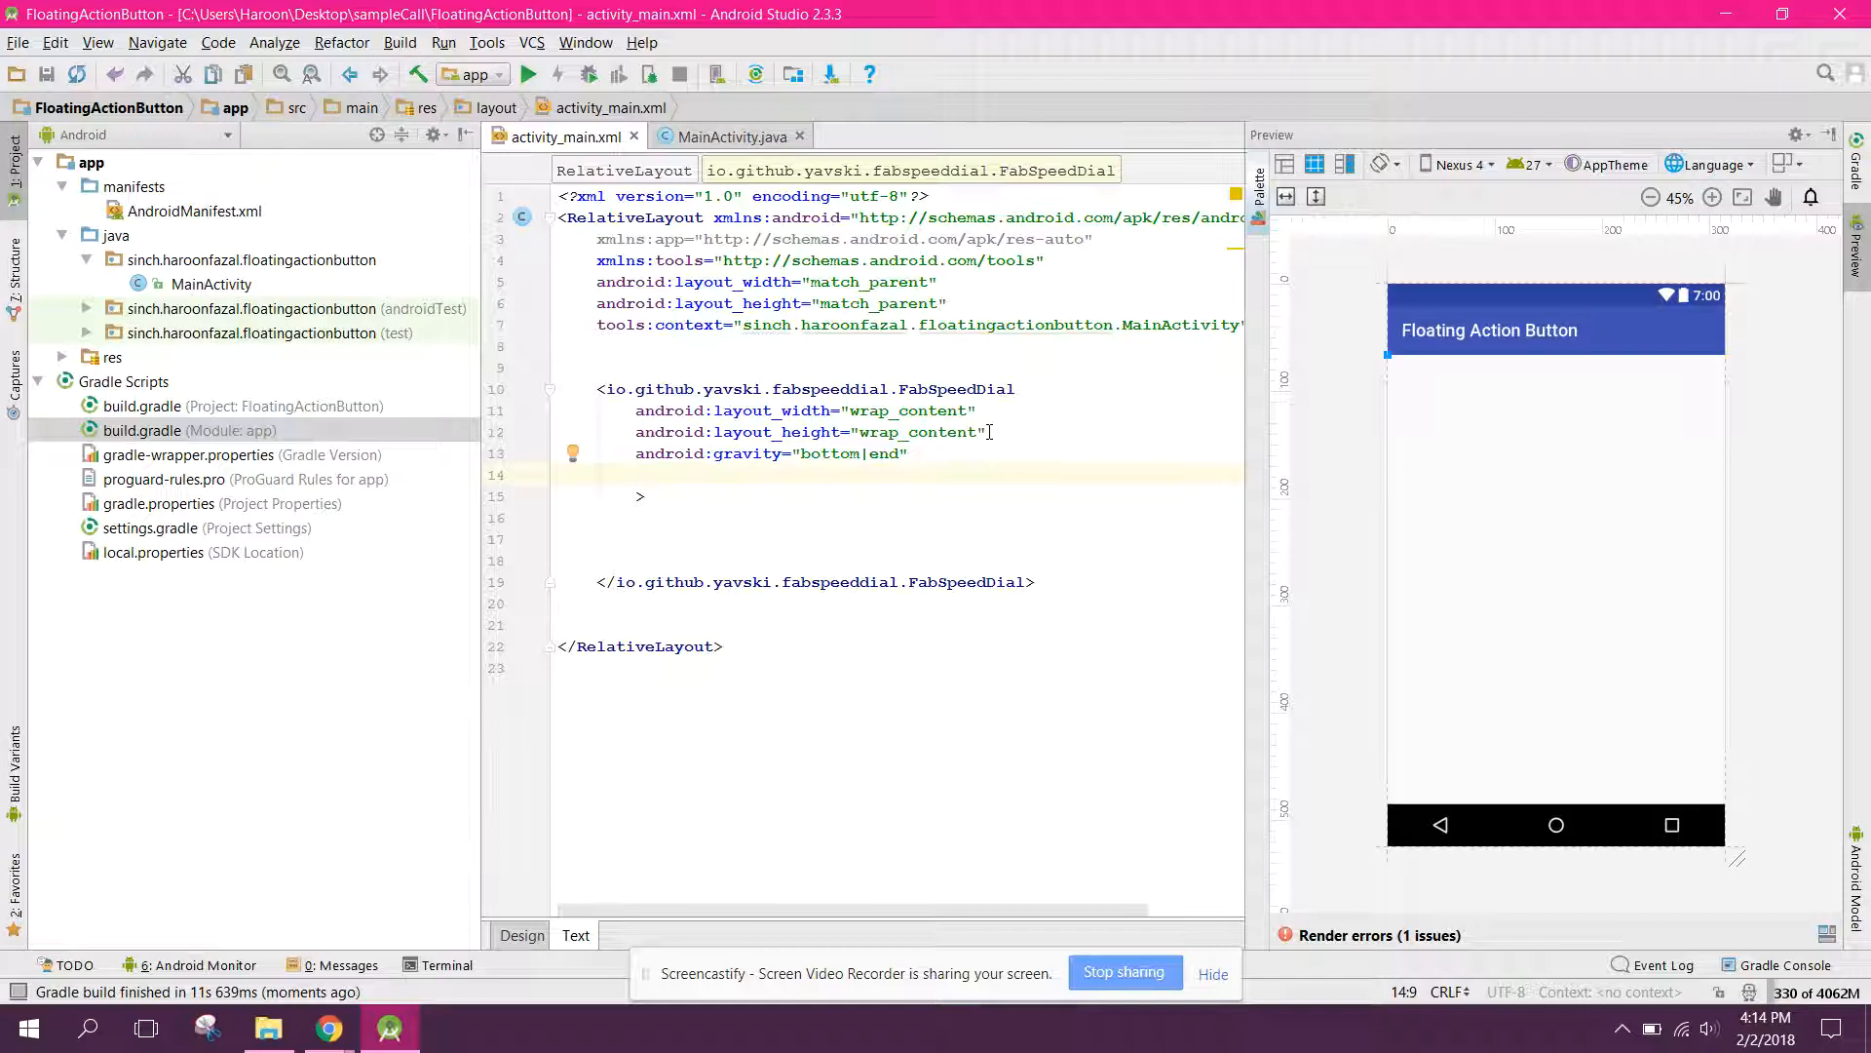
Step: Set app:fabGravity to bottom_end and app:fabMenu to the main_menu menu
{"action": "type", "text": "app"}
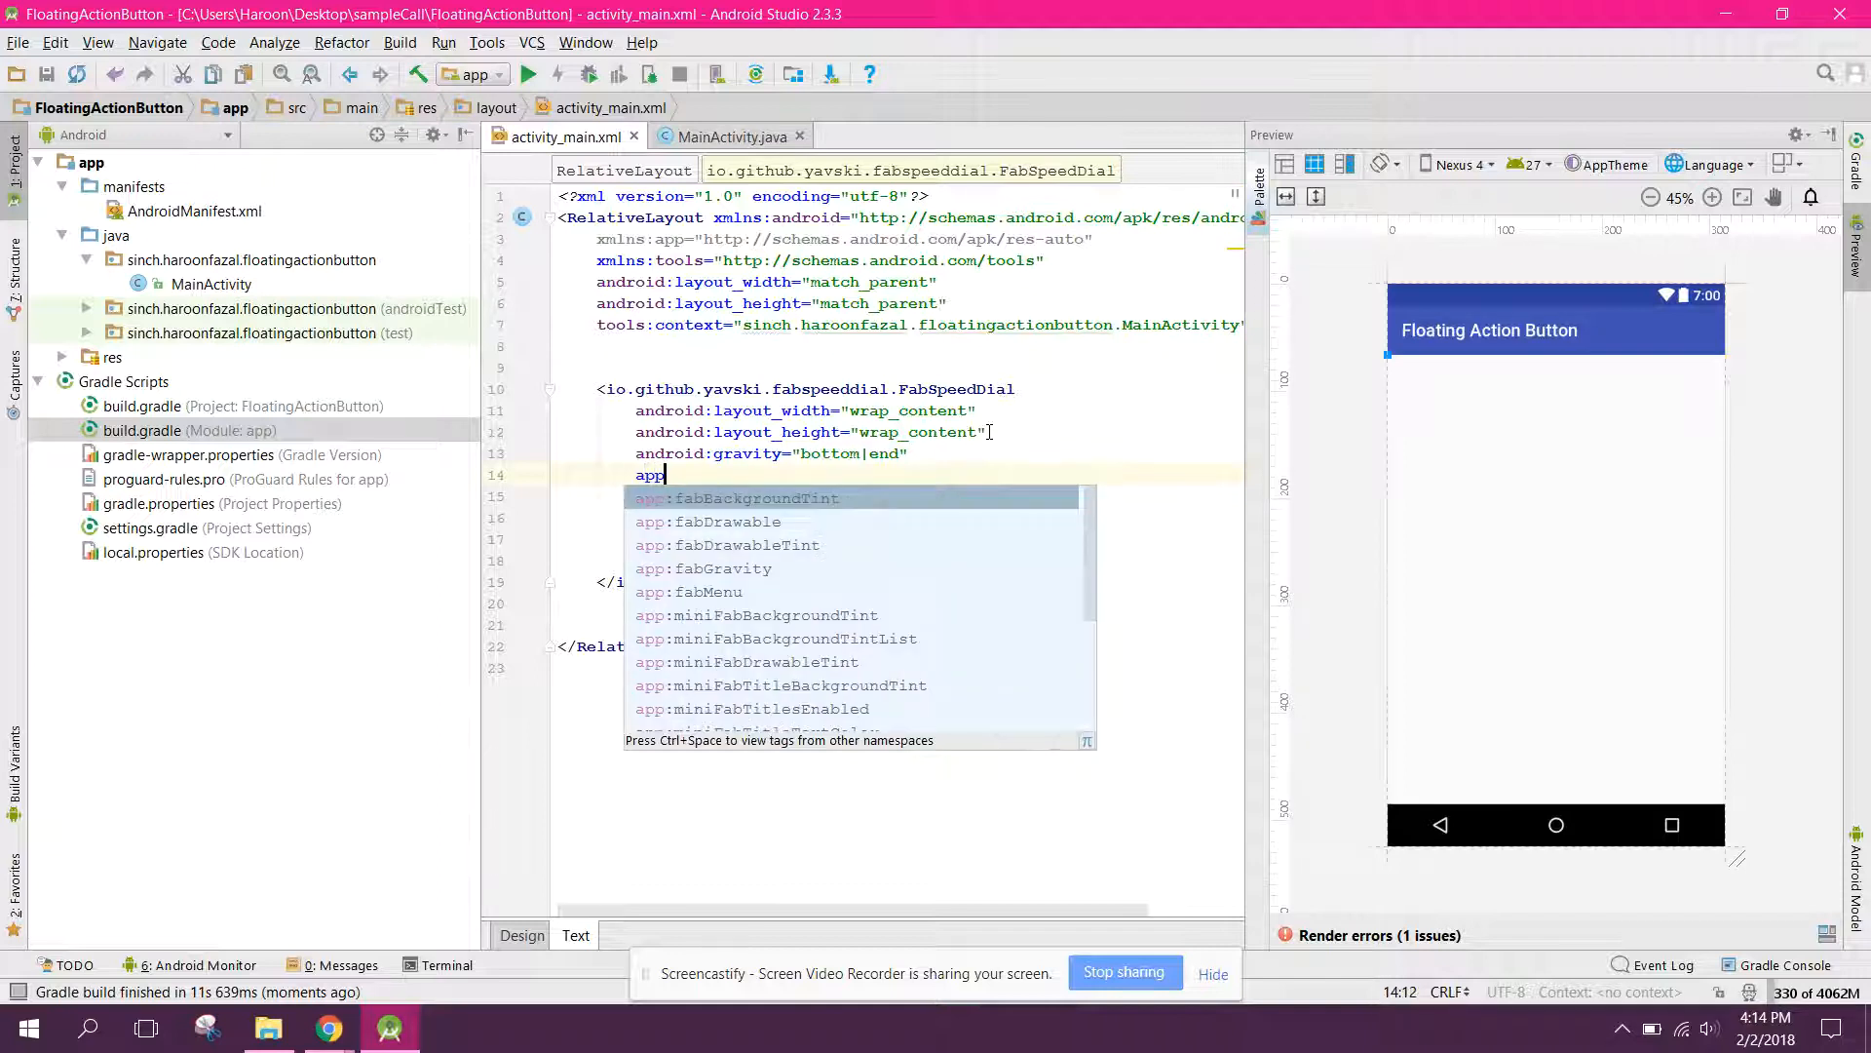
{"action": "key", "text": "Backspace"}
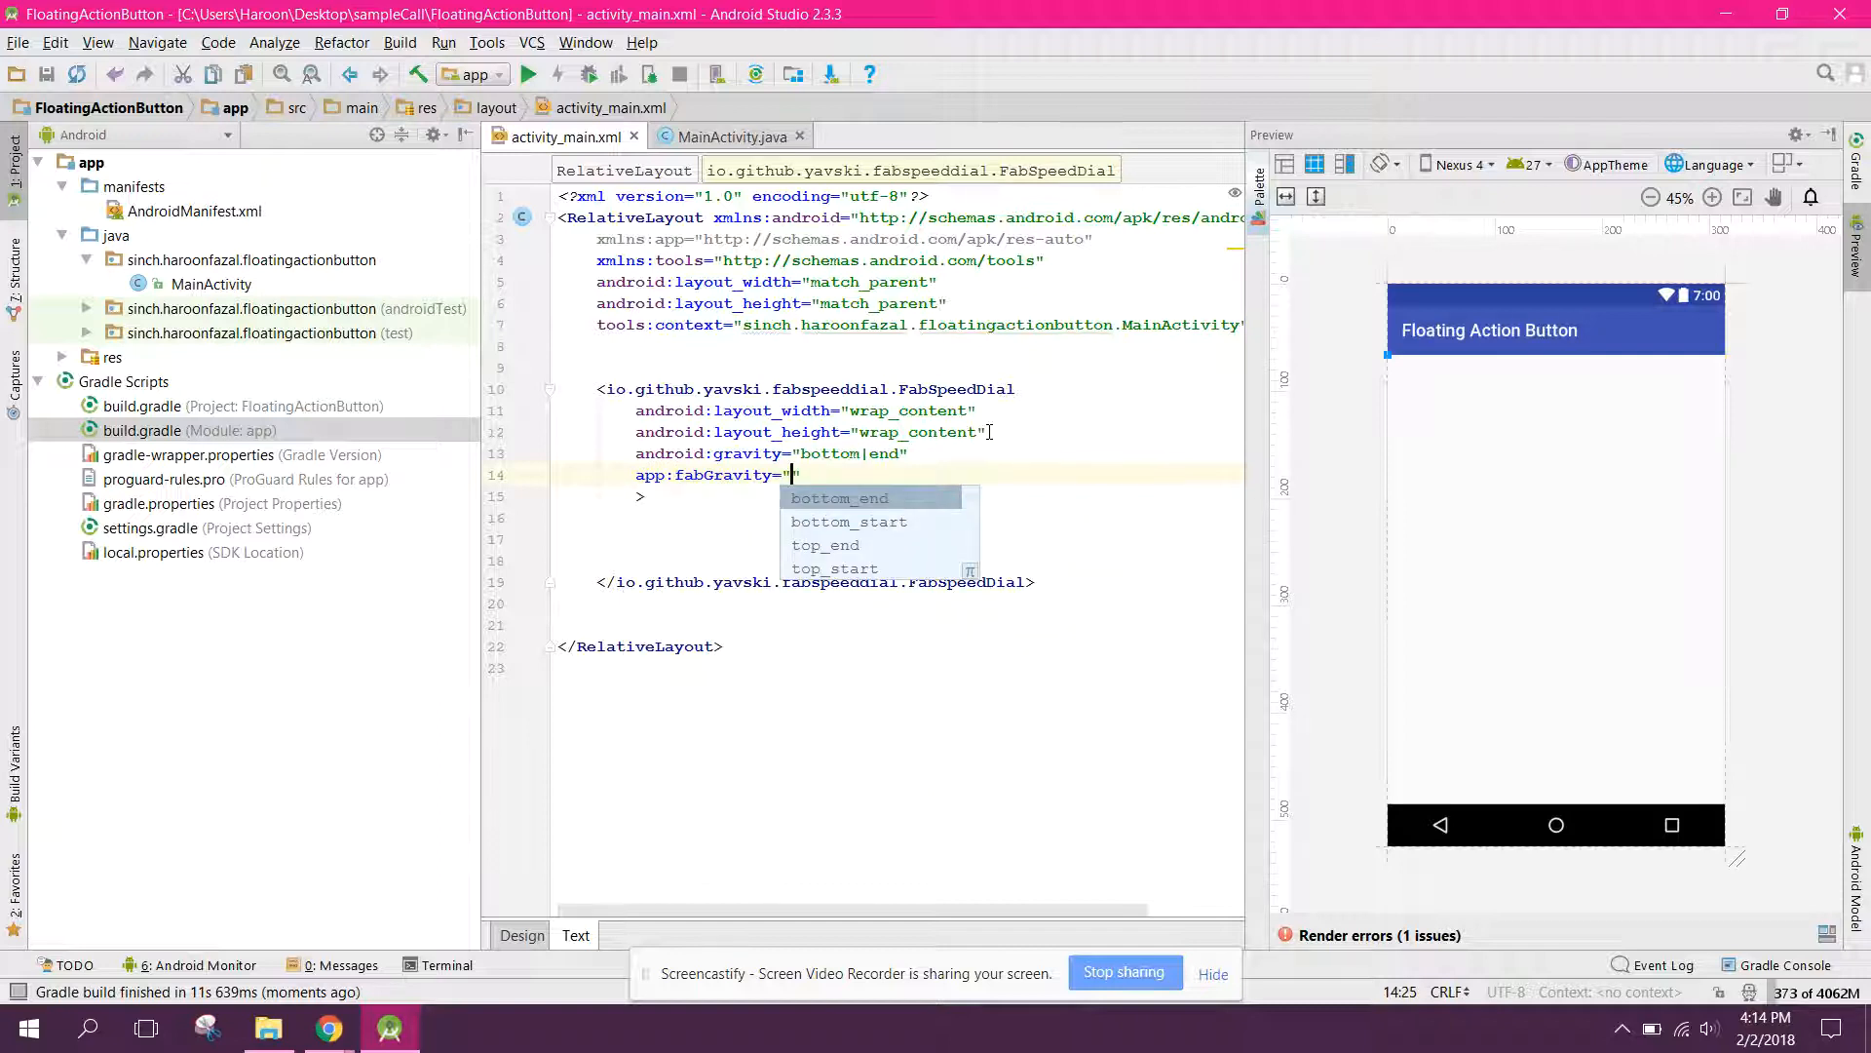
{"action": "left_click", "coordinate": [838, 499]}
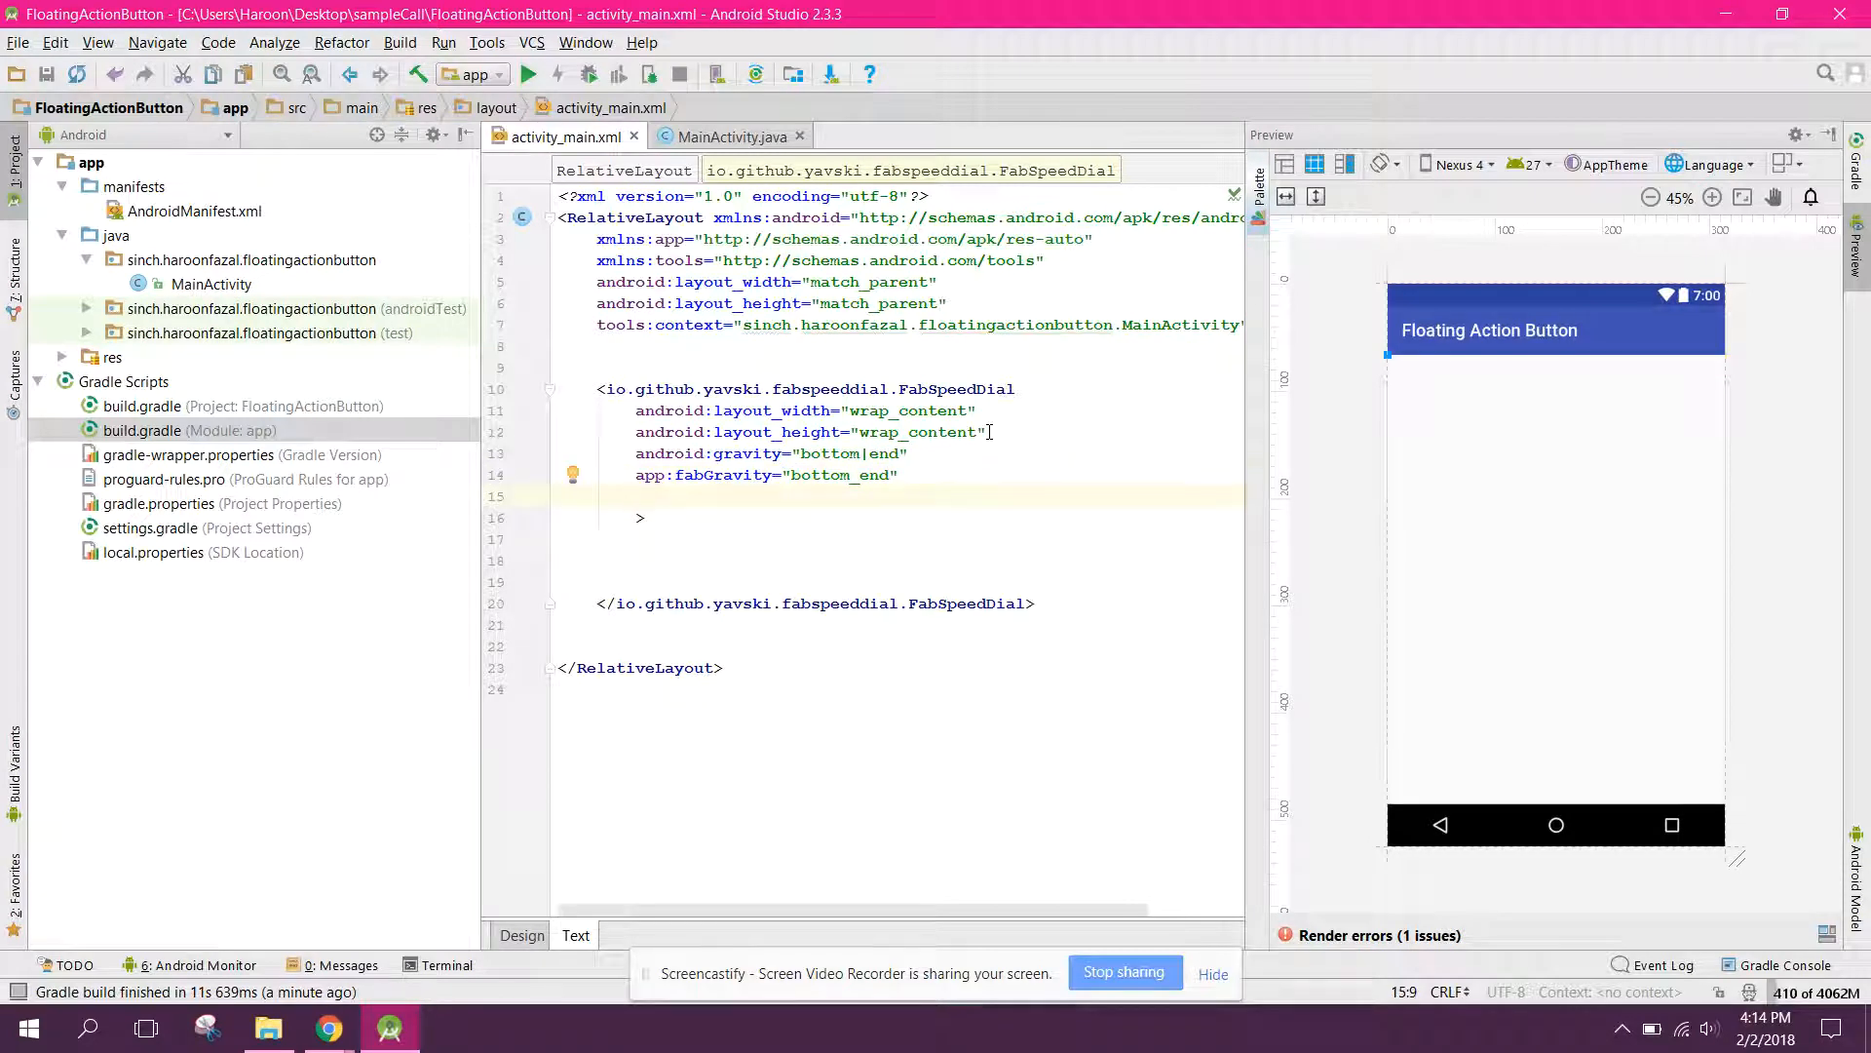
{"action": "type", "text": "app:fabMenu=\""}
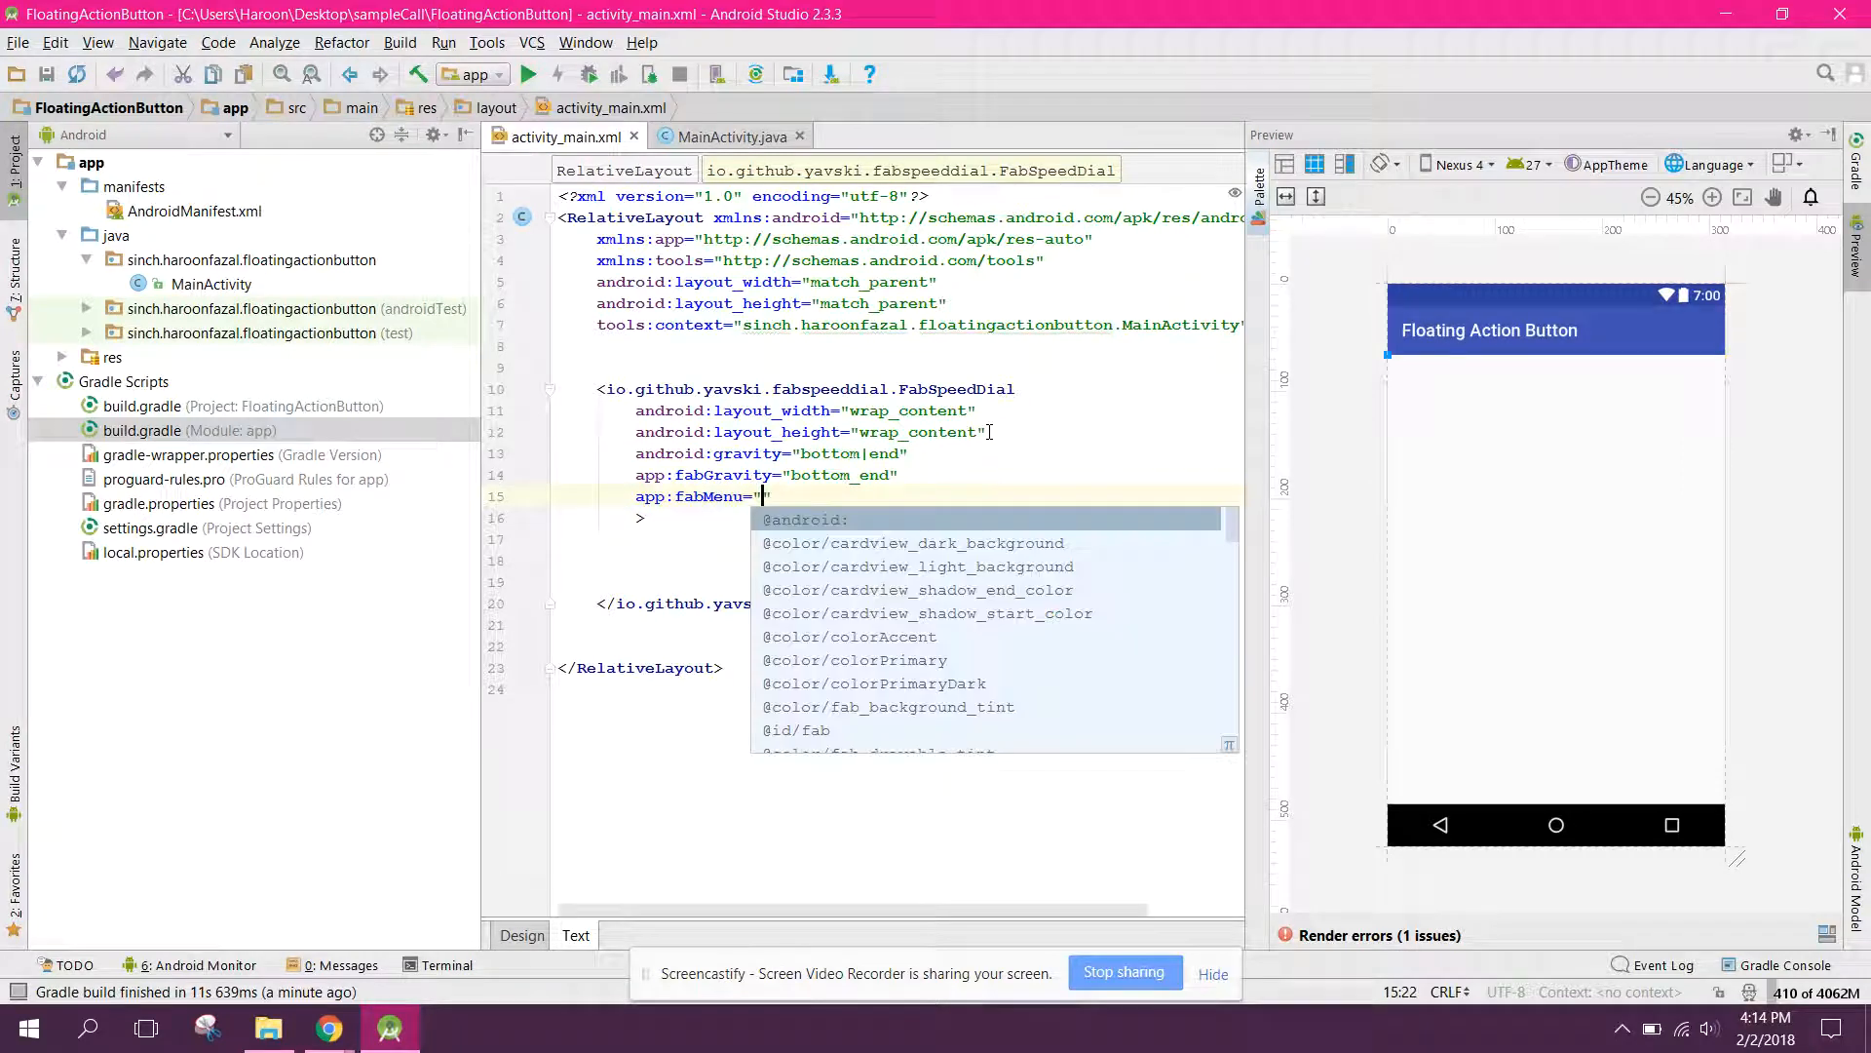
{"action": "type", "text": "@menu/main_menu"}
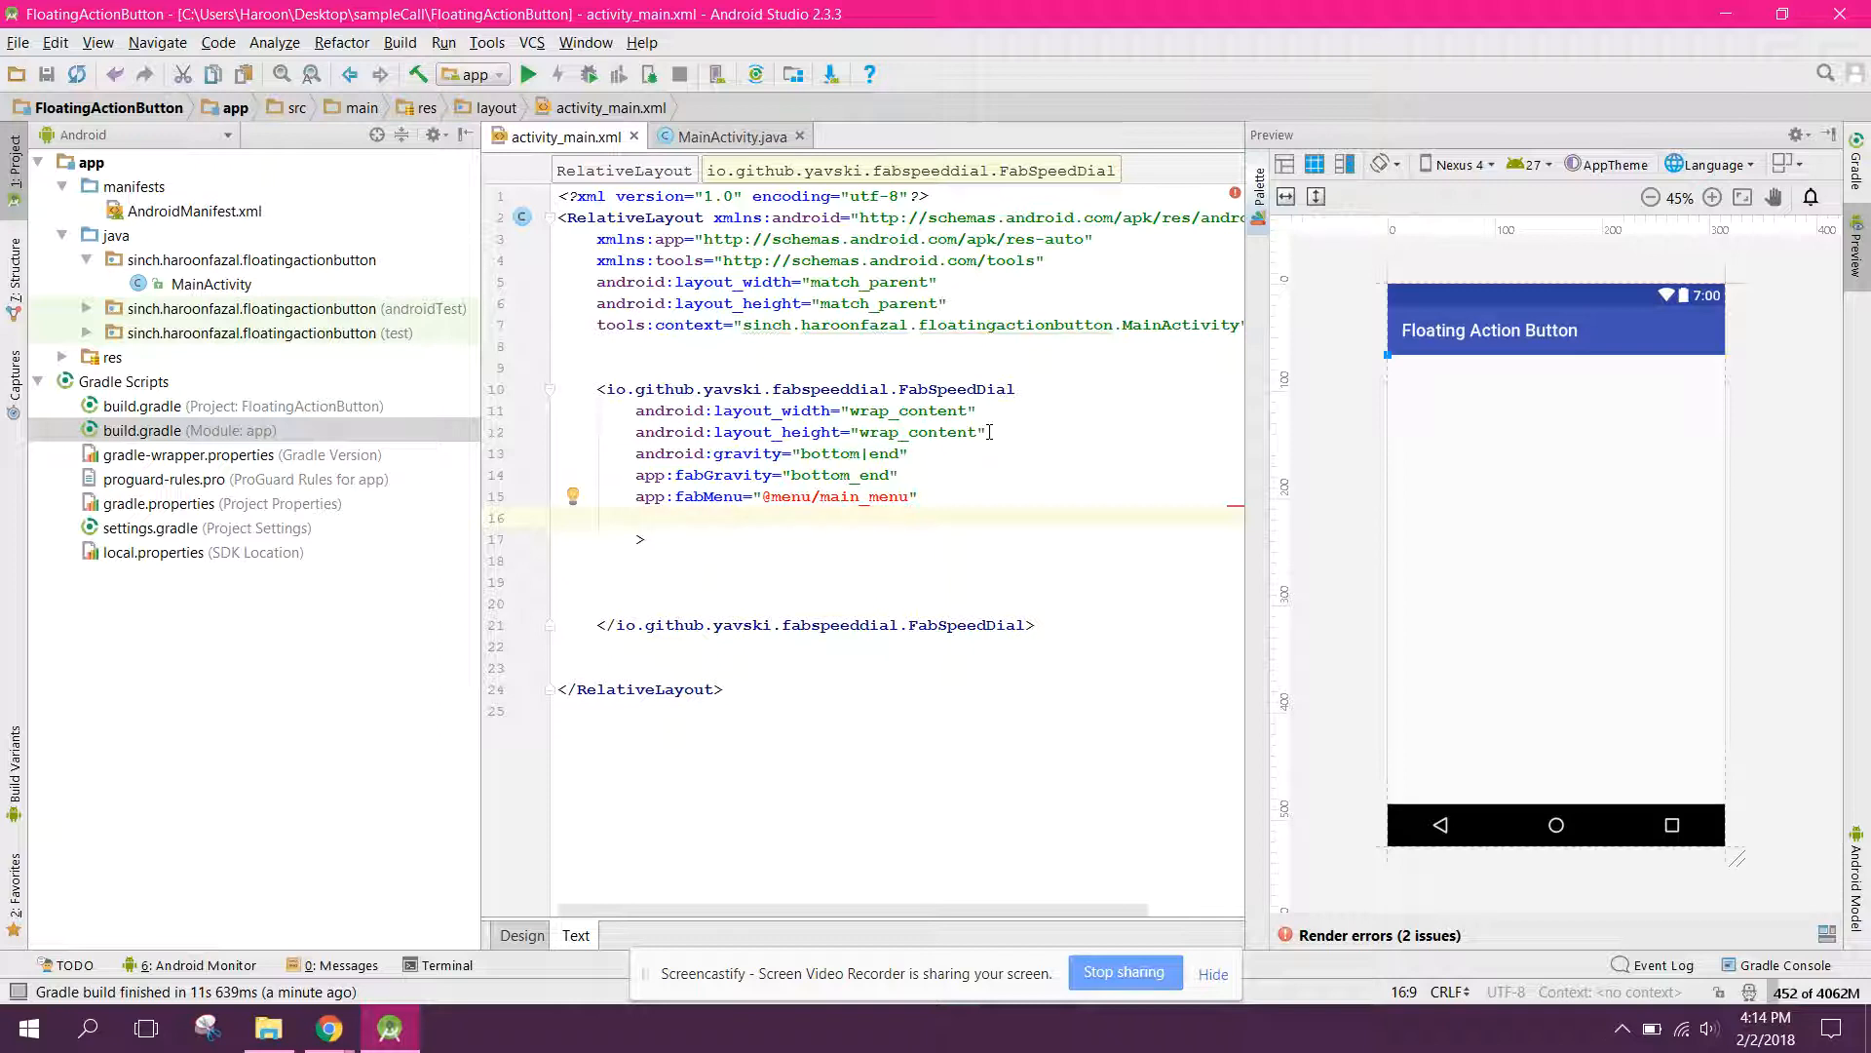
{"action": "type", "text": "miniFab"}
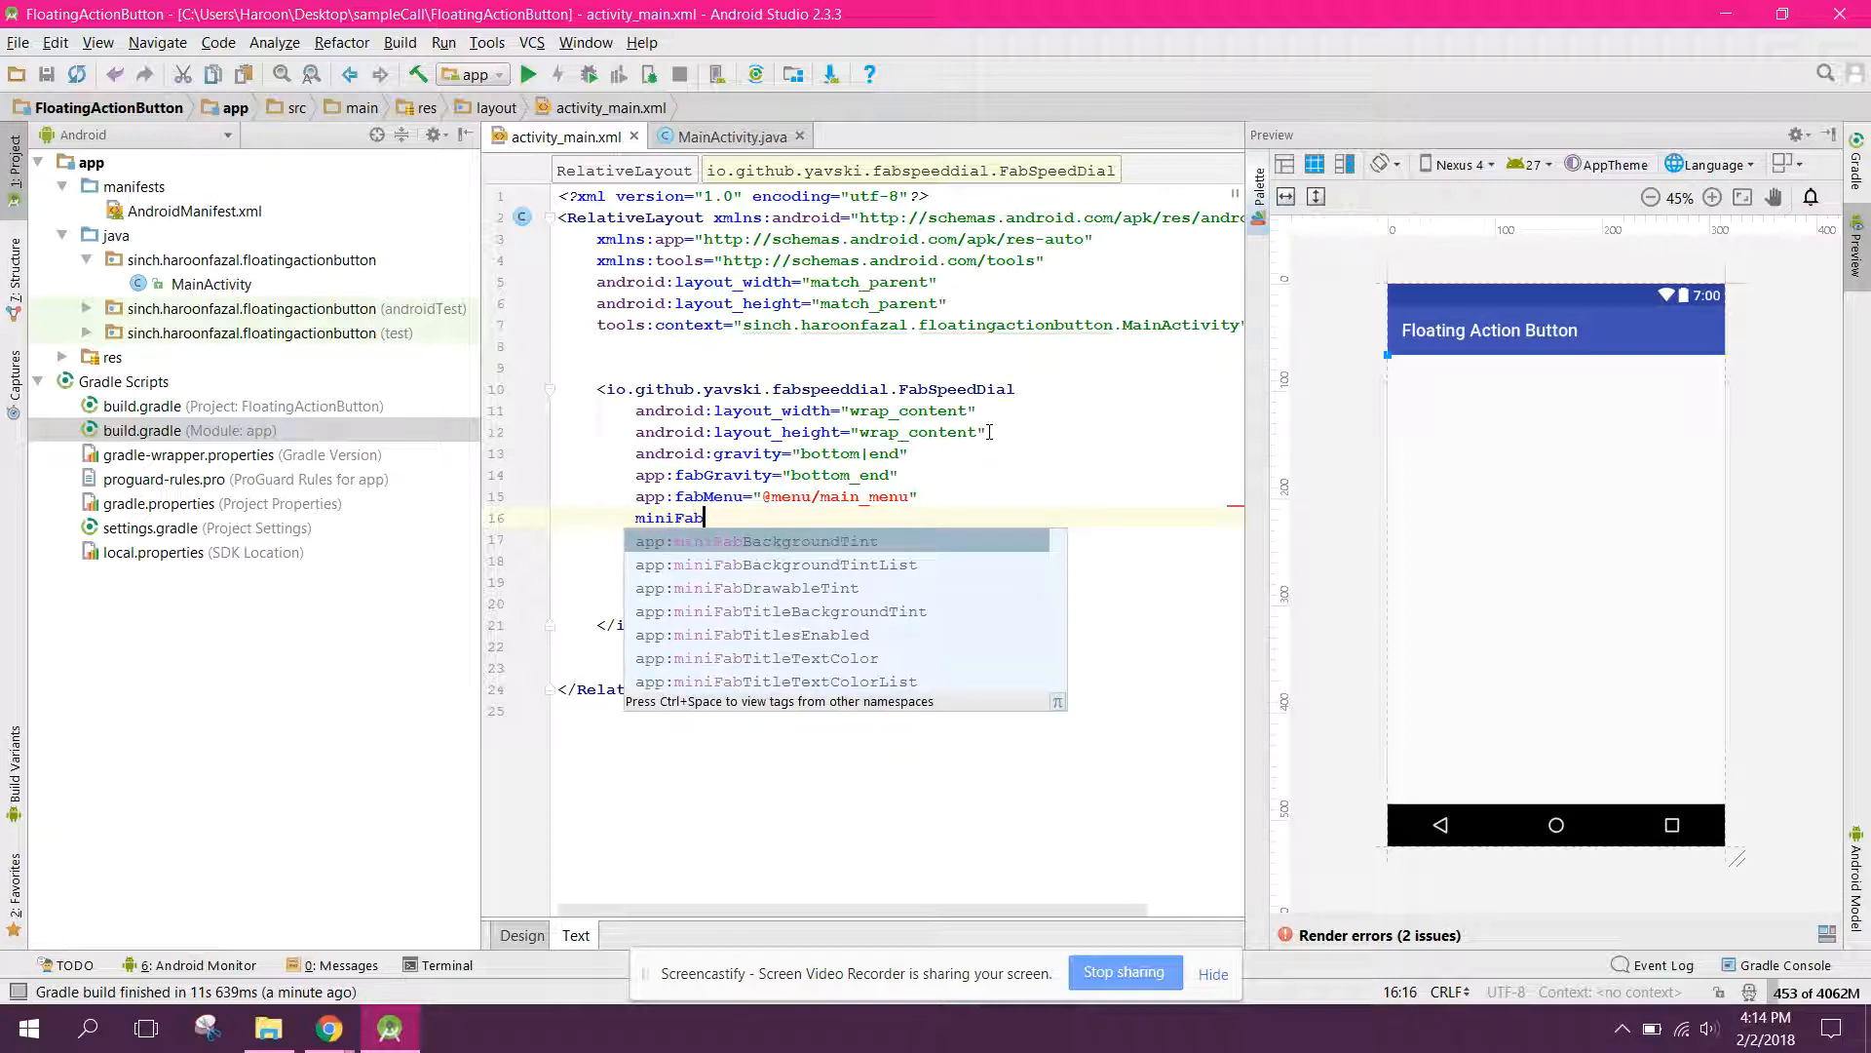
{"action": "left_click", "coordinate": [776, 542]}
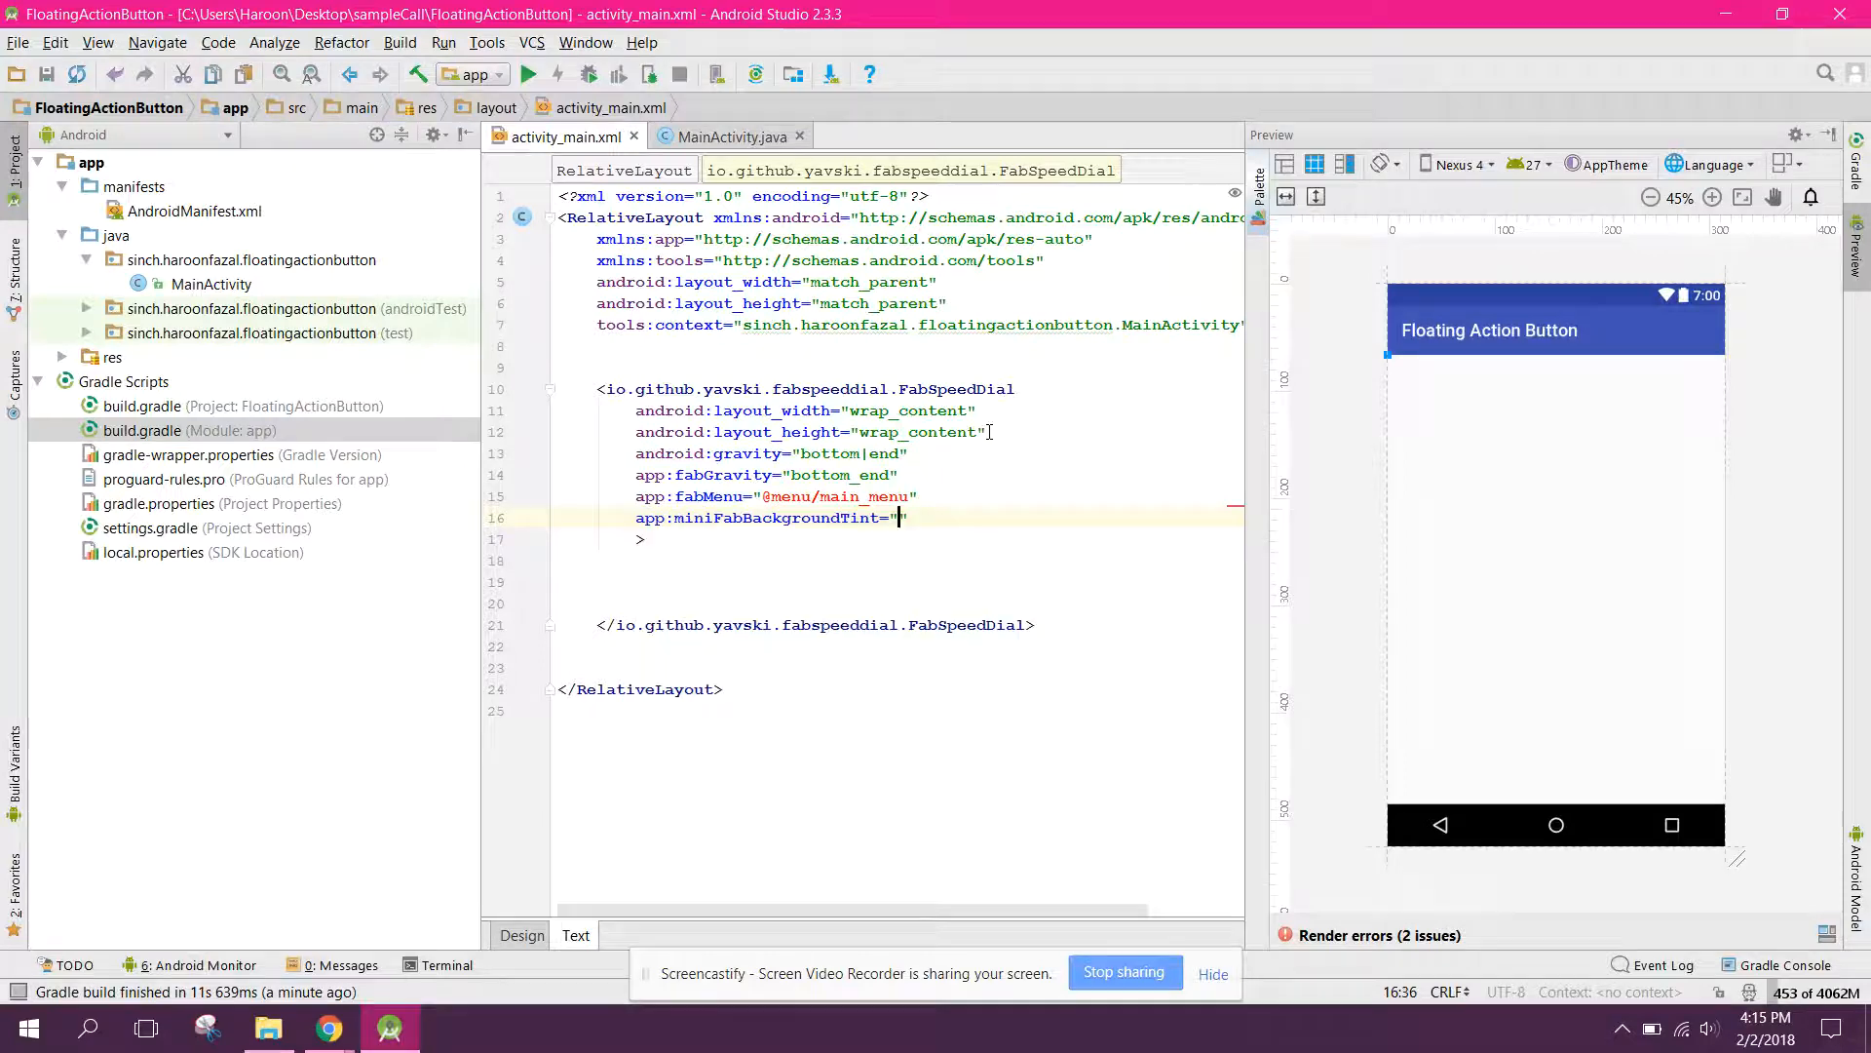
{"action": "type", "text": "@android:"}
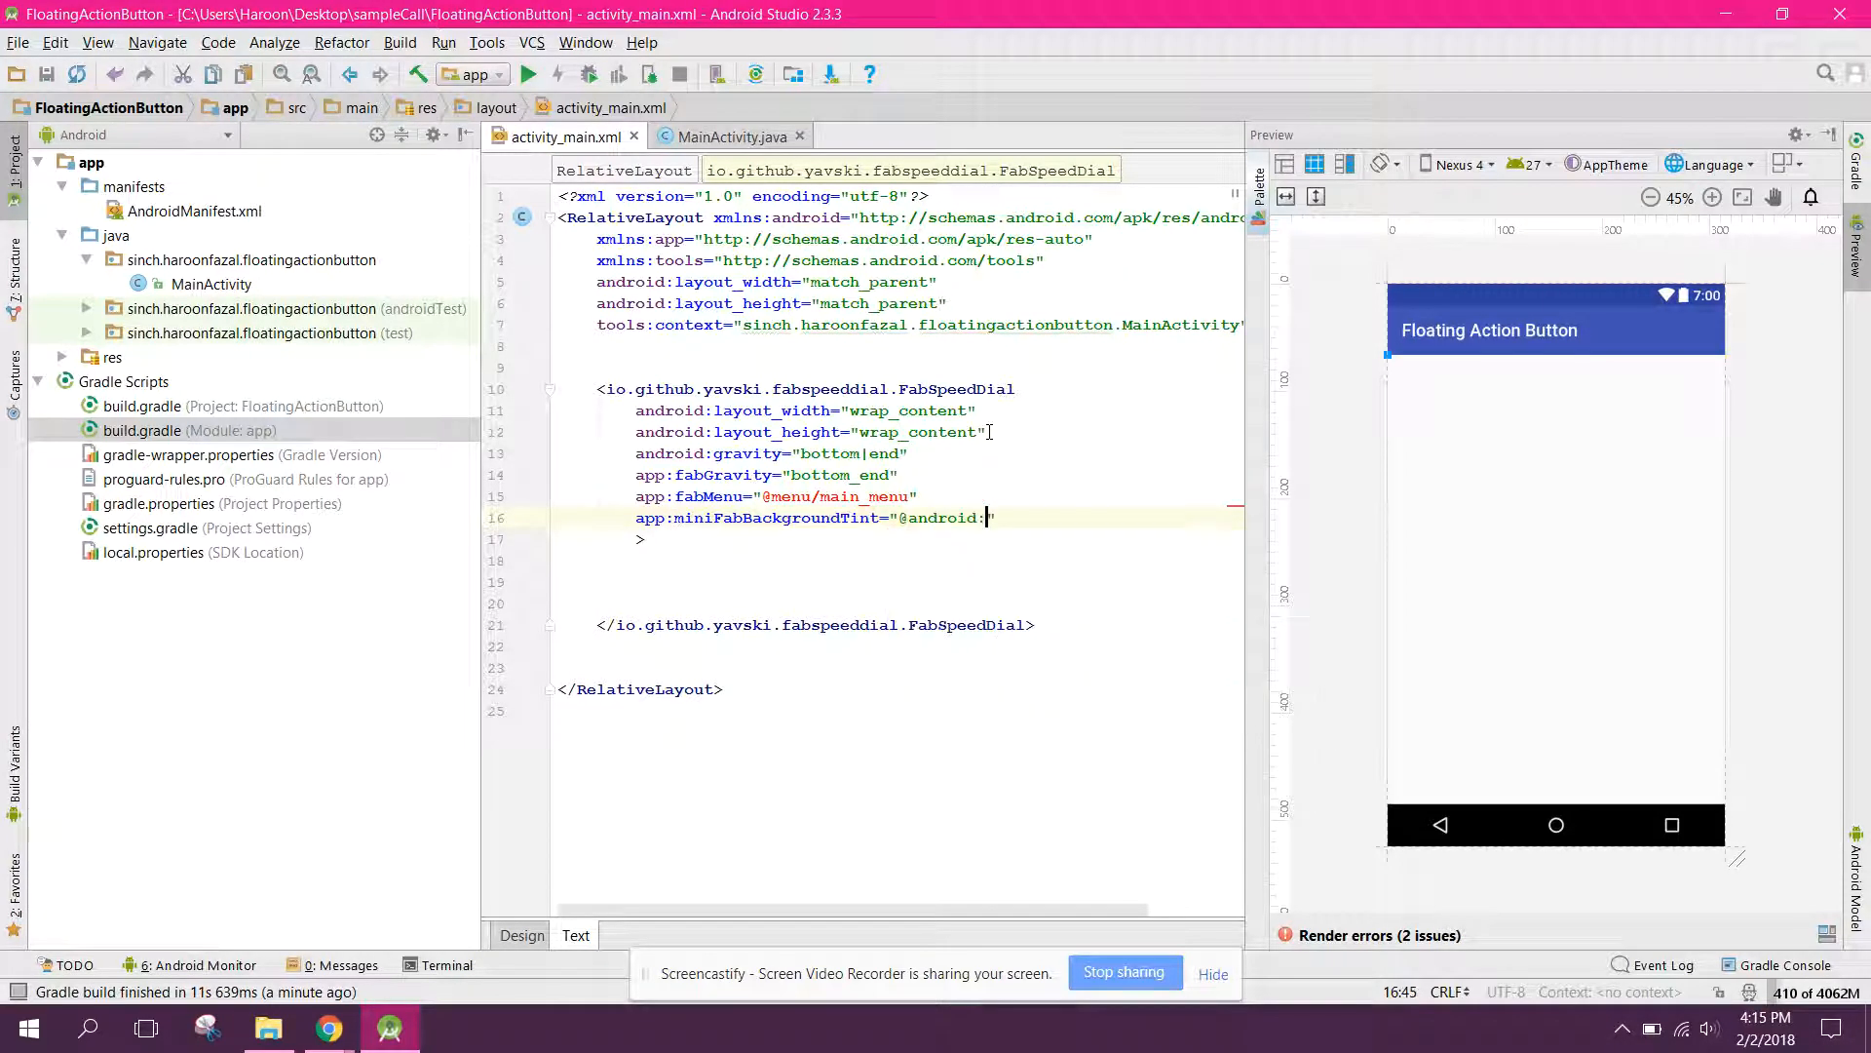
{"action": "type", "text": "color"}
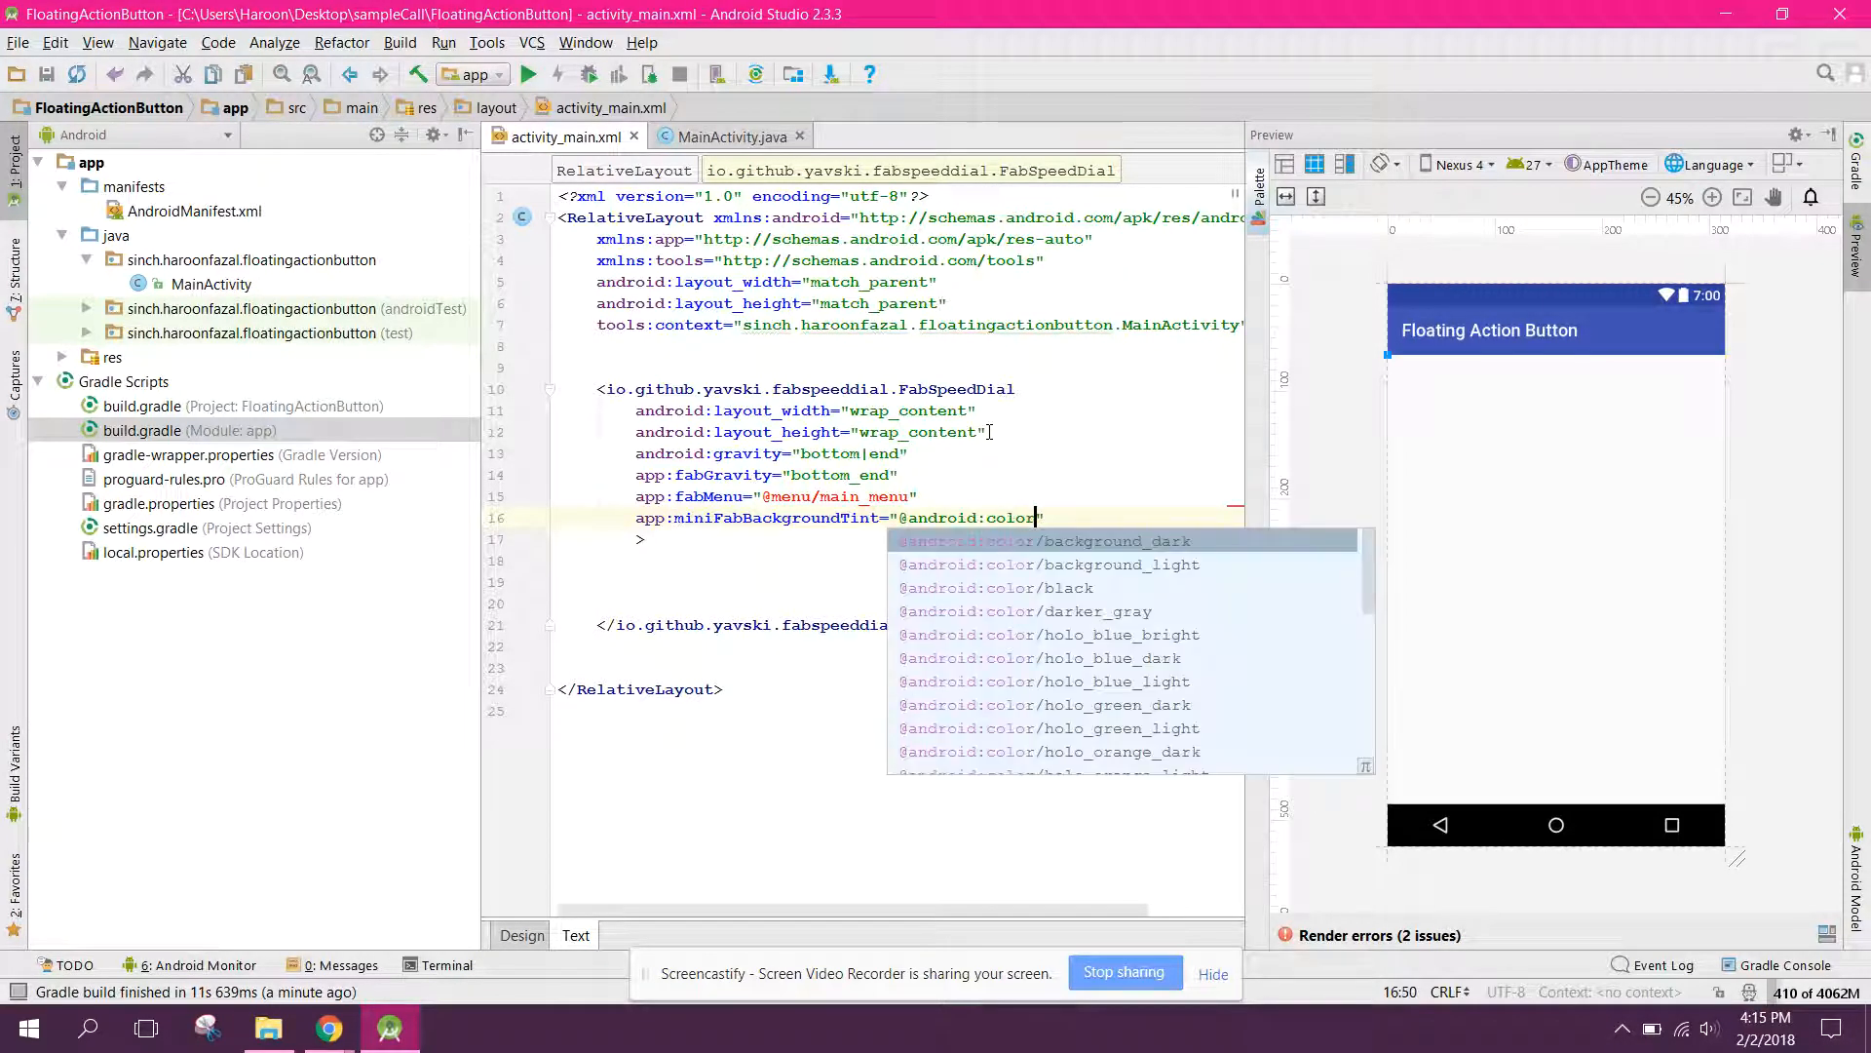
{"action": "type", "text": "white"}
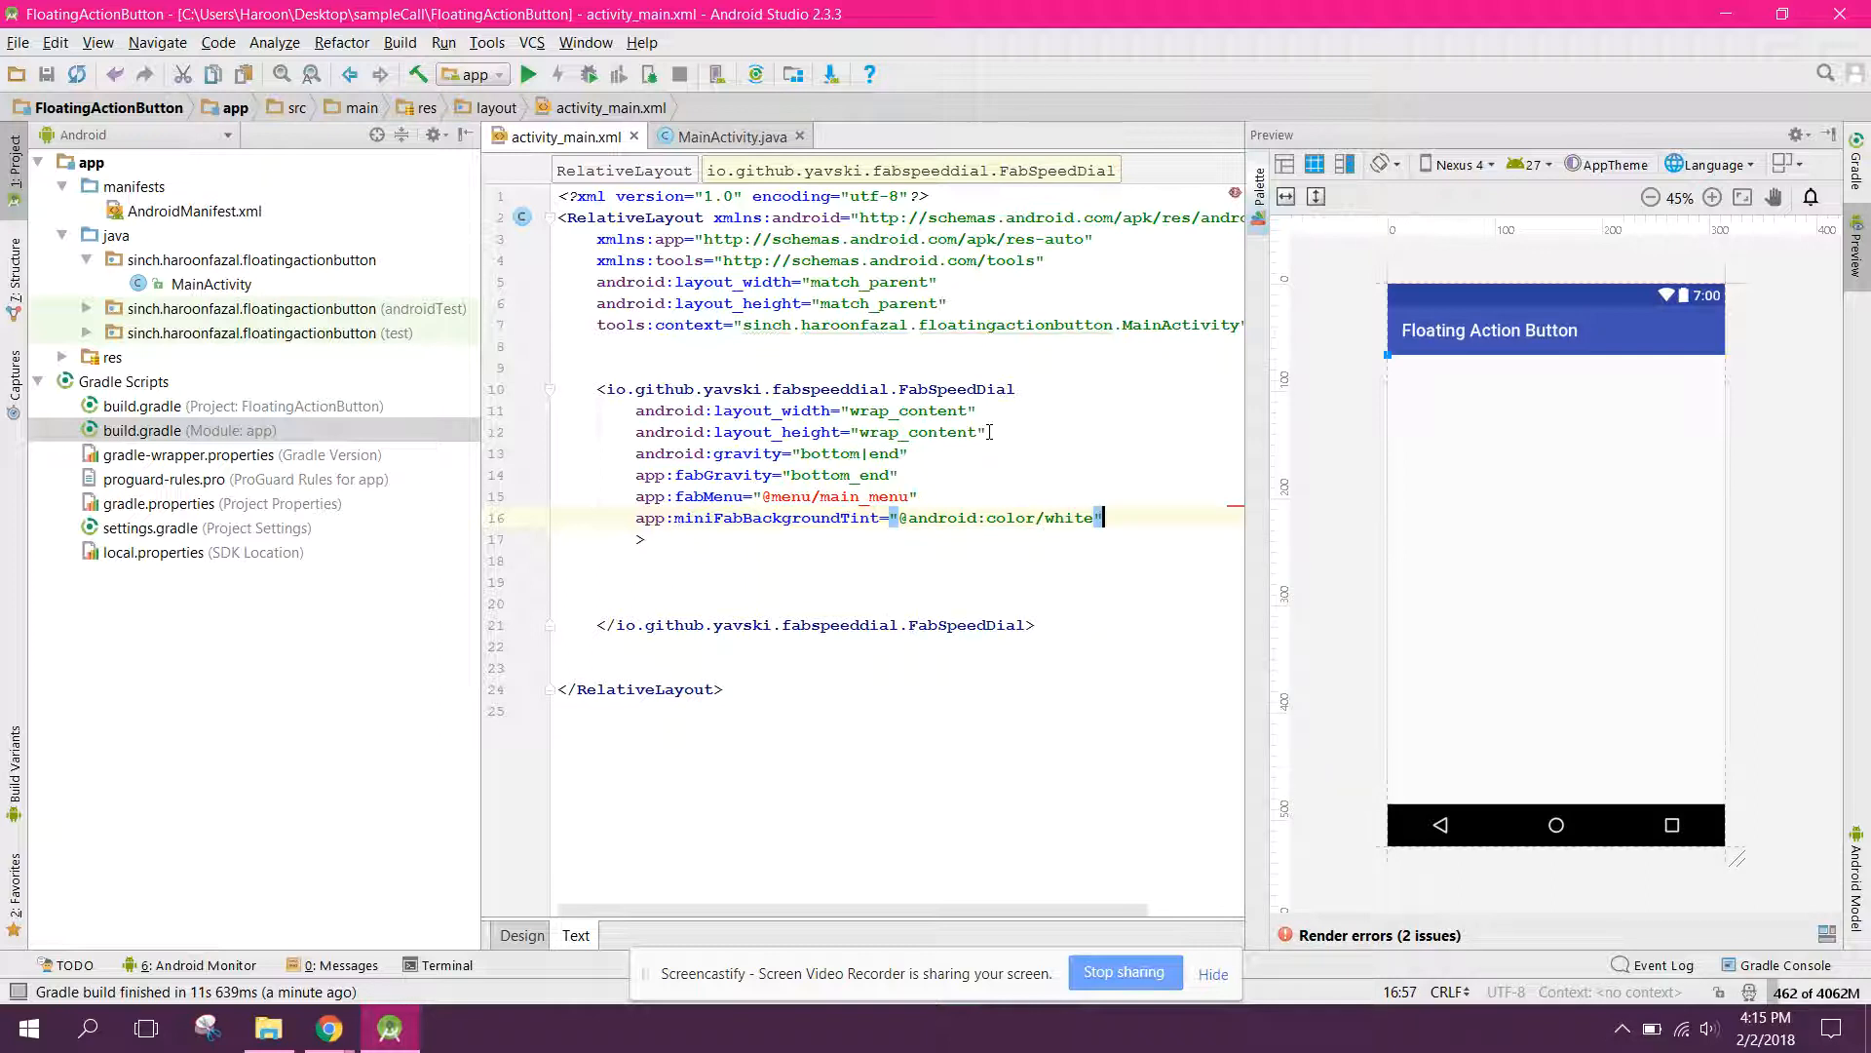
{"action": "type", "text": "miniFab"}
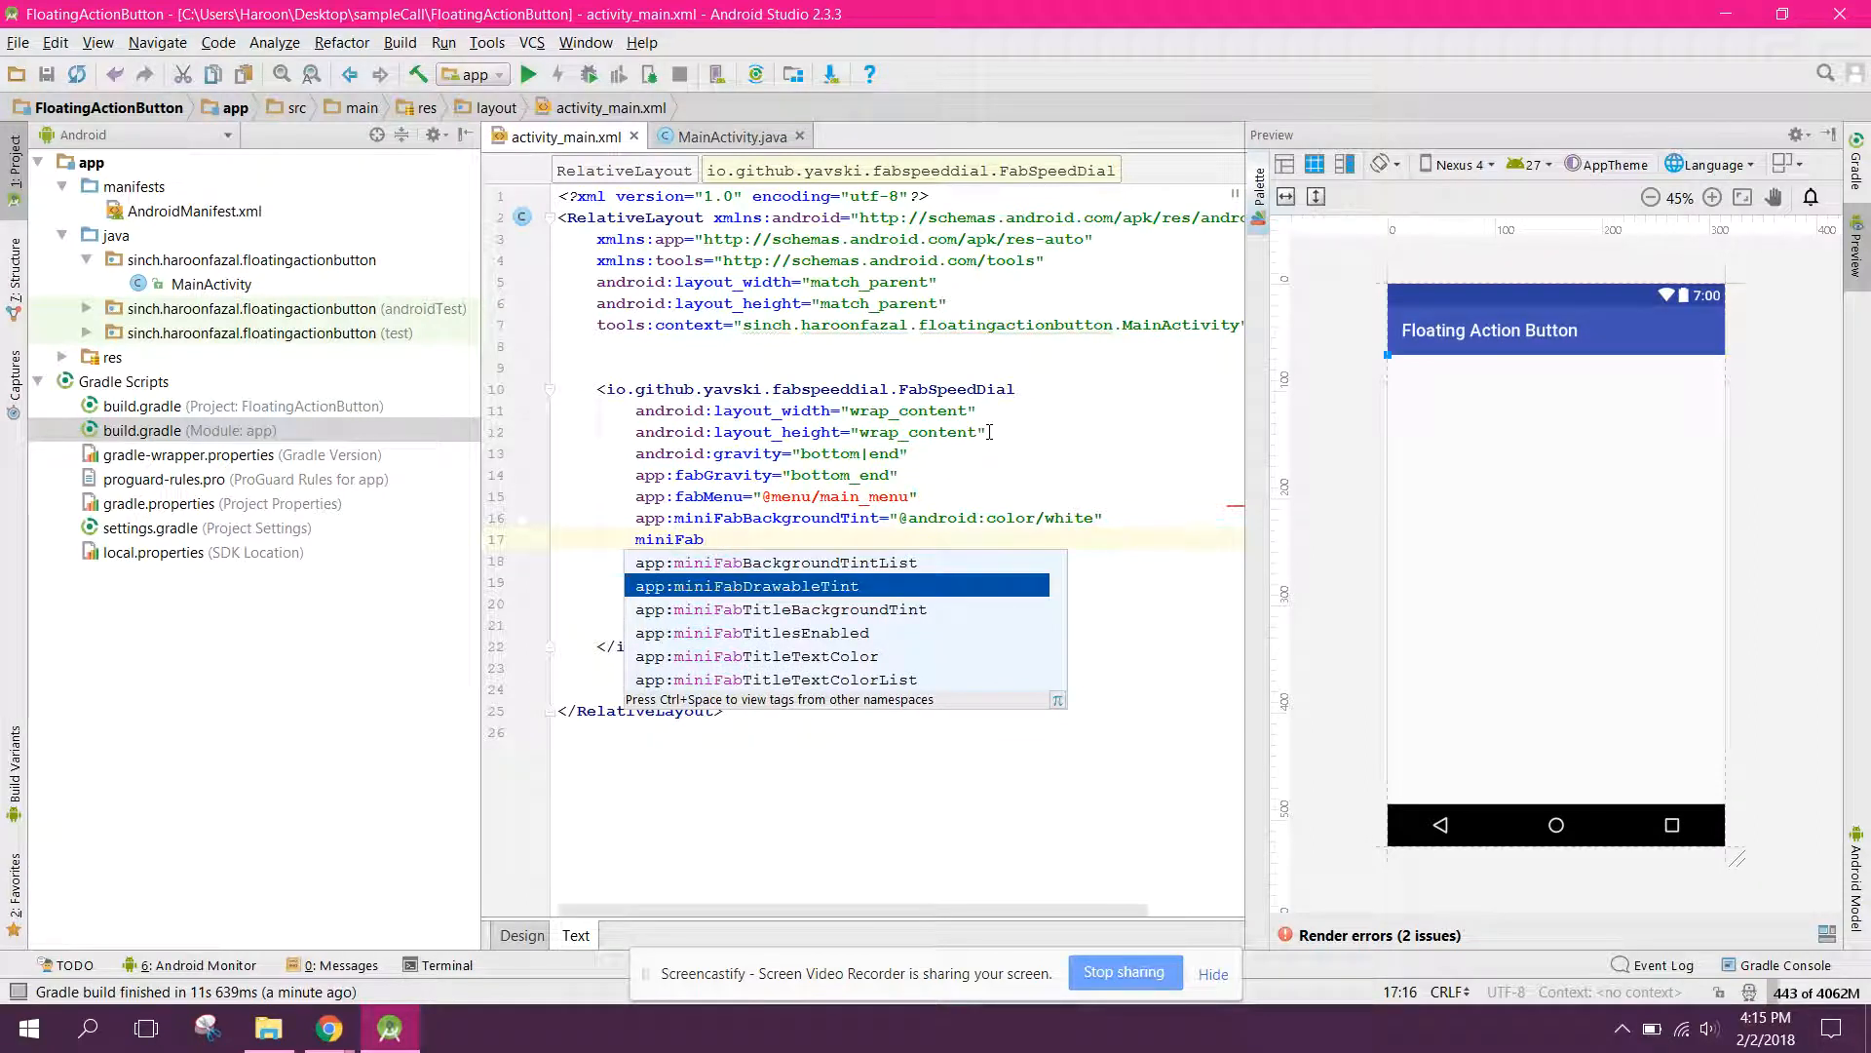
{"action": "left_click", "coordinate": [766, 585]}
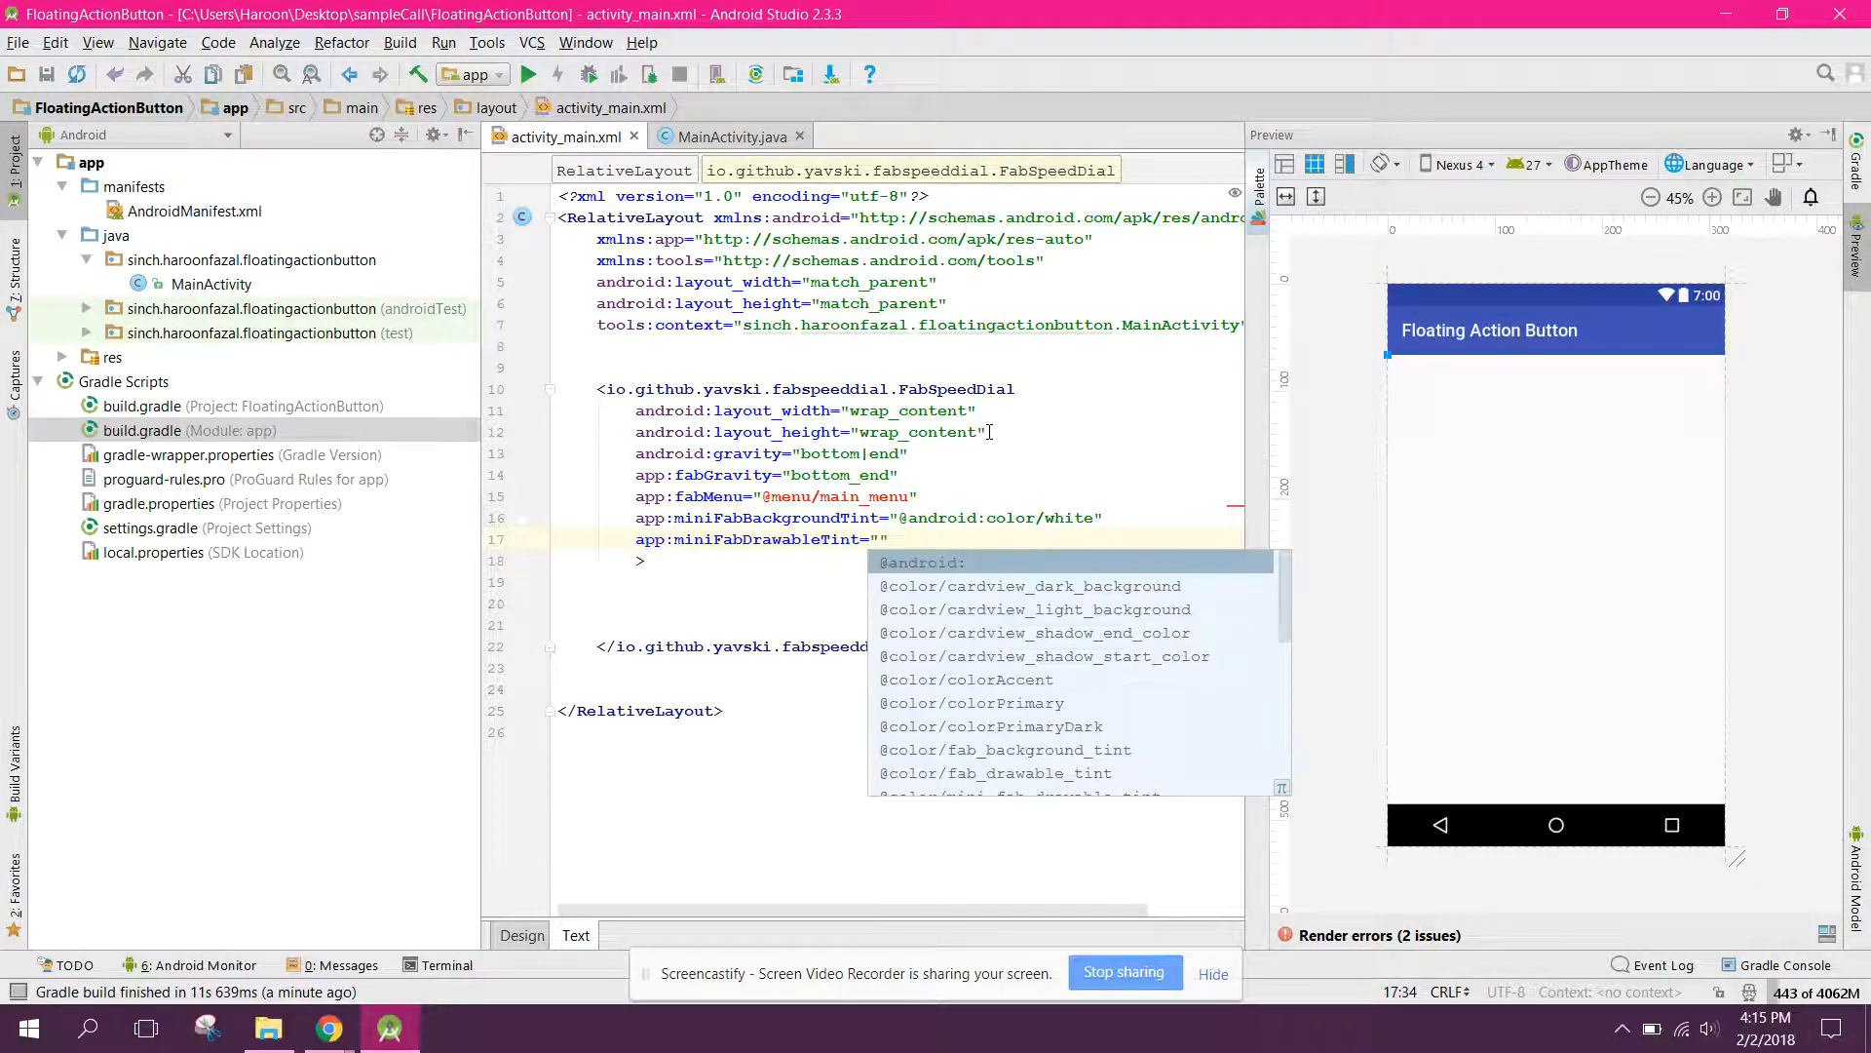
{"action": "type", "text": "?attr"}
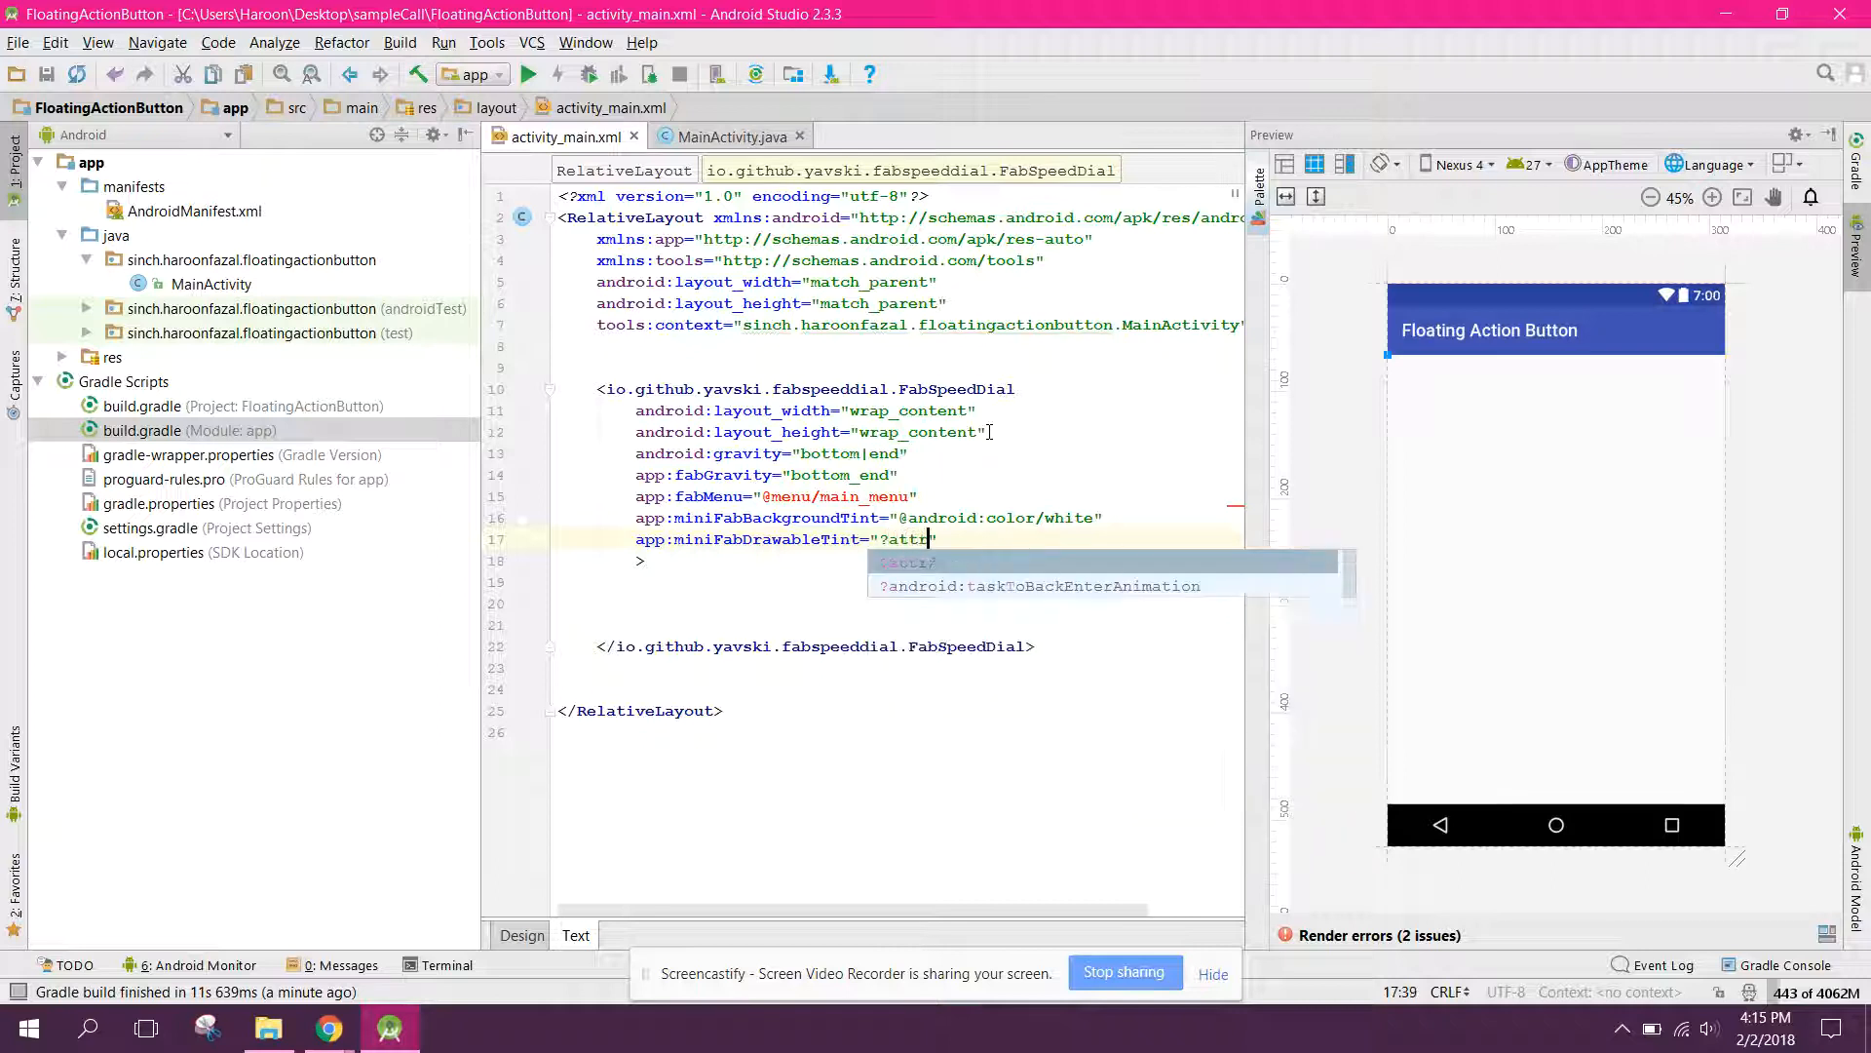
{"action": "type", "text": "/"}
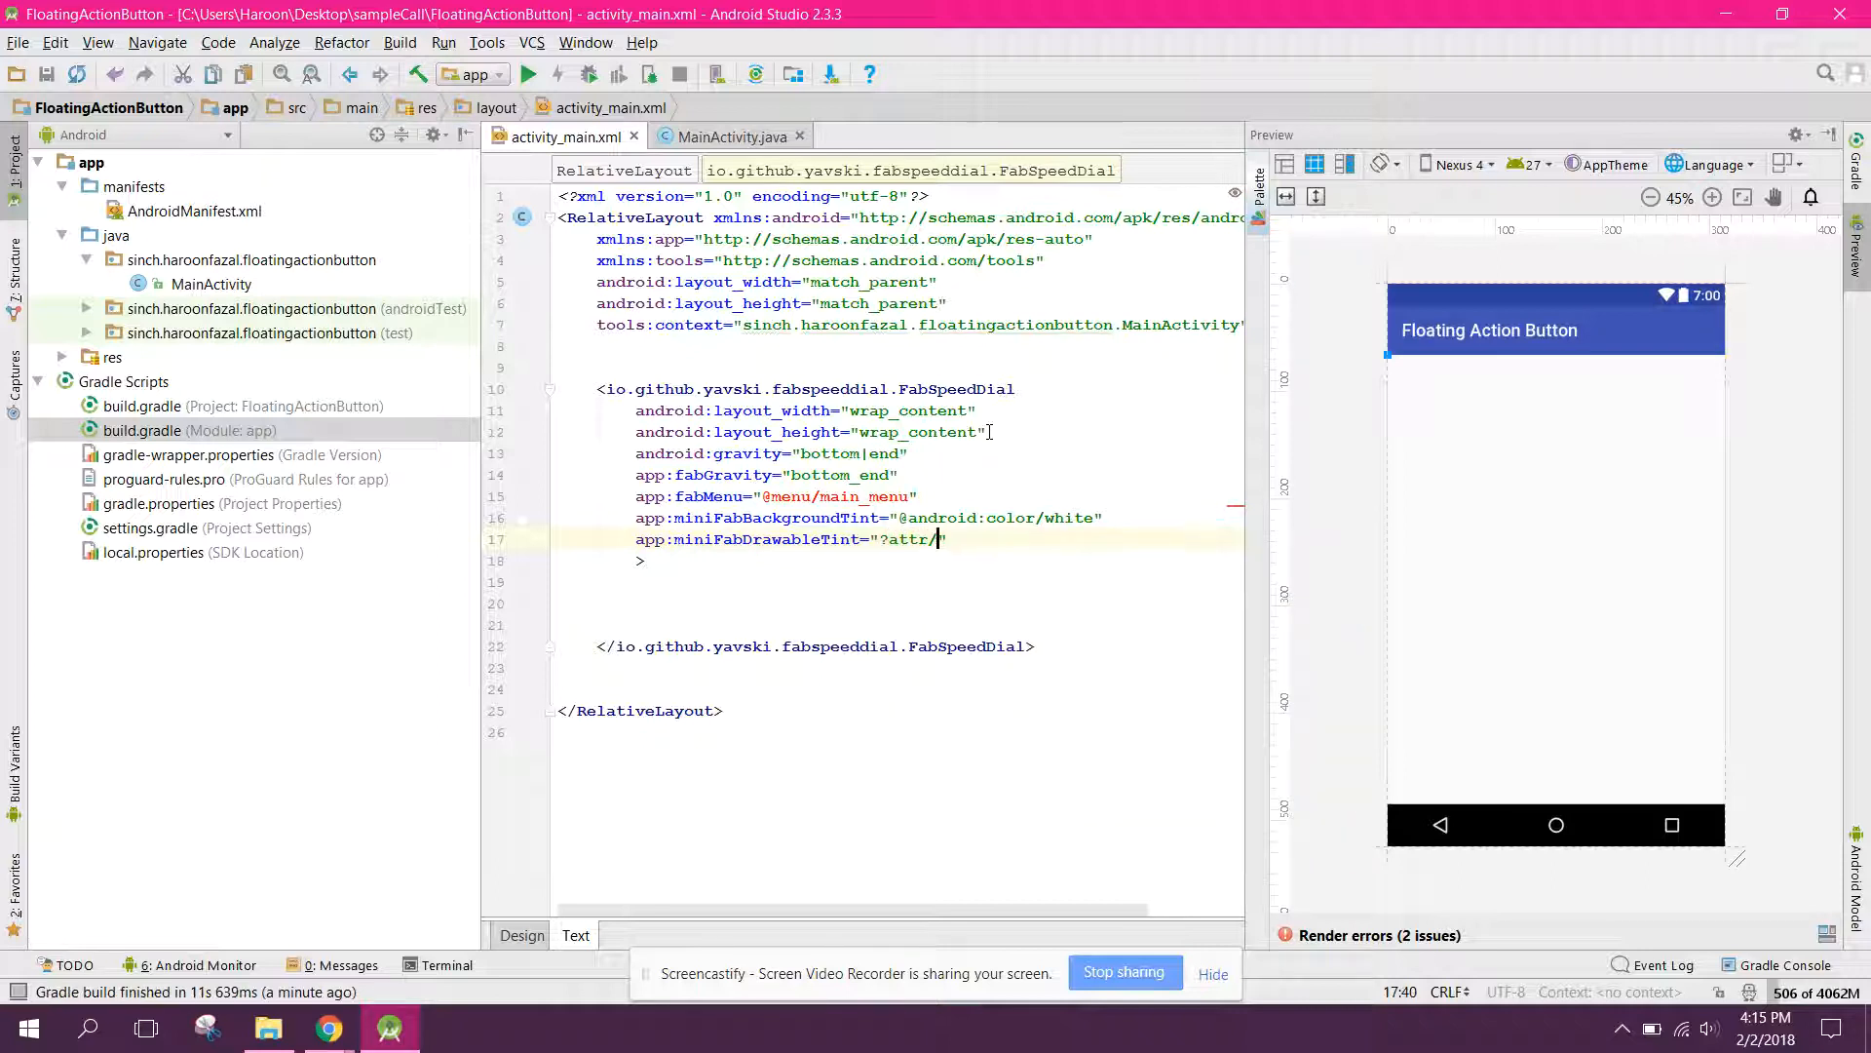
{"action": "type", "text": "c"}
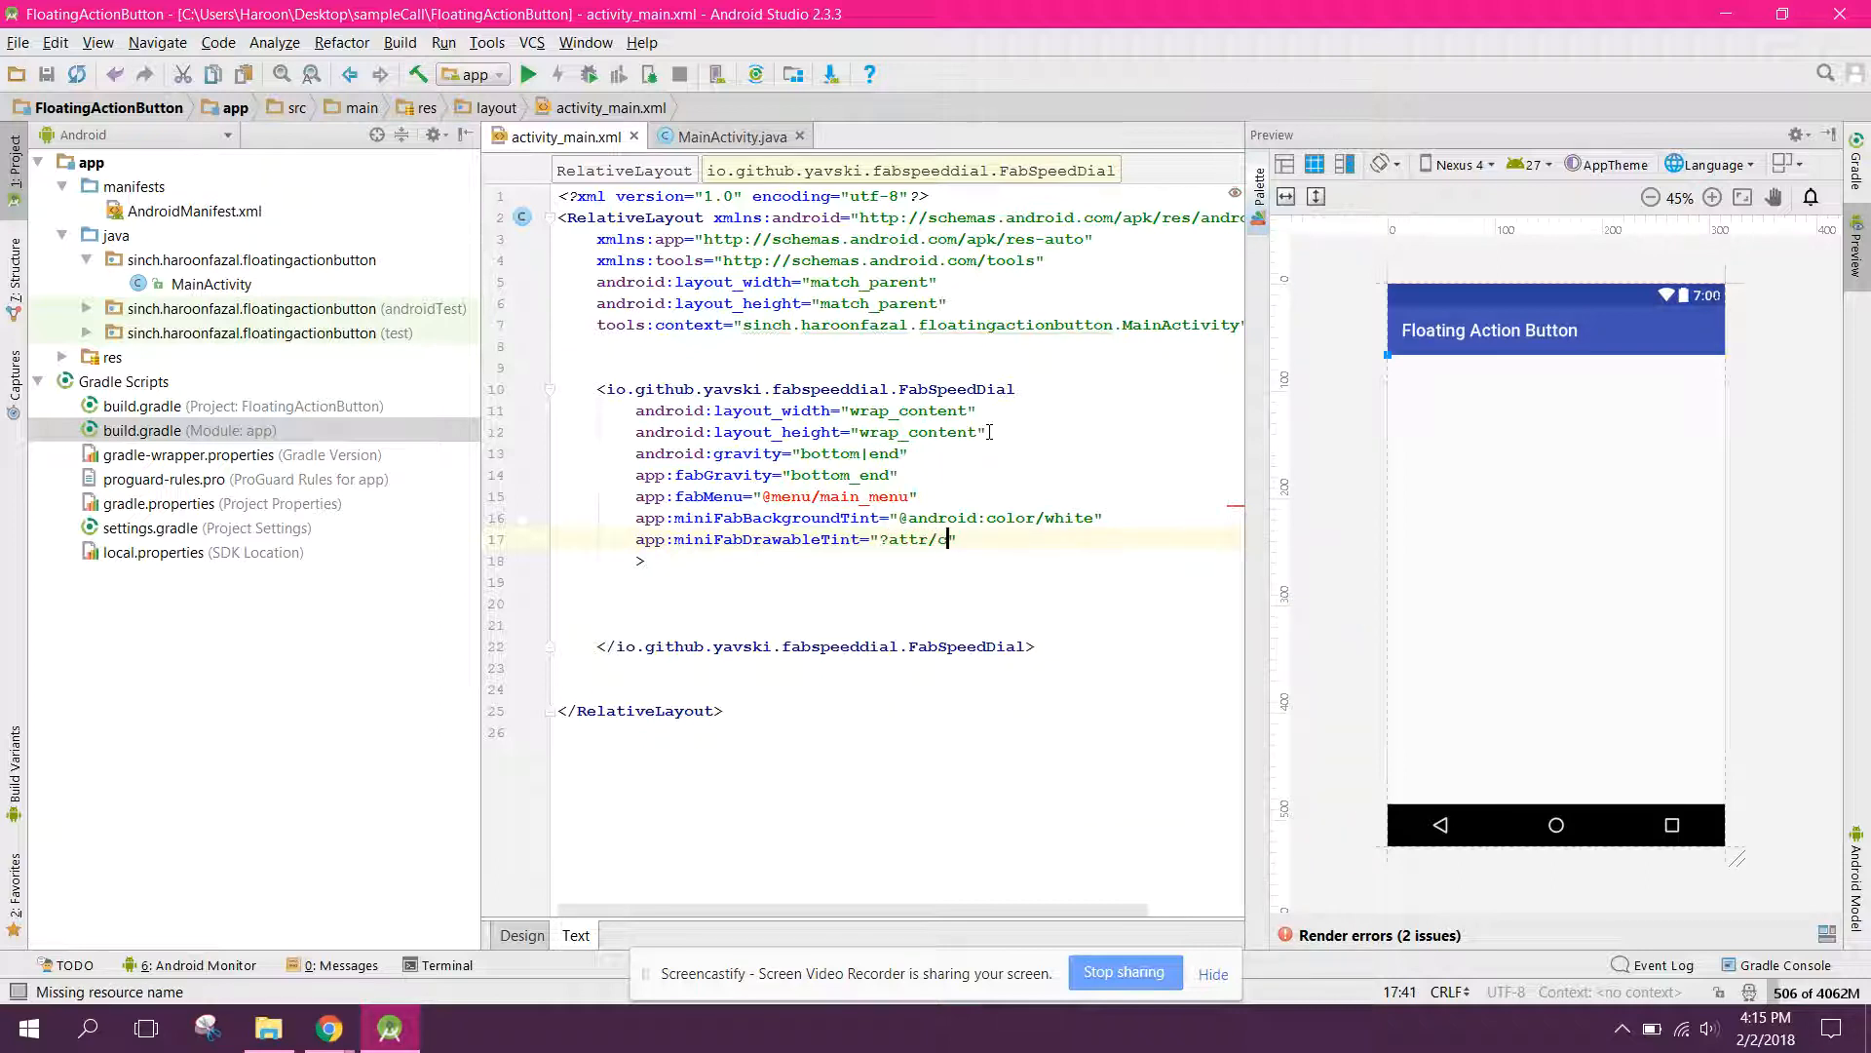
{"action": "type", "text": "olorPrimary"}
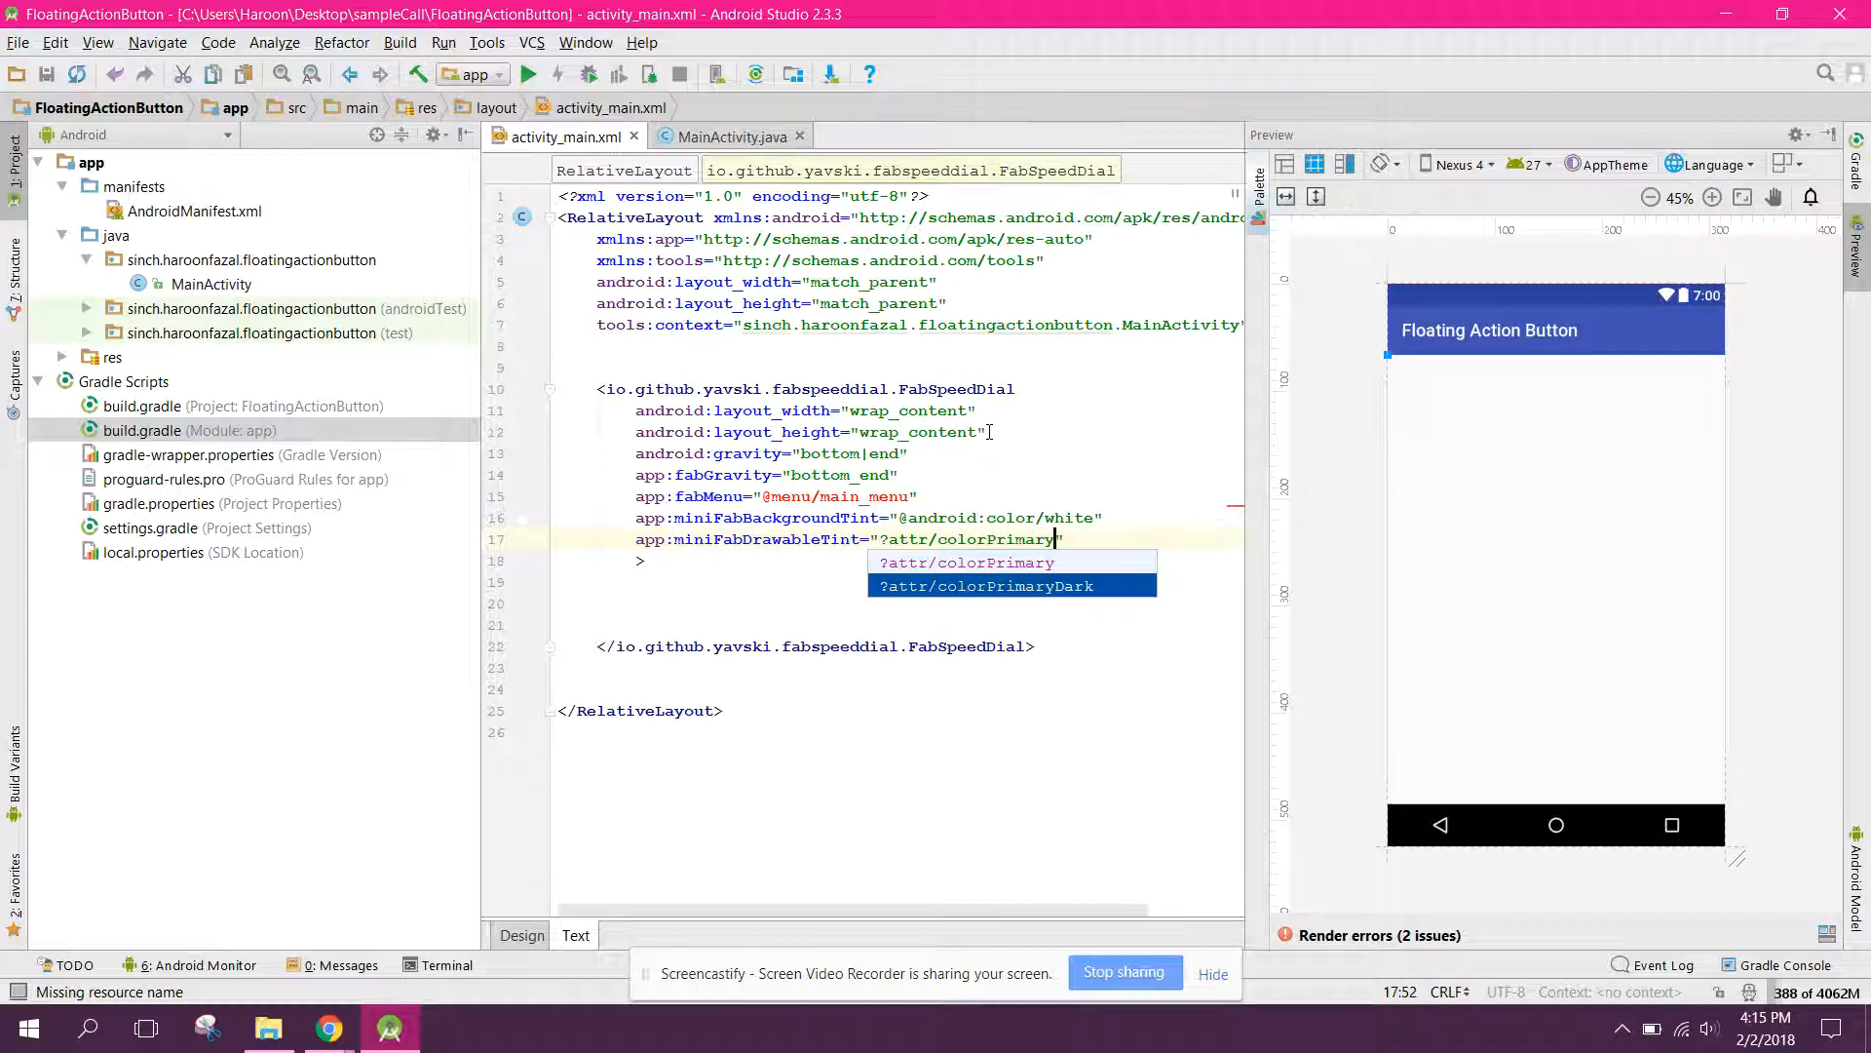
{"action": "left_click", "coordinate": [984, 585]}
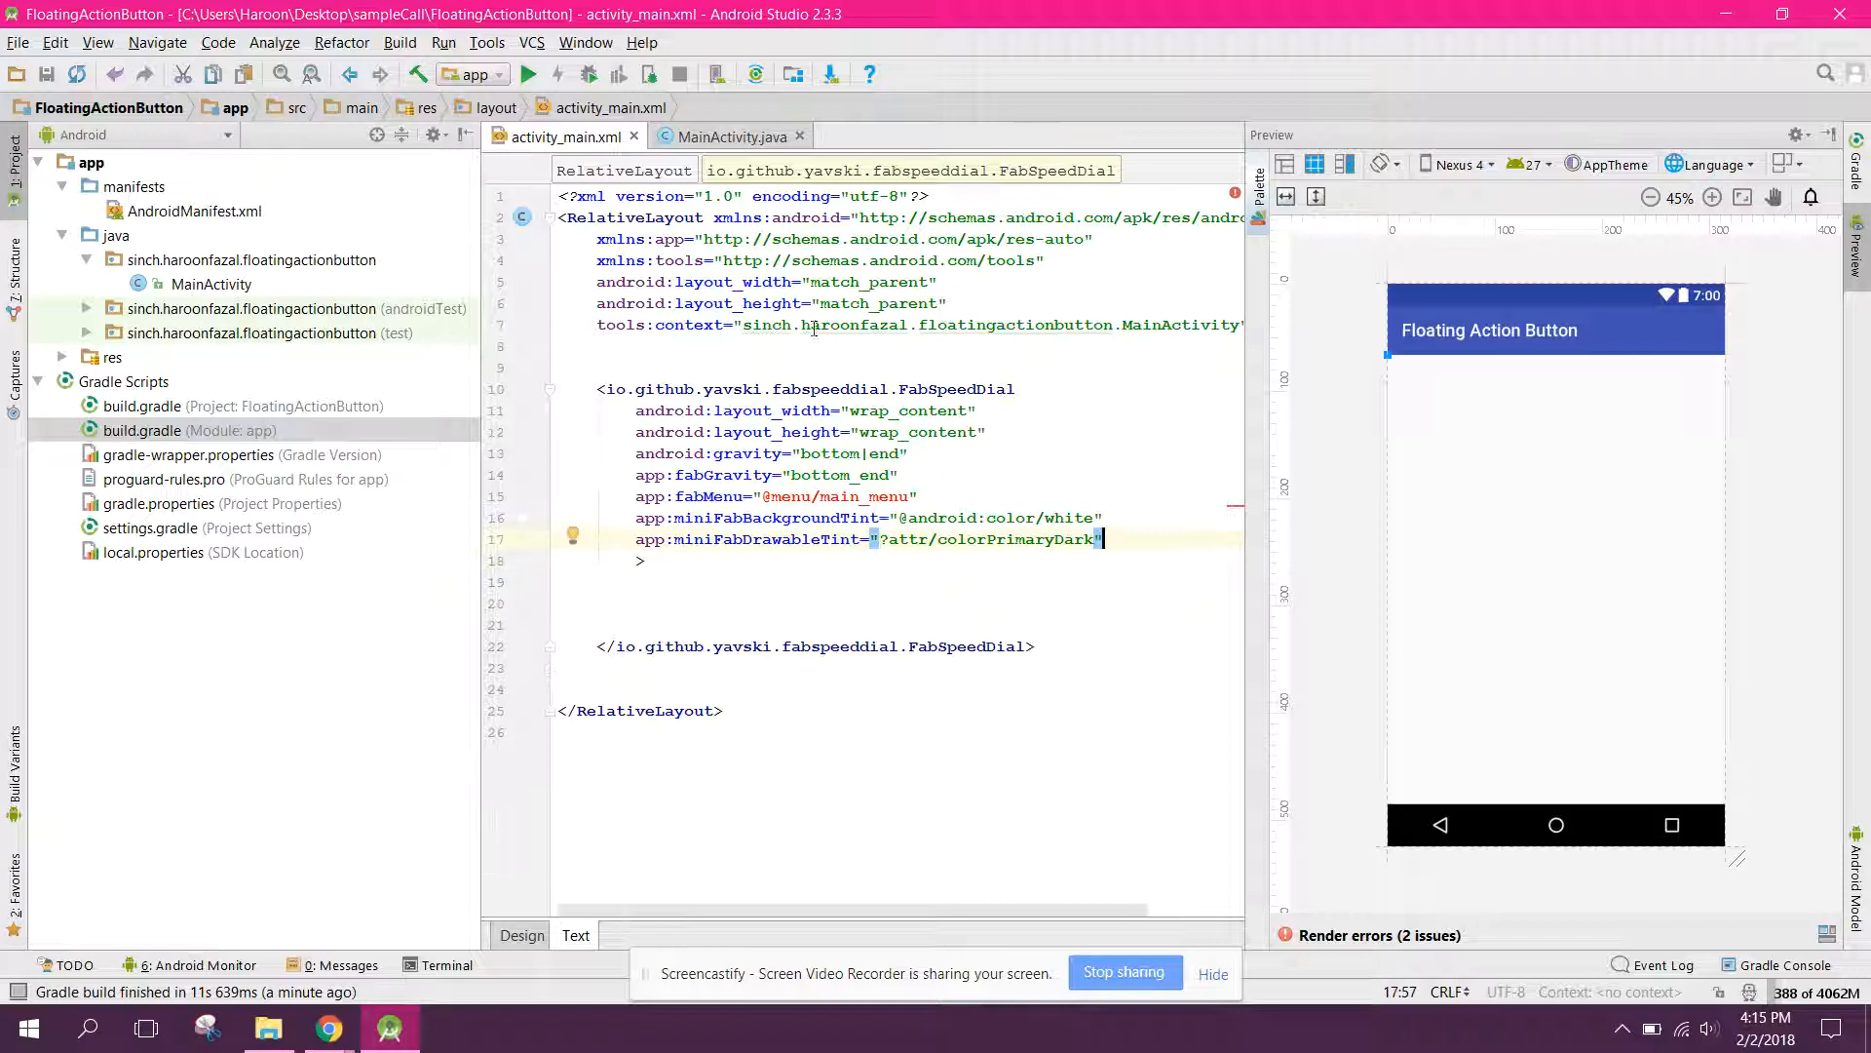
Step: Start a new Action Bar and Tab Icons image asset in the drawable folder
{"action": "left_click", "coordinate": [39, 382]}
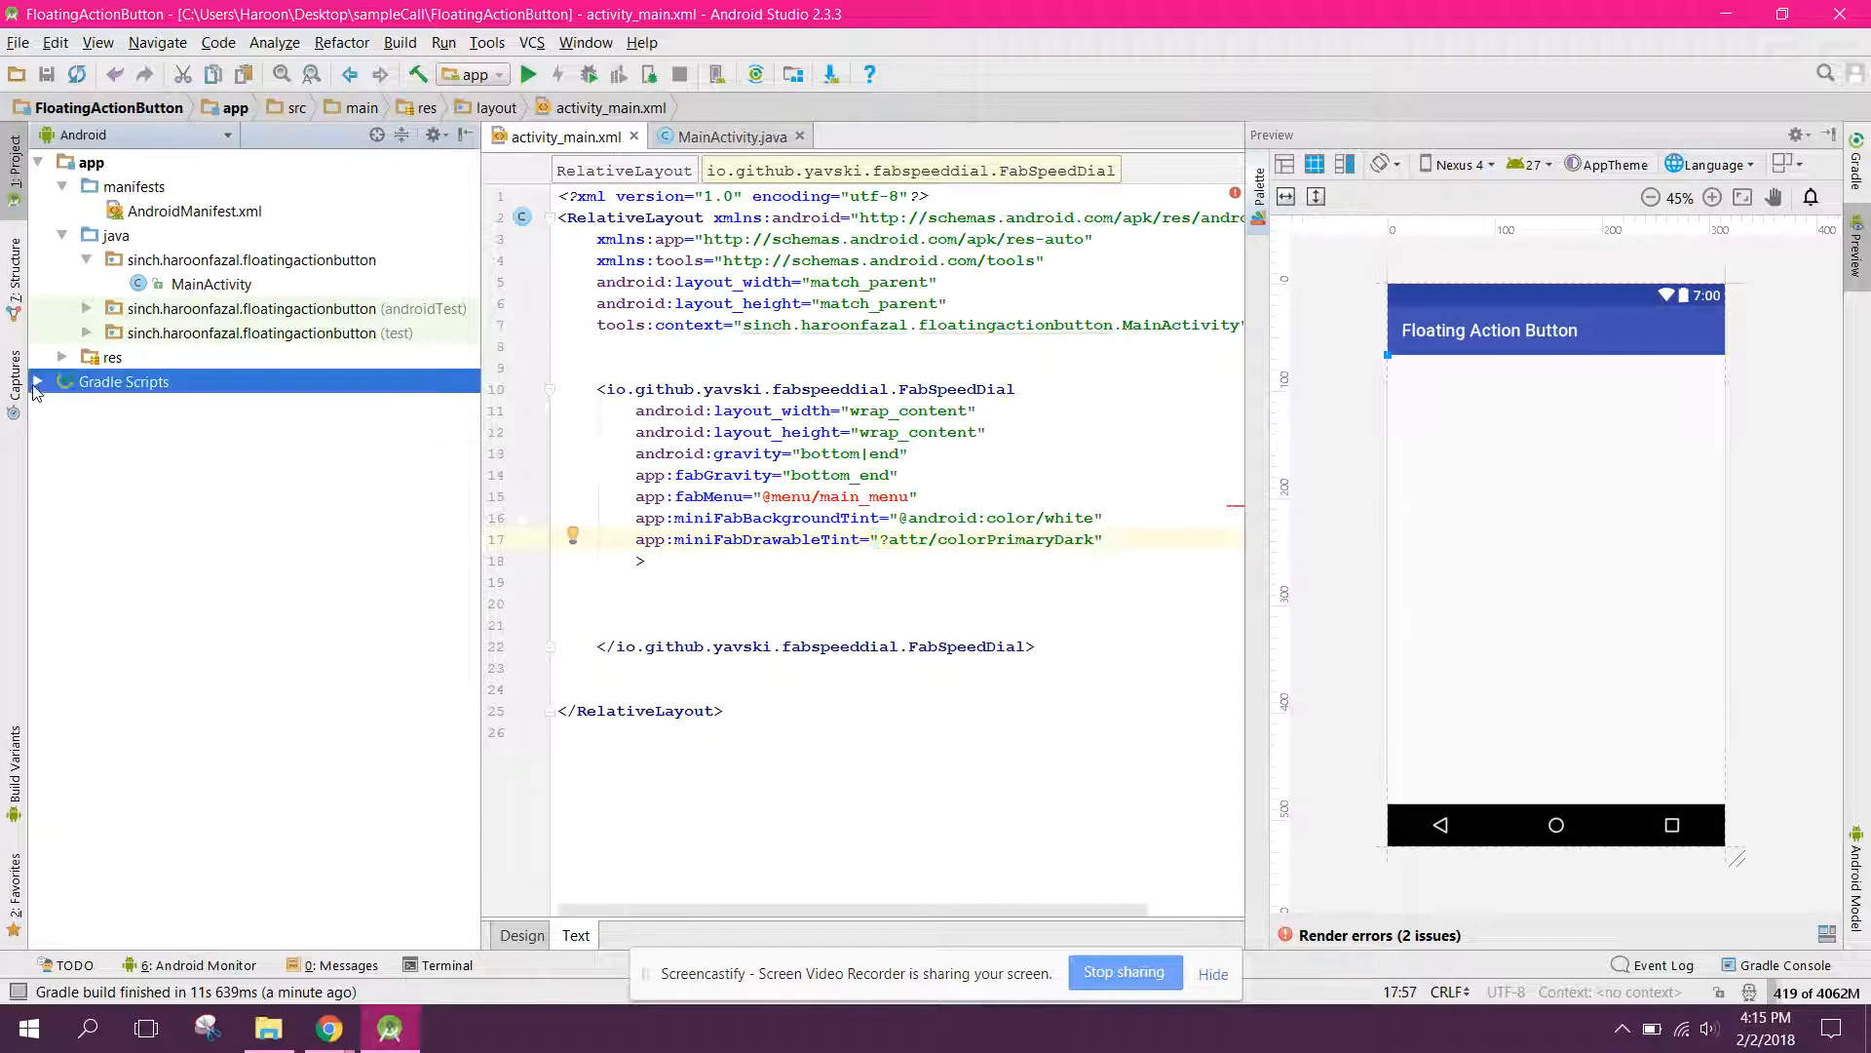
{"action": "left_click", "coordinate": [61, 357]}
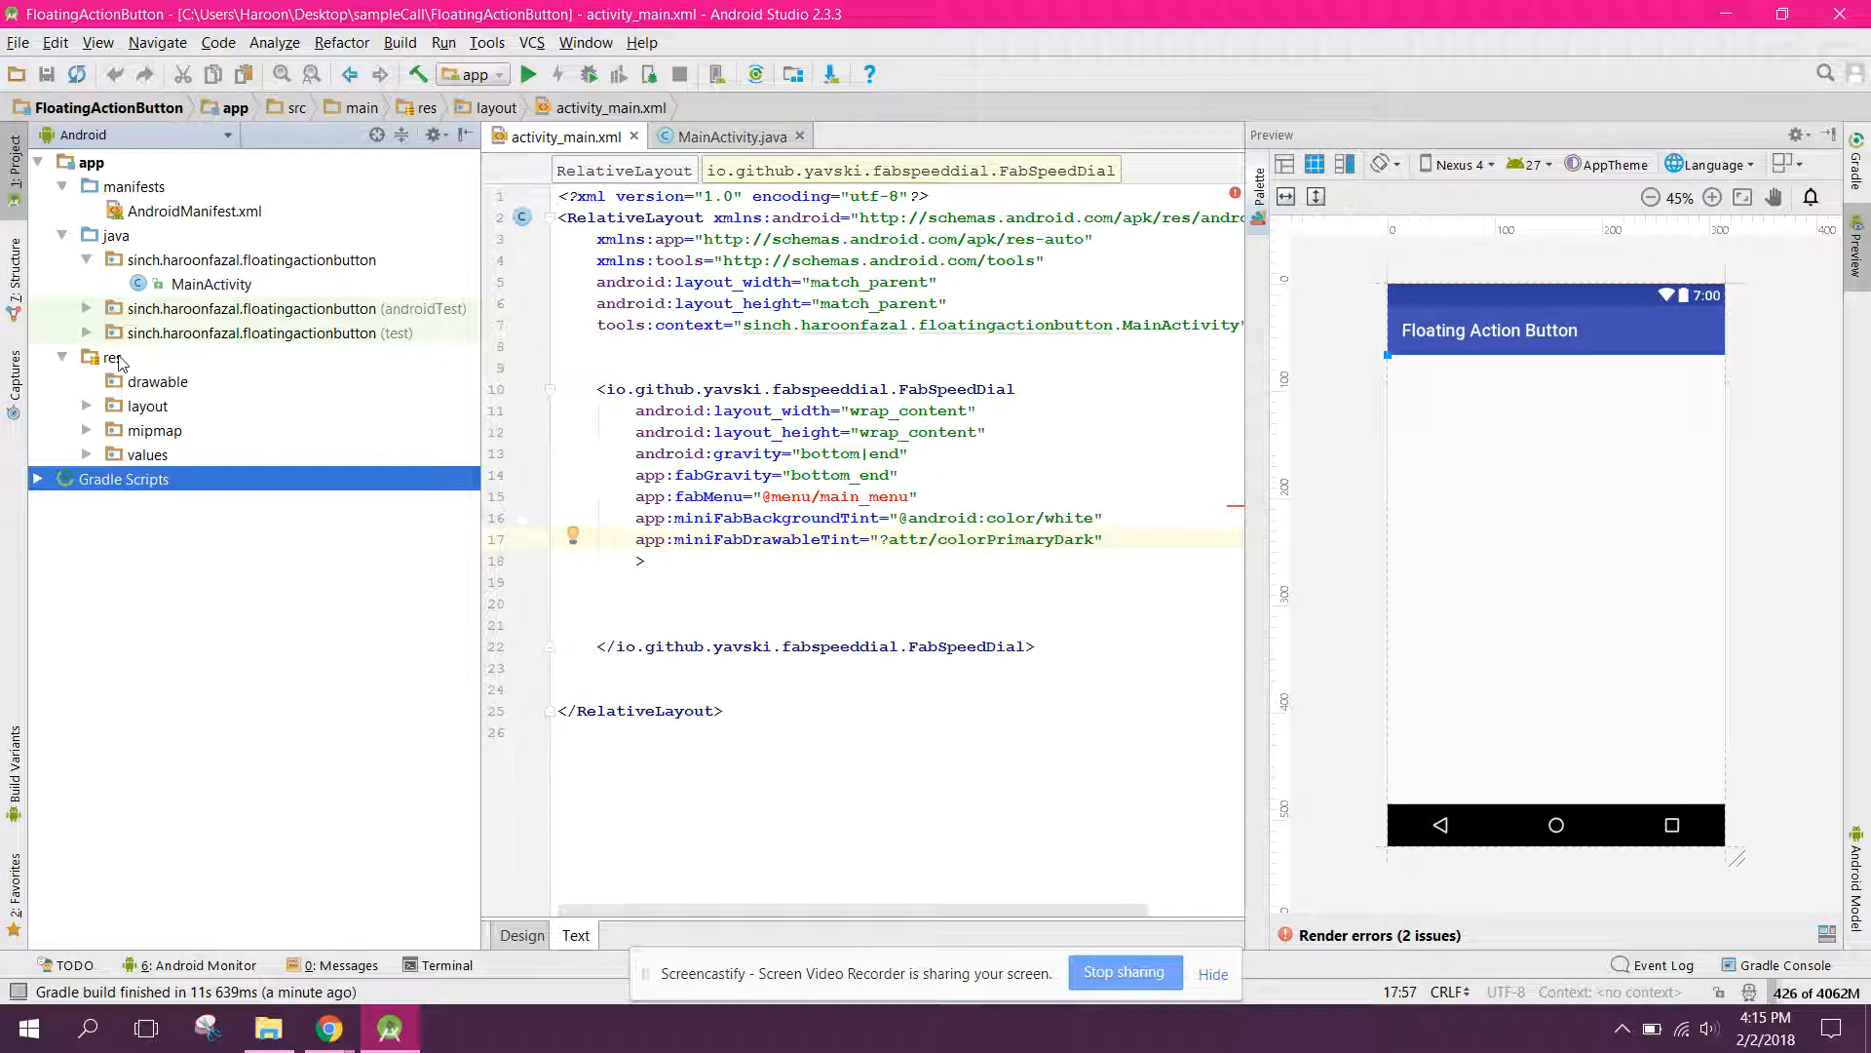
{"action": "left_click", "coordinate": [156, 382]}
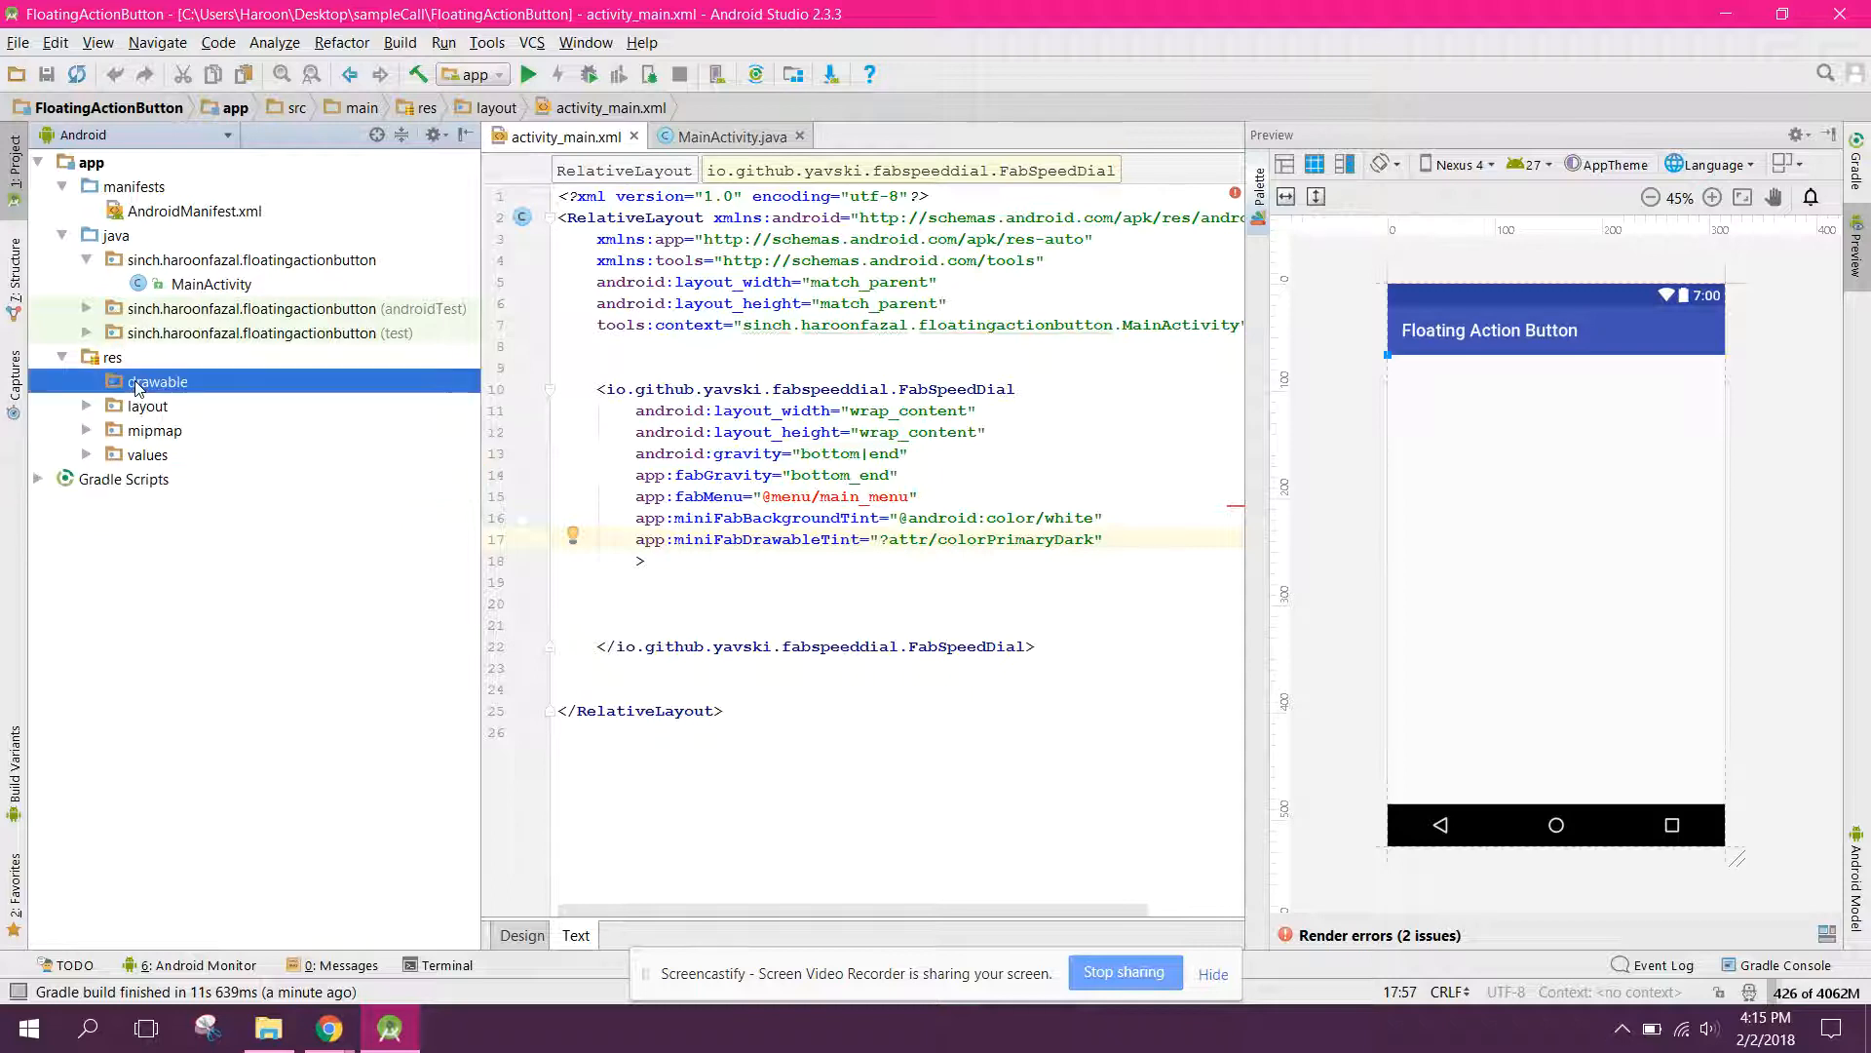
{"action": "right_click", "coordinate": [155, 383]}
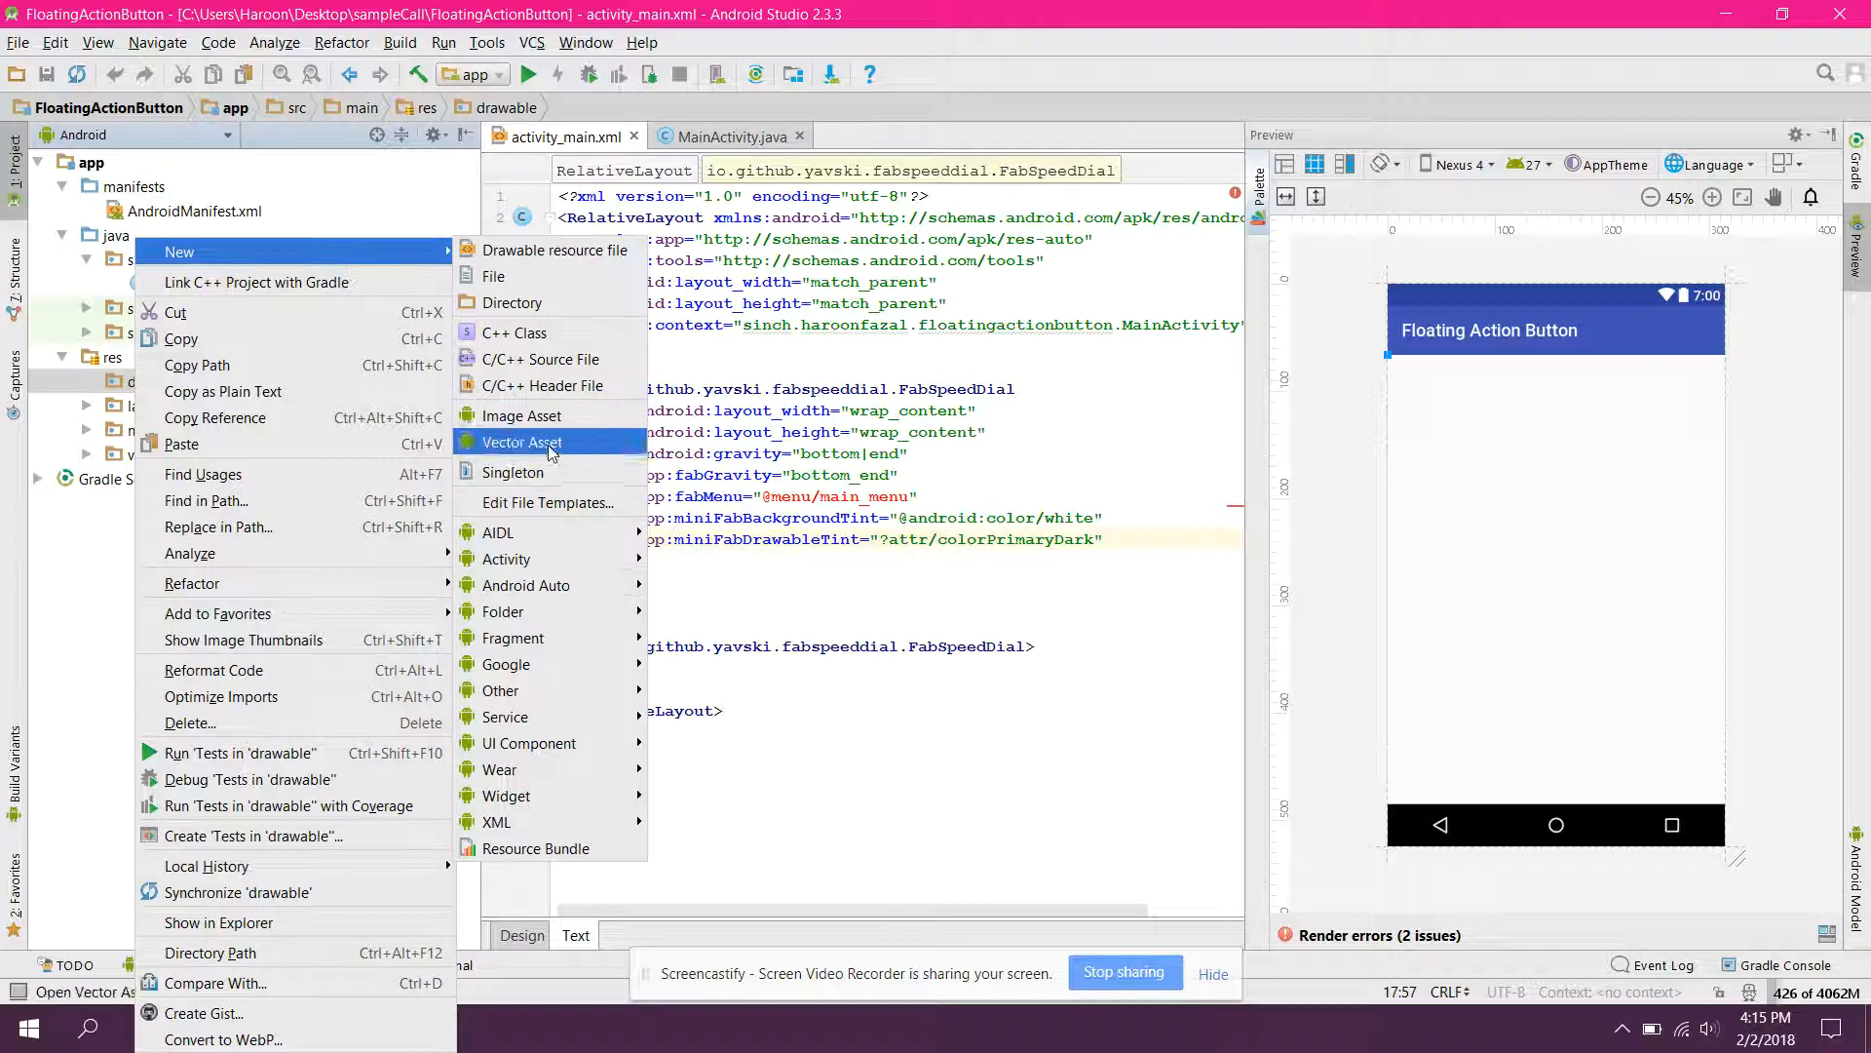
{"action": "left_click", "coordinate": [523, 415]}
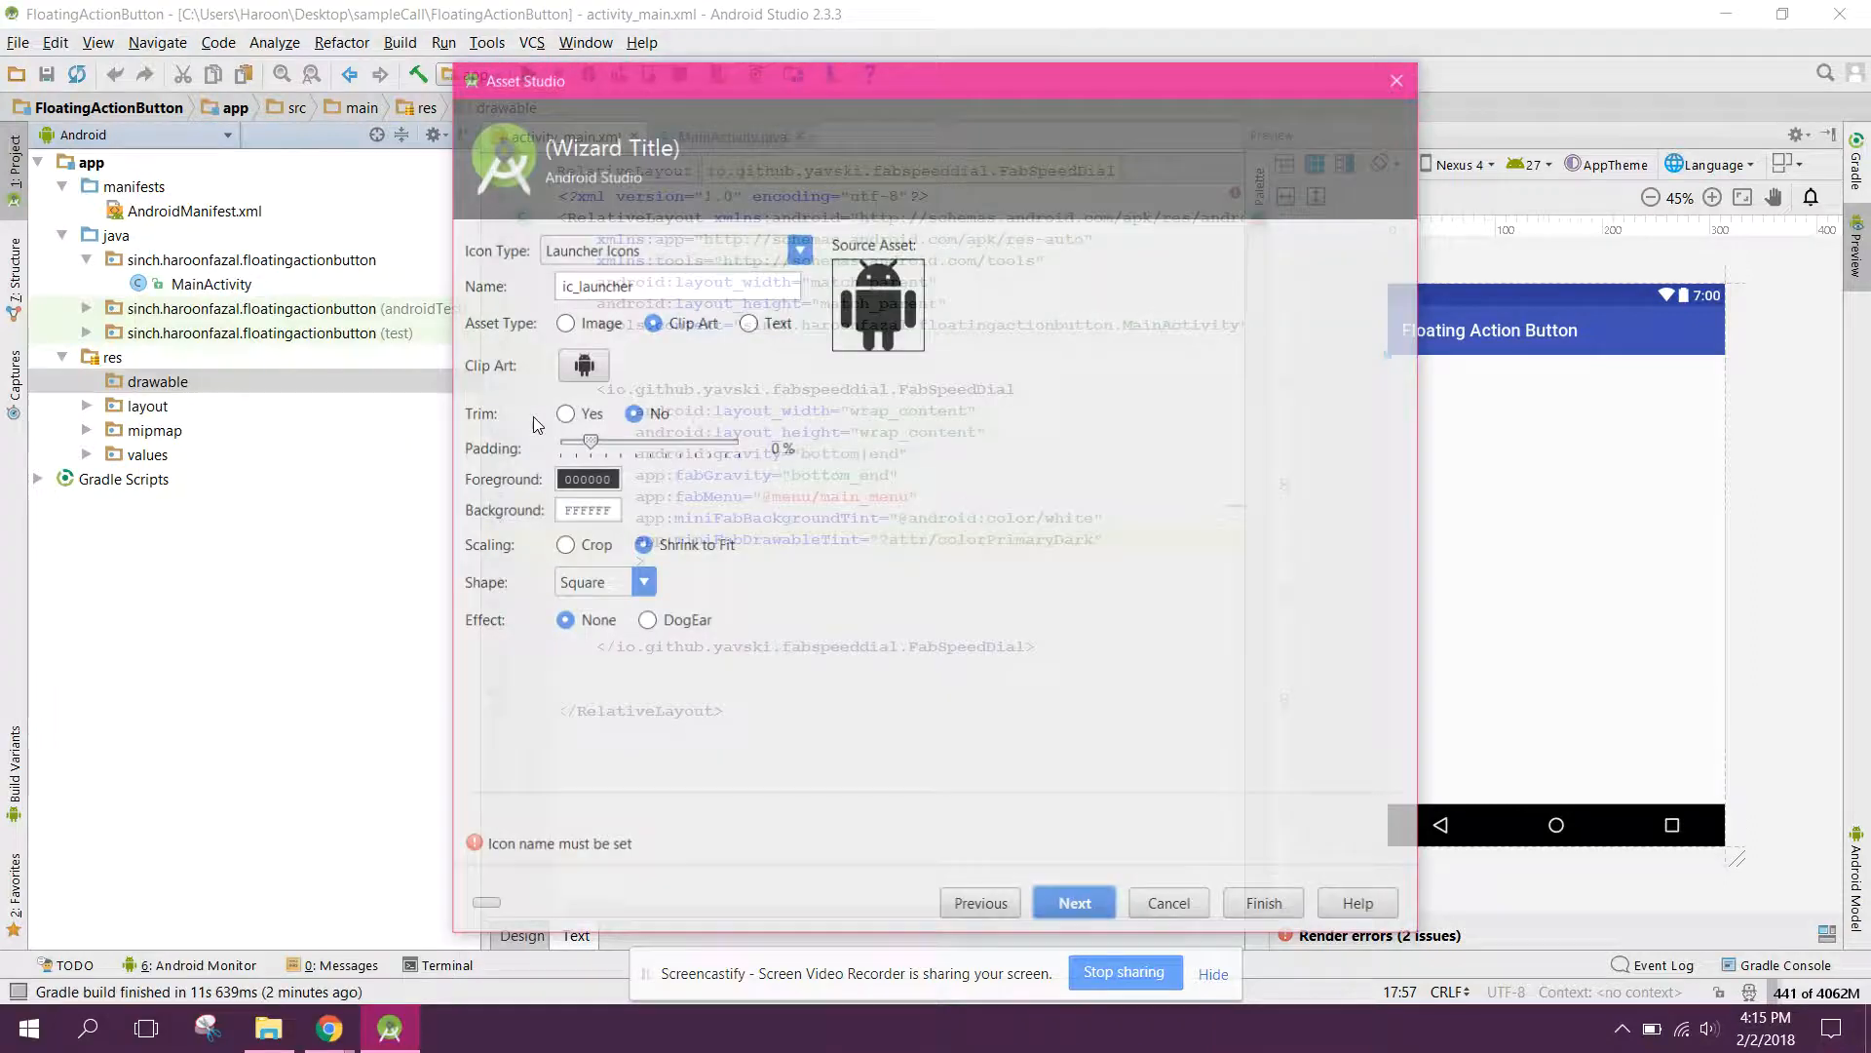
{"action": "left_click", "coordinate": [563, 322]}
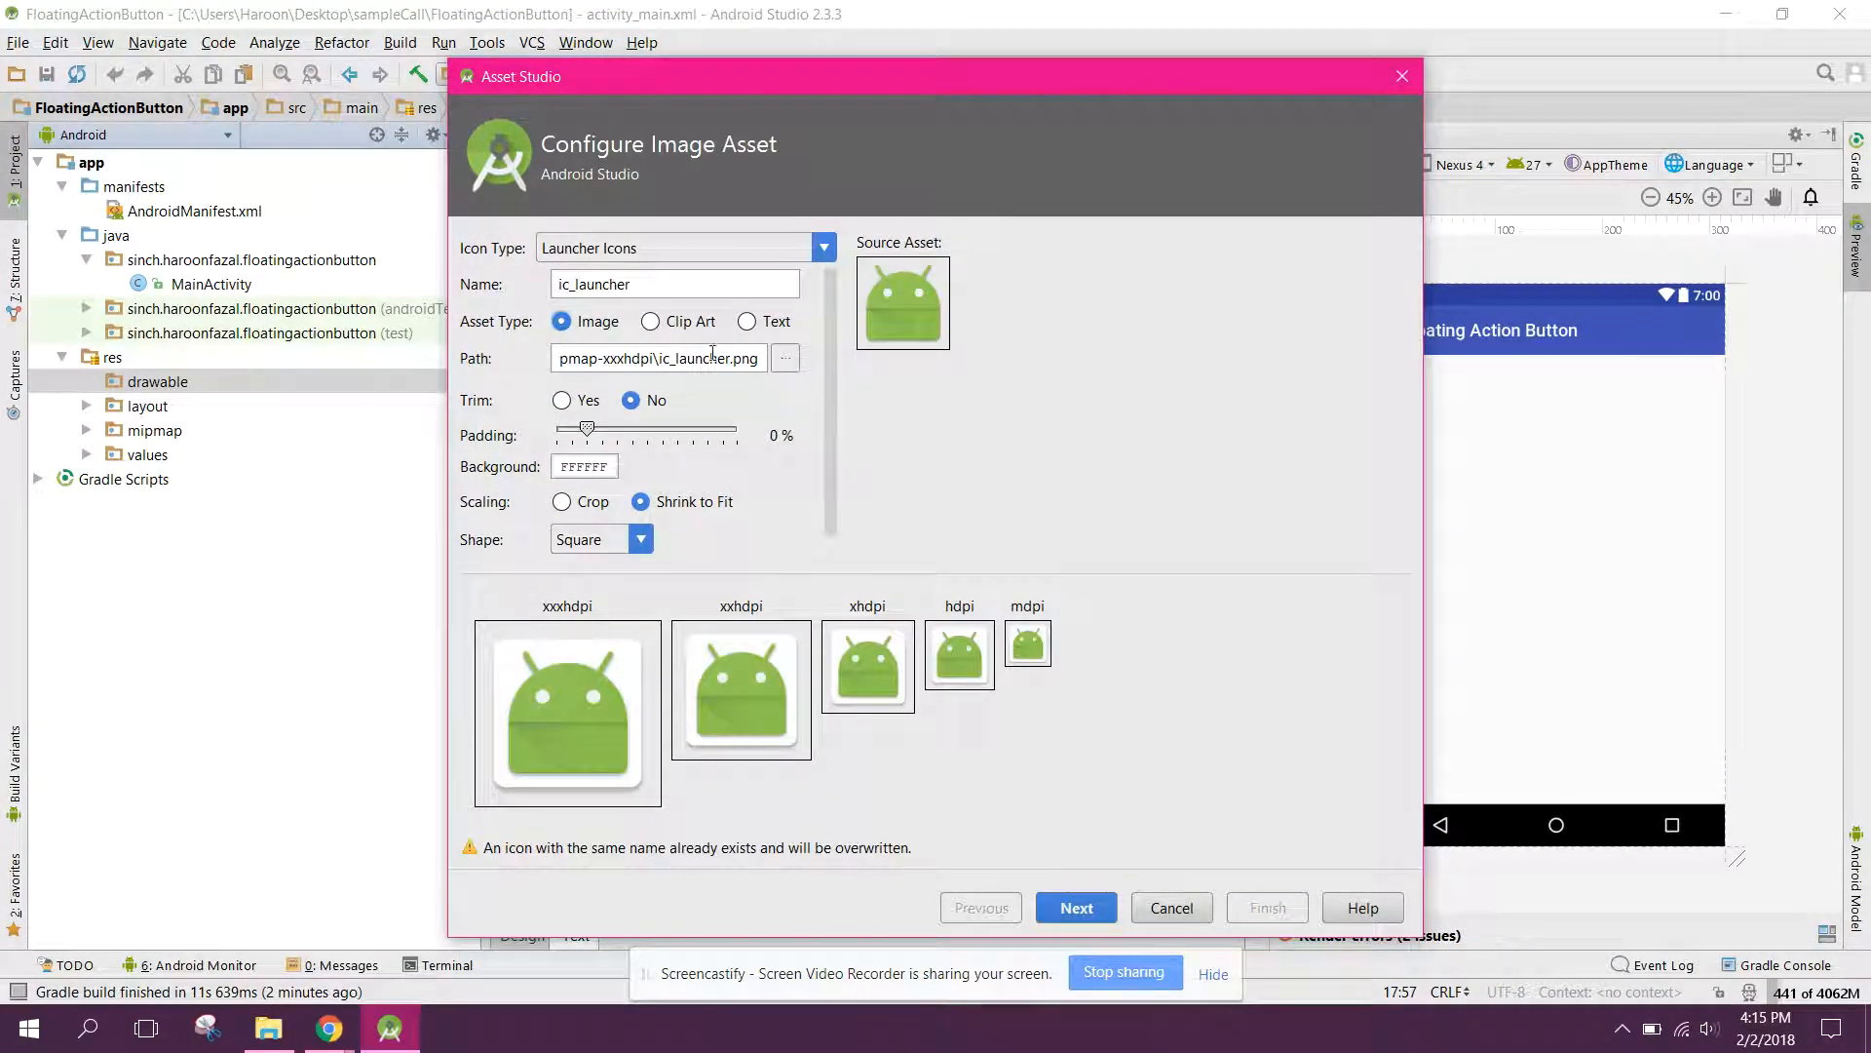
{"action": "left_click", "coordinate": [822, 248]}
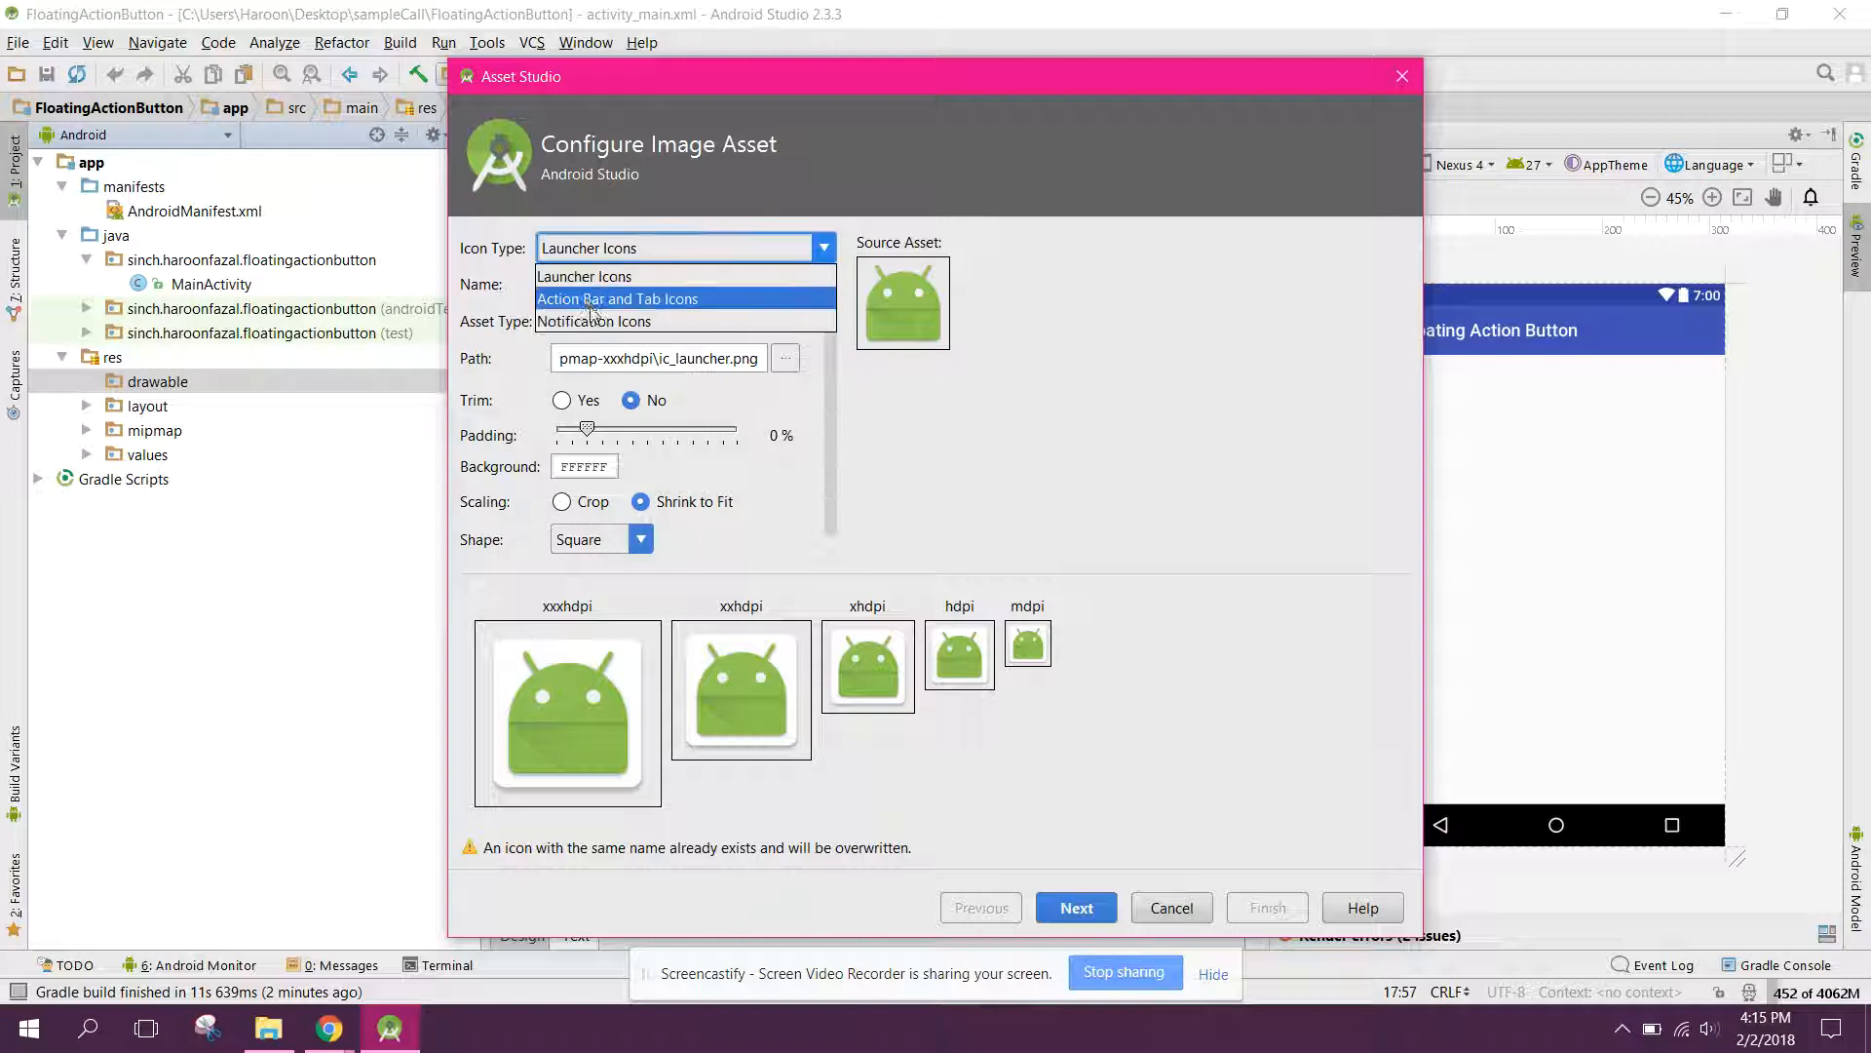
{"action": "left_click", "coordinate": [615, 299]}
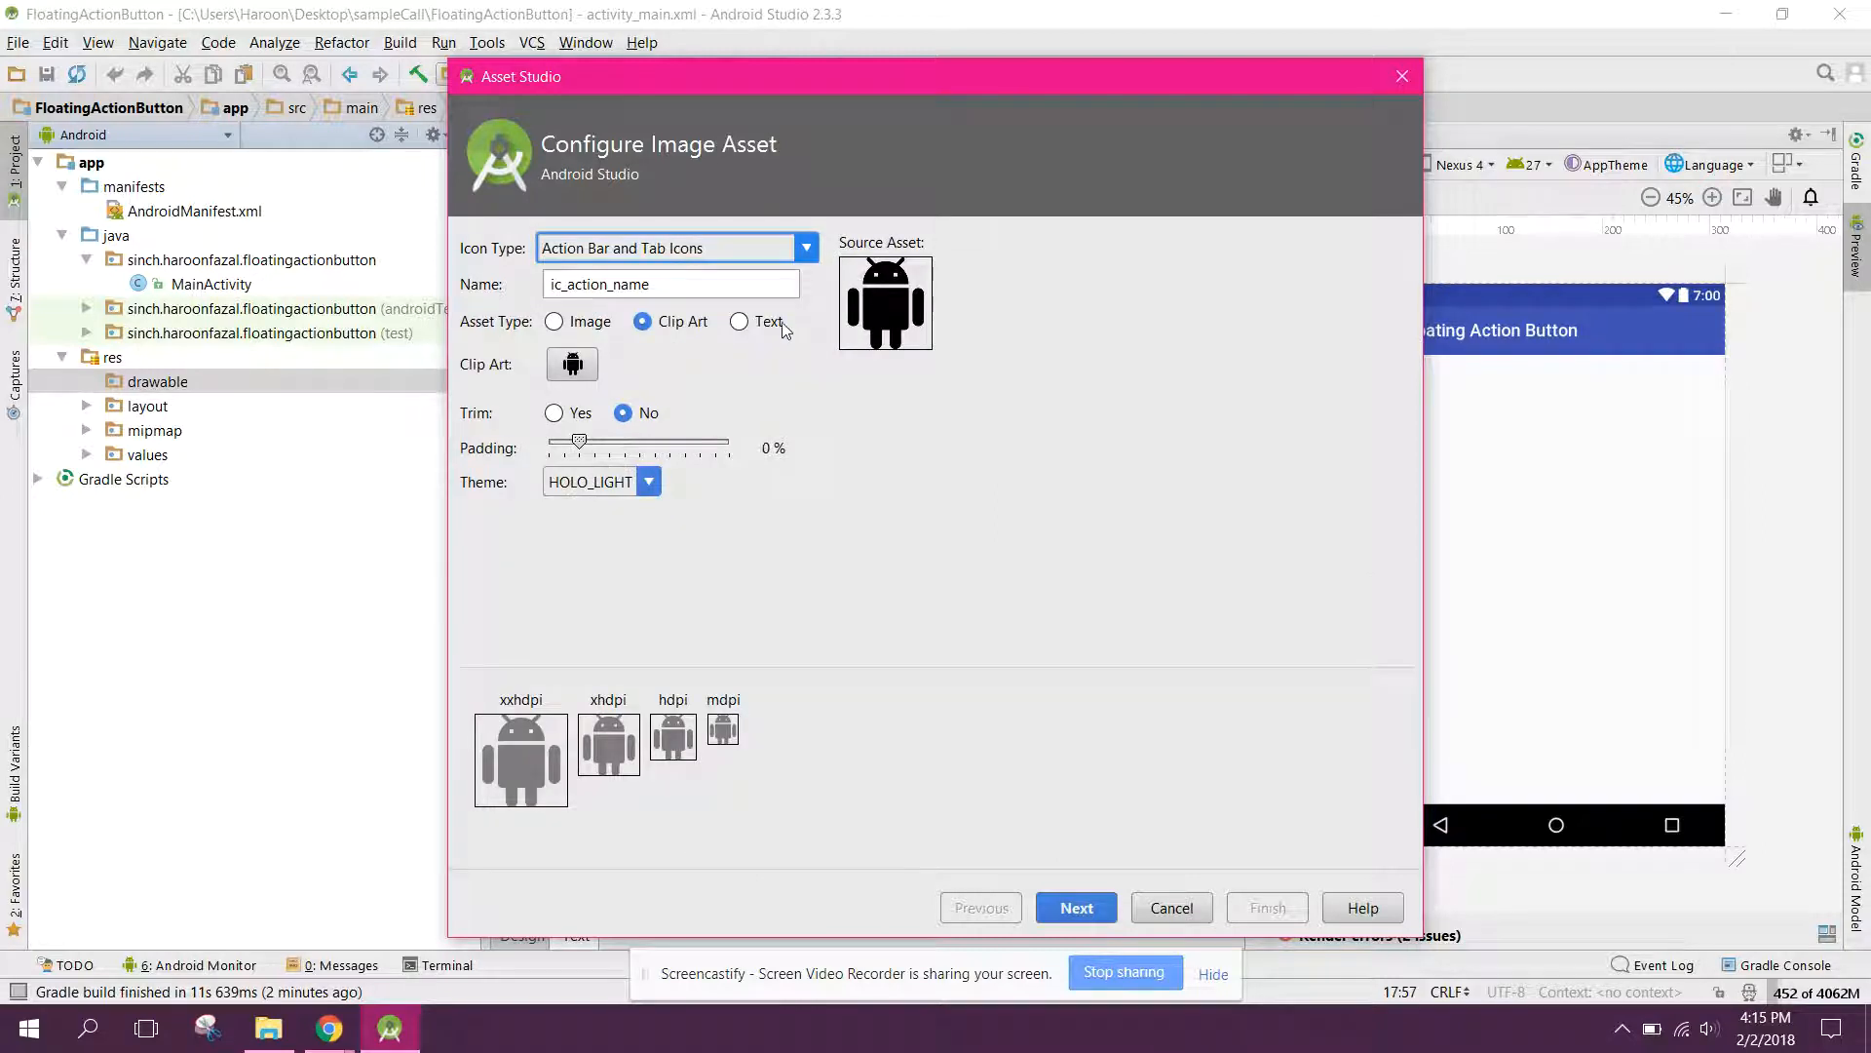
{"action": "left_click", "coordinate": [552, 322]}
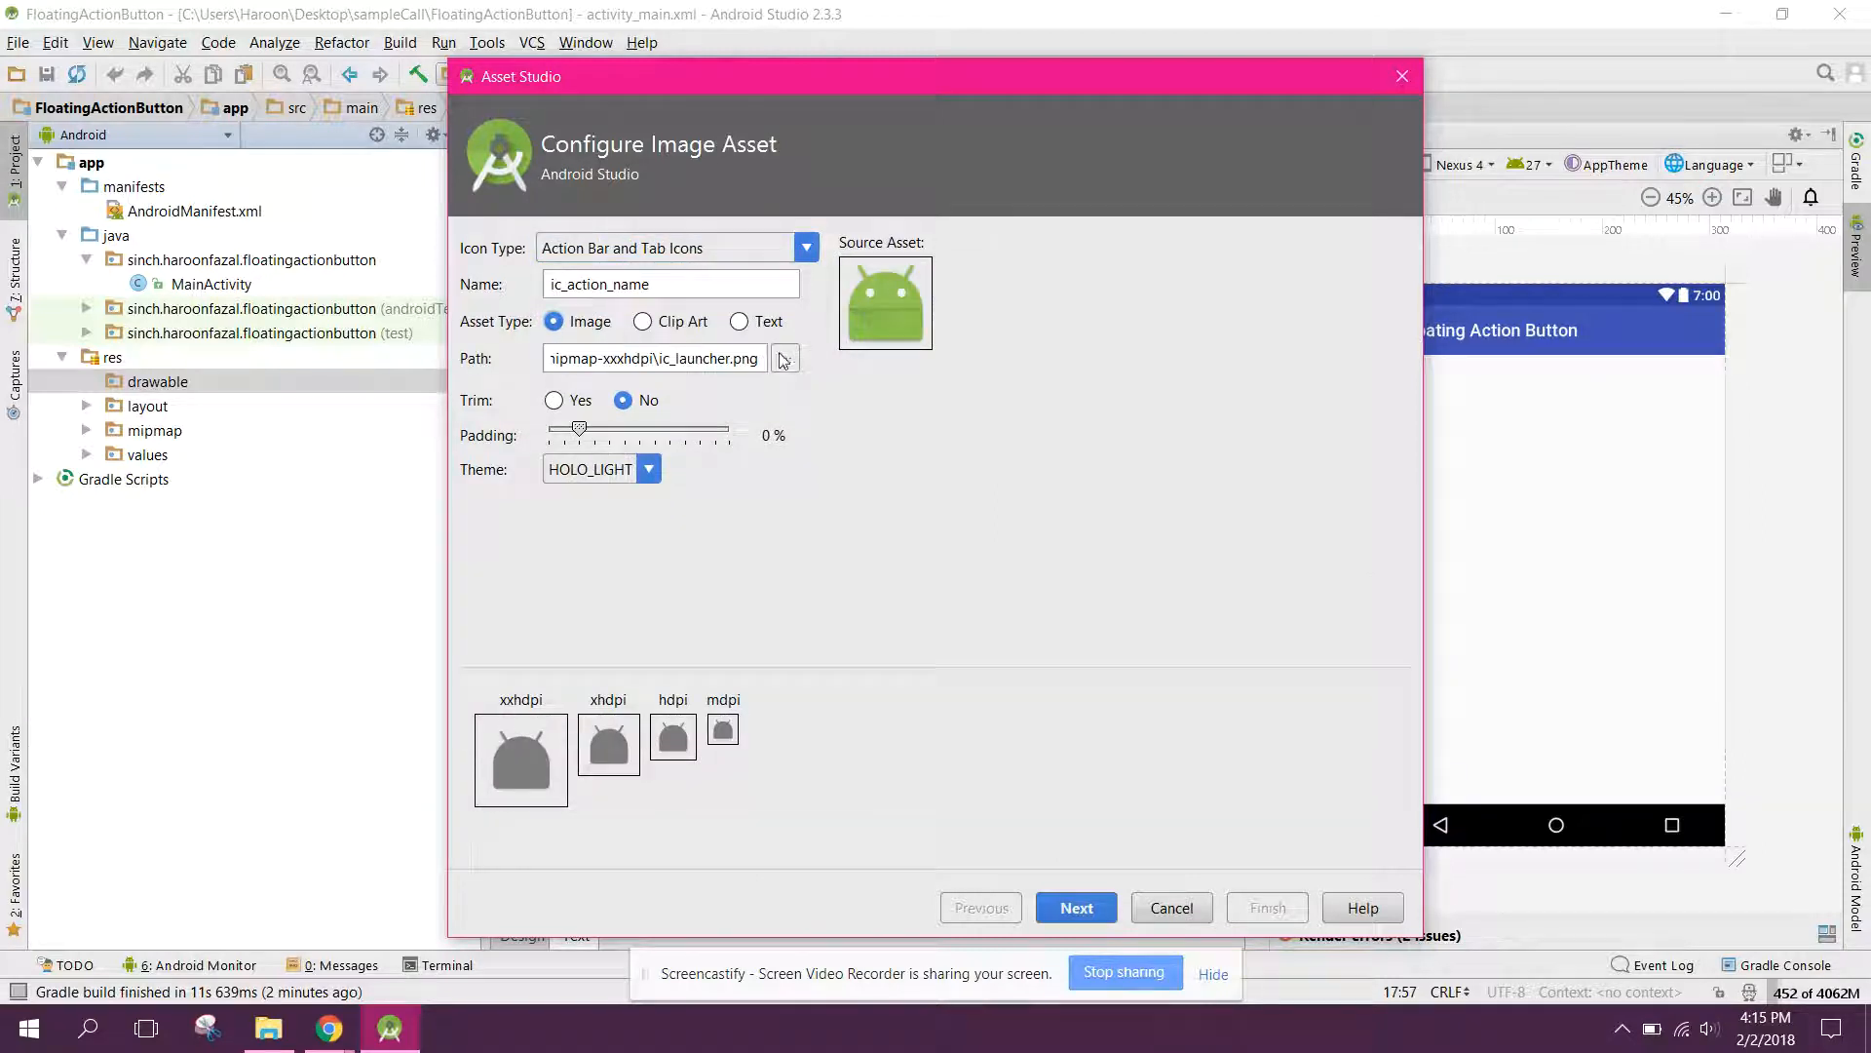
{"action": "left_click", "coordinate": [786, 359]}
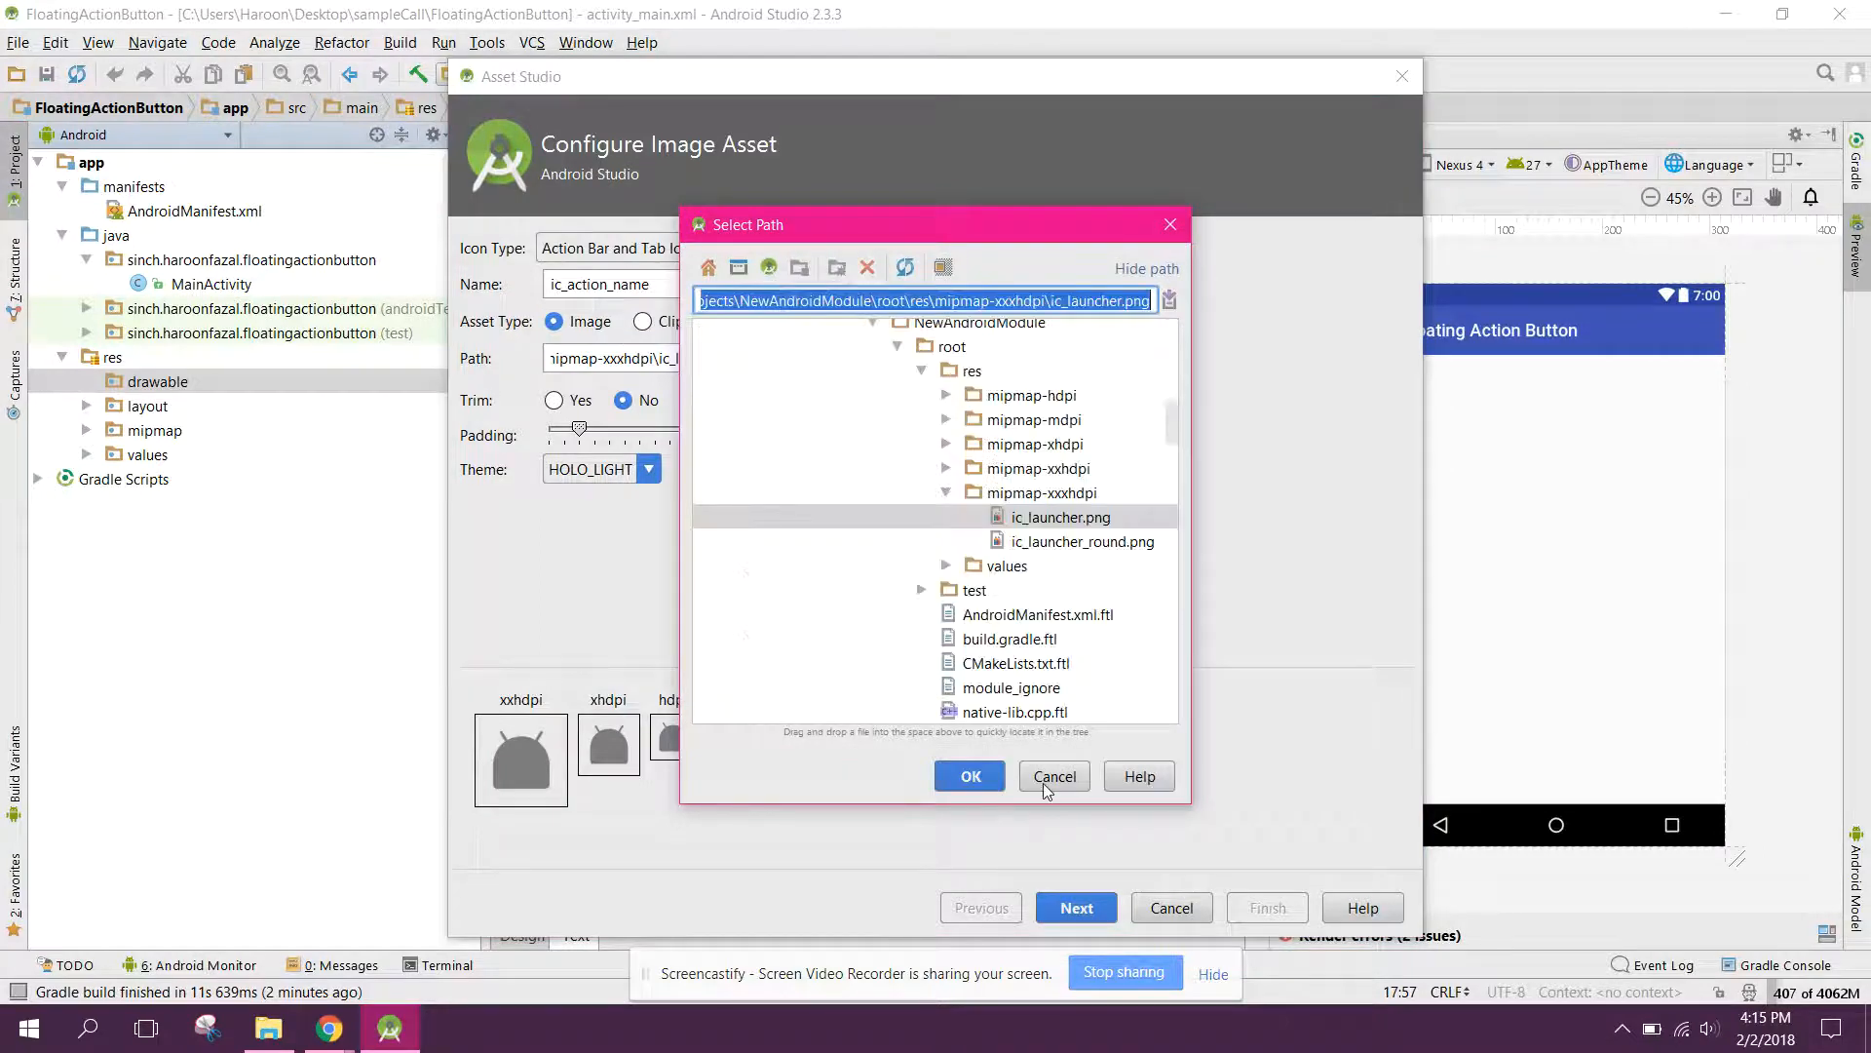
{"action": "left_click", "coordinate": [1055, 775]}
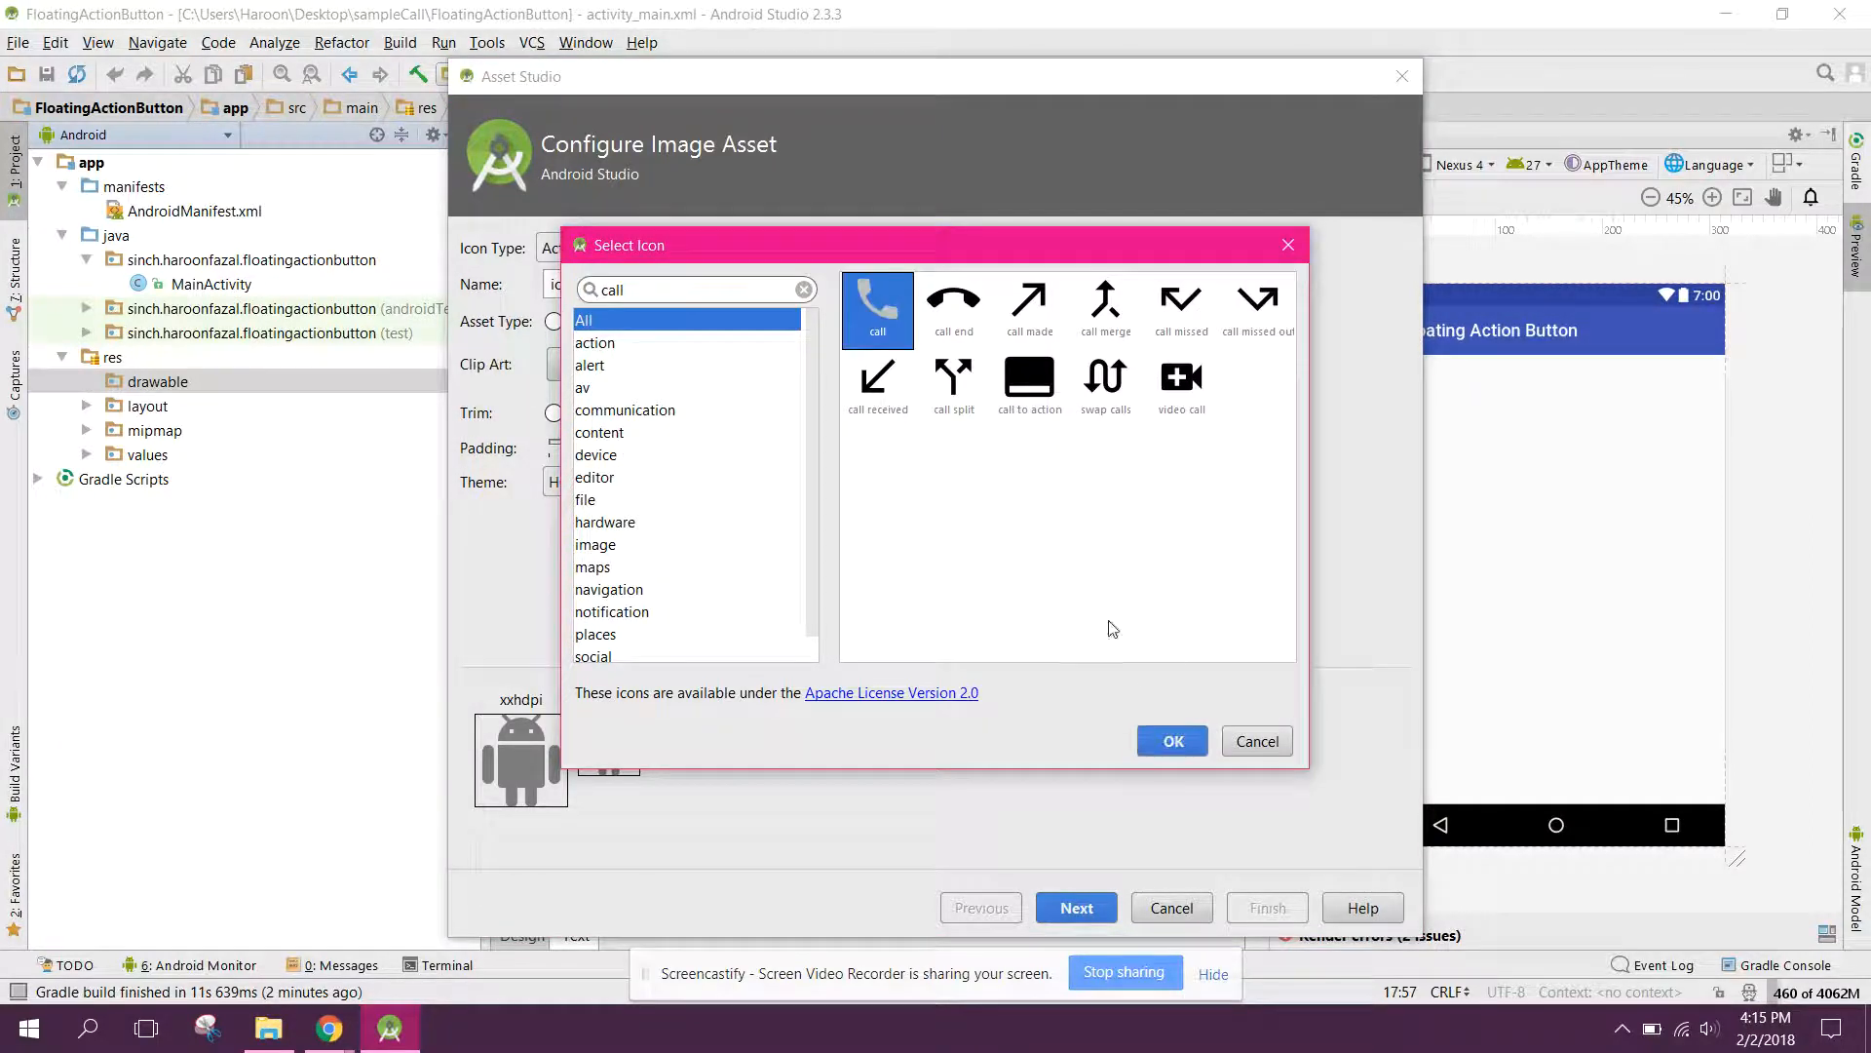
Step: Generate the call clip-art icon as ic_call in the density resource folders
{"action": "left_click", "coordinate": [1172, 740]}
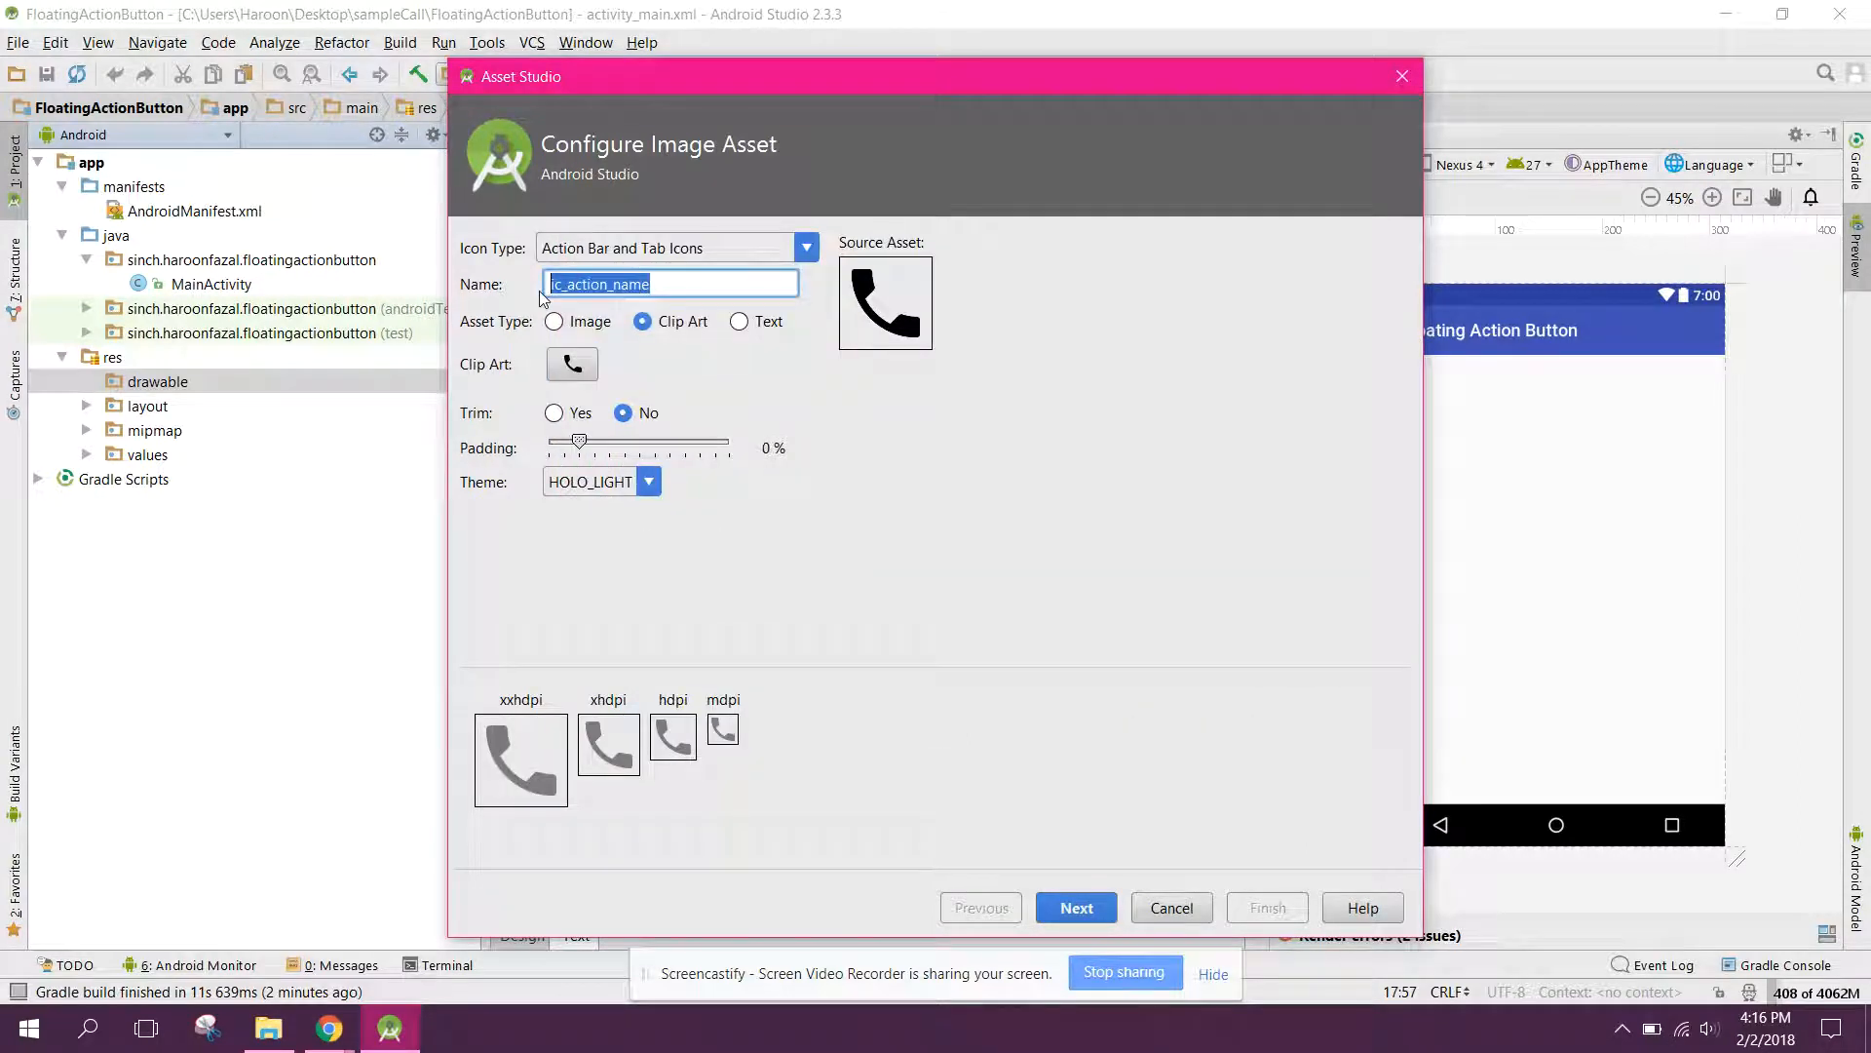
{"action": "type", "text": "ic_call"}
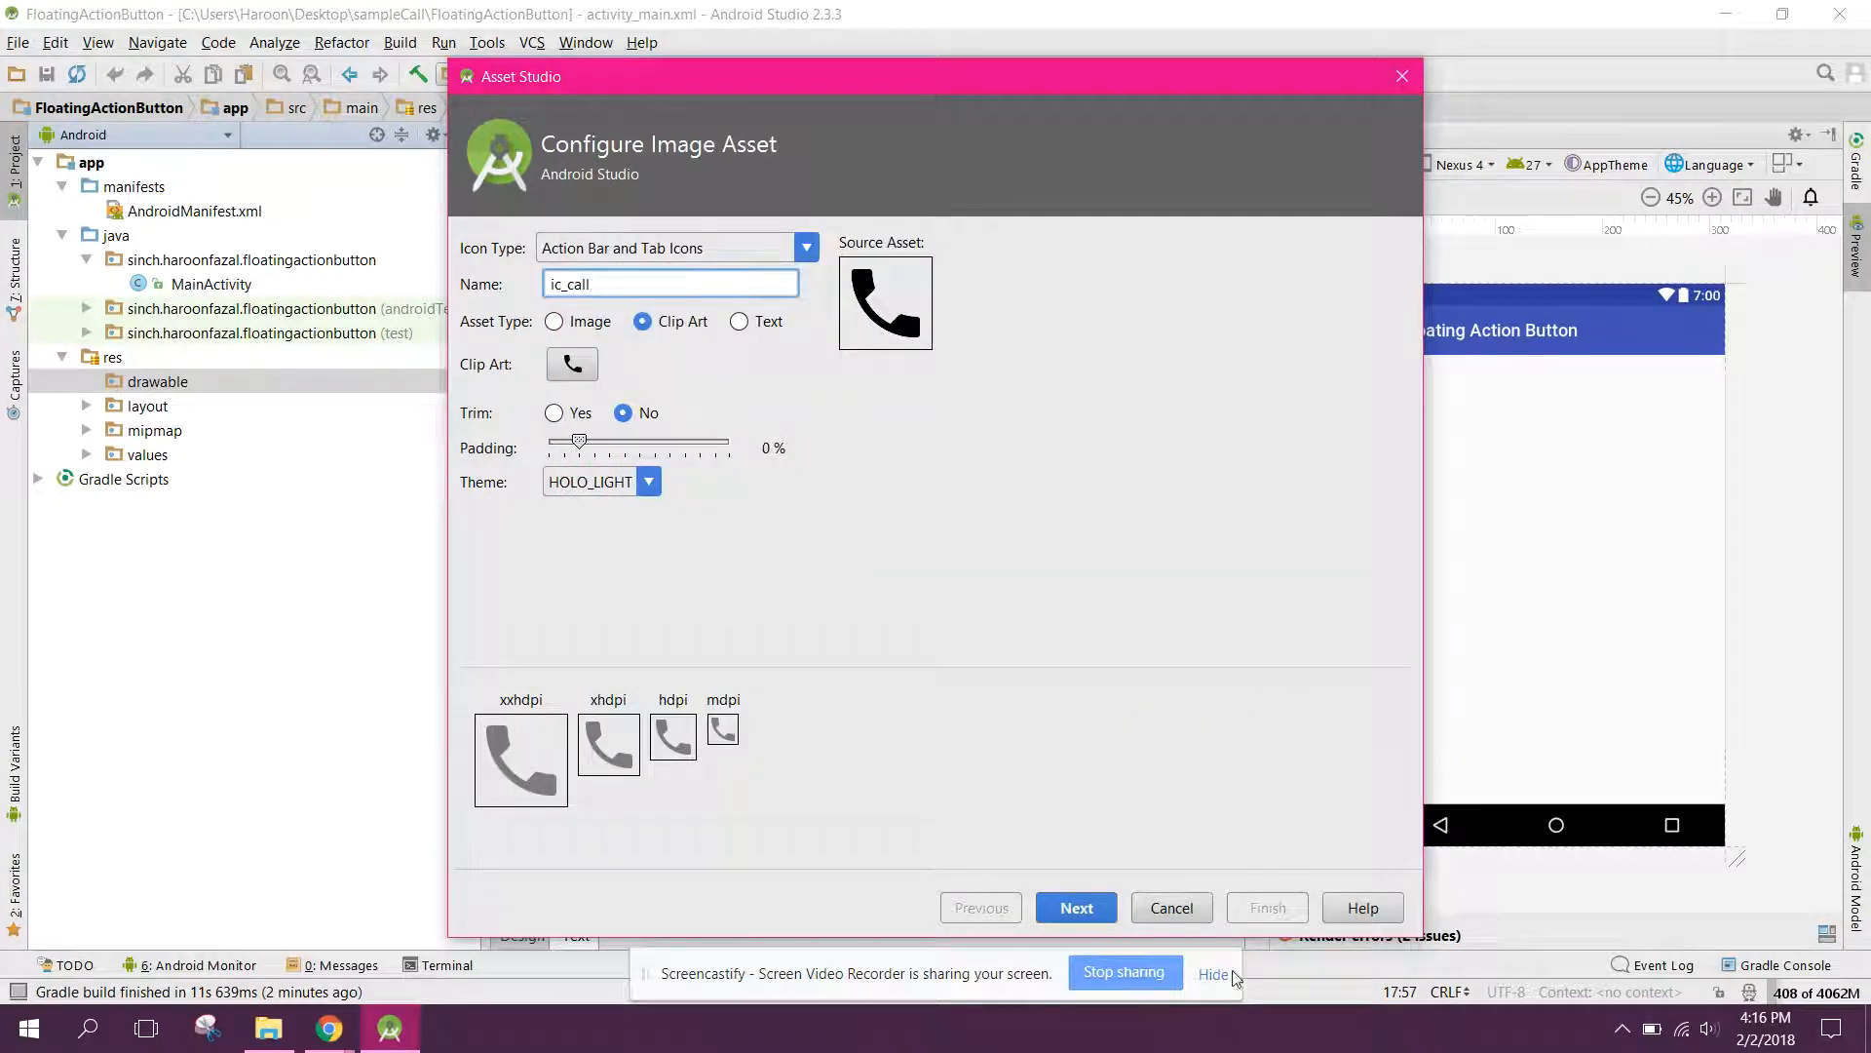
{"action": "left_click", "coordinate": [1076, 907]}
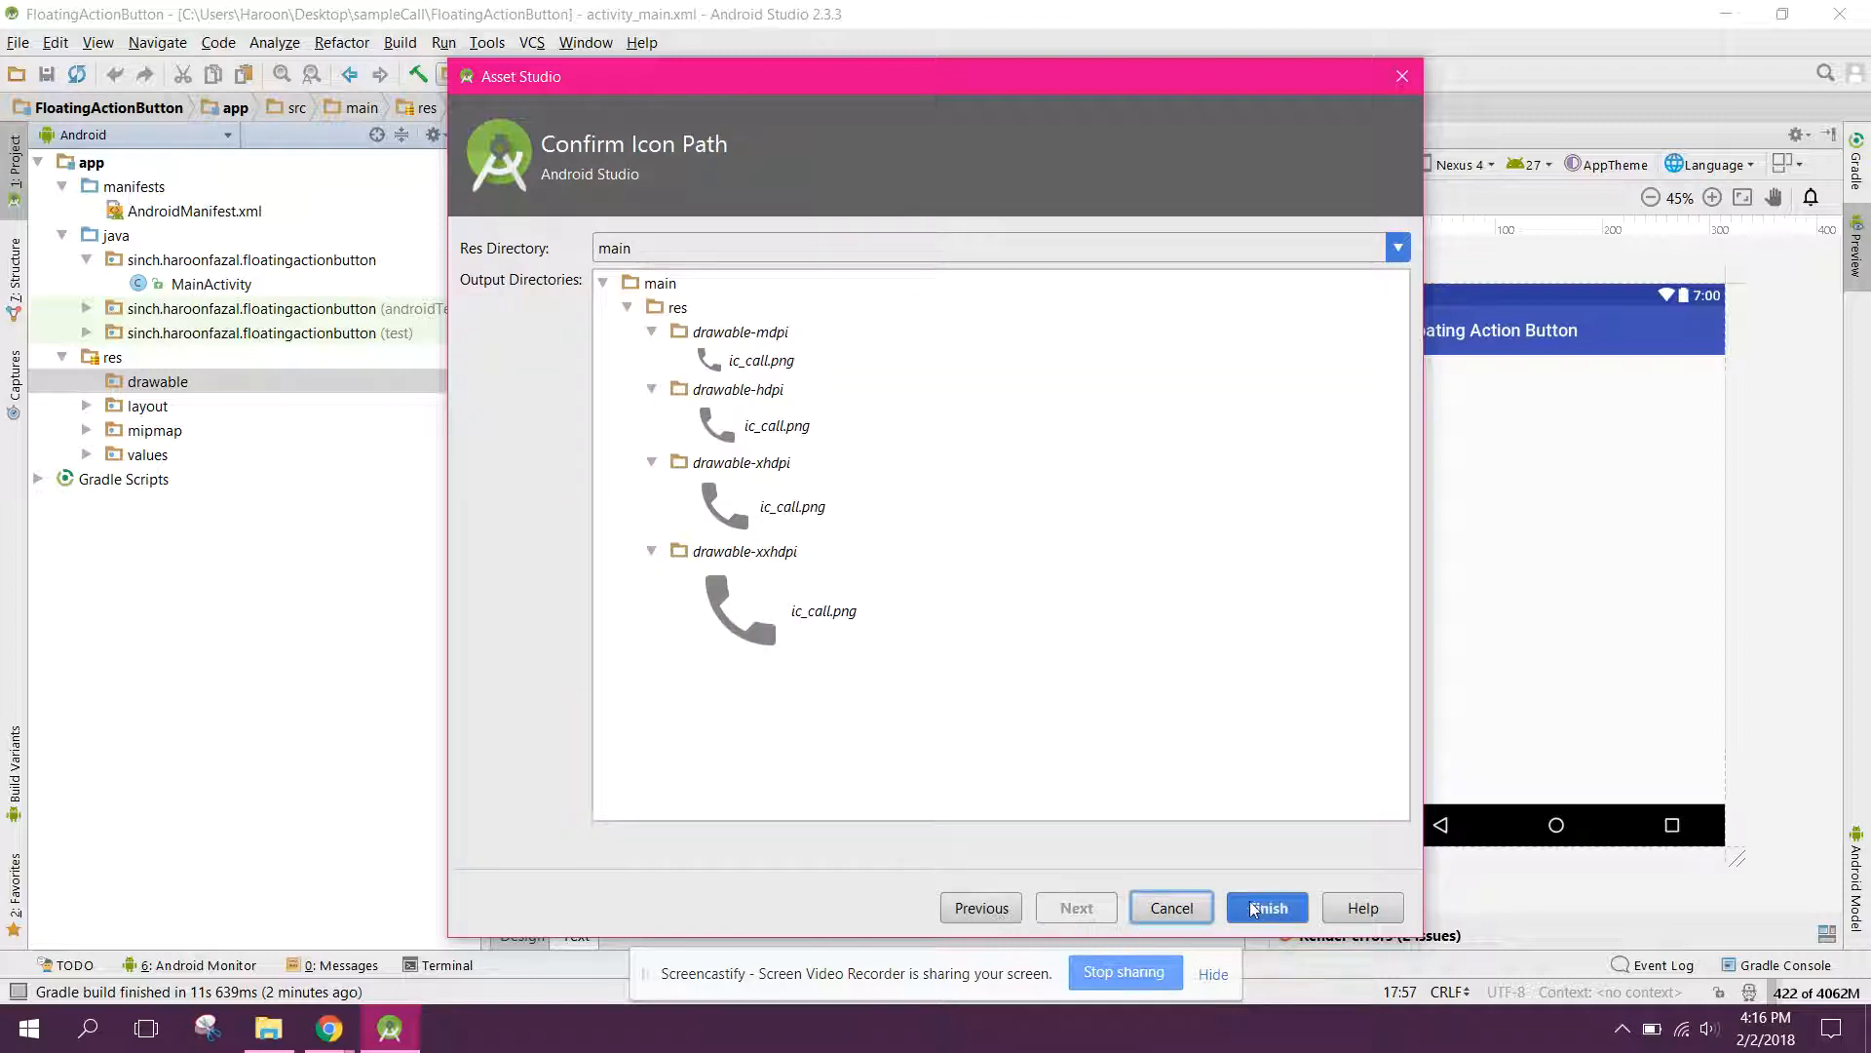
{"action": "left_click", "coordinate": [1267, 906]}
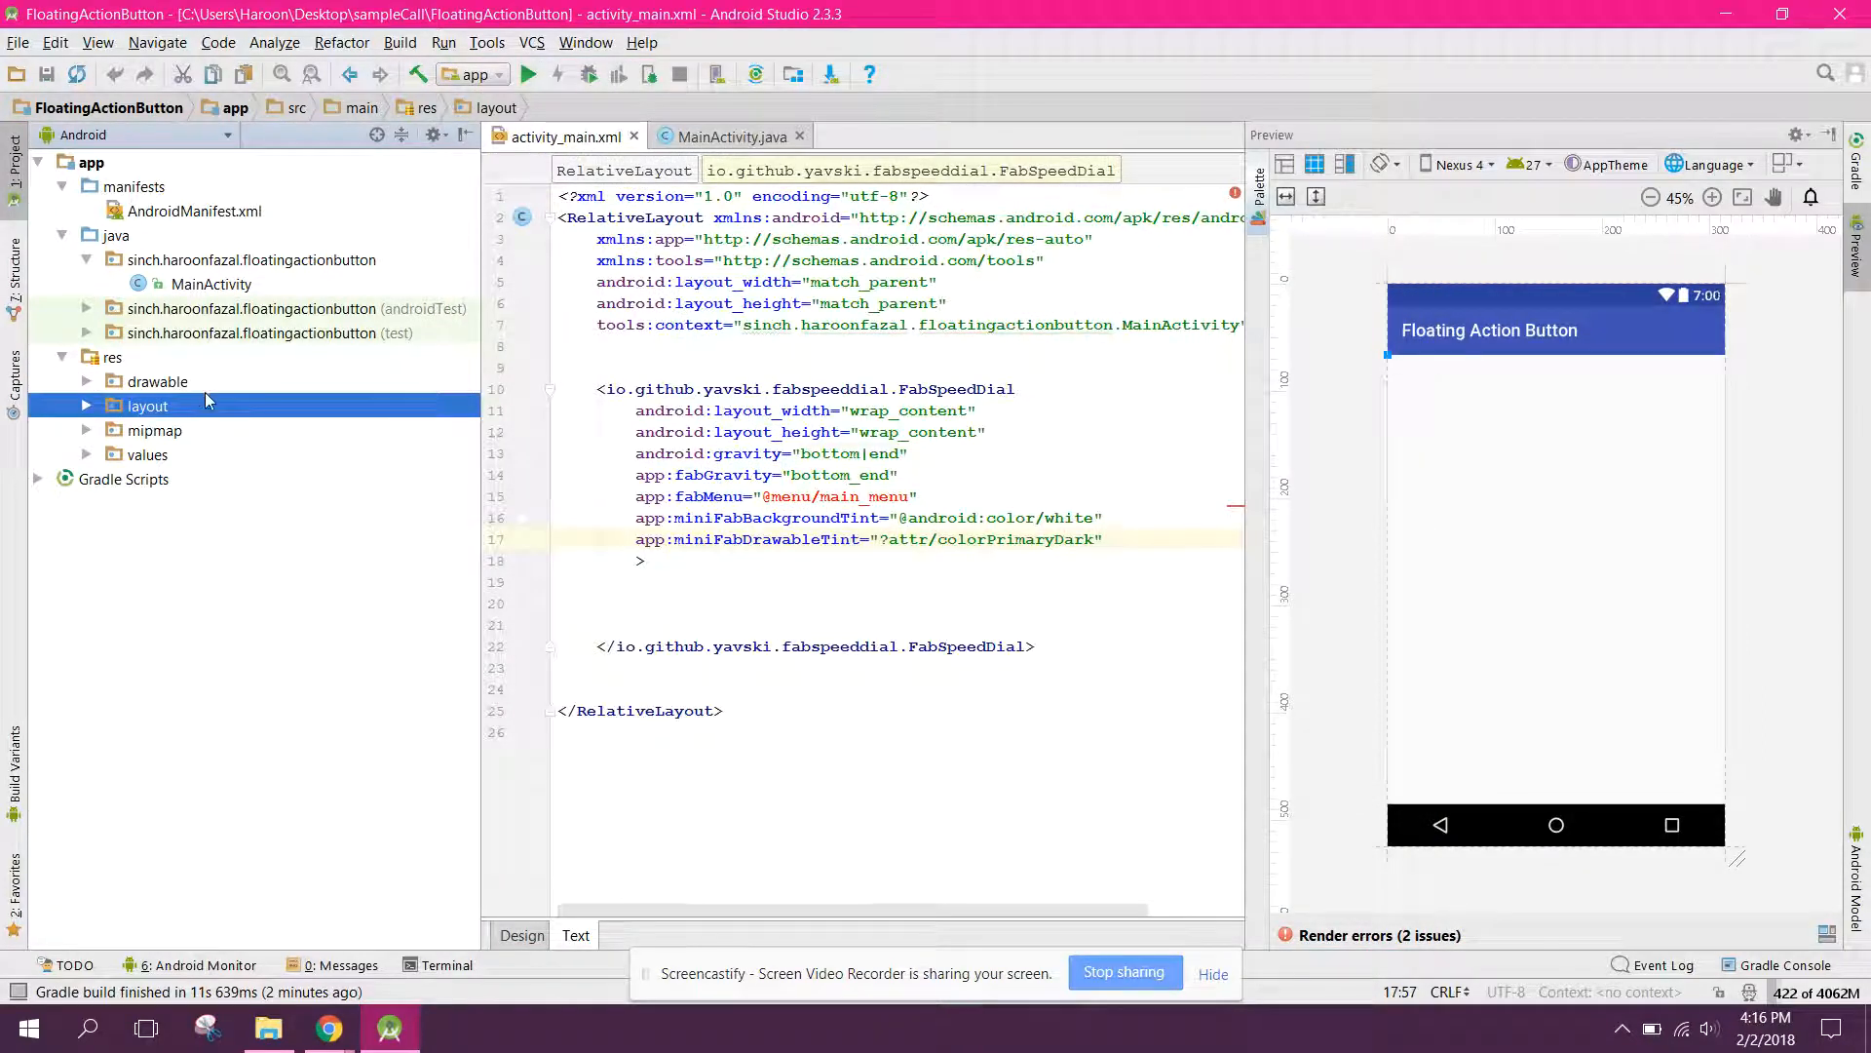
Step: Generate an email clip-art action-bar icon named ic_email into the drawable folder
{"action": "right_click", "coordinate": [156, 382]}
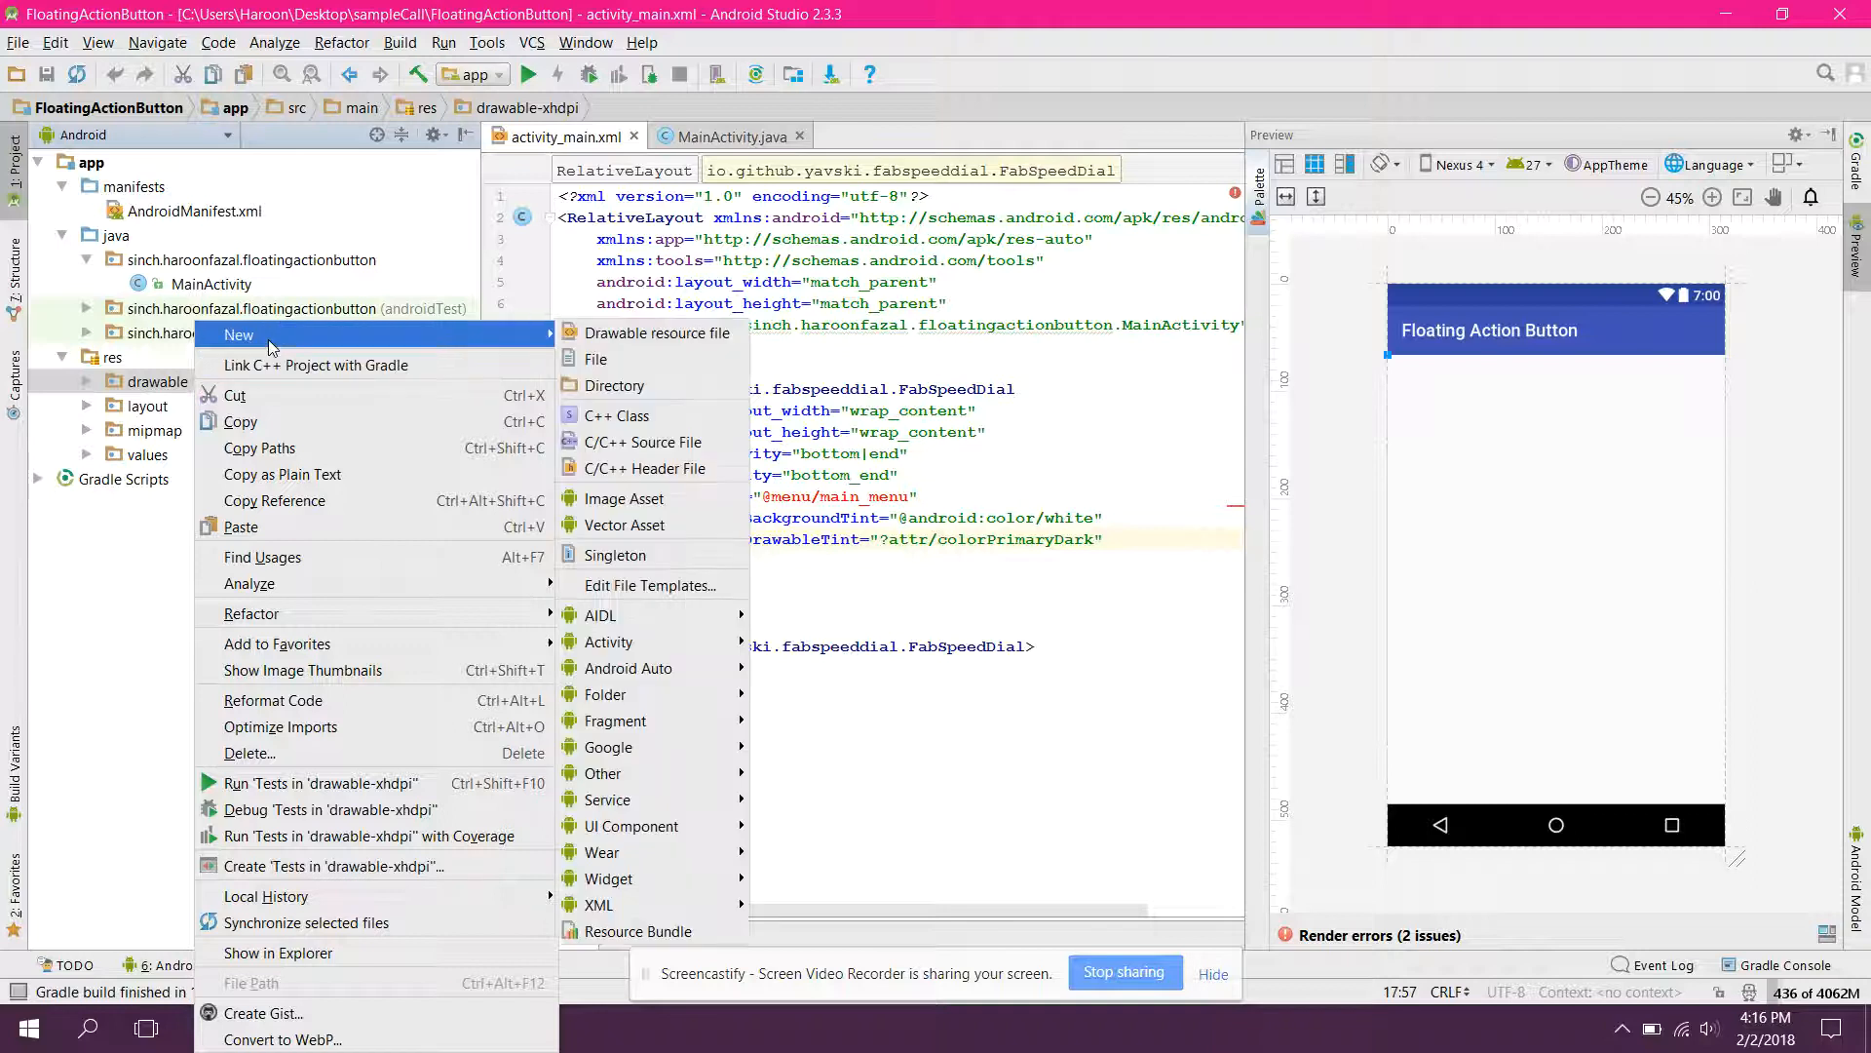
{"action": "mouse_move", "coordinate": [639, 468]}
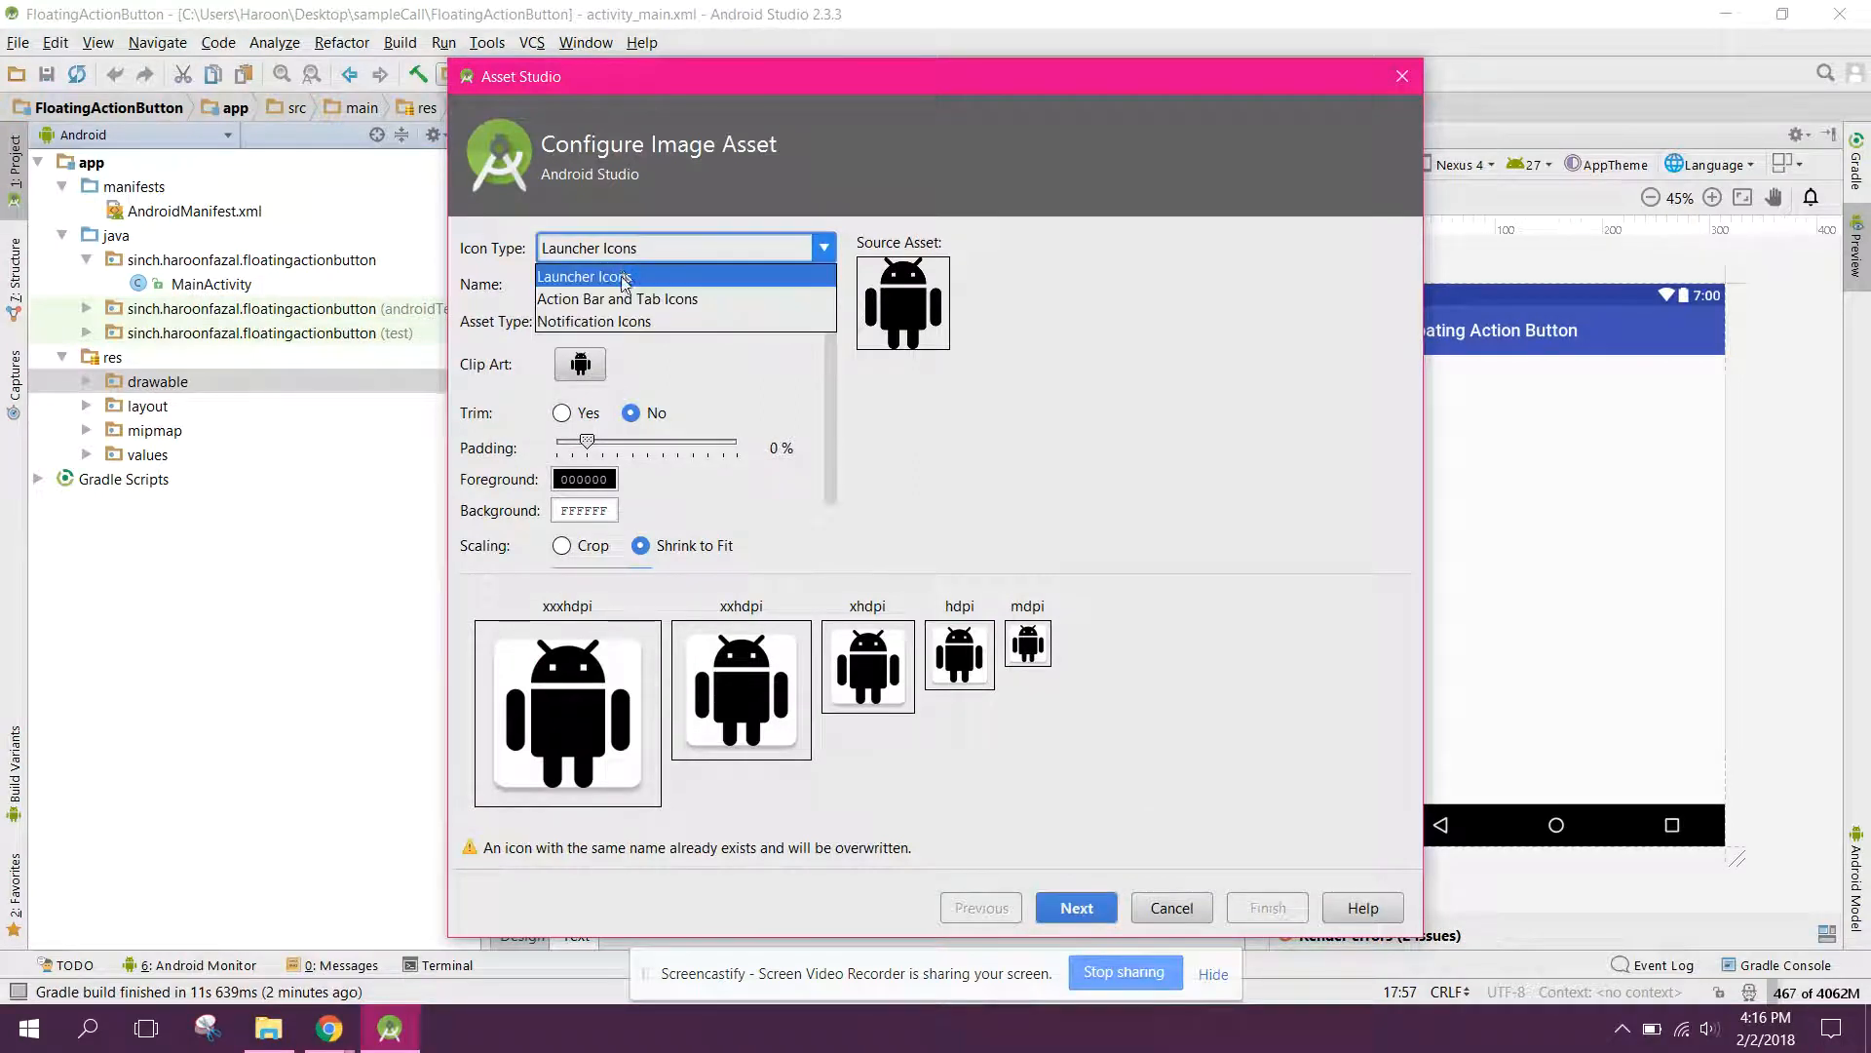
{"action": "left_click", "coordinate": [616, 300]}
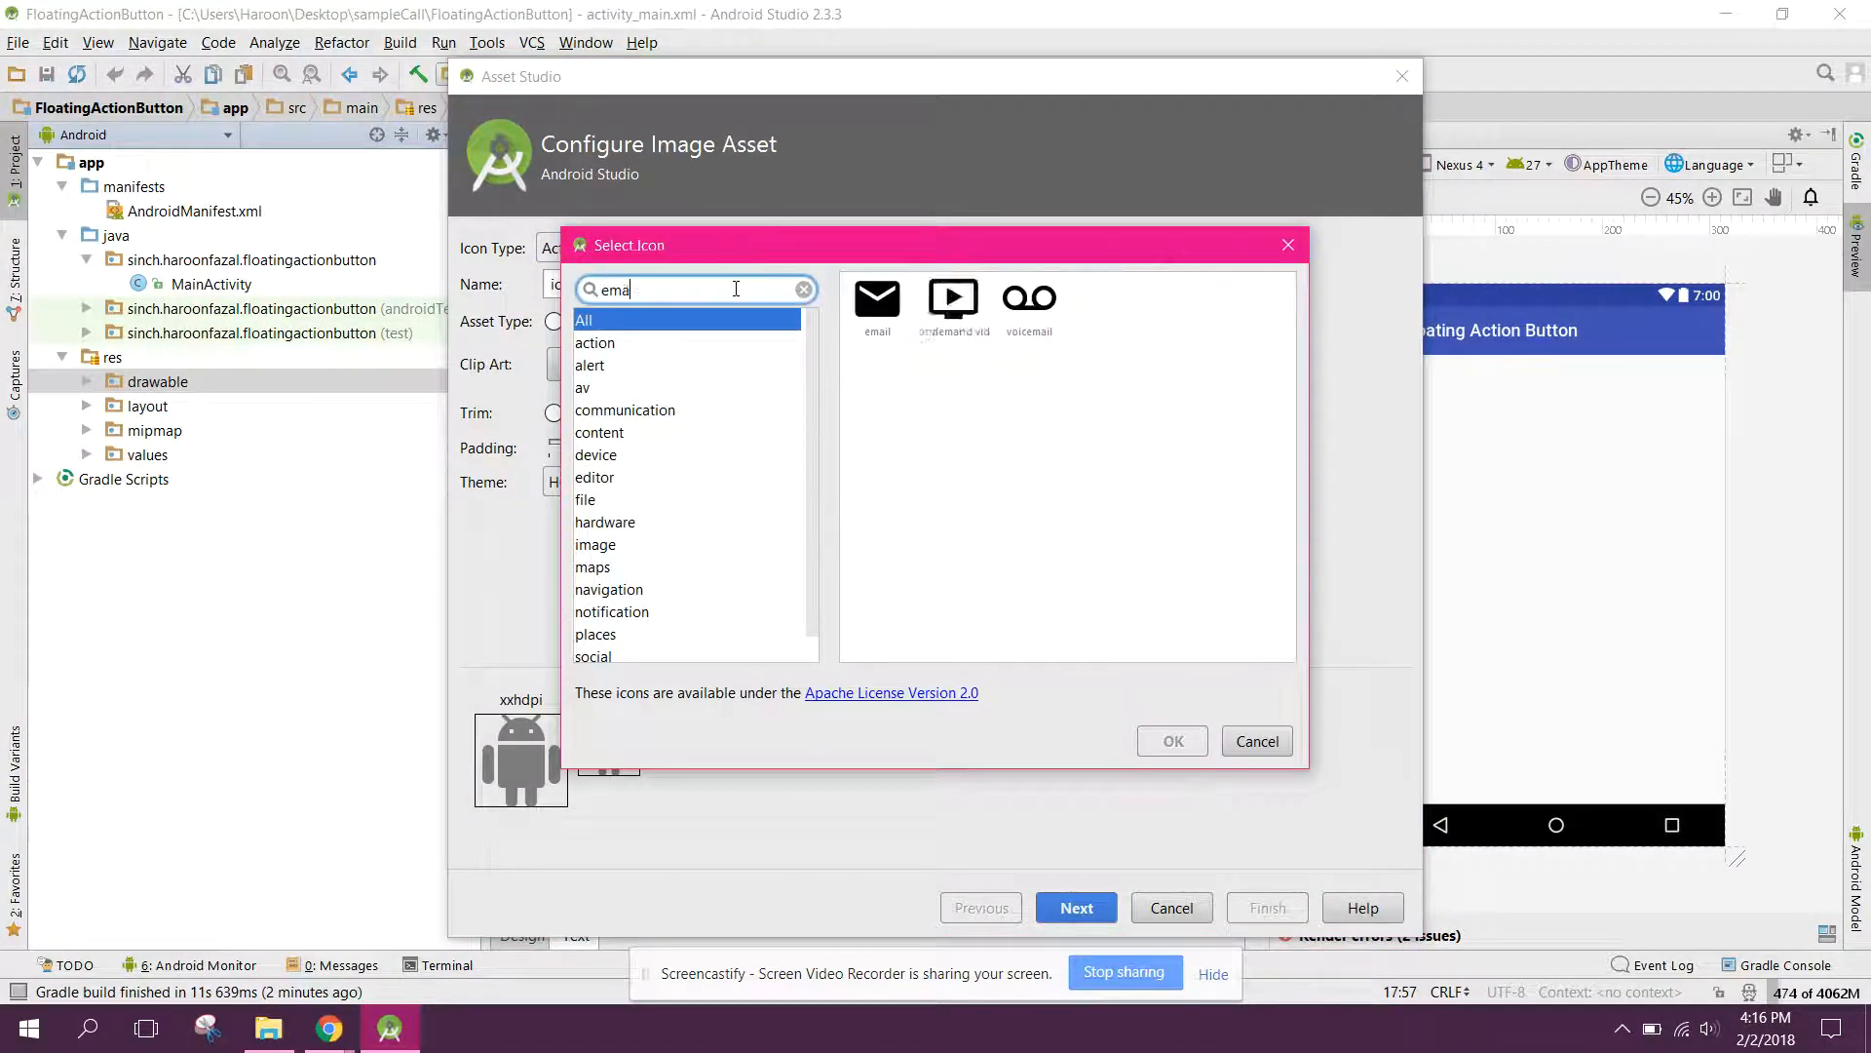
{"action": "left_click", "coordinate": [877, 302]}
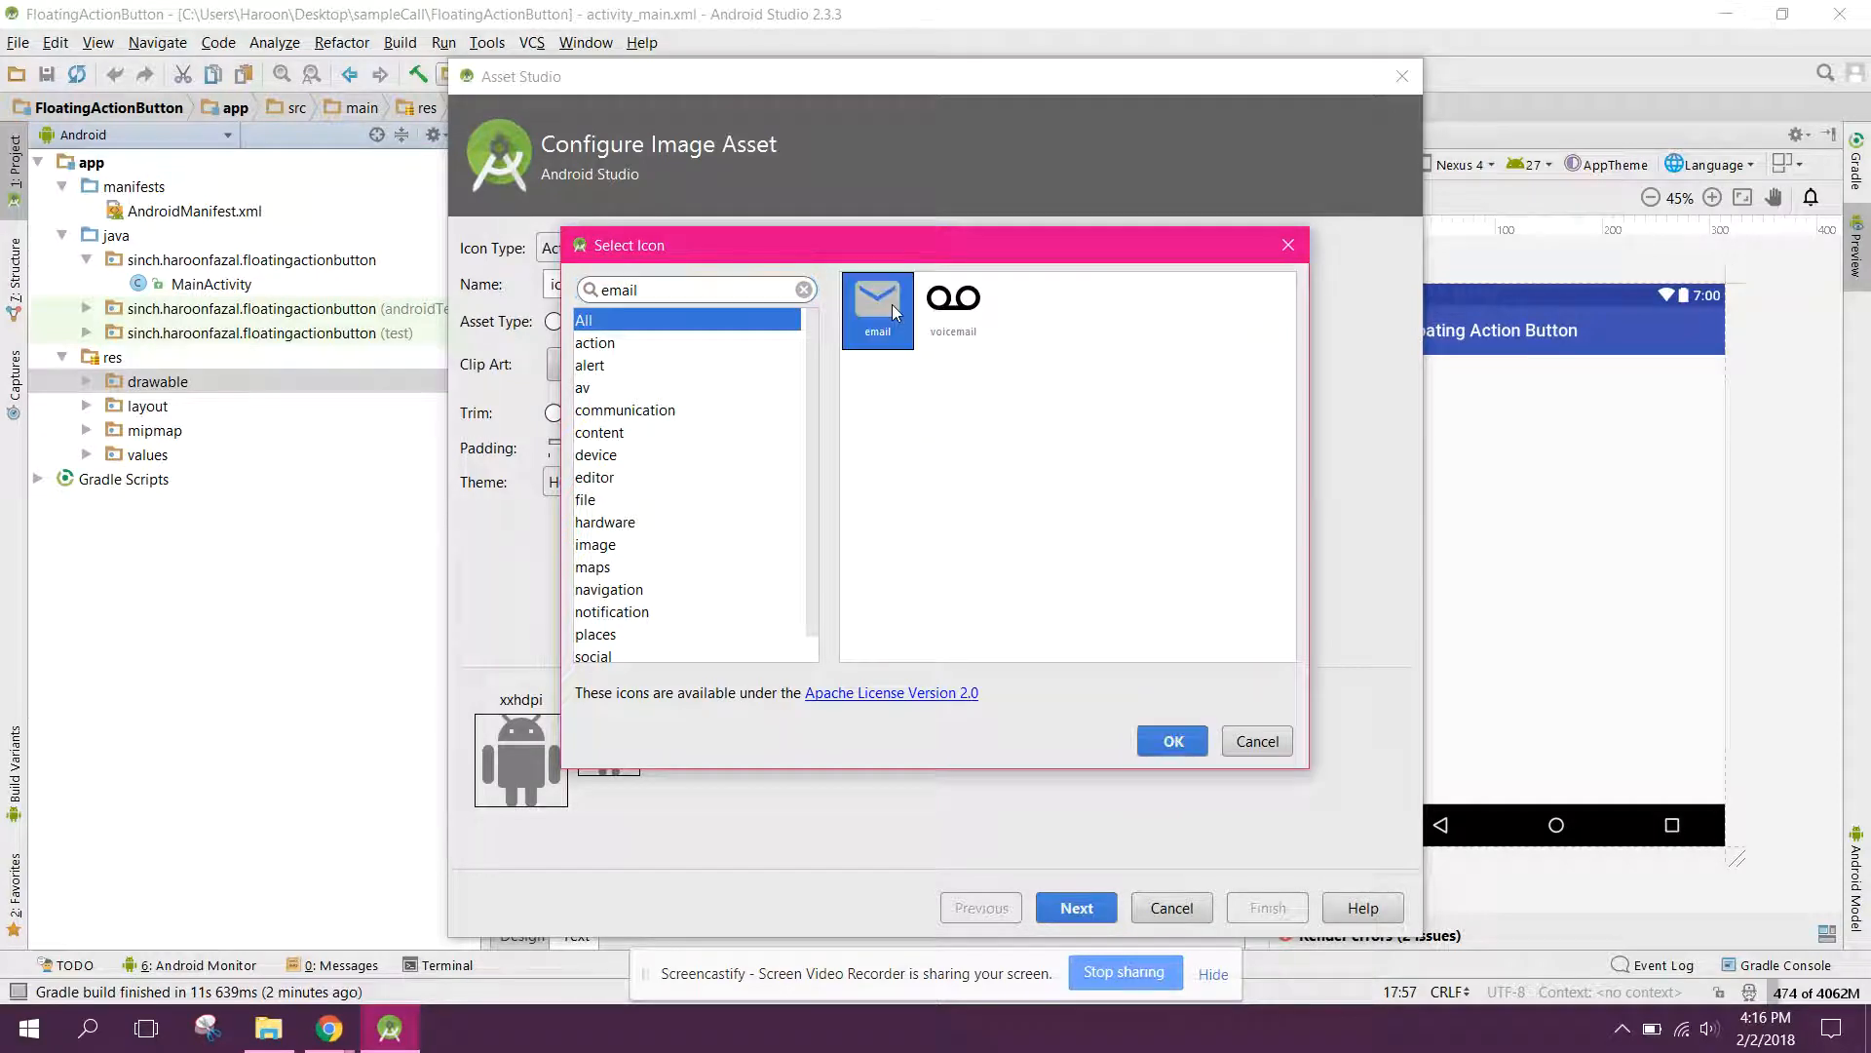
{"action": "left_click", "coordinate": [1172, 740]}
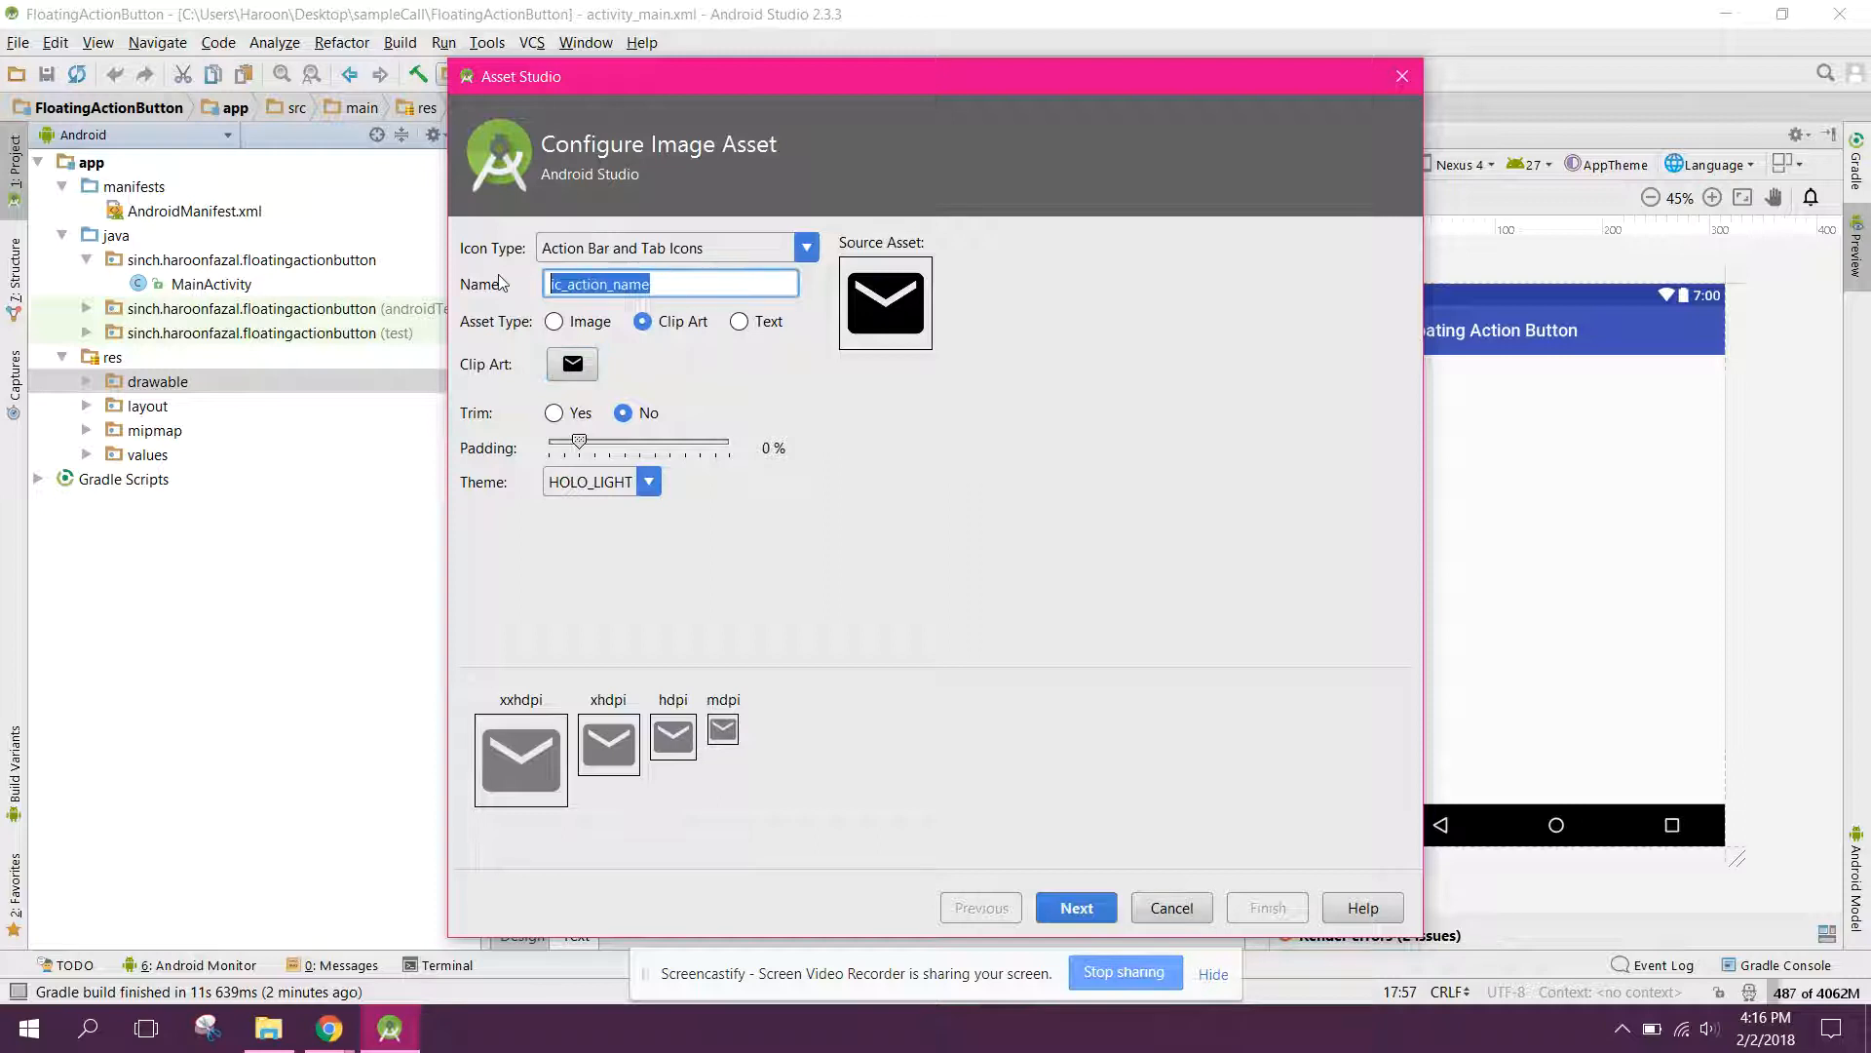
{"action": "type", "text": "ic_email"}
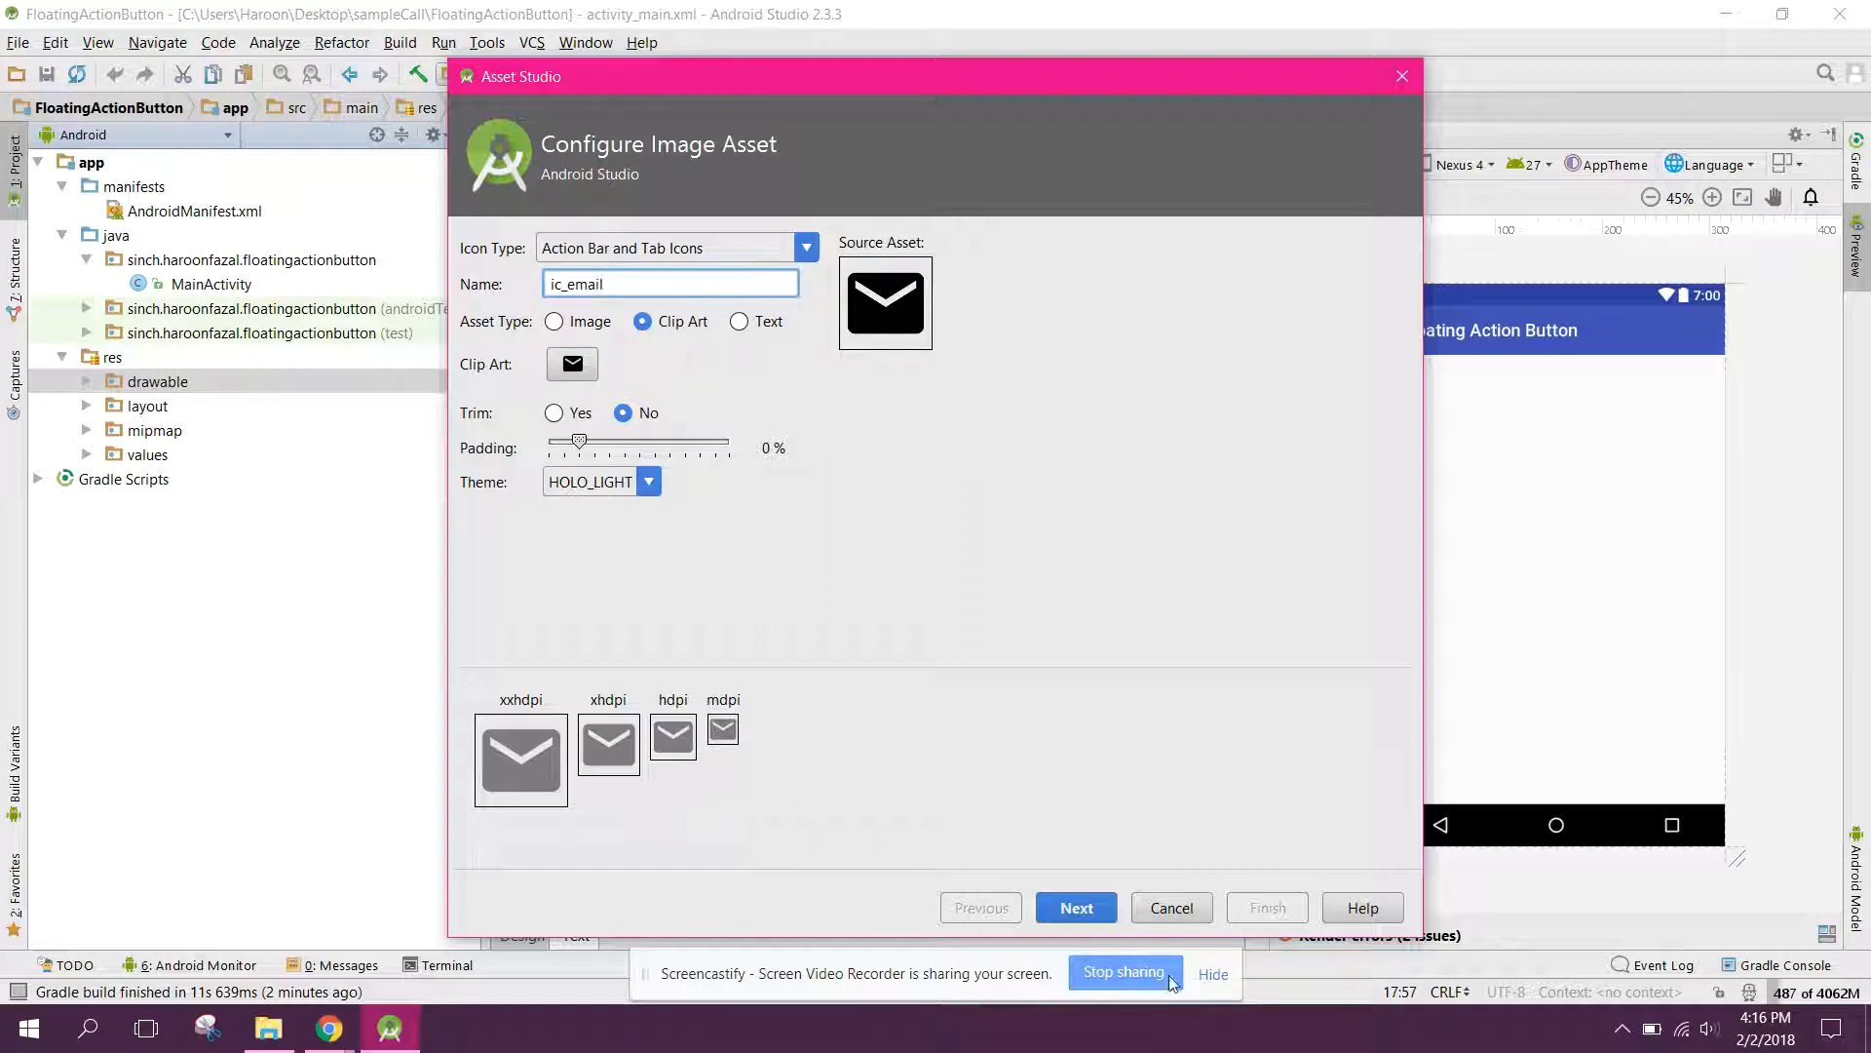
{"action": "left_click", "coordinate": [1076, 906]}
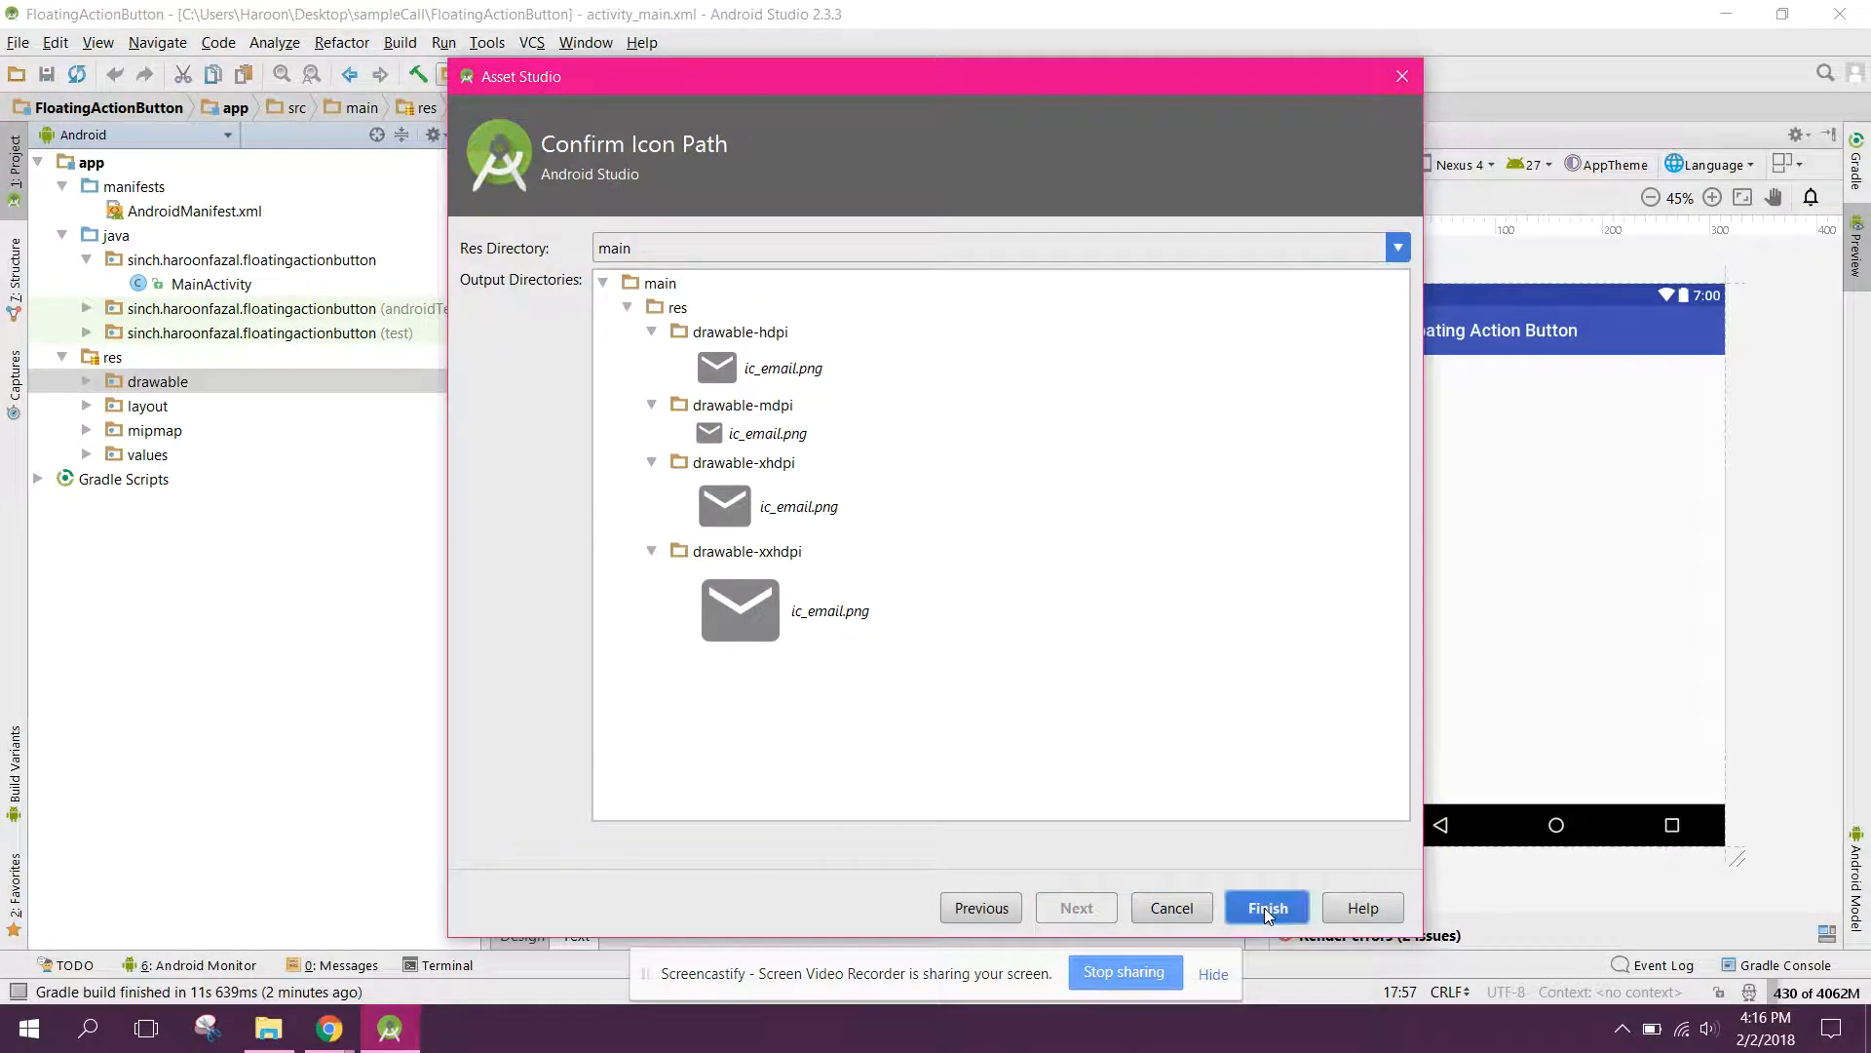
{"action": "left_click", "coordinate": [1267, 906]}
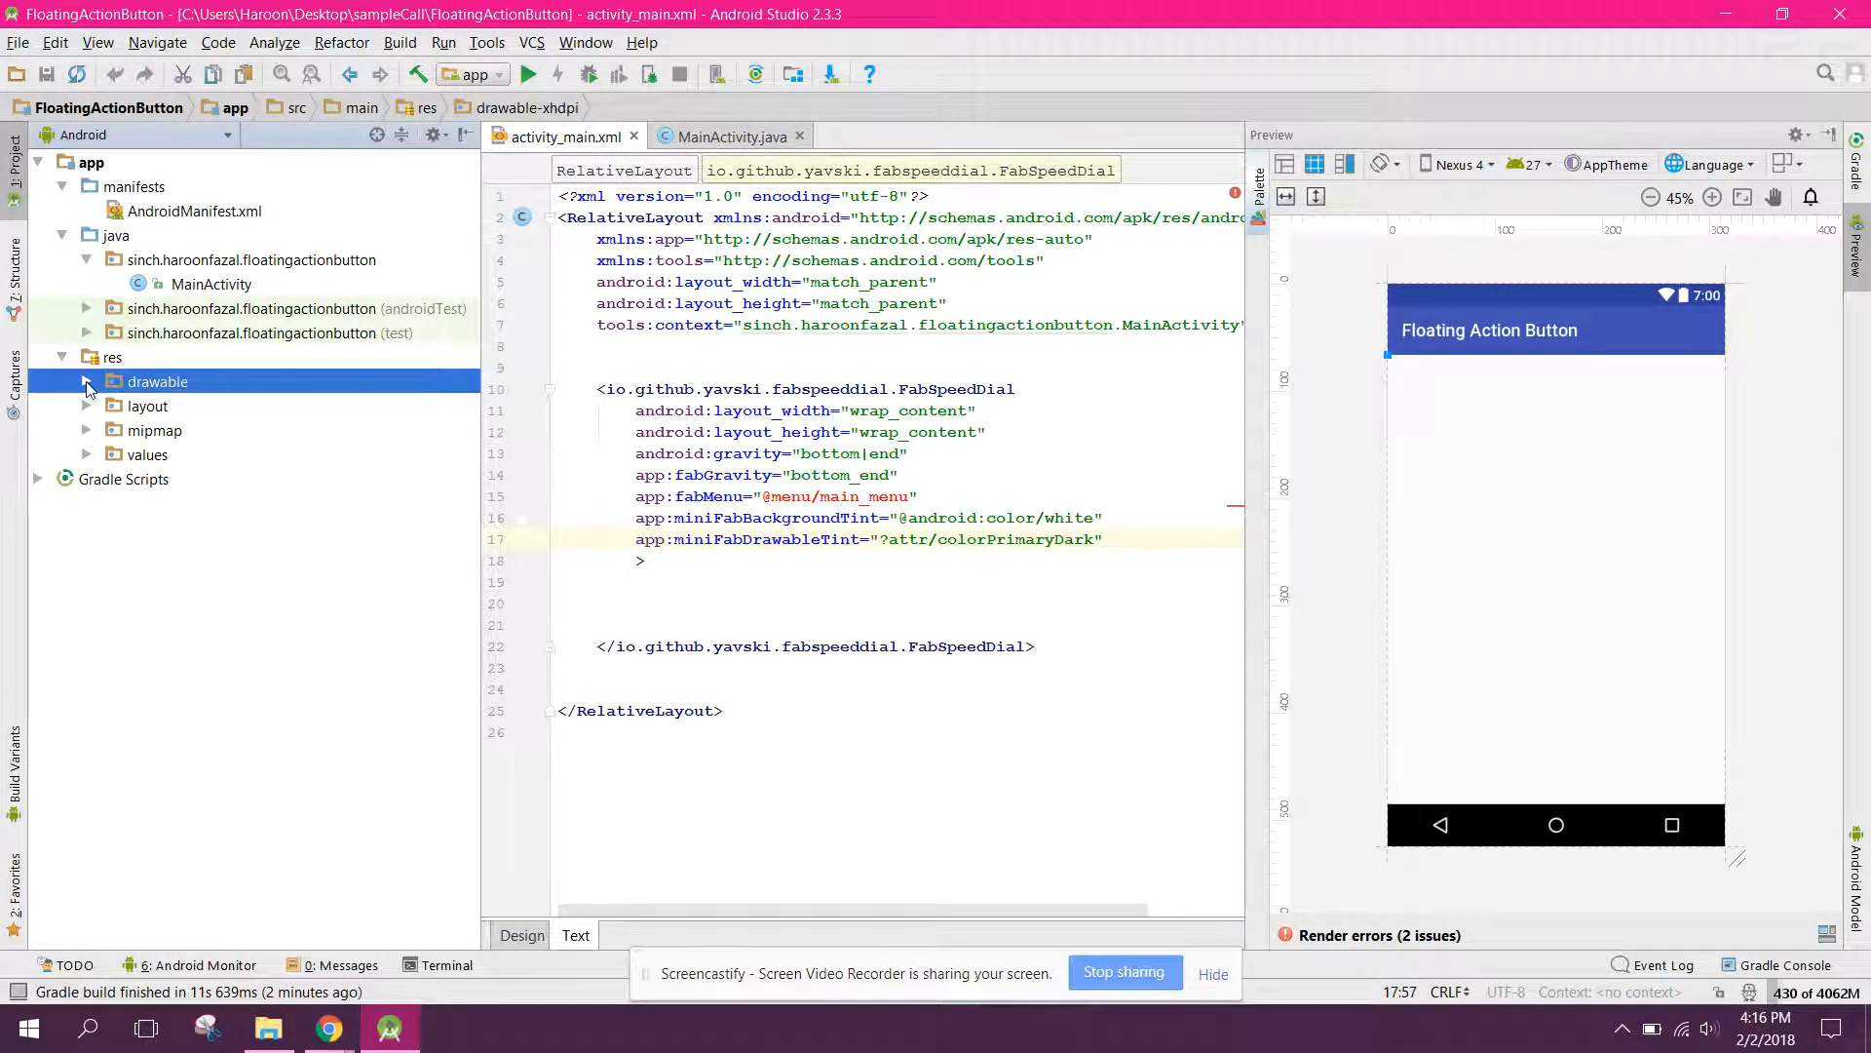
{"action": "left_click", "coordinate": [86, 382]}
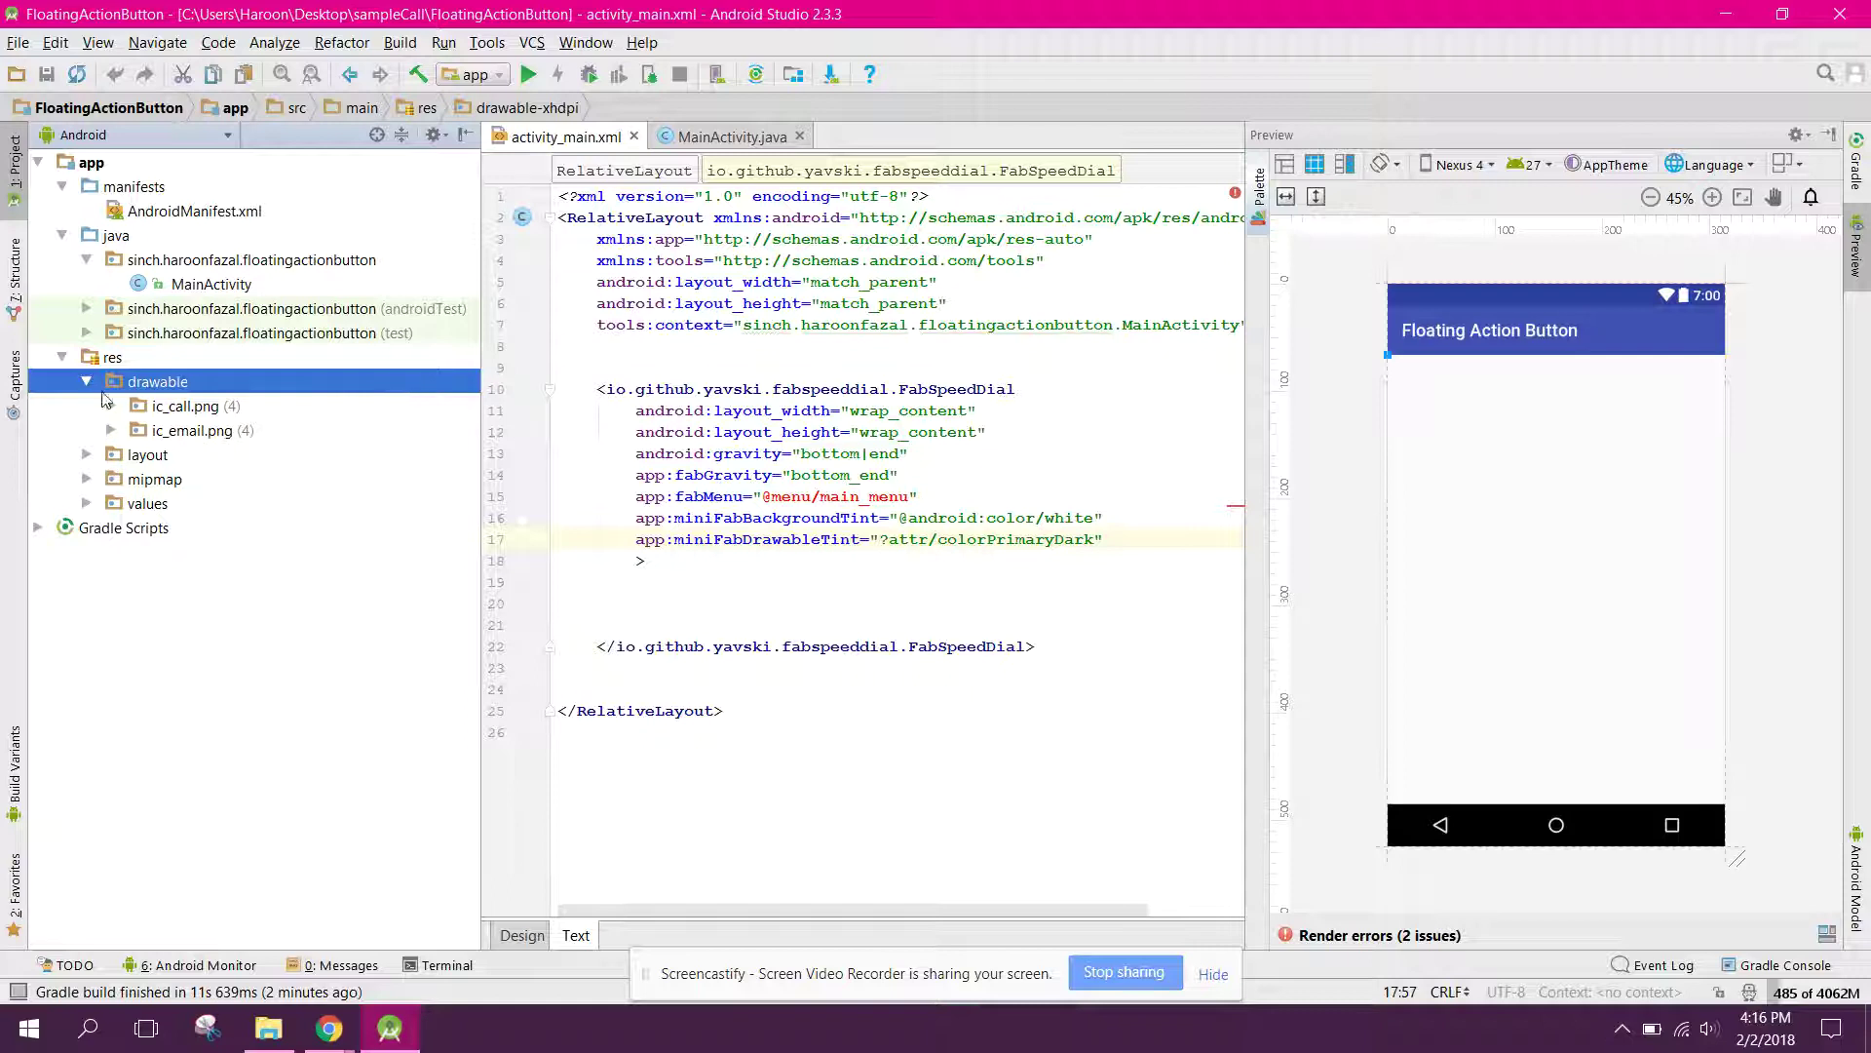
Step: Create an Android resource directory named menu of resource type menu under res
{"action": "right_click", "coordinate": [113, 356]}
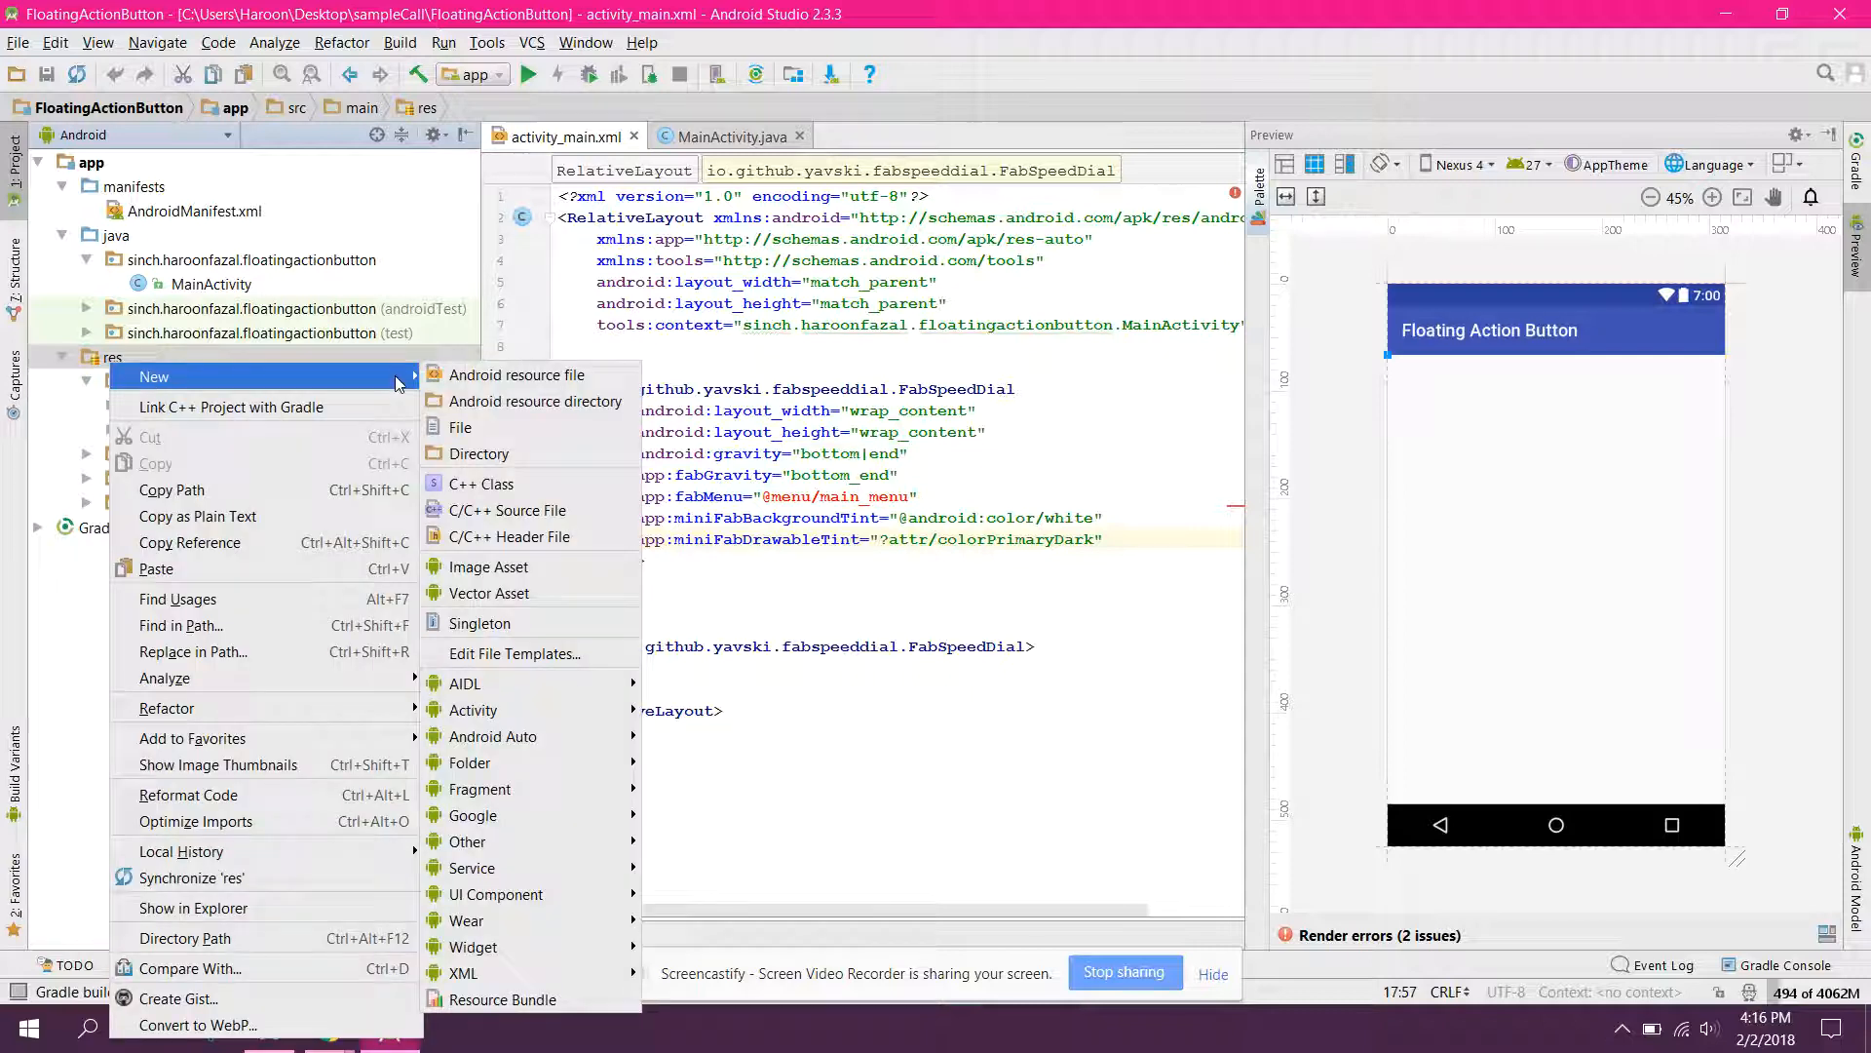
{"action": "mouse_move", "coordinate": [480, 452]}
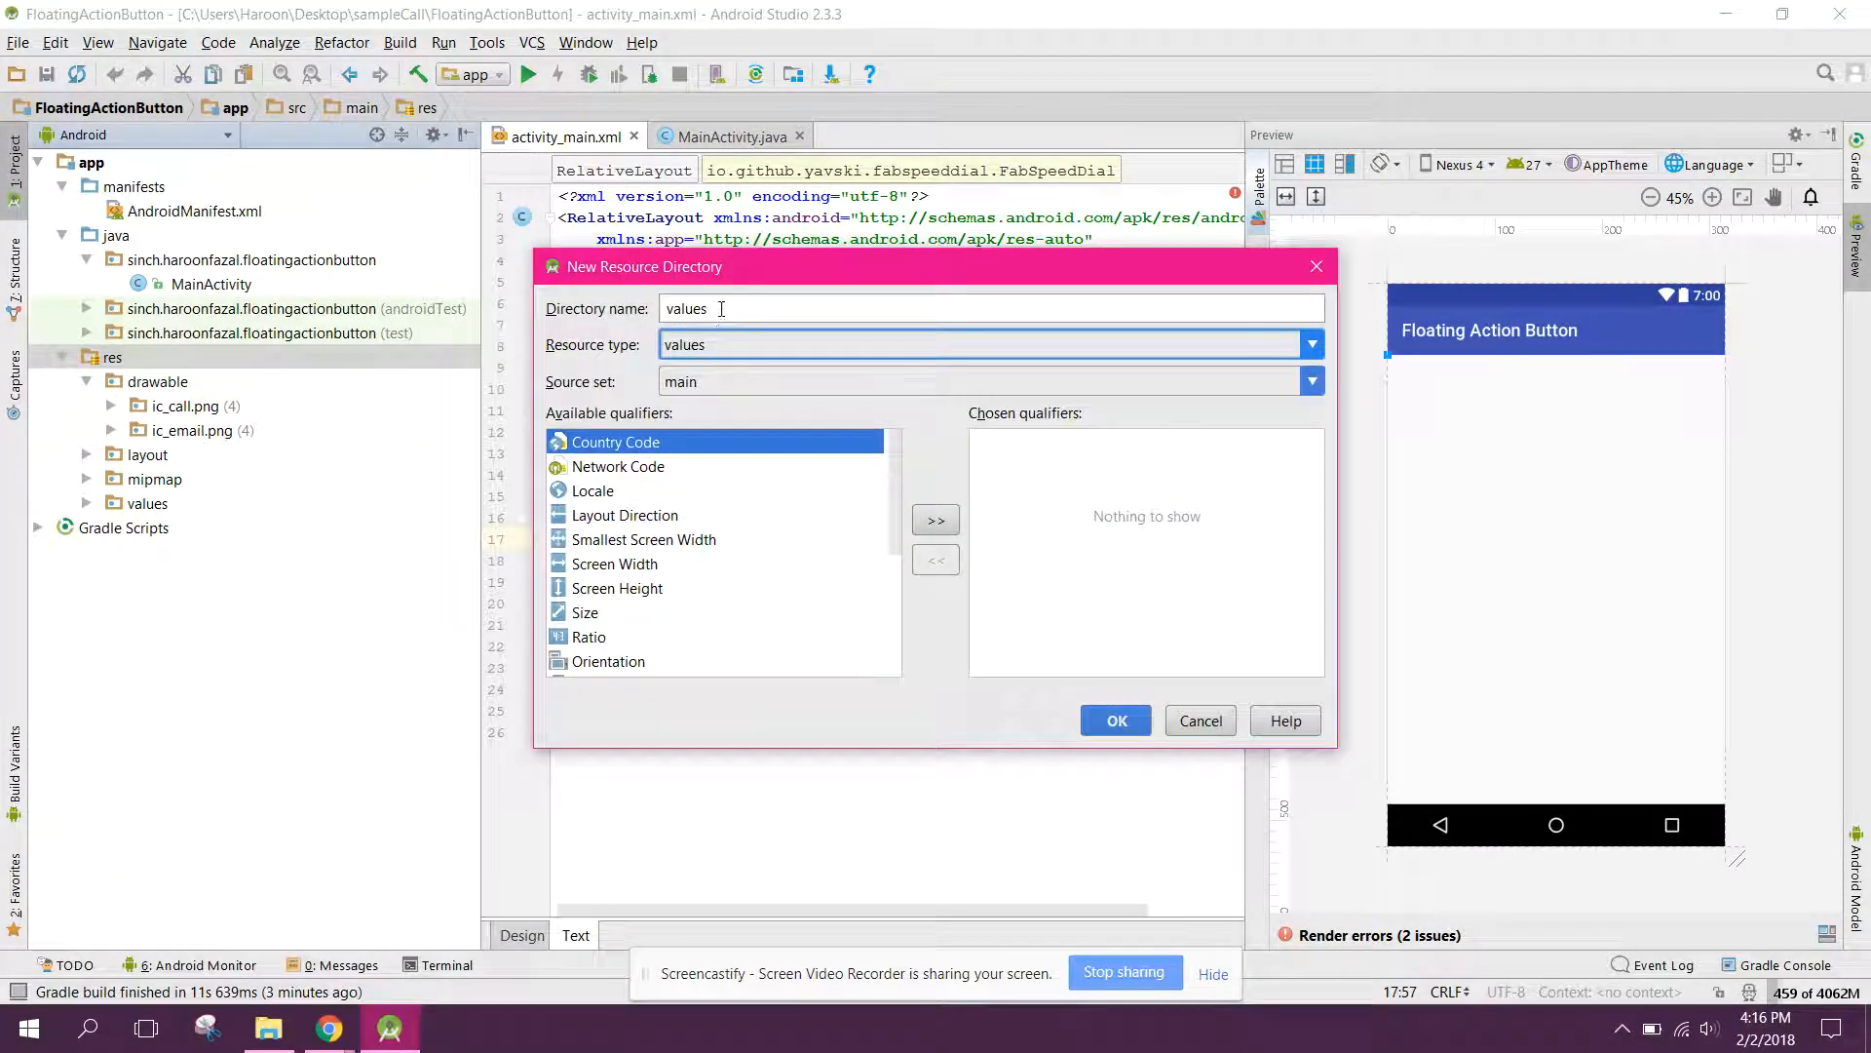
{"action": "type", "text": "menu"}
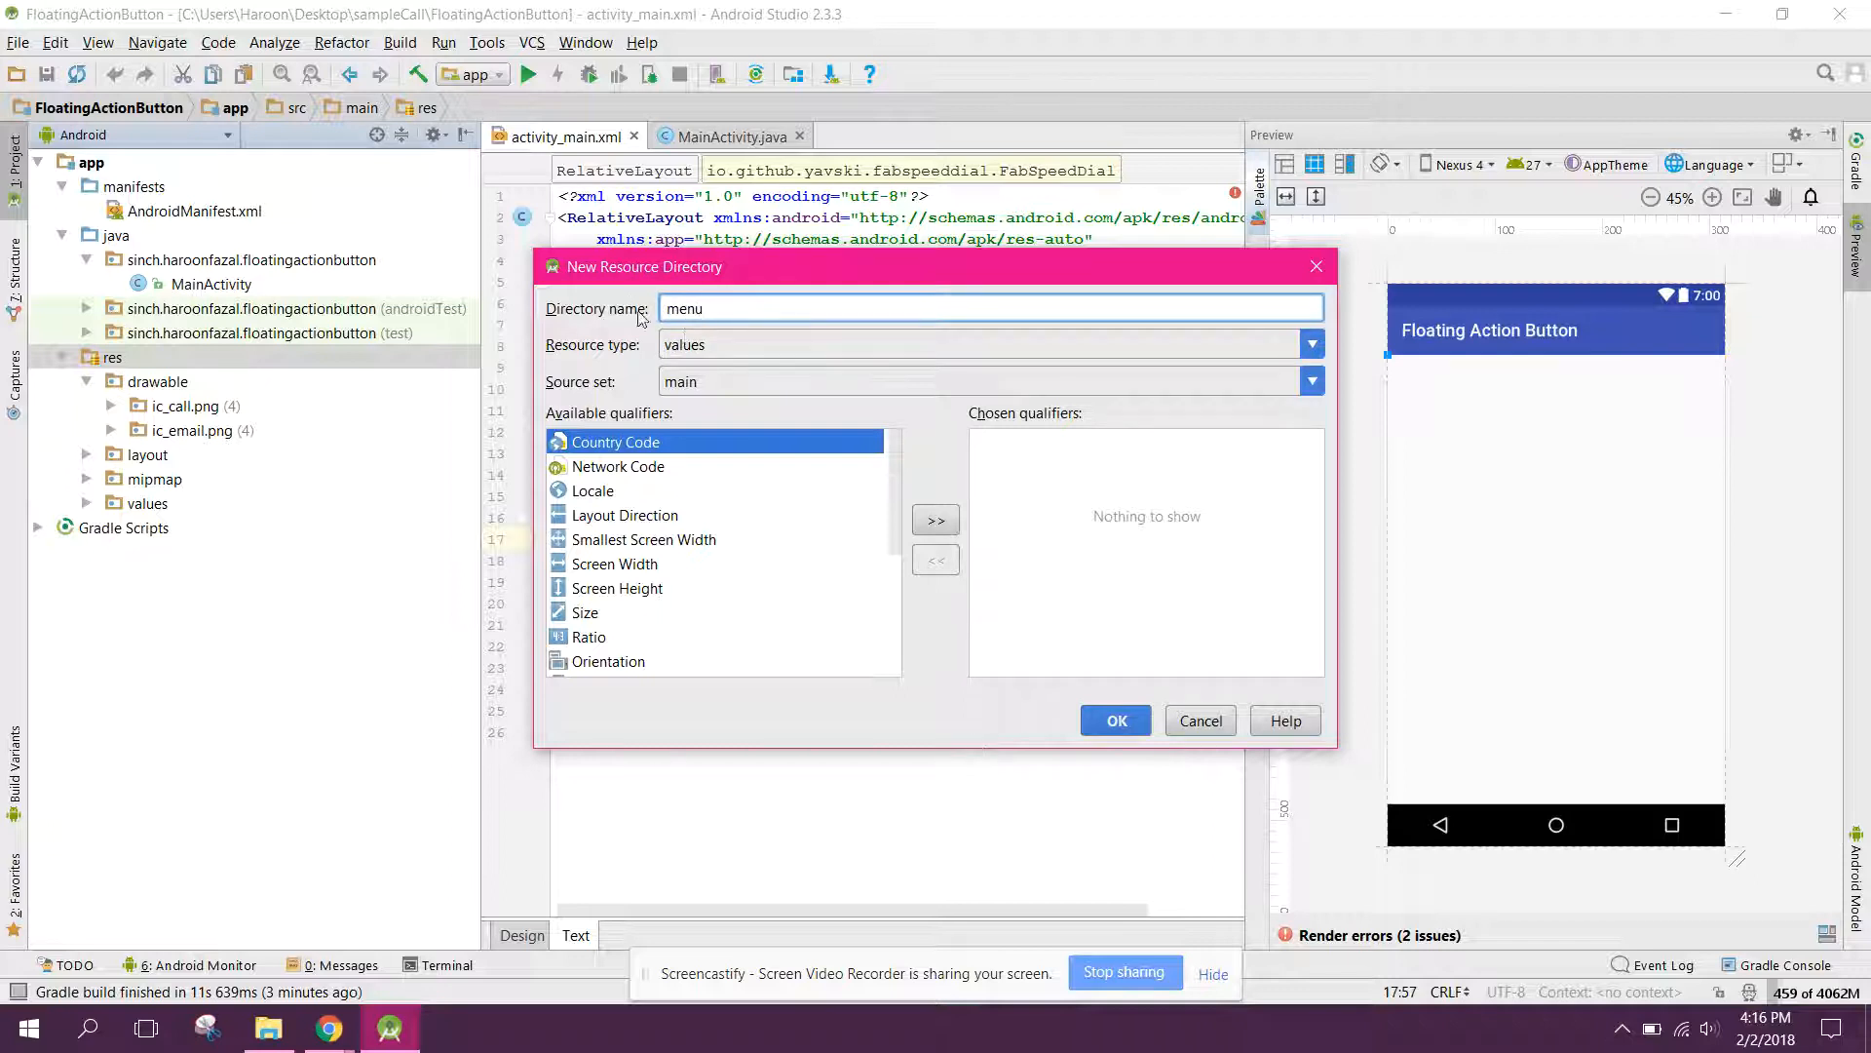
{"action": "left_click", "coordinate": [1312, 341]}
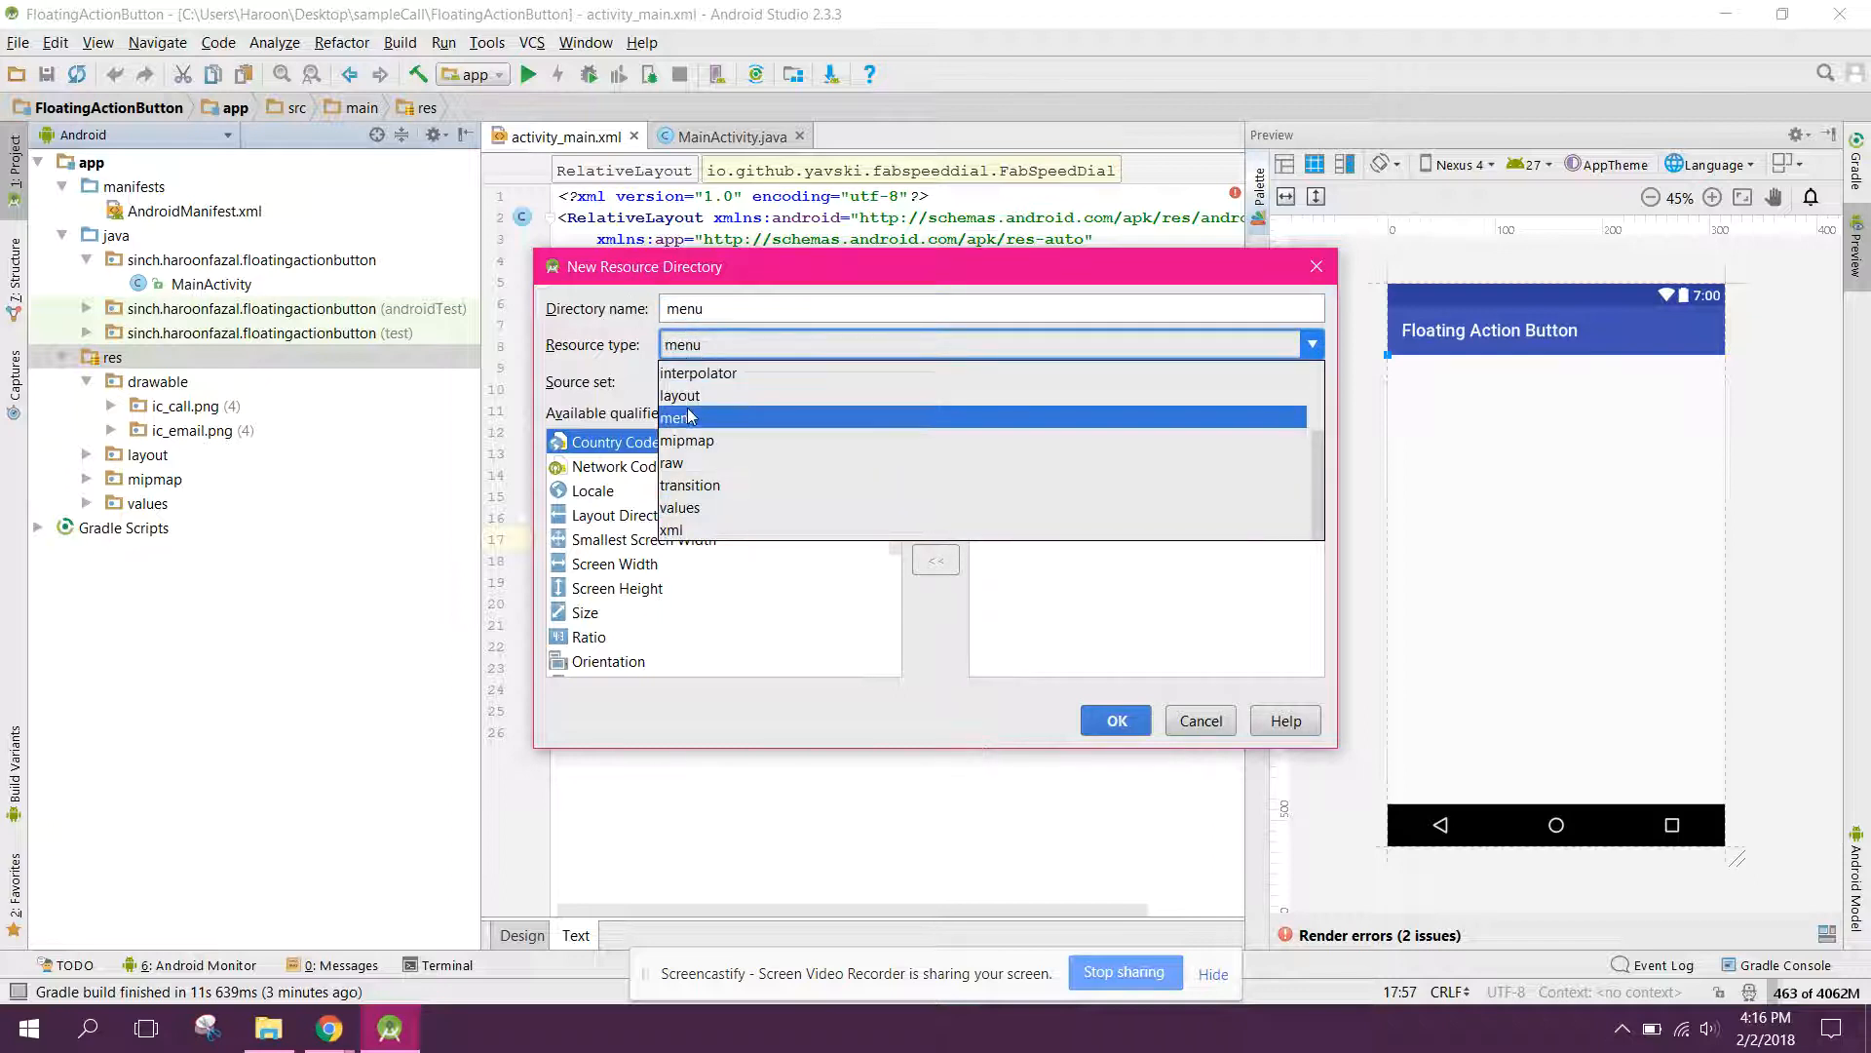
{"action": "left_click", "coordinate": [1115, 722]}
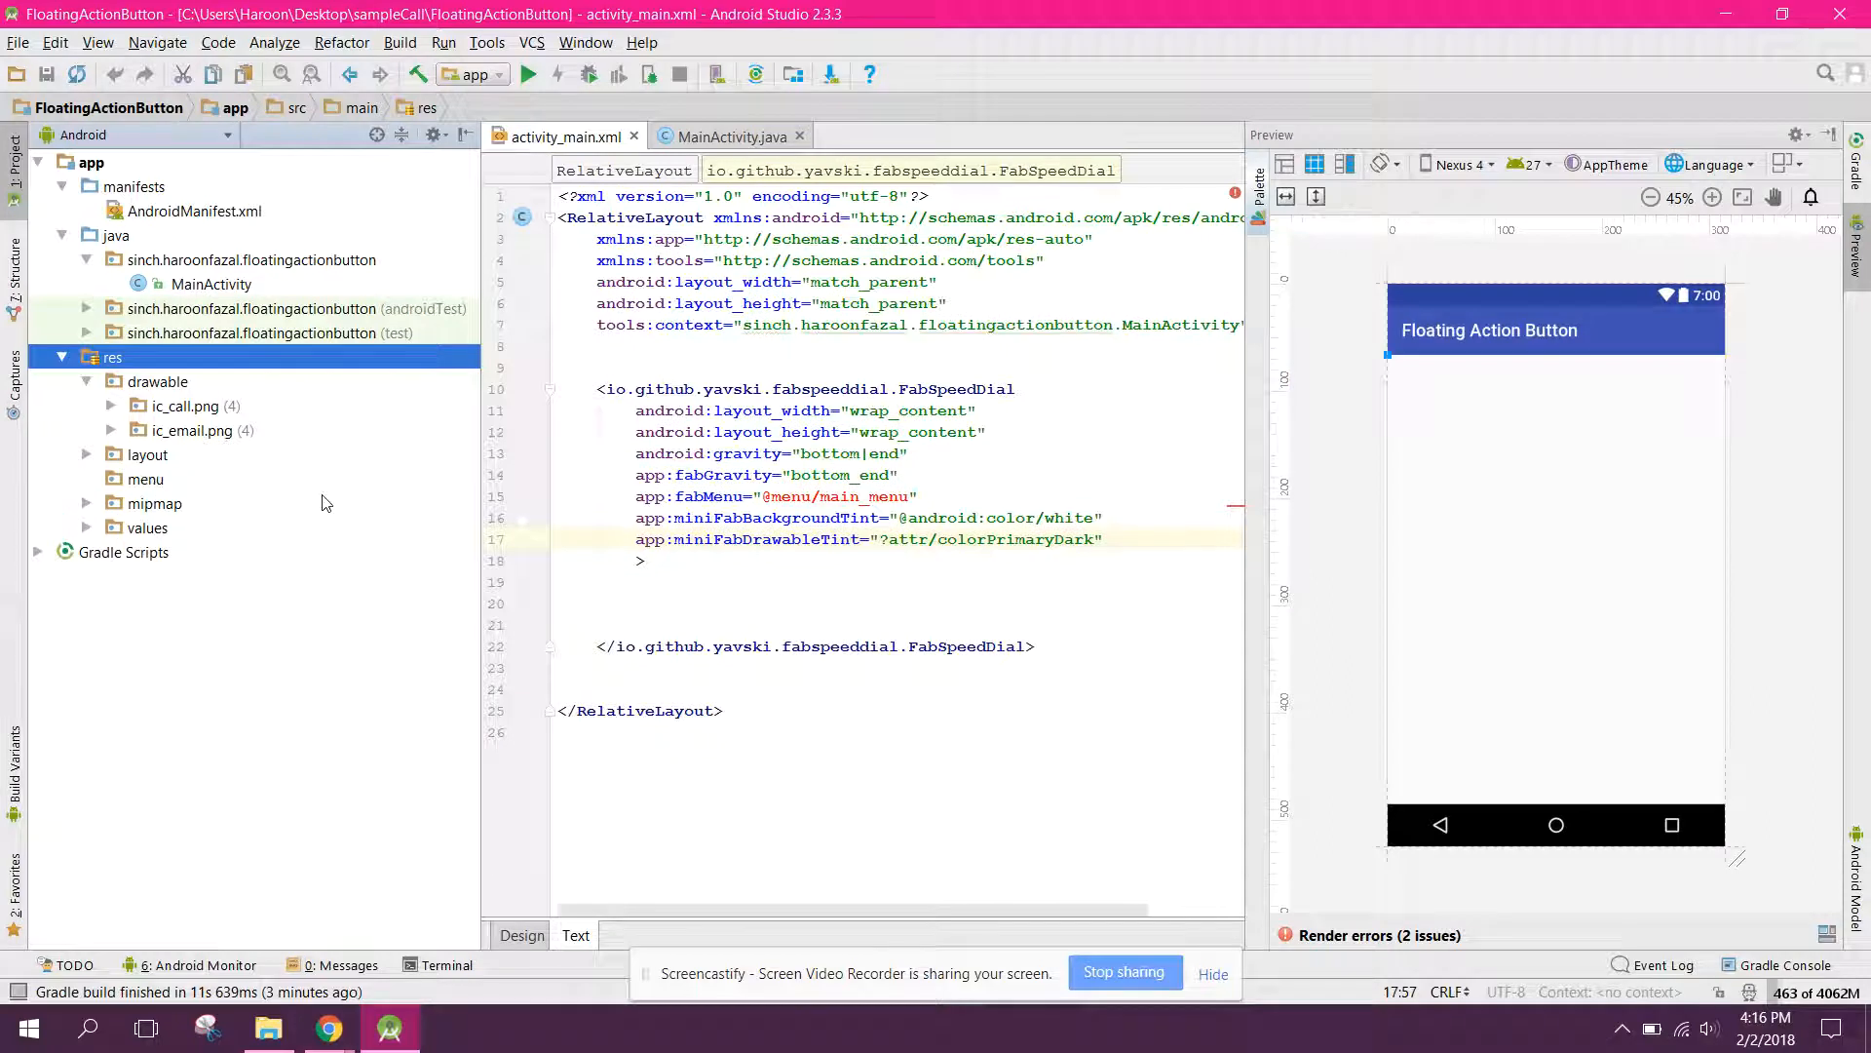
Step: Create a new menu resource file named main_menu in the menu folder
{"action": "right_click", "coordinate": [144, 479]}
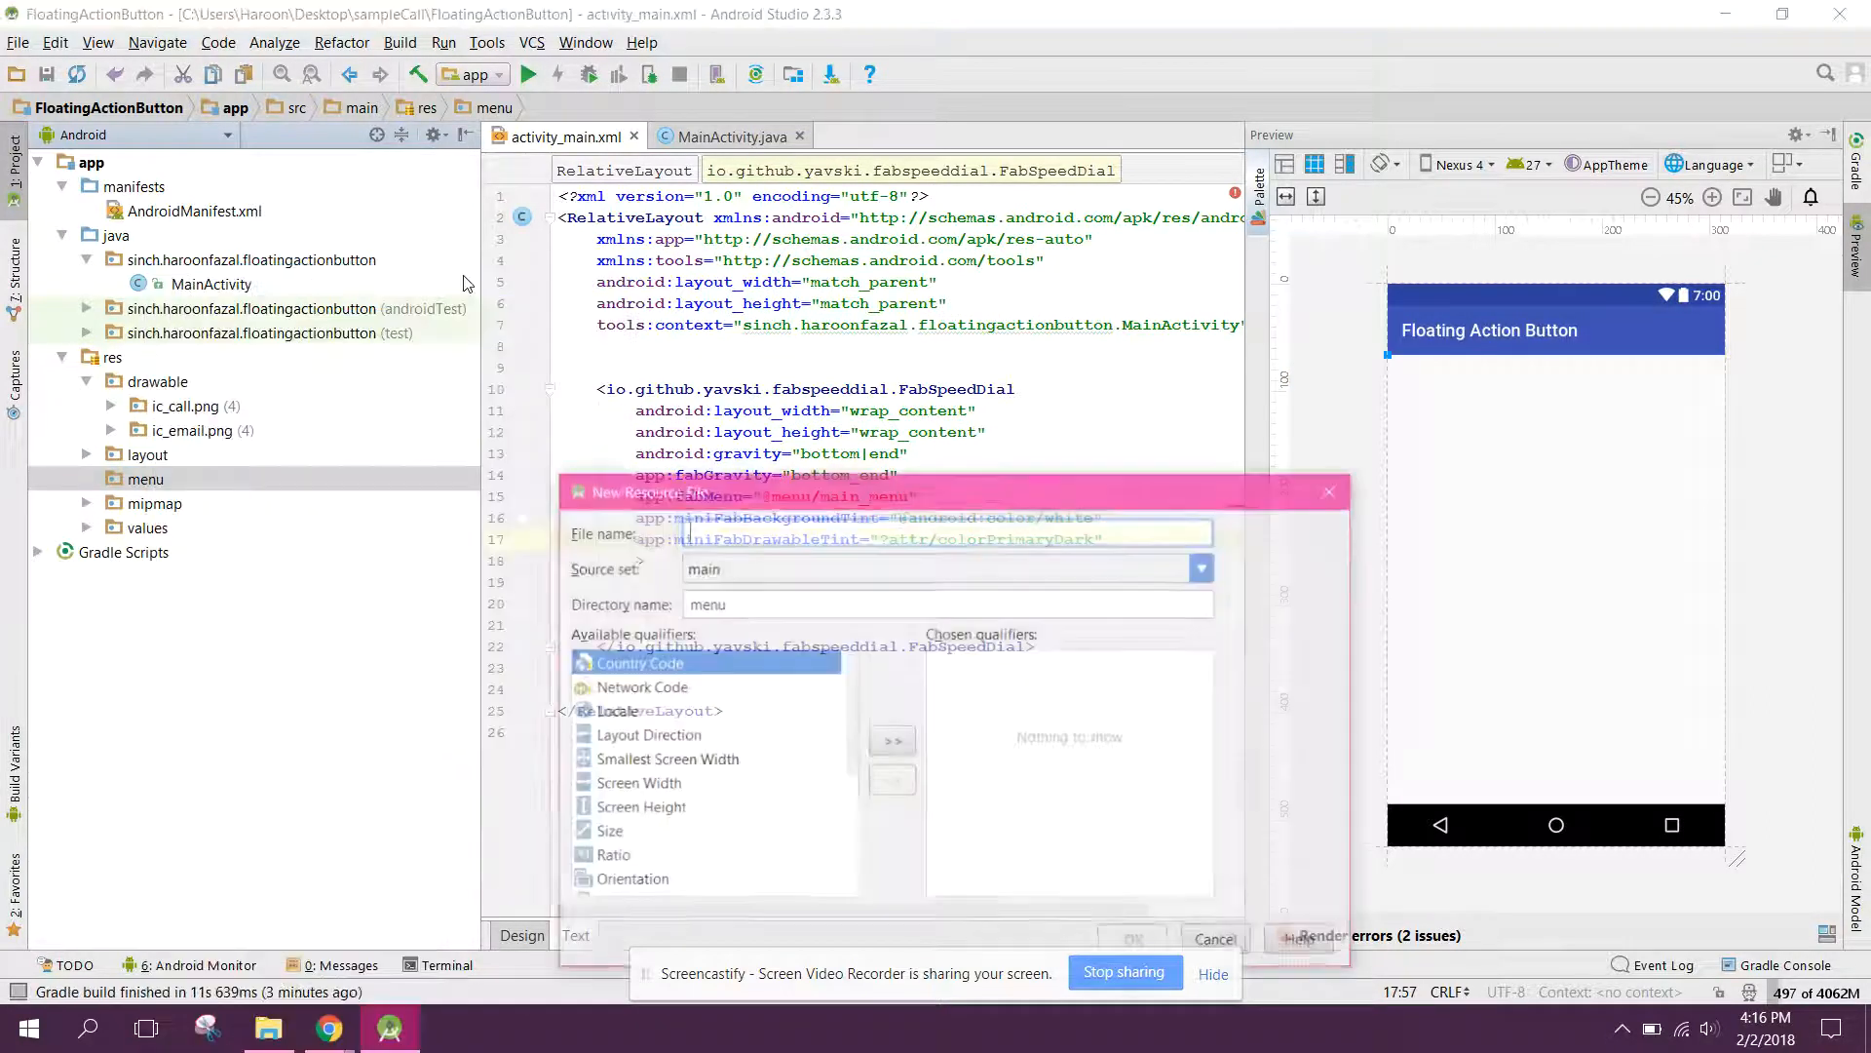
{"action": "type", "text": "main_m"}
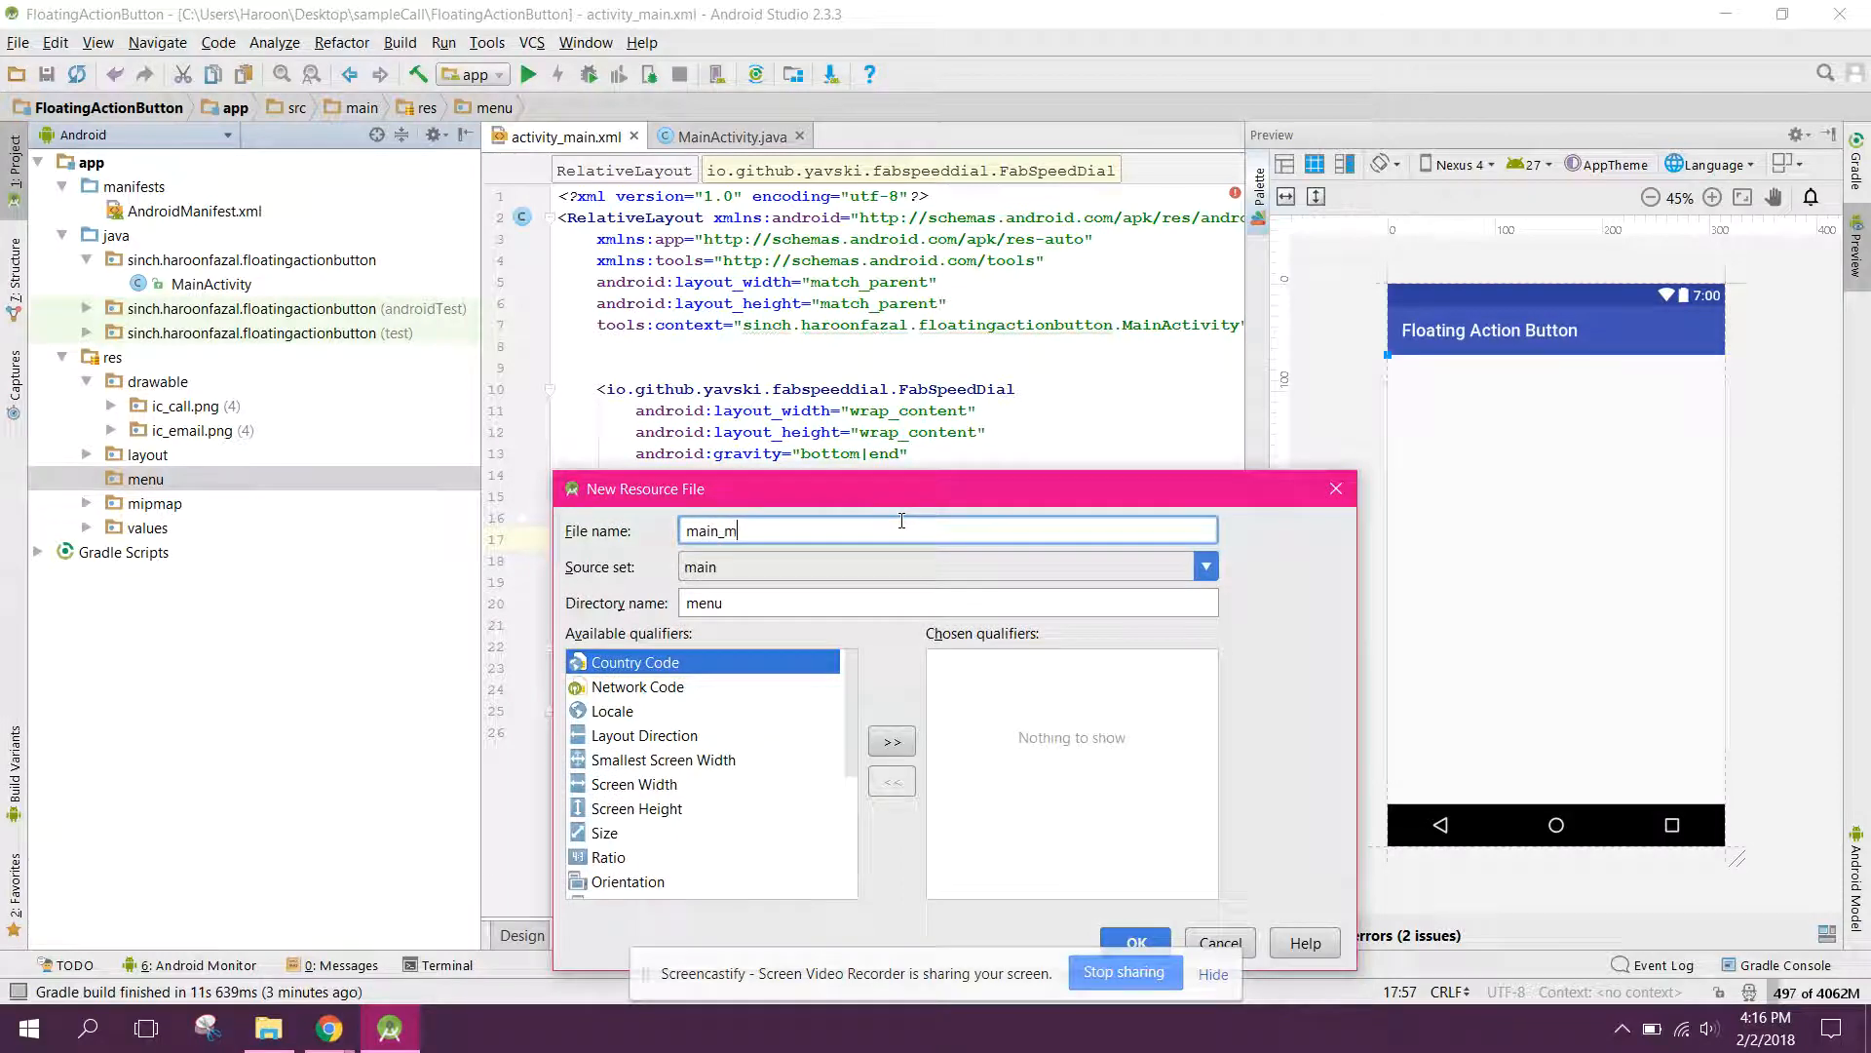
{"action": "type", "text": "enu"}
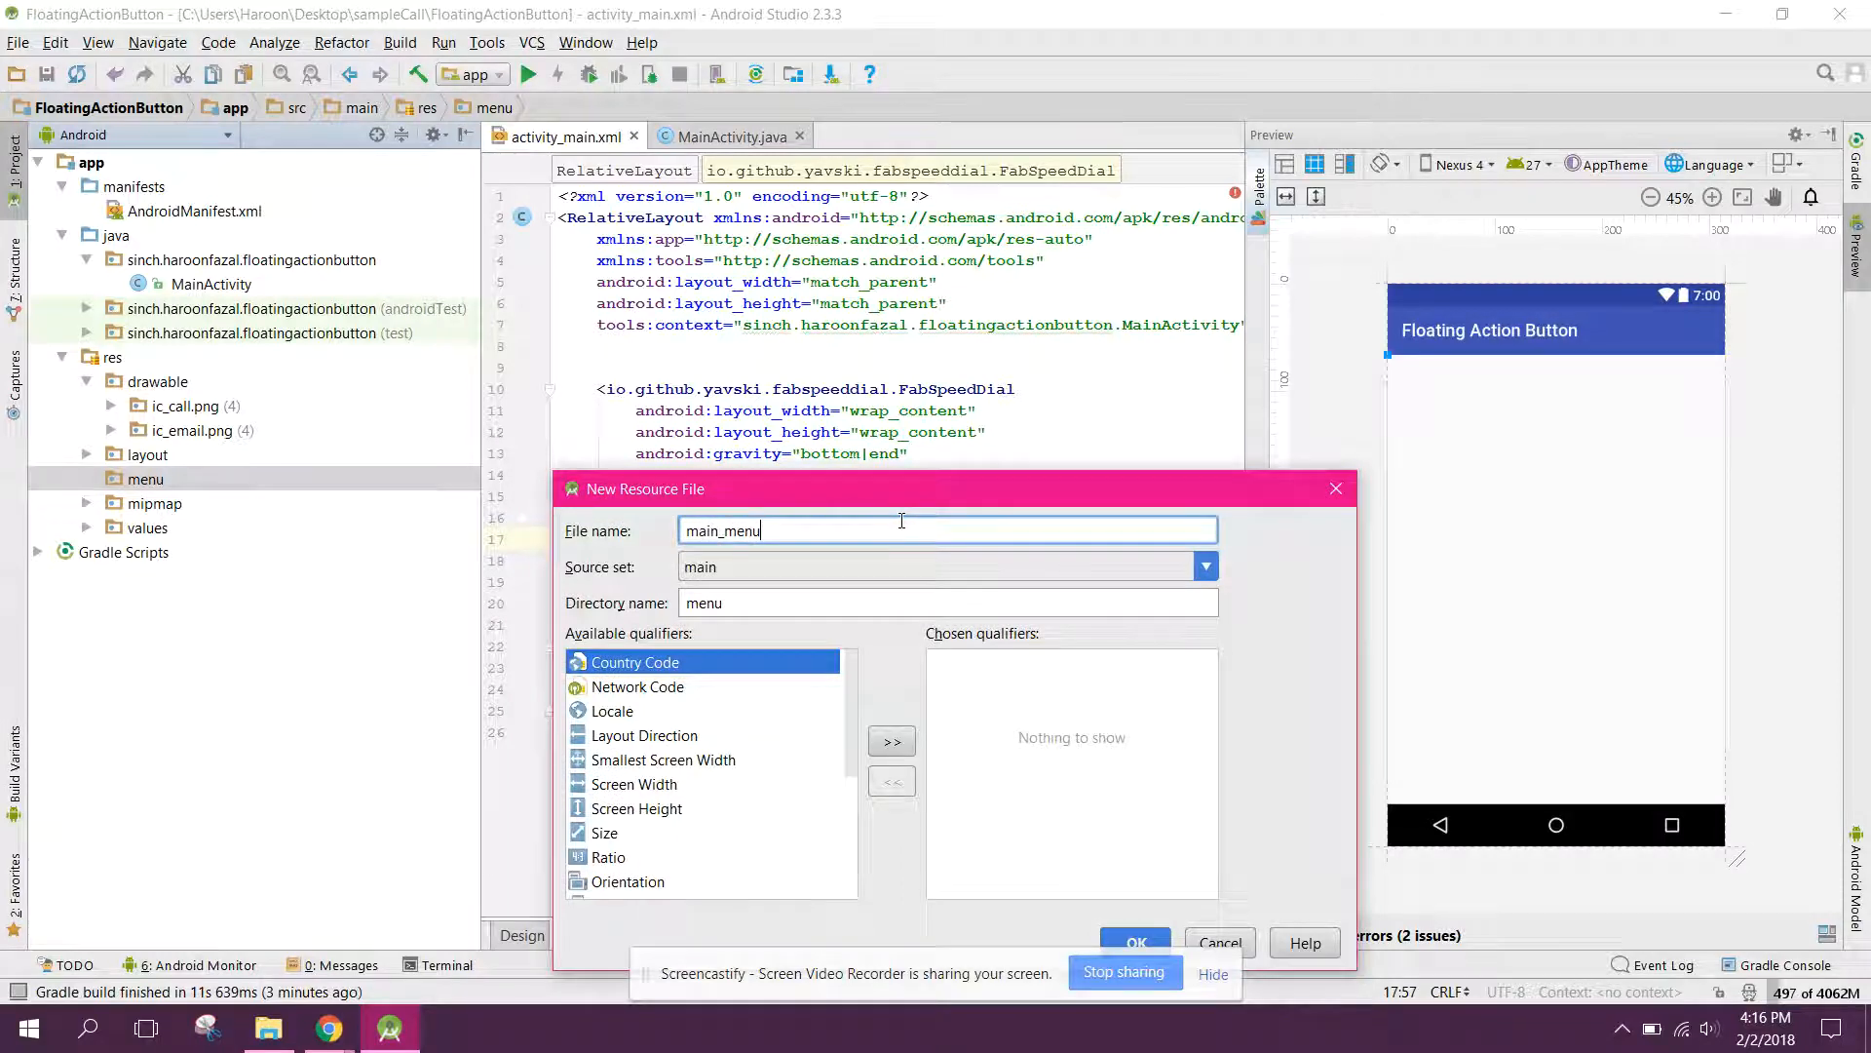
{"action": "left_click", "coordinate": [1136, 942]}
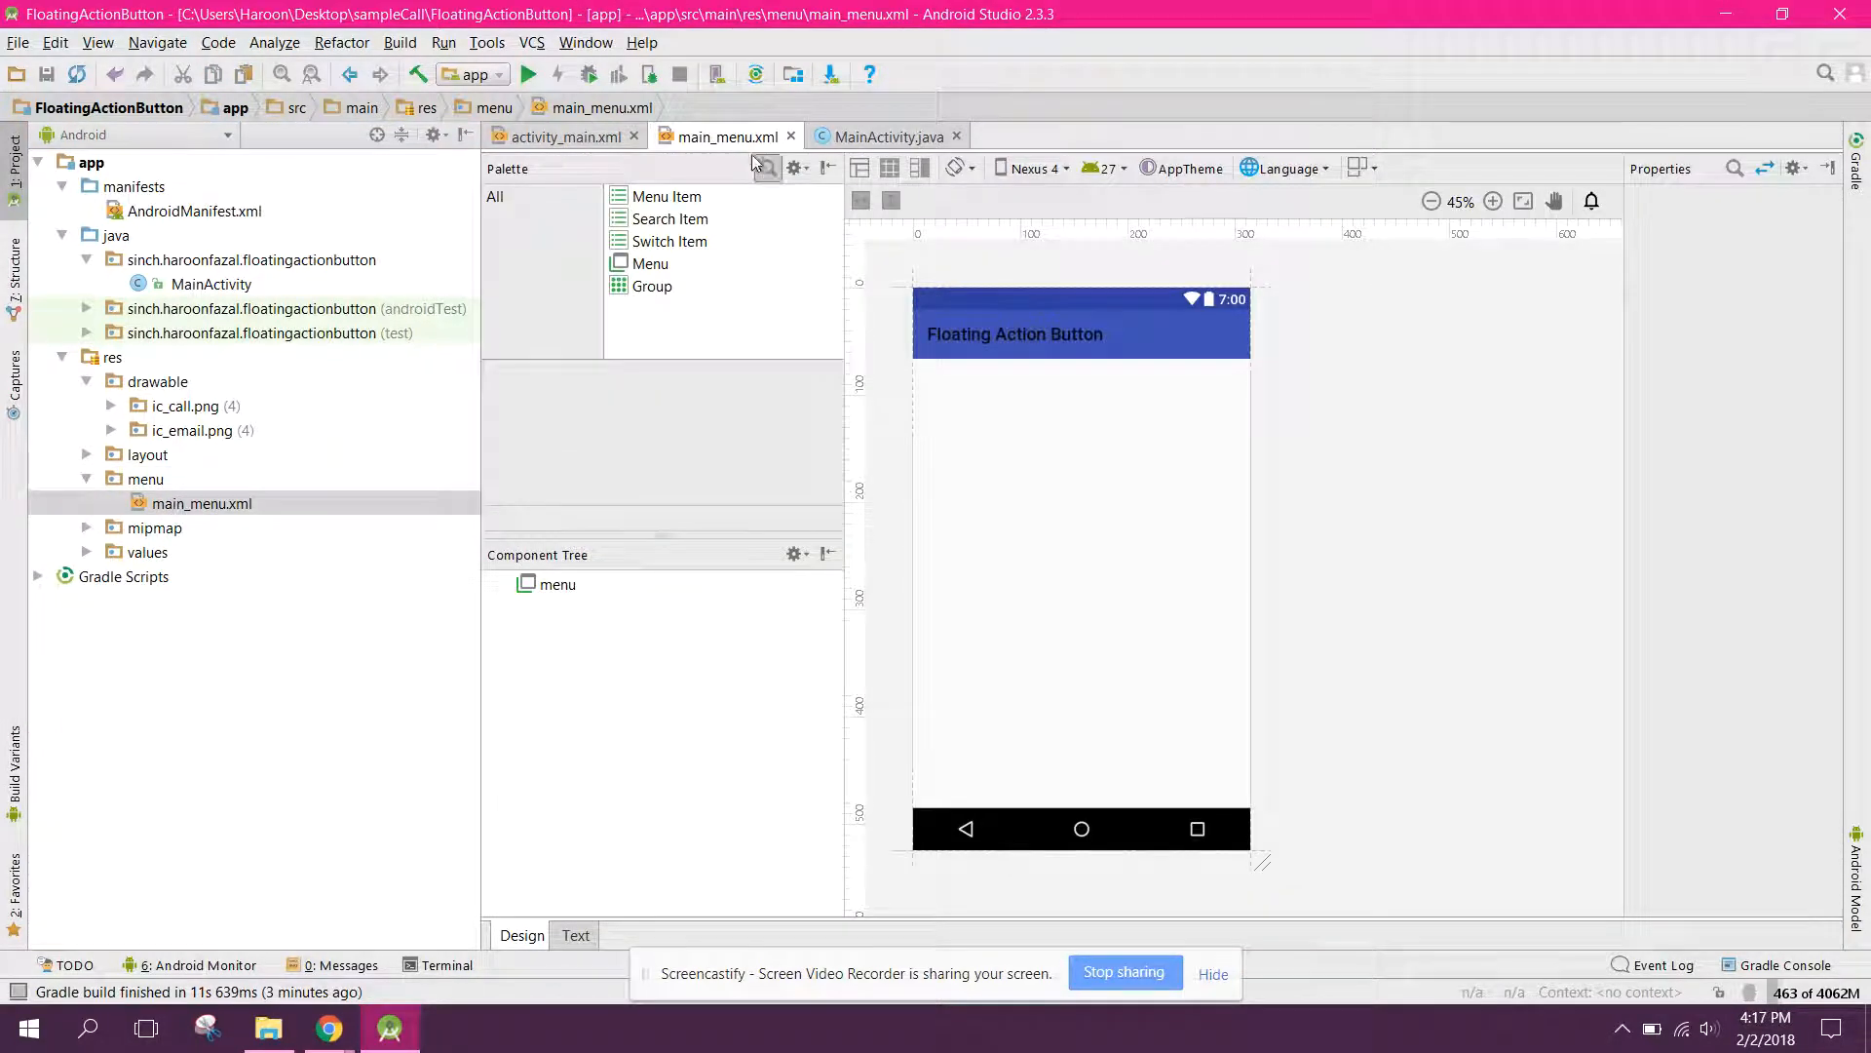
{"action": "left_click", "coordinate": [667, 195]}
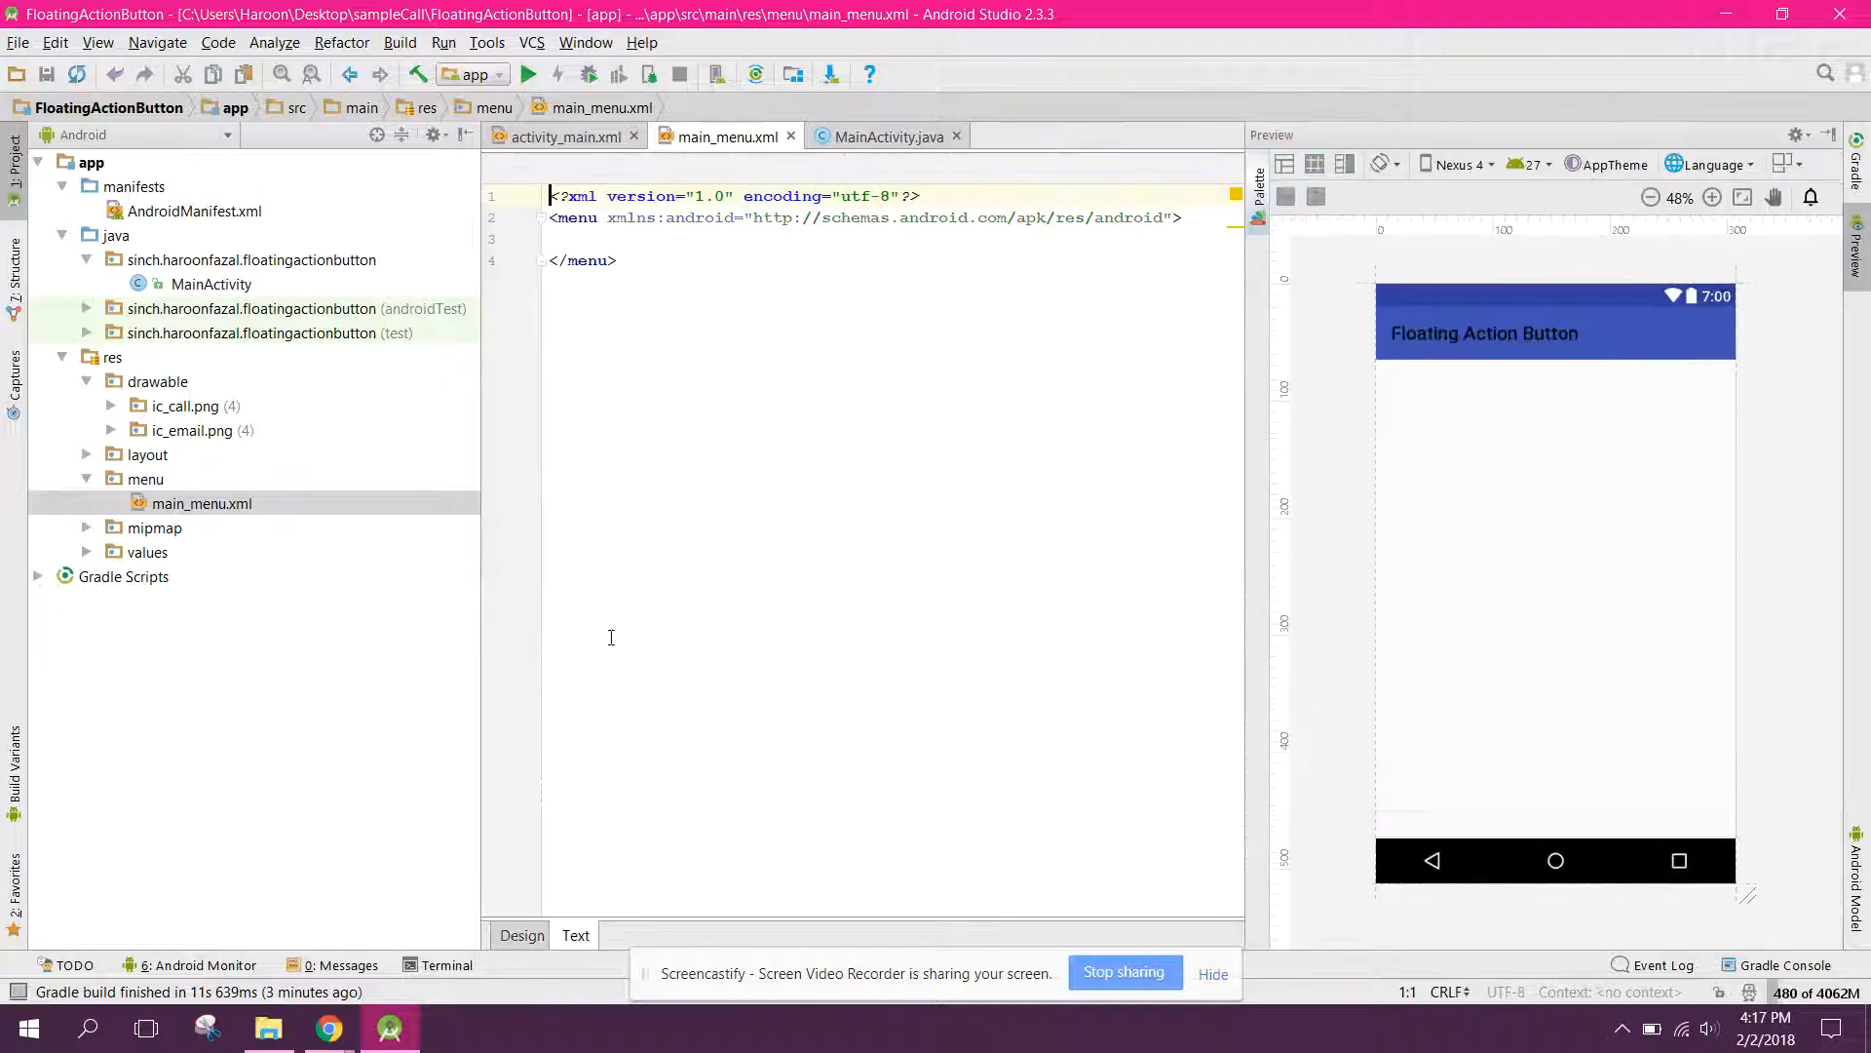
{"action": "type", "text": "<i"}
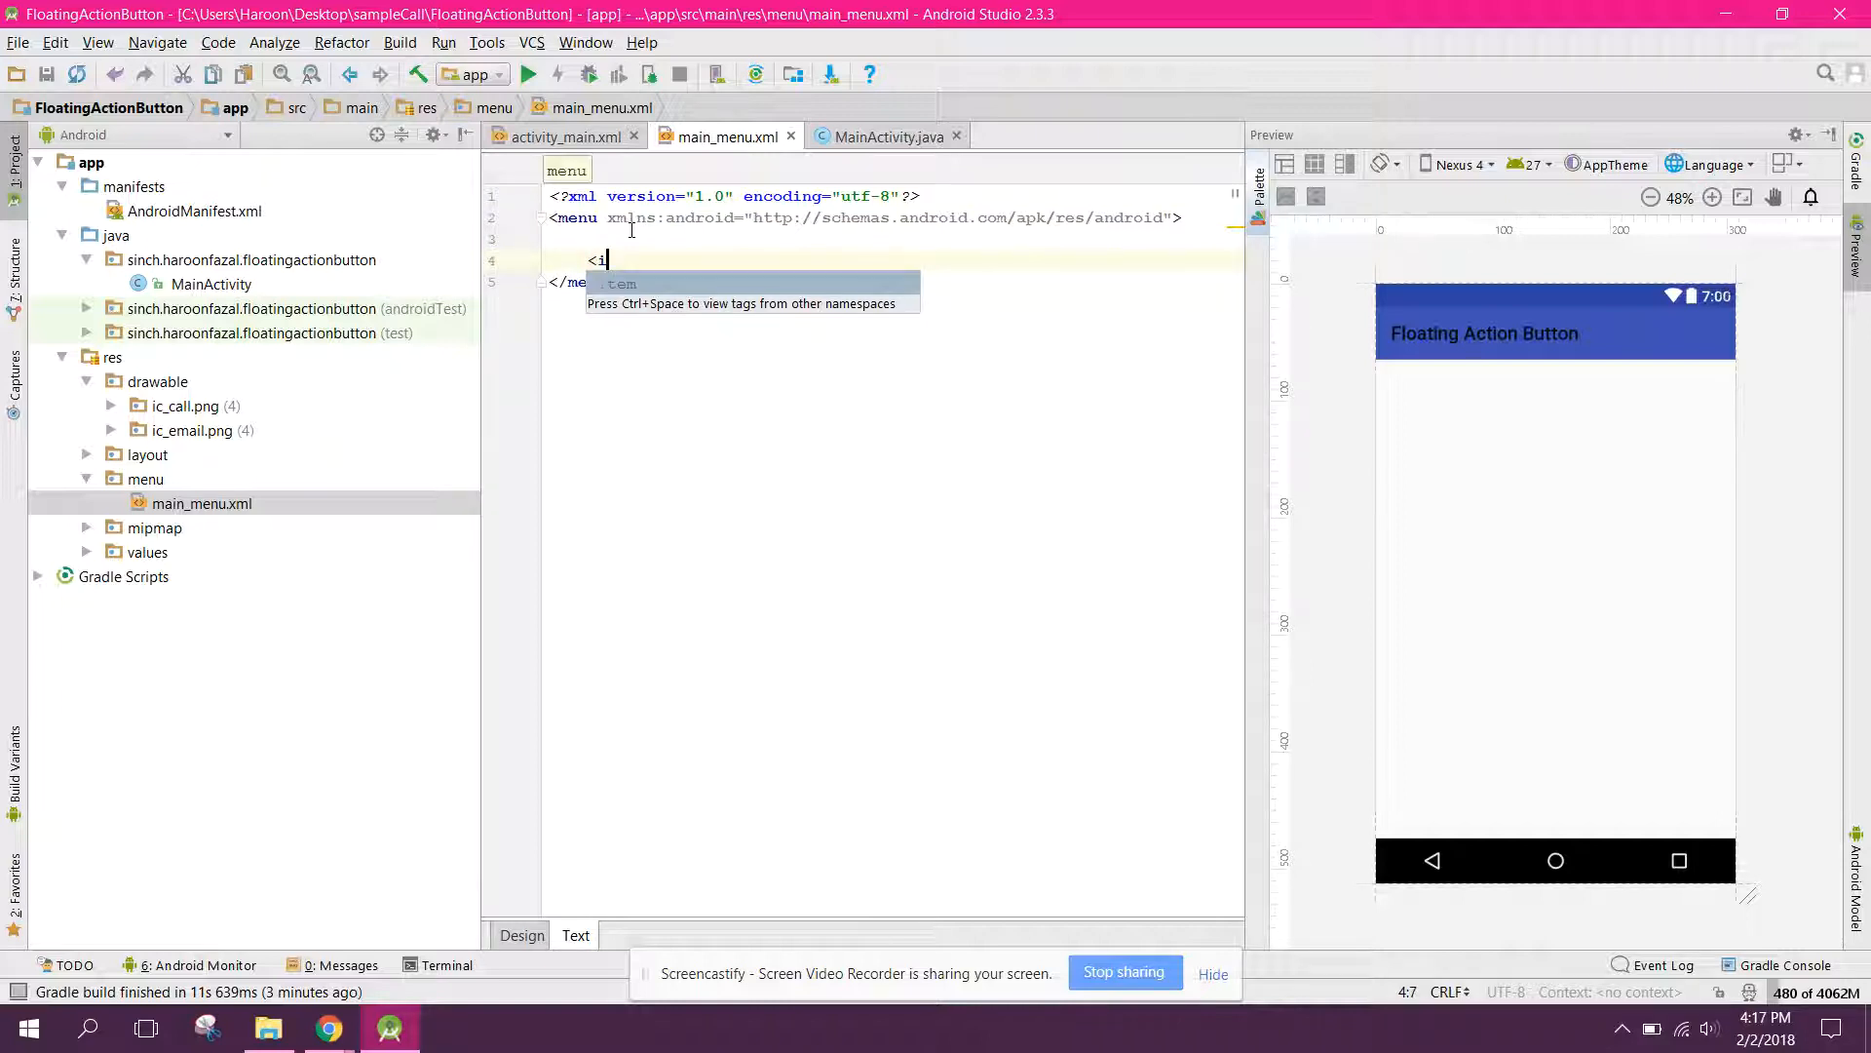
{"action": "type", "text": "tem na"}
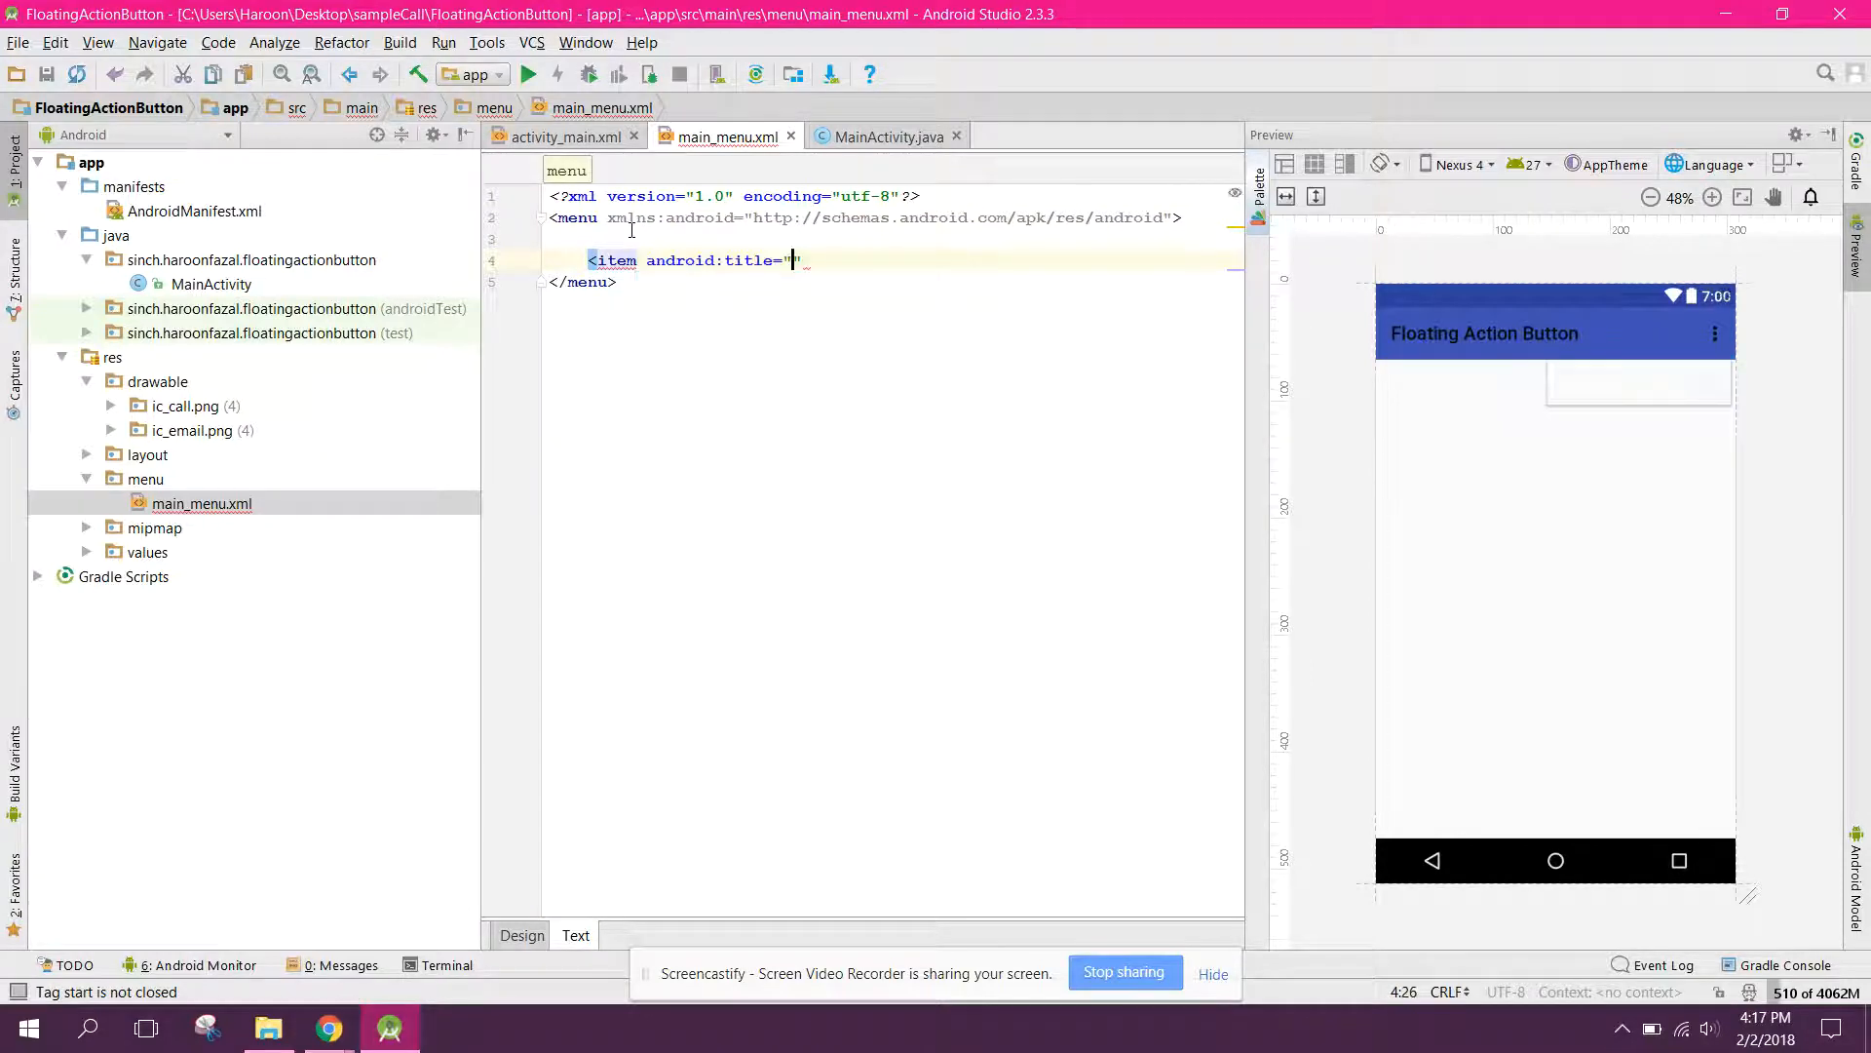
{"action": "type", "text": "Call"}
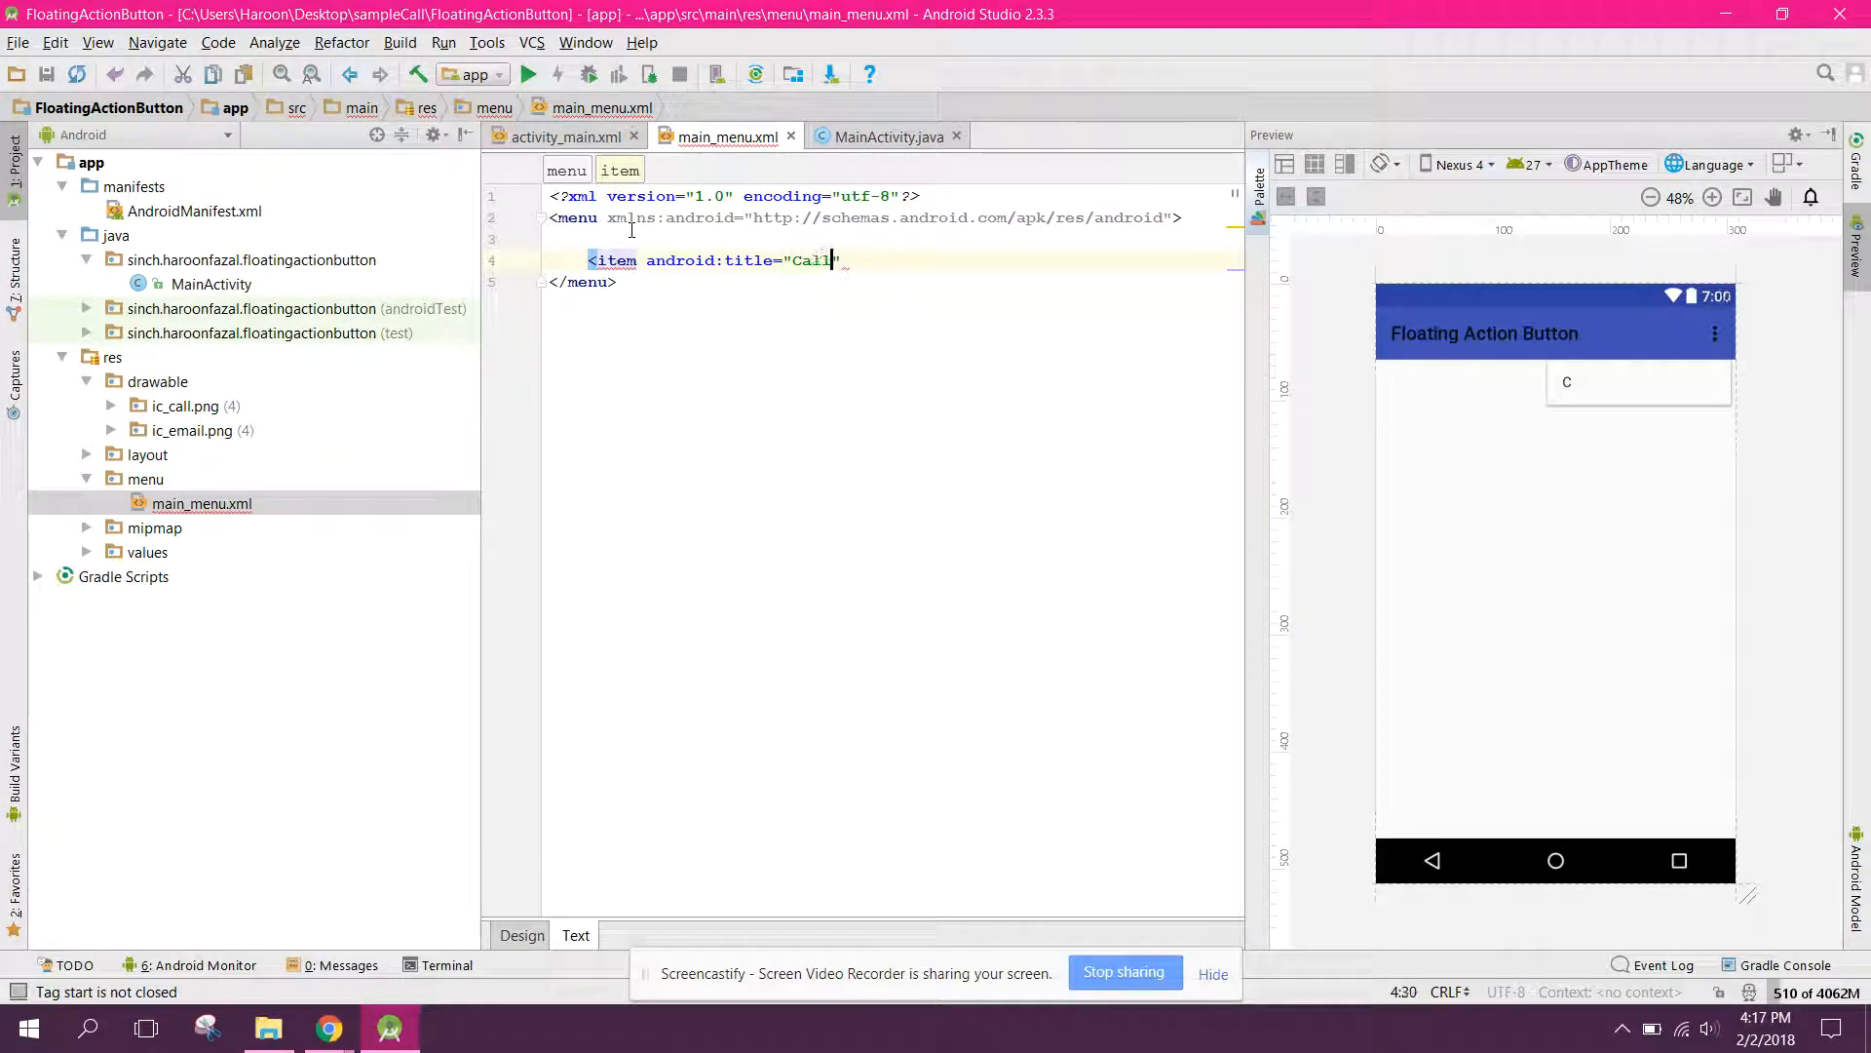
{"action": "type", "text": "android:icon=\""}
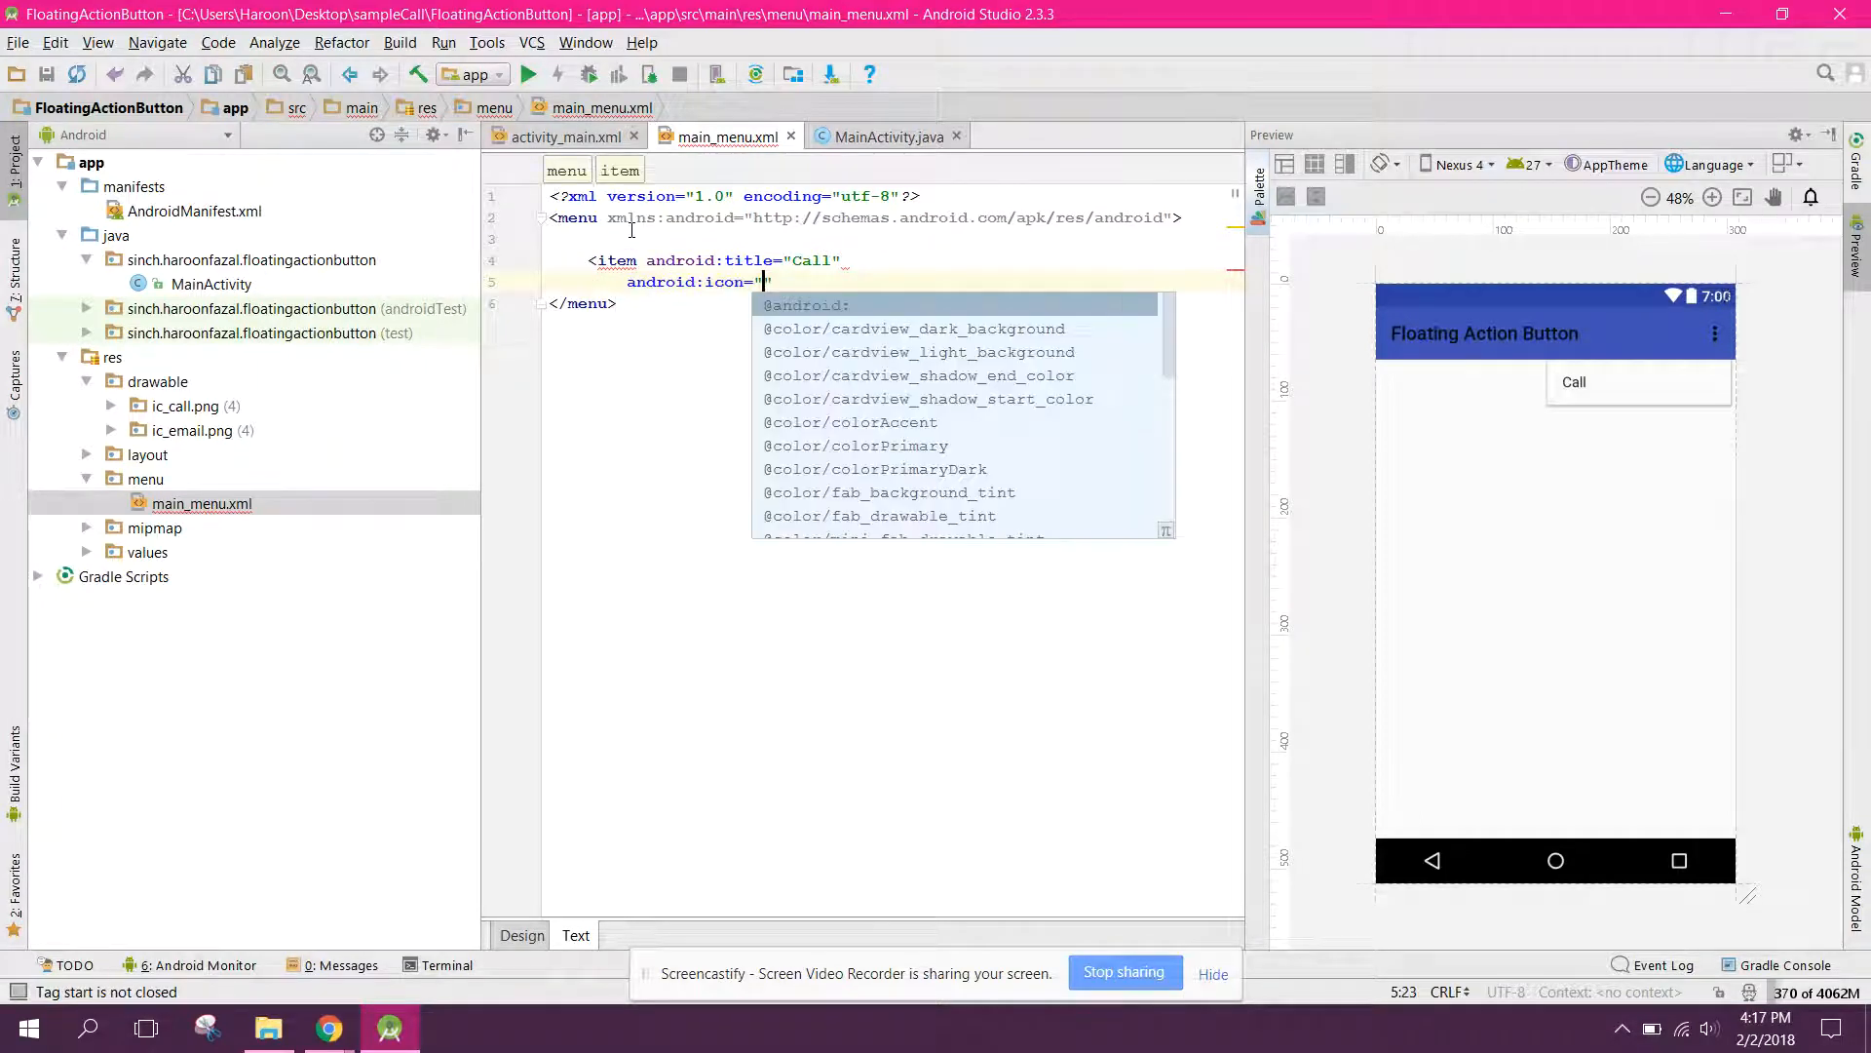
{"action": "type", "text": "@drawable/ic_call"}
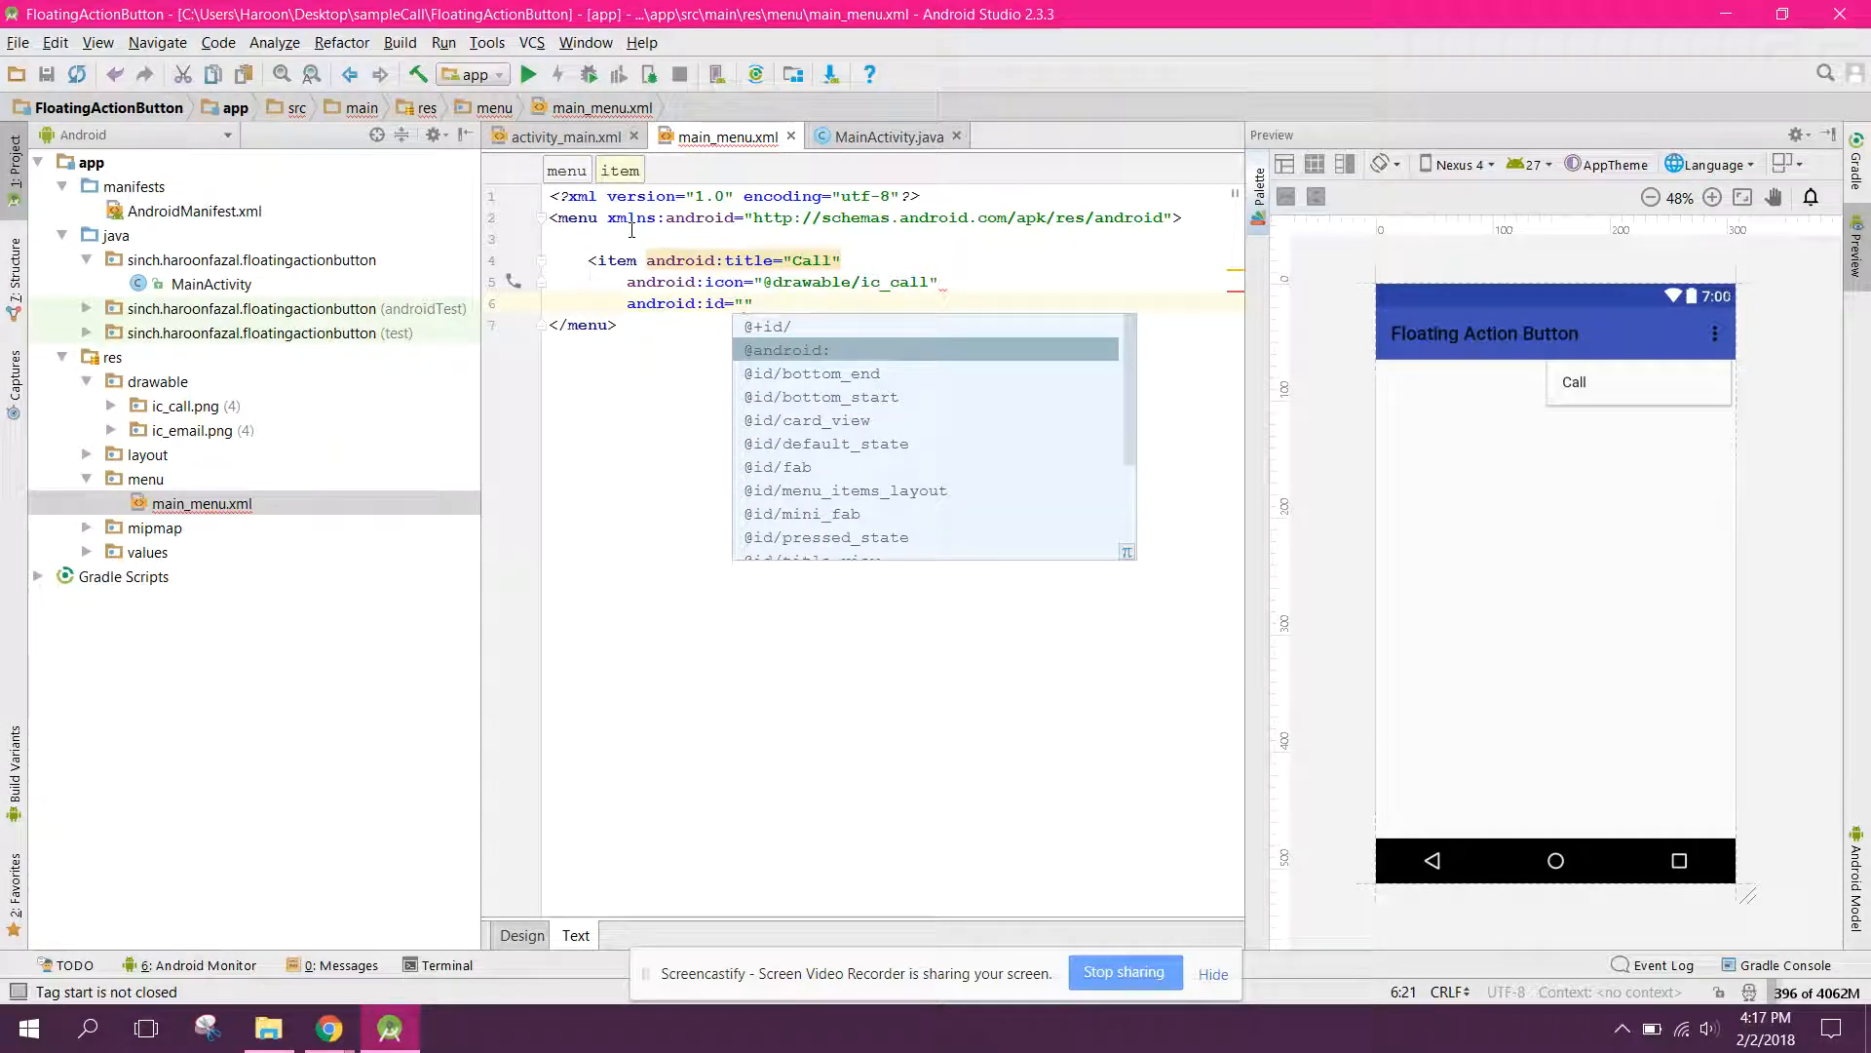
{"action": "type", "text": "@+id/c"}
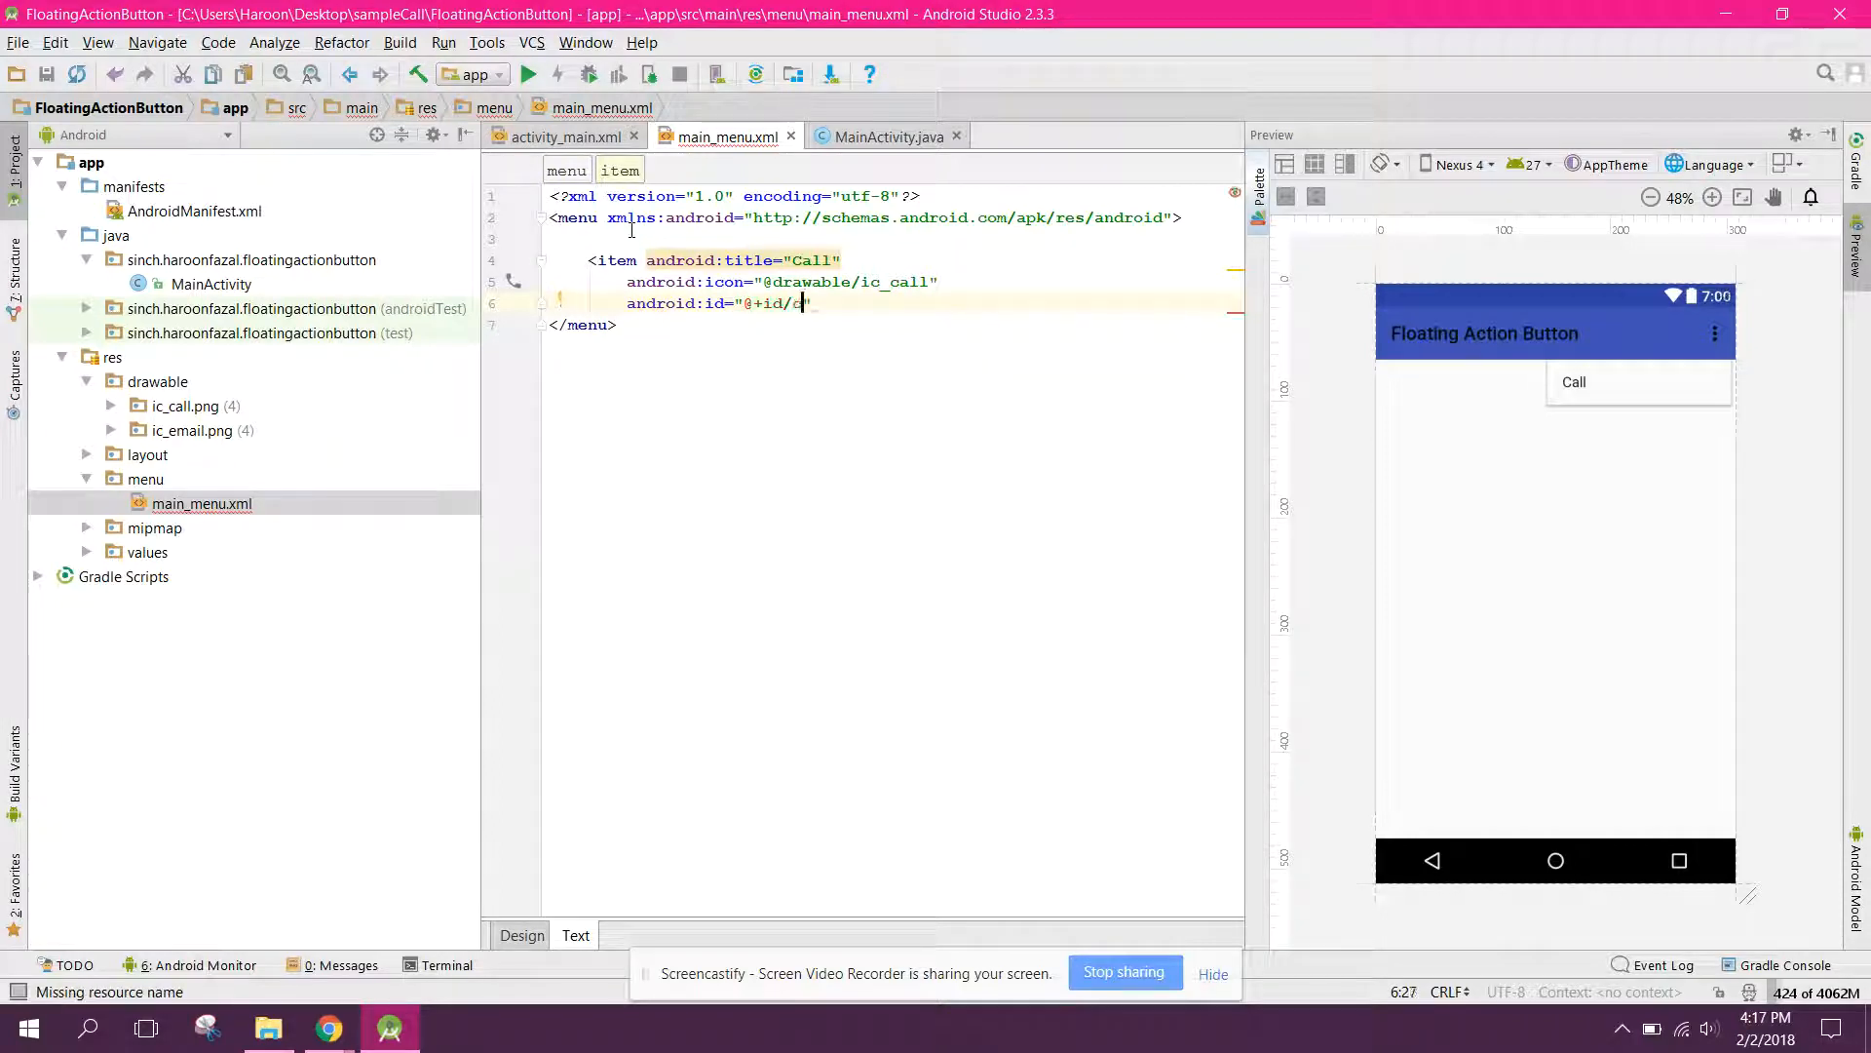
{"action": "type", "text": "all"}
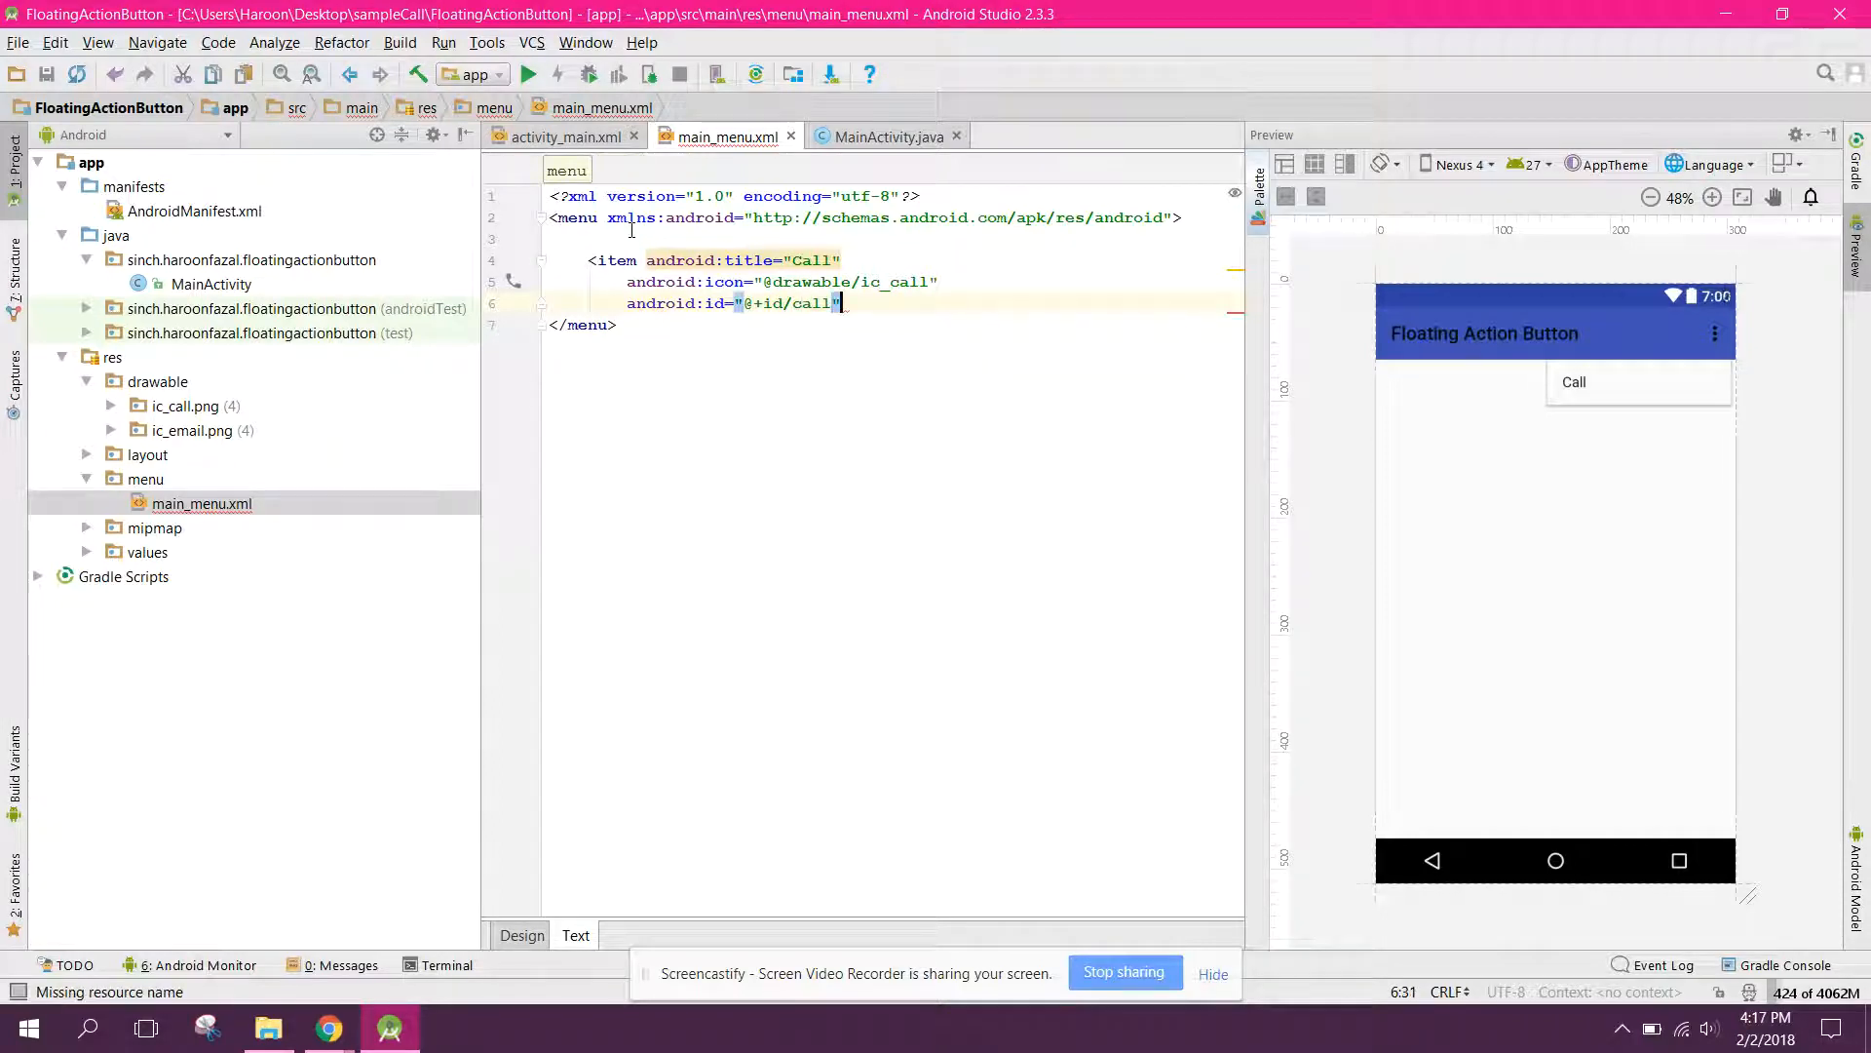
{"action": "type", "text": ">"}
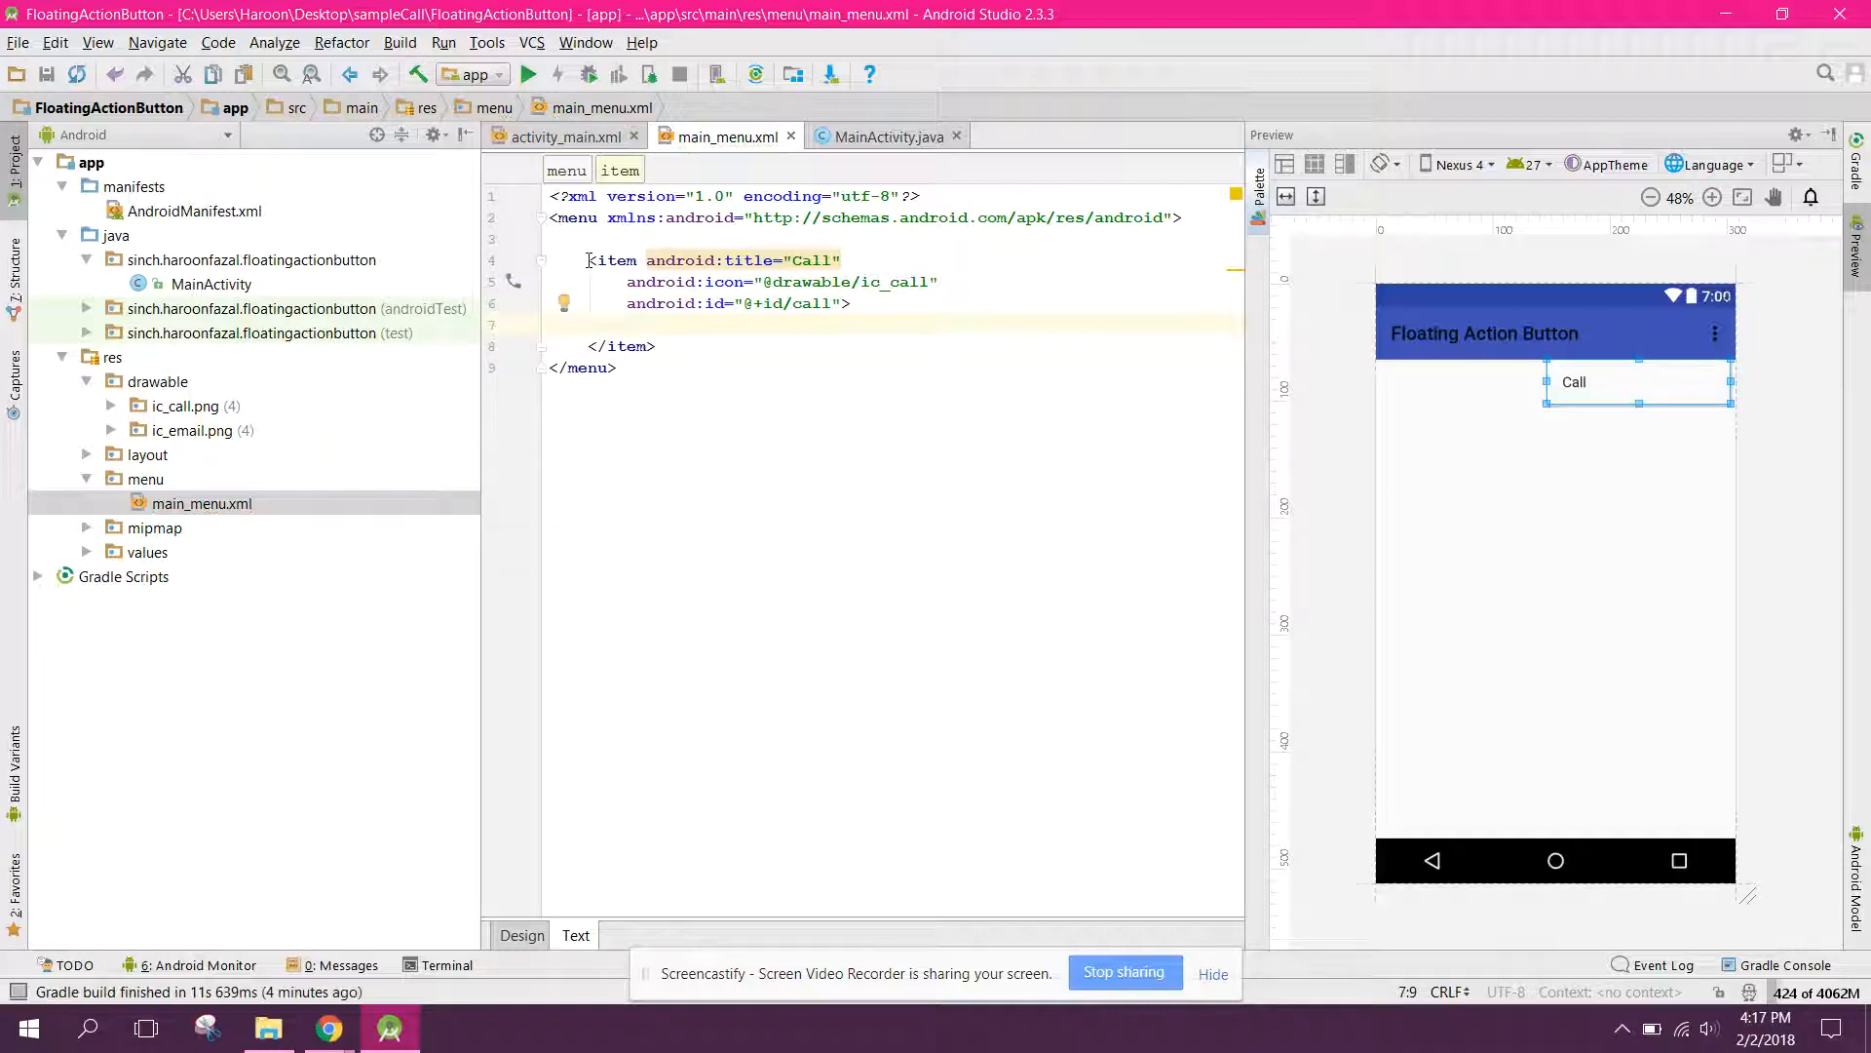
Step: Duplicate the Call item as an Email item with title Email and id email
{"action": "left_click_drag", "start_coordinate": [587, 260], "coordinate": [657, 347]}
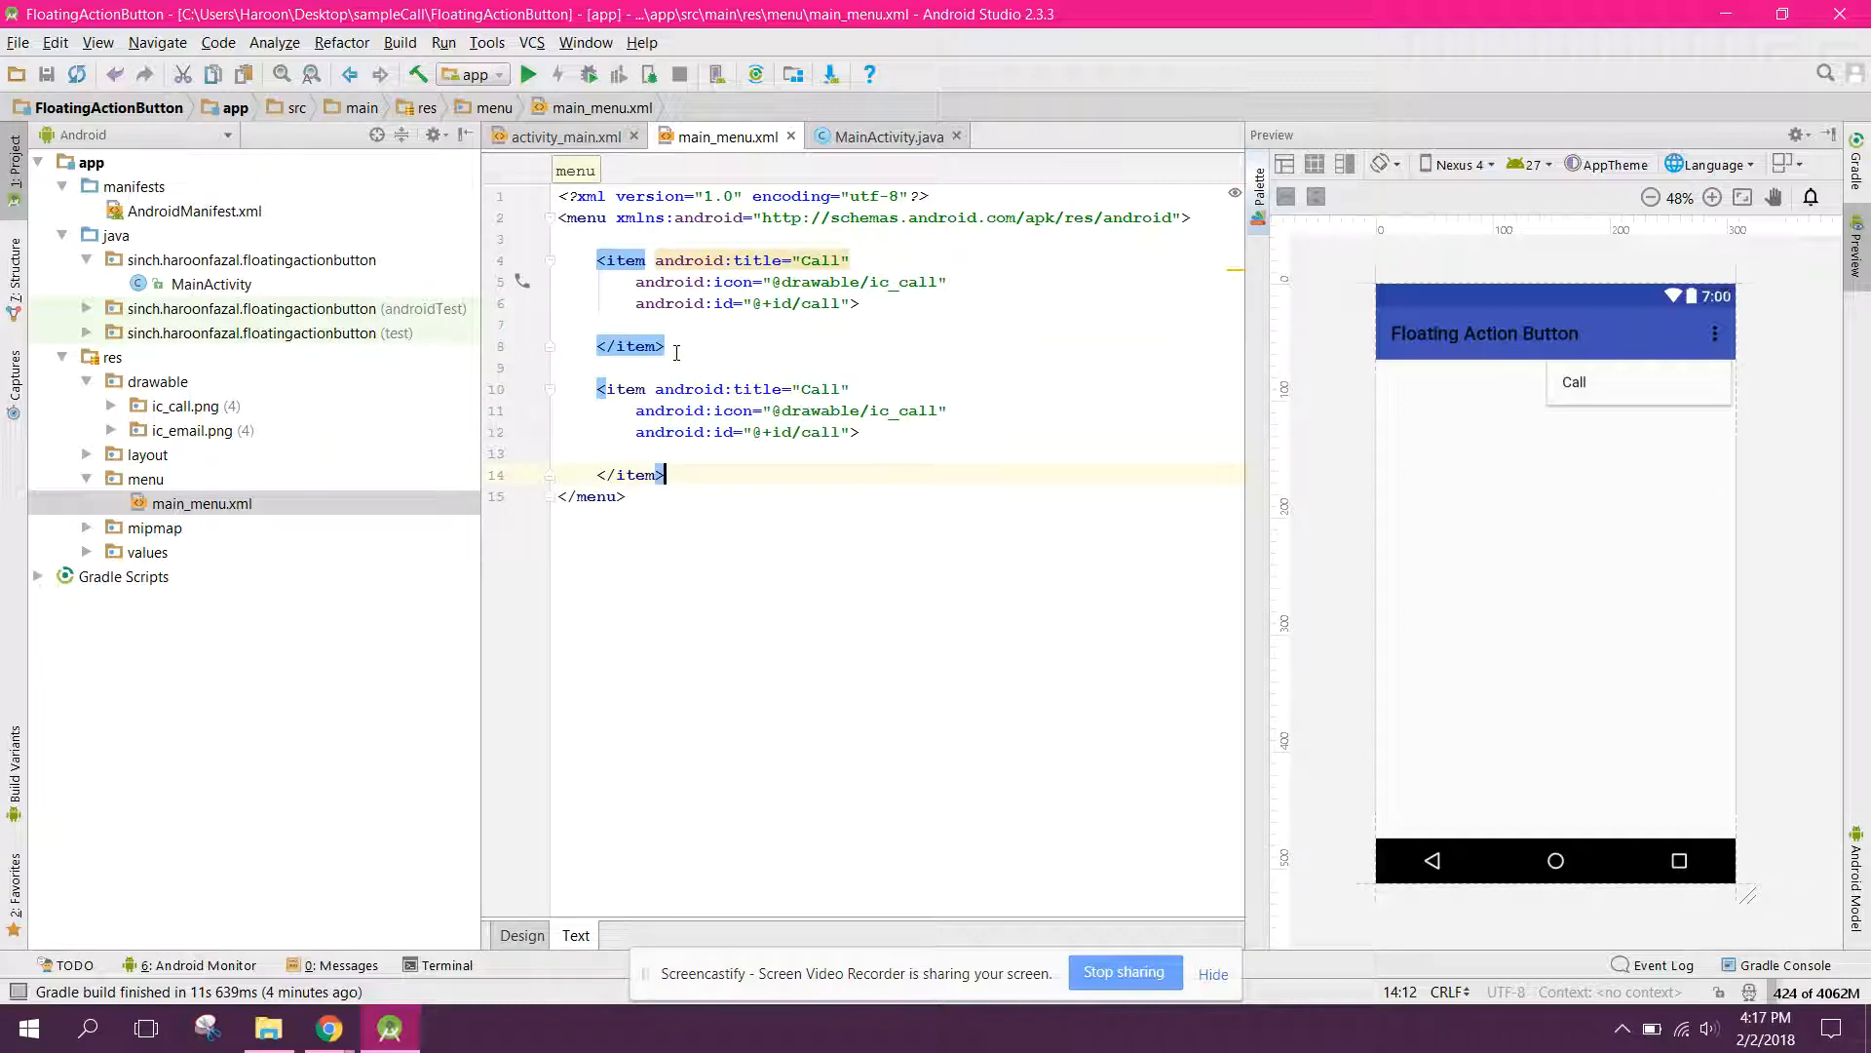
{"action": "type", "text": "Email"}
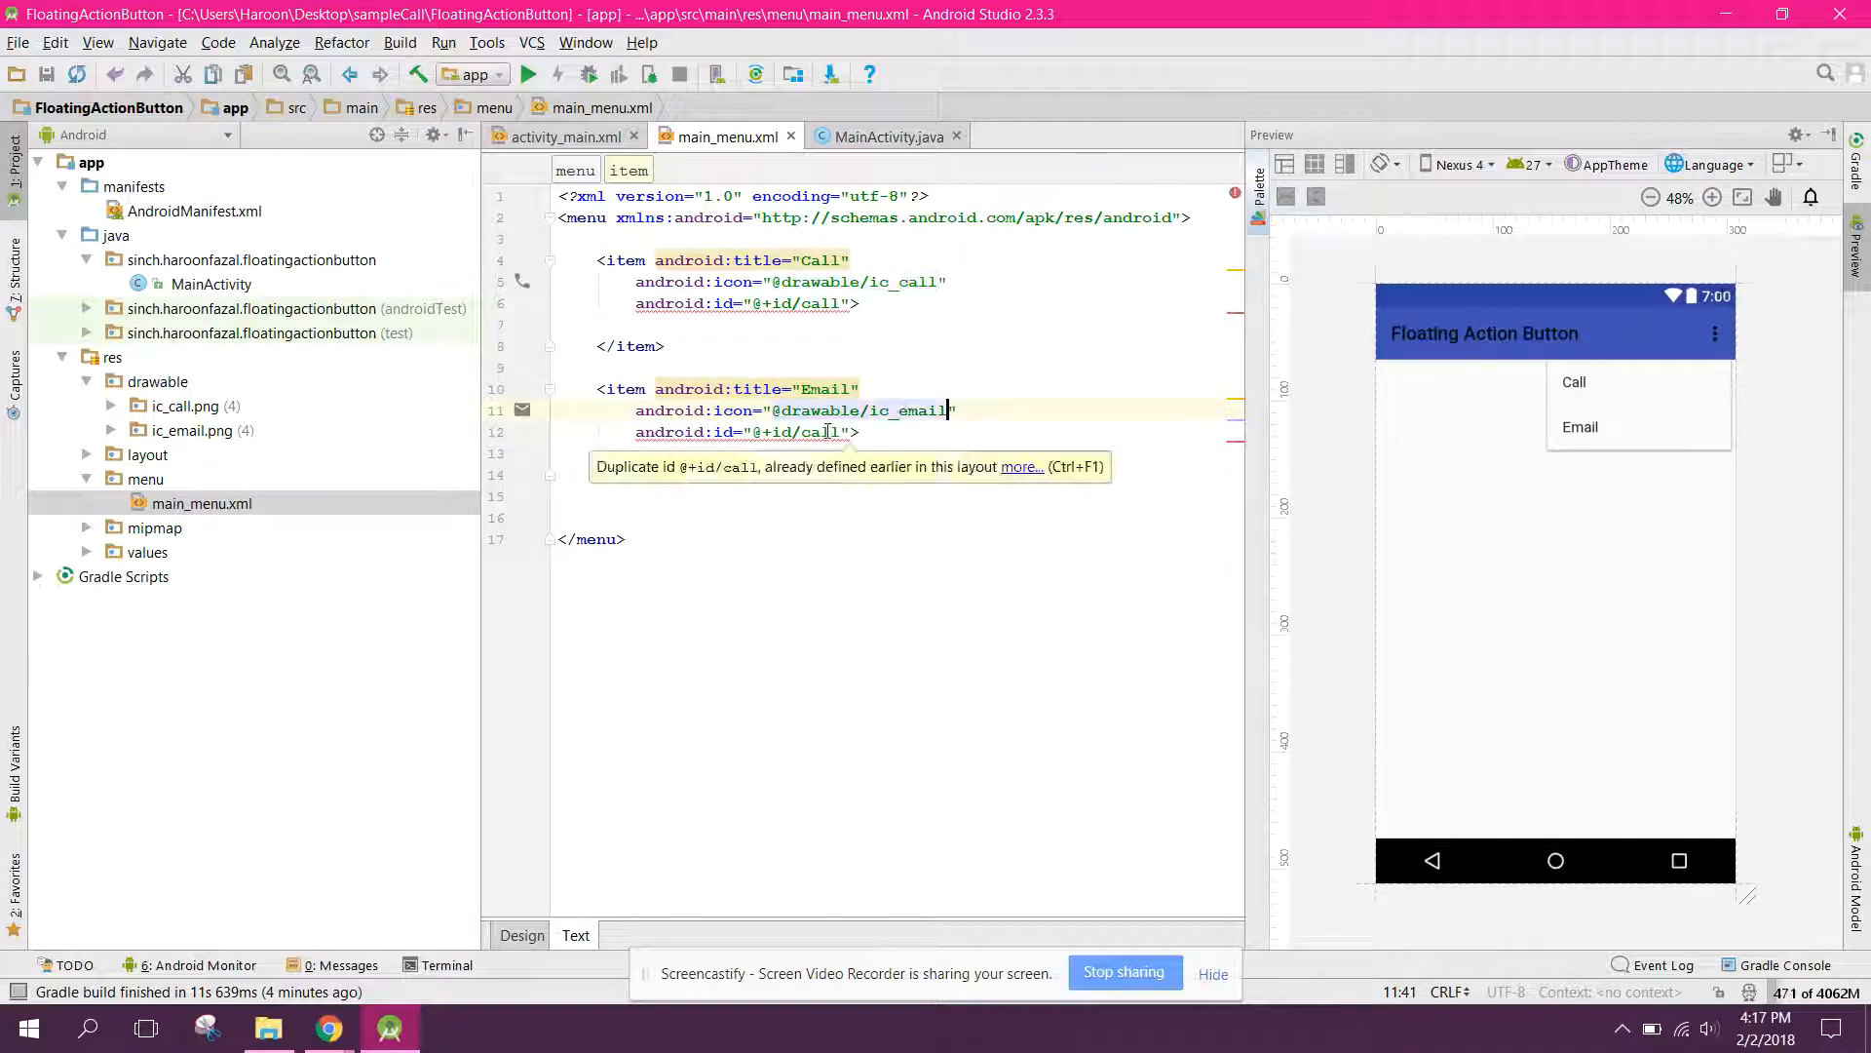
{"action": "type", "text": "email"}
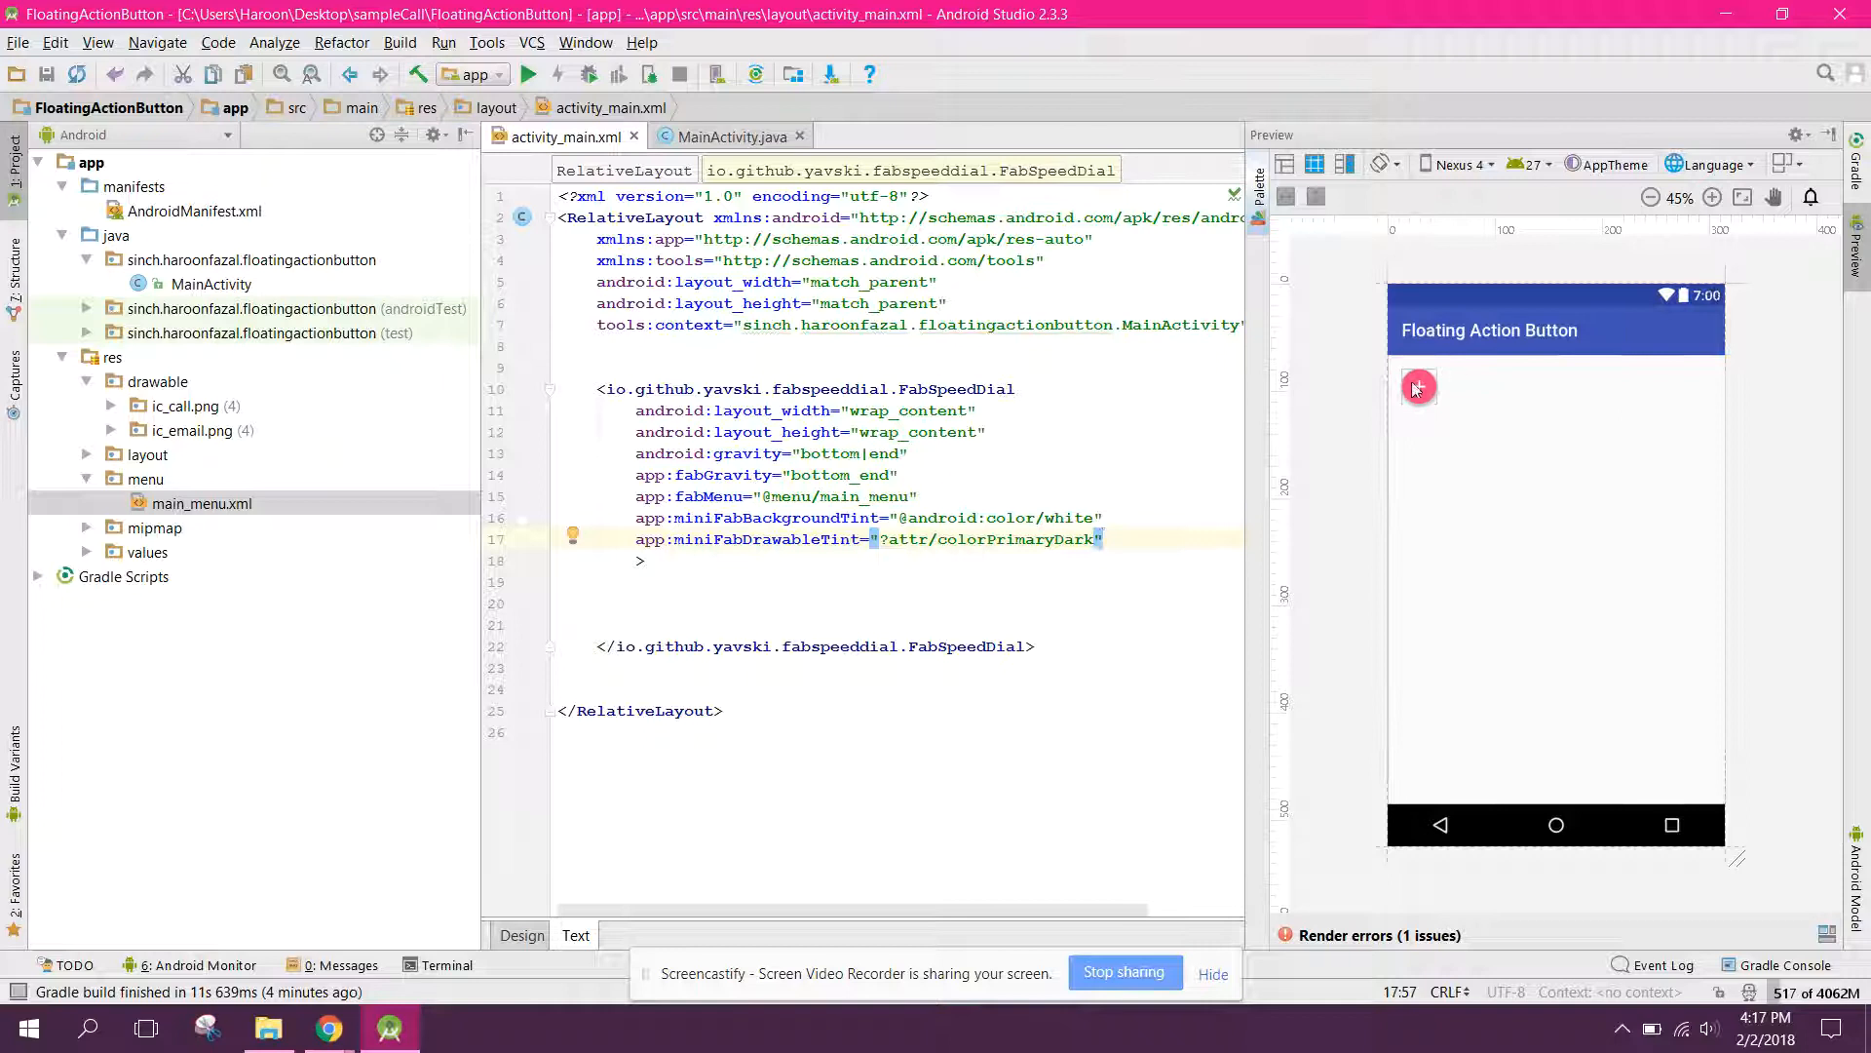
Step: Declare a FabSpeedDial fabSpeedDial field in MainActivity.java
{"action": "left_click", "coordinate": [1419, 386]}
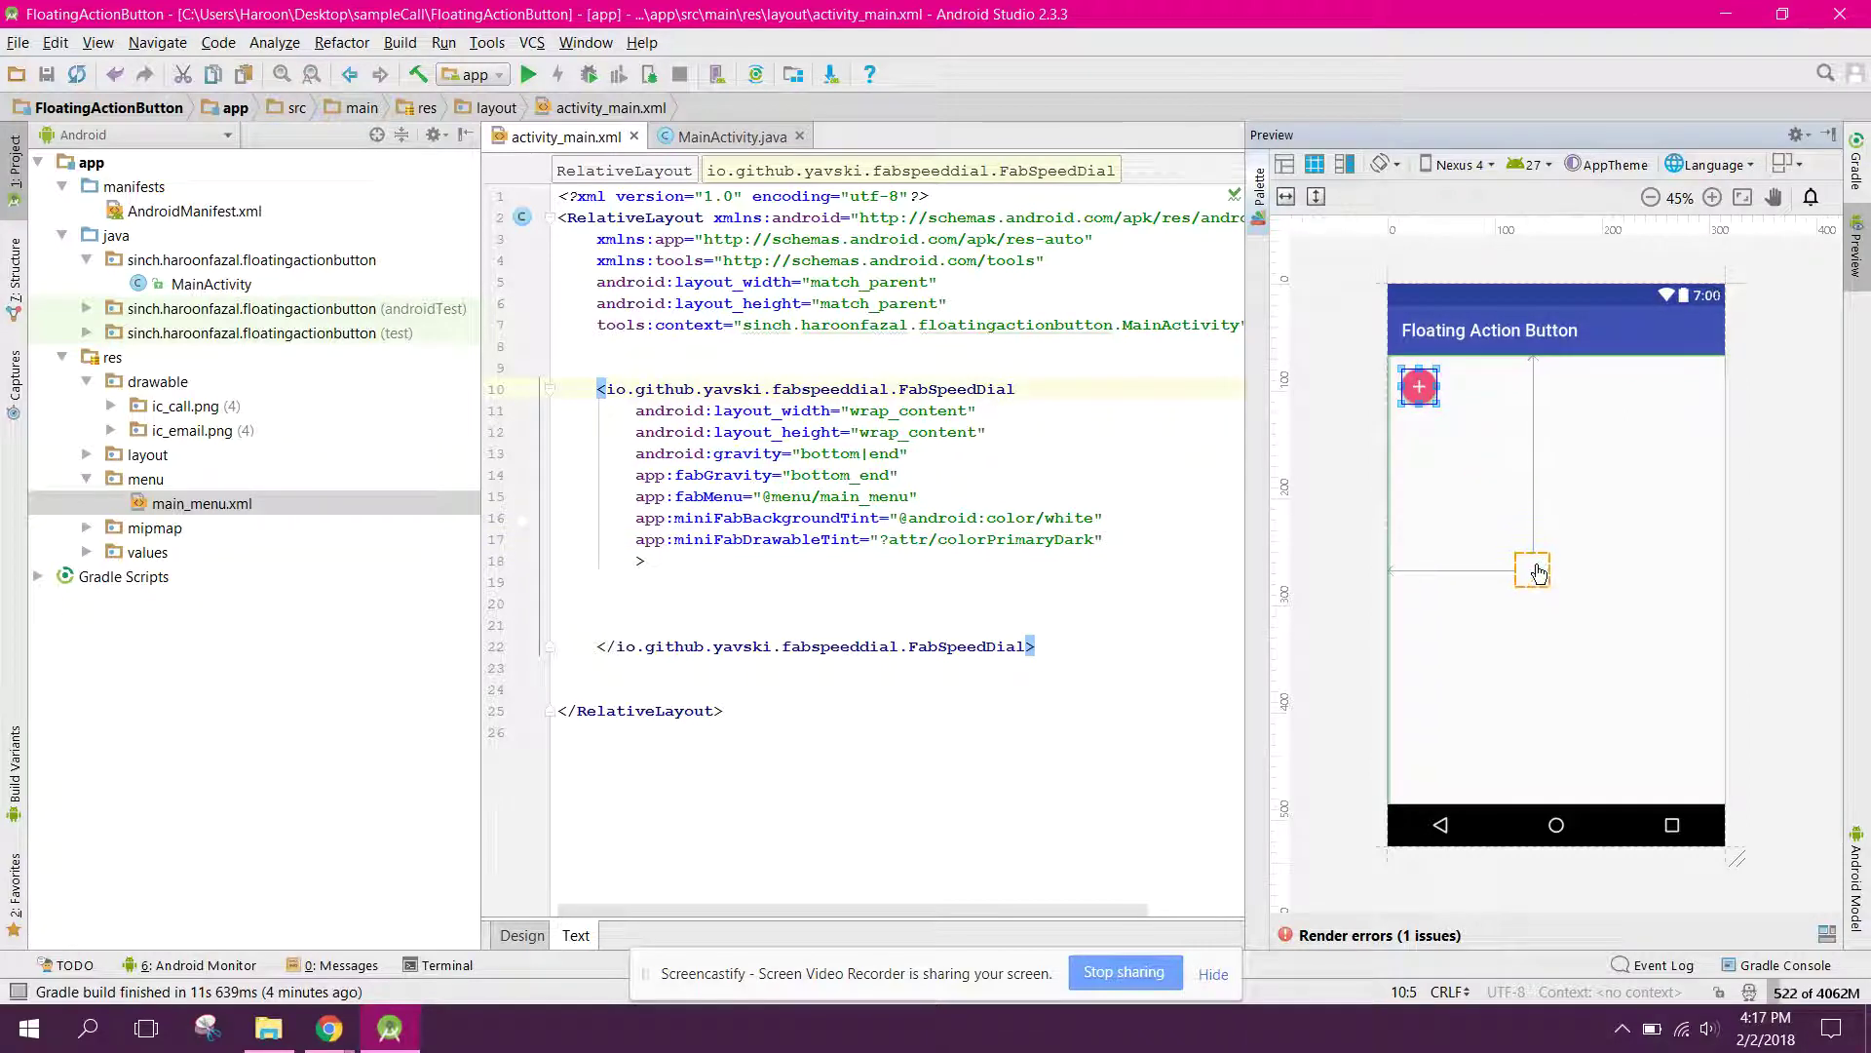
{"action": "left_click_drag", "start_coordinate": [1419, 386], "coordinate": [1651, 631]}
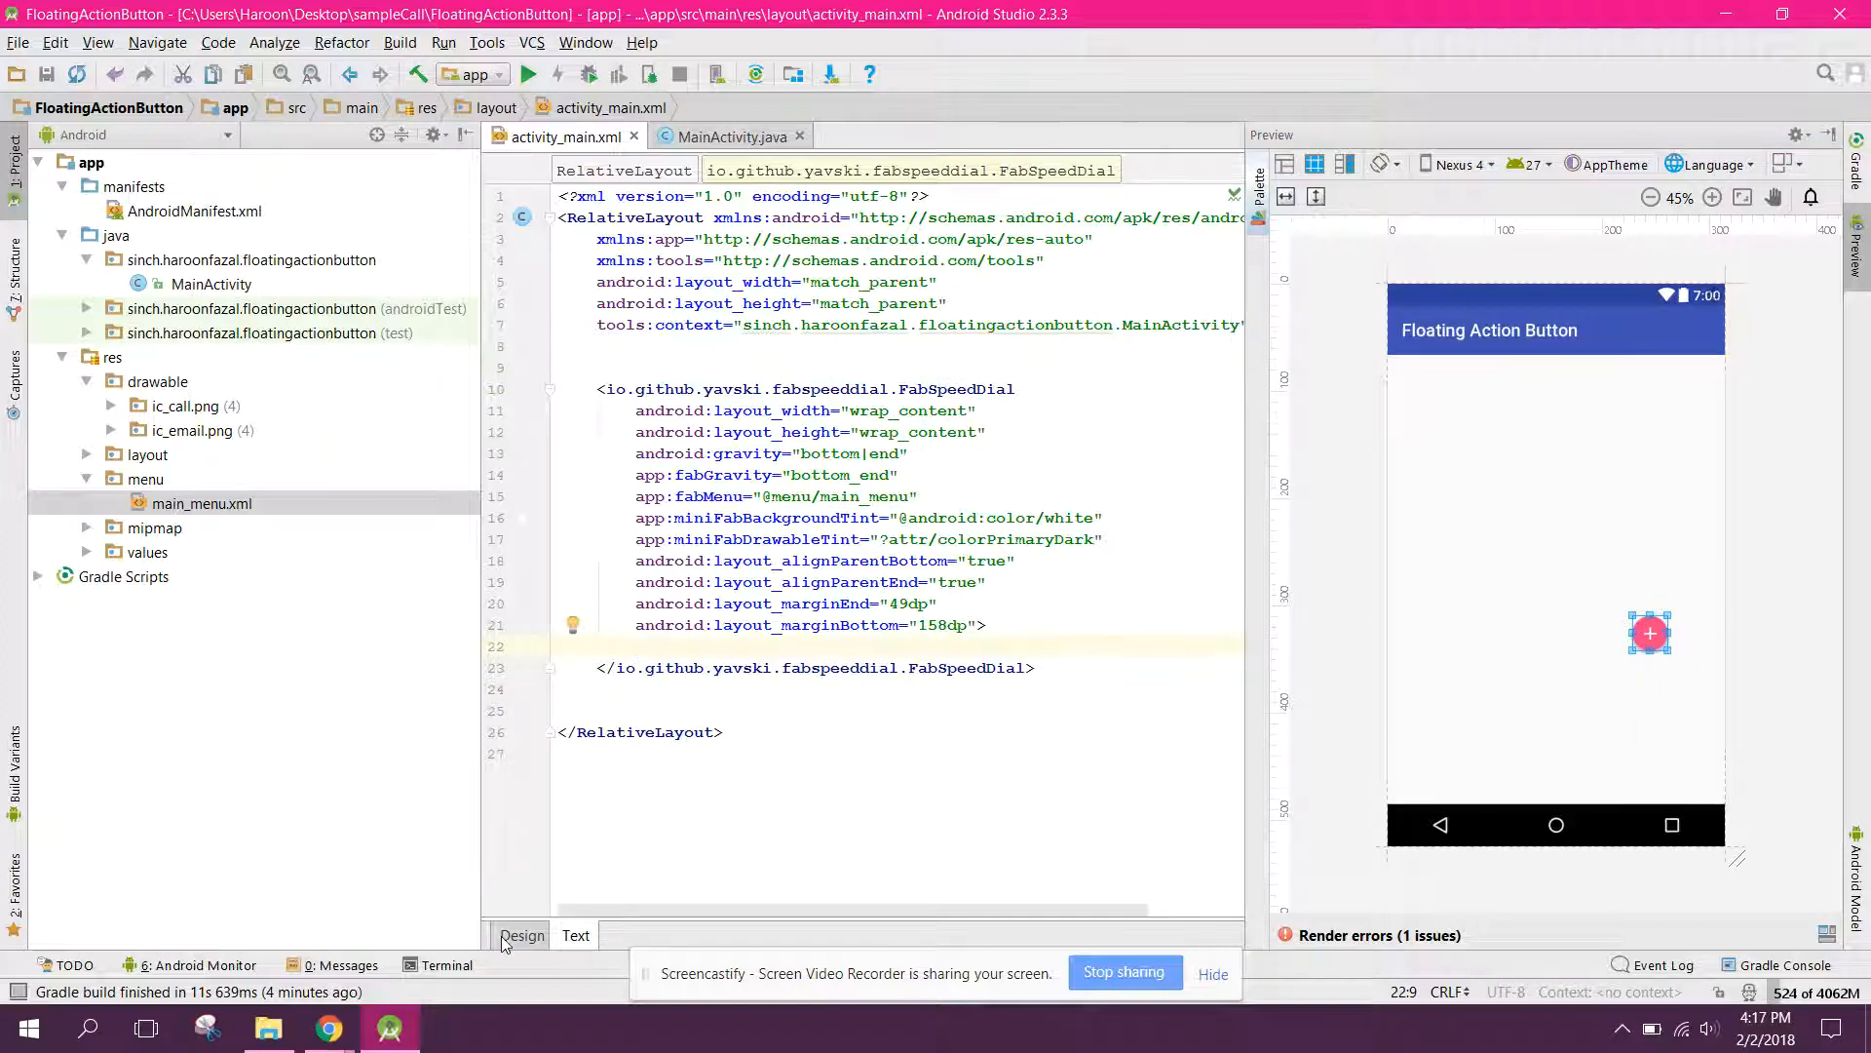
{"action": "left_click", "coordinate": [521, 935]}
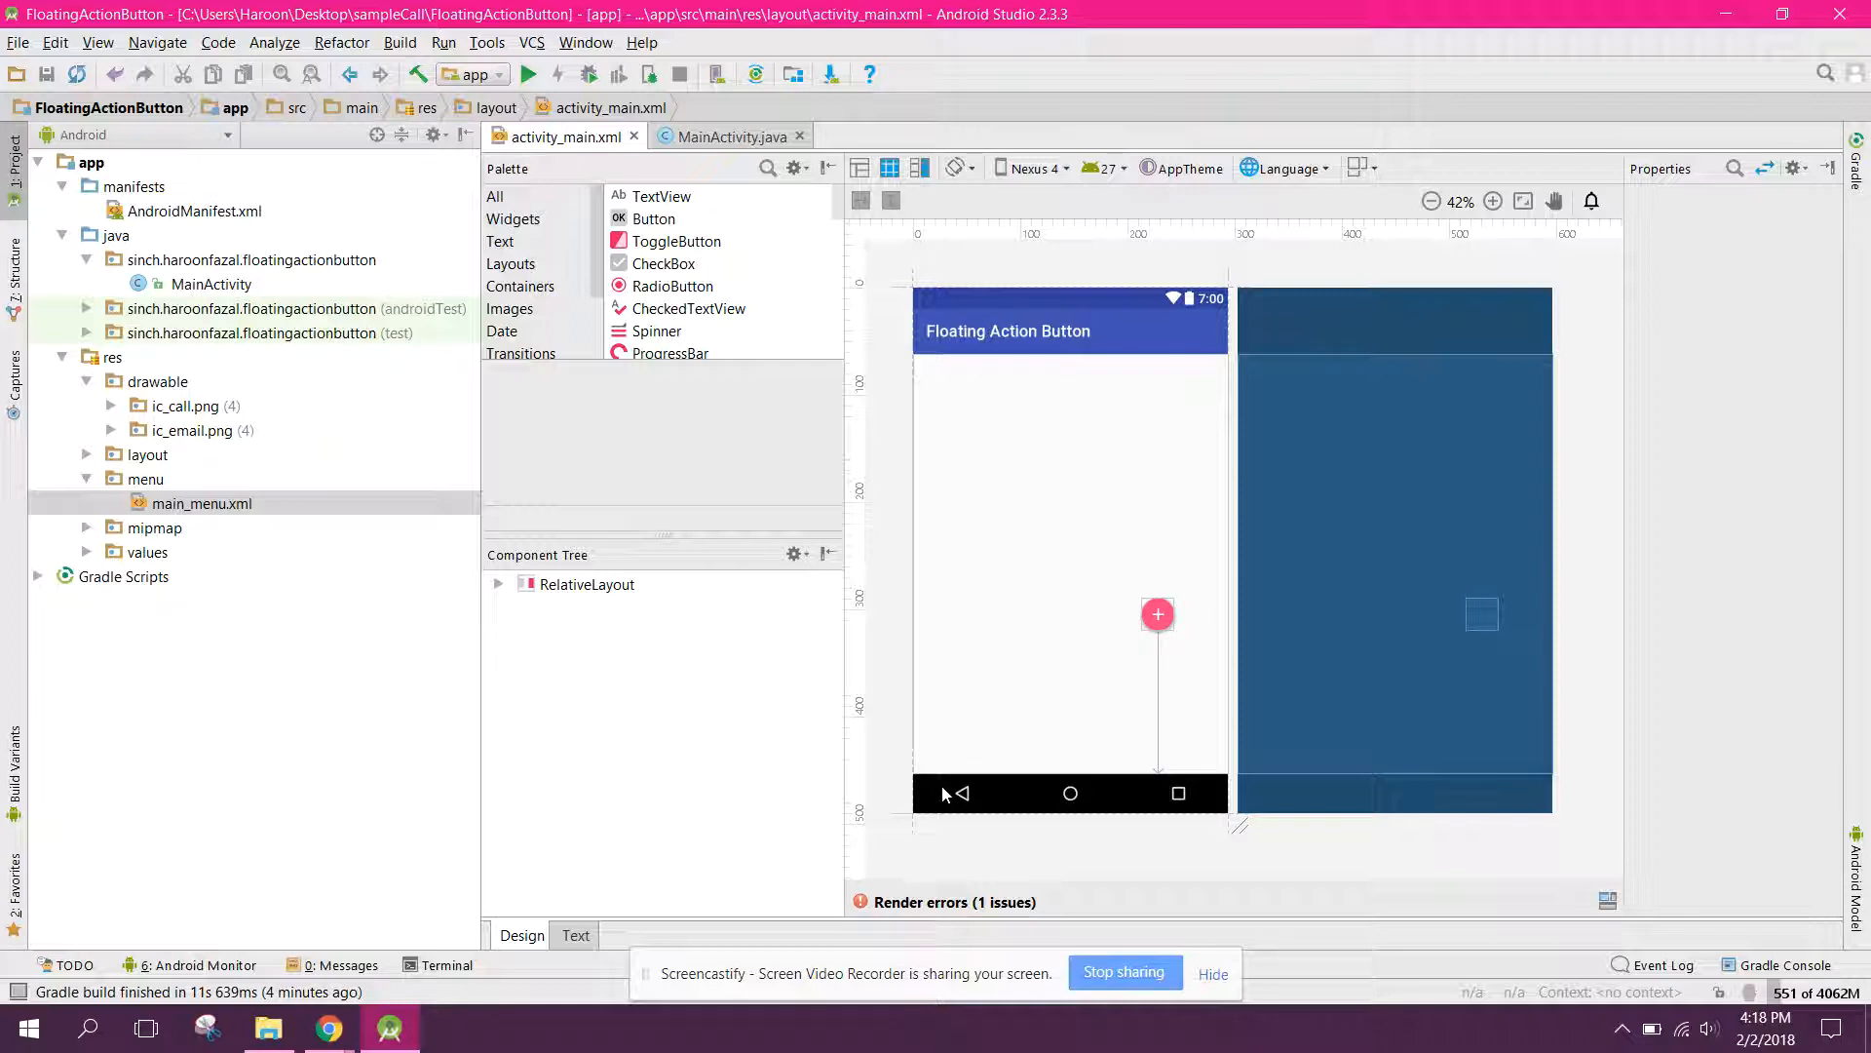
{"action": "left_click", "coordinate": [733, 137]}
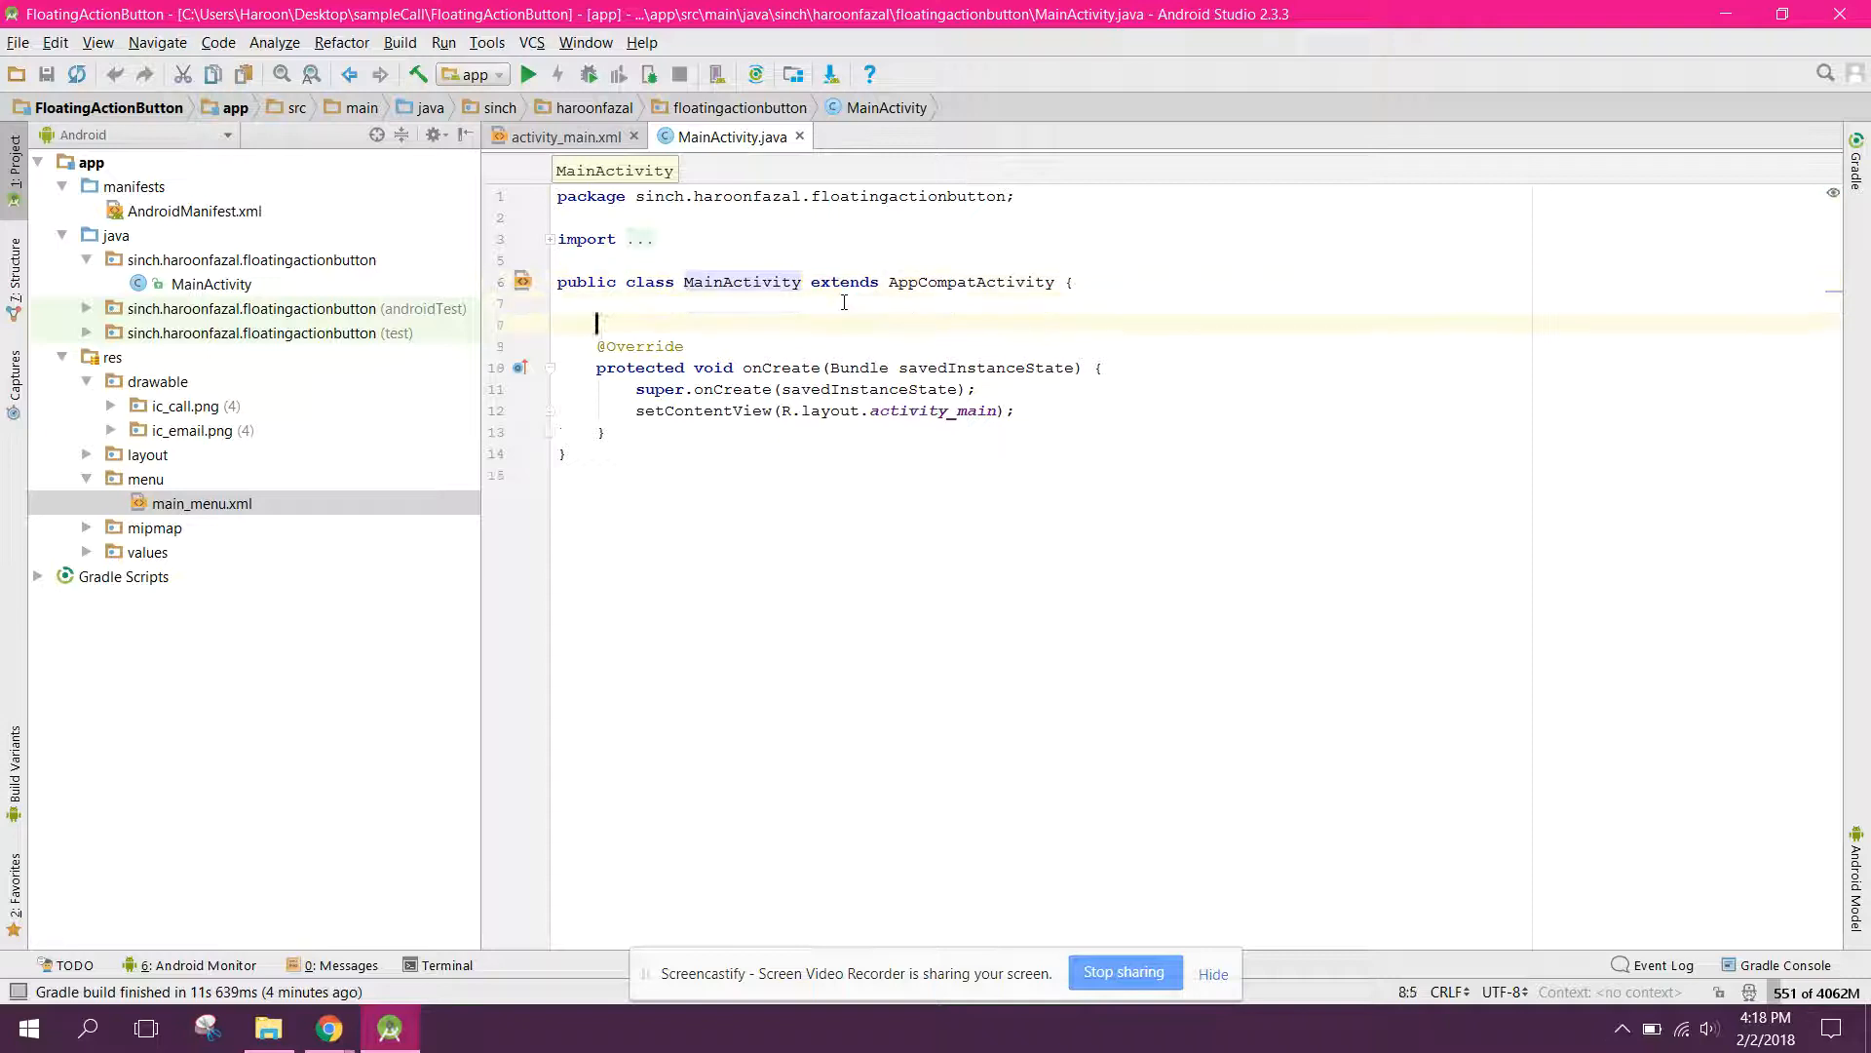
{"action": "type", "text": "FabSpeedDial fabSpeedDial;"}
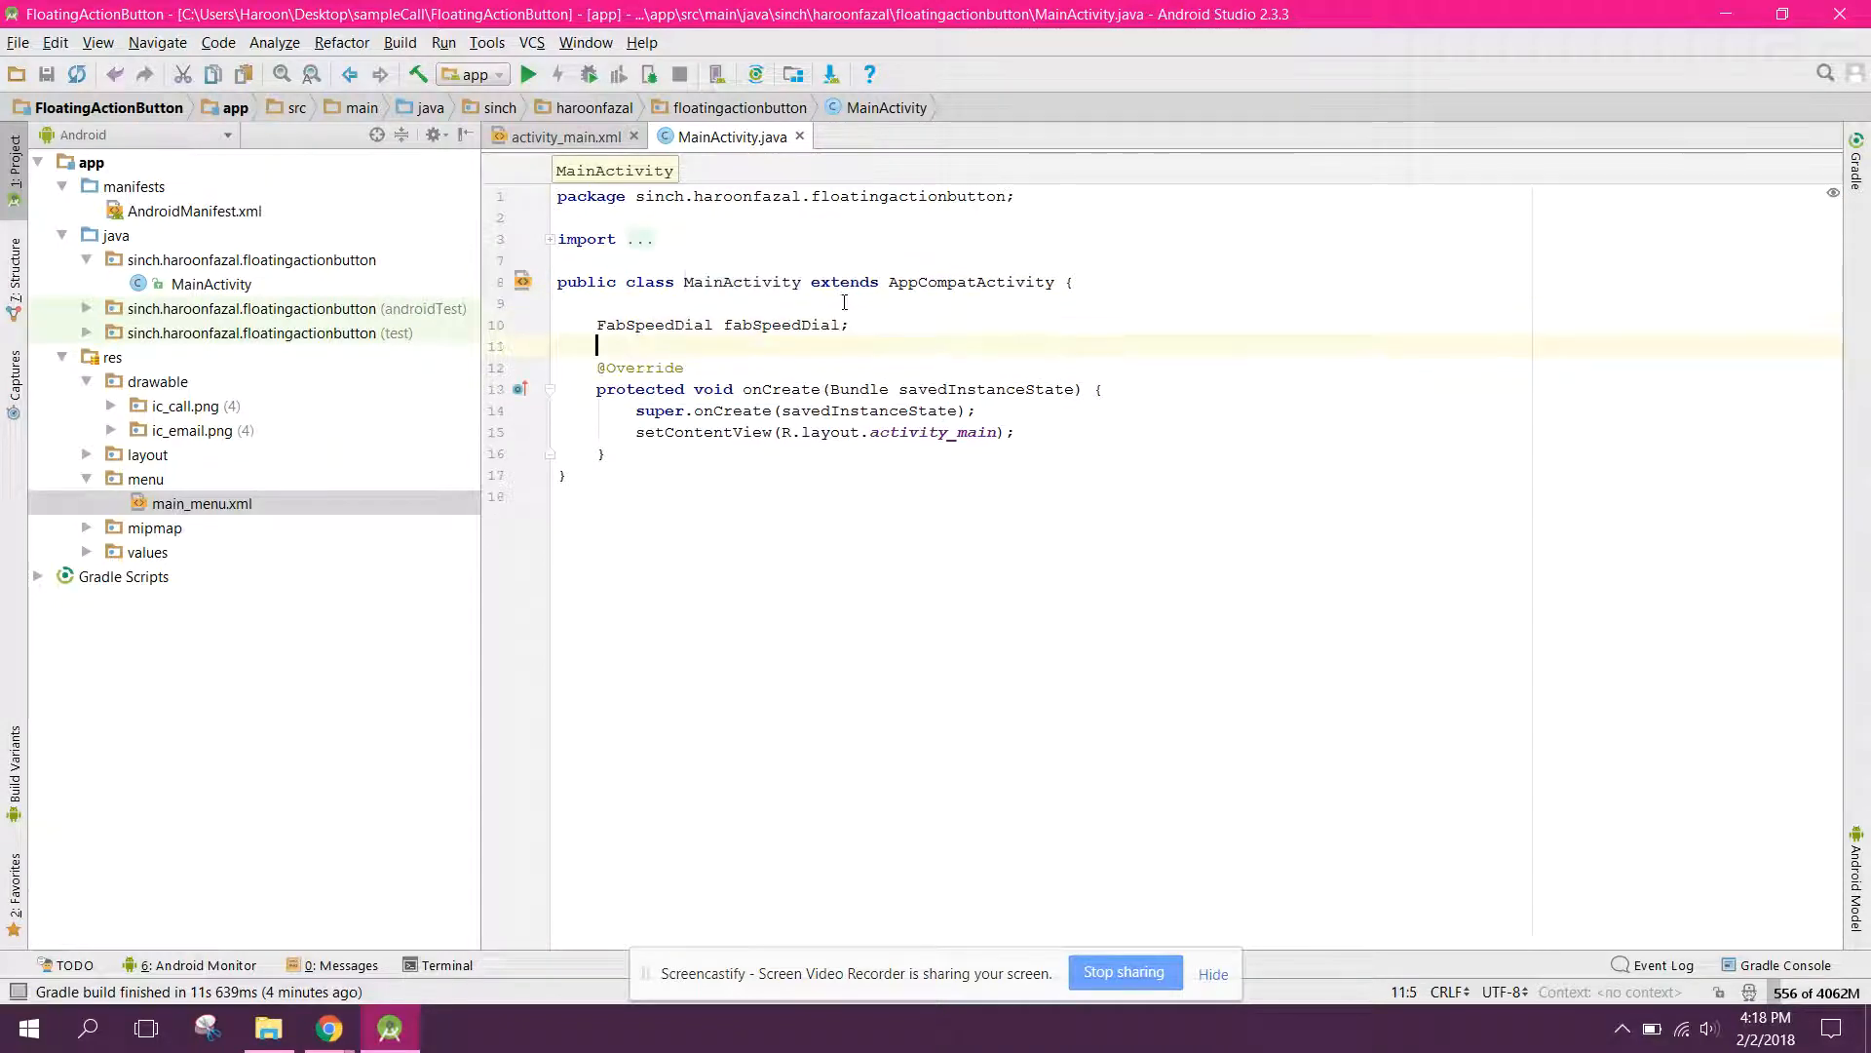
Step: Give the layout's FabSpeedDial the ID fabid and return to MainActivity
{"action": "left_click", "coordinate": [563, 136]}
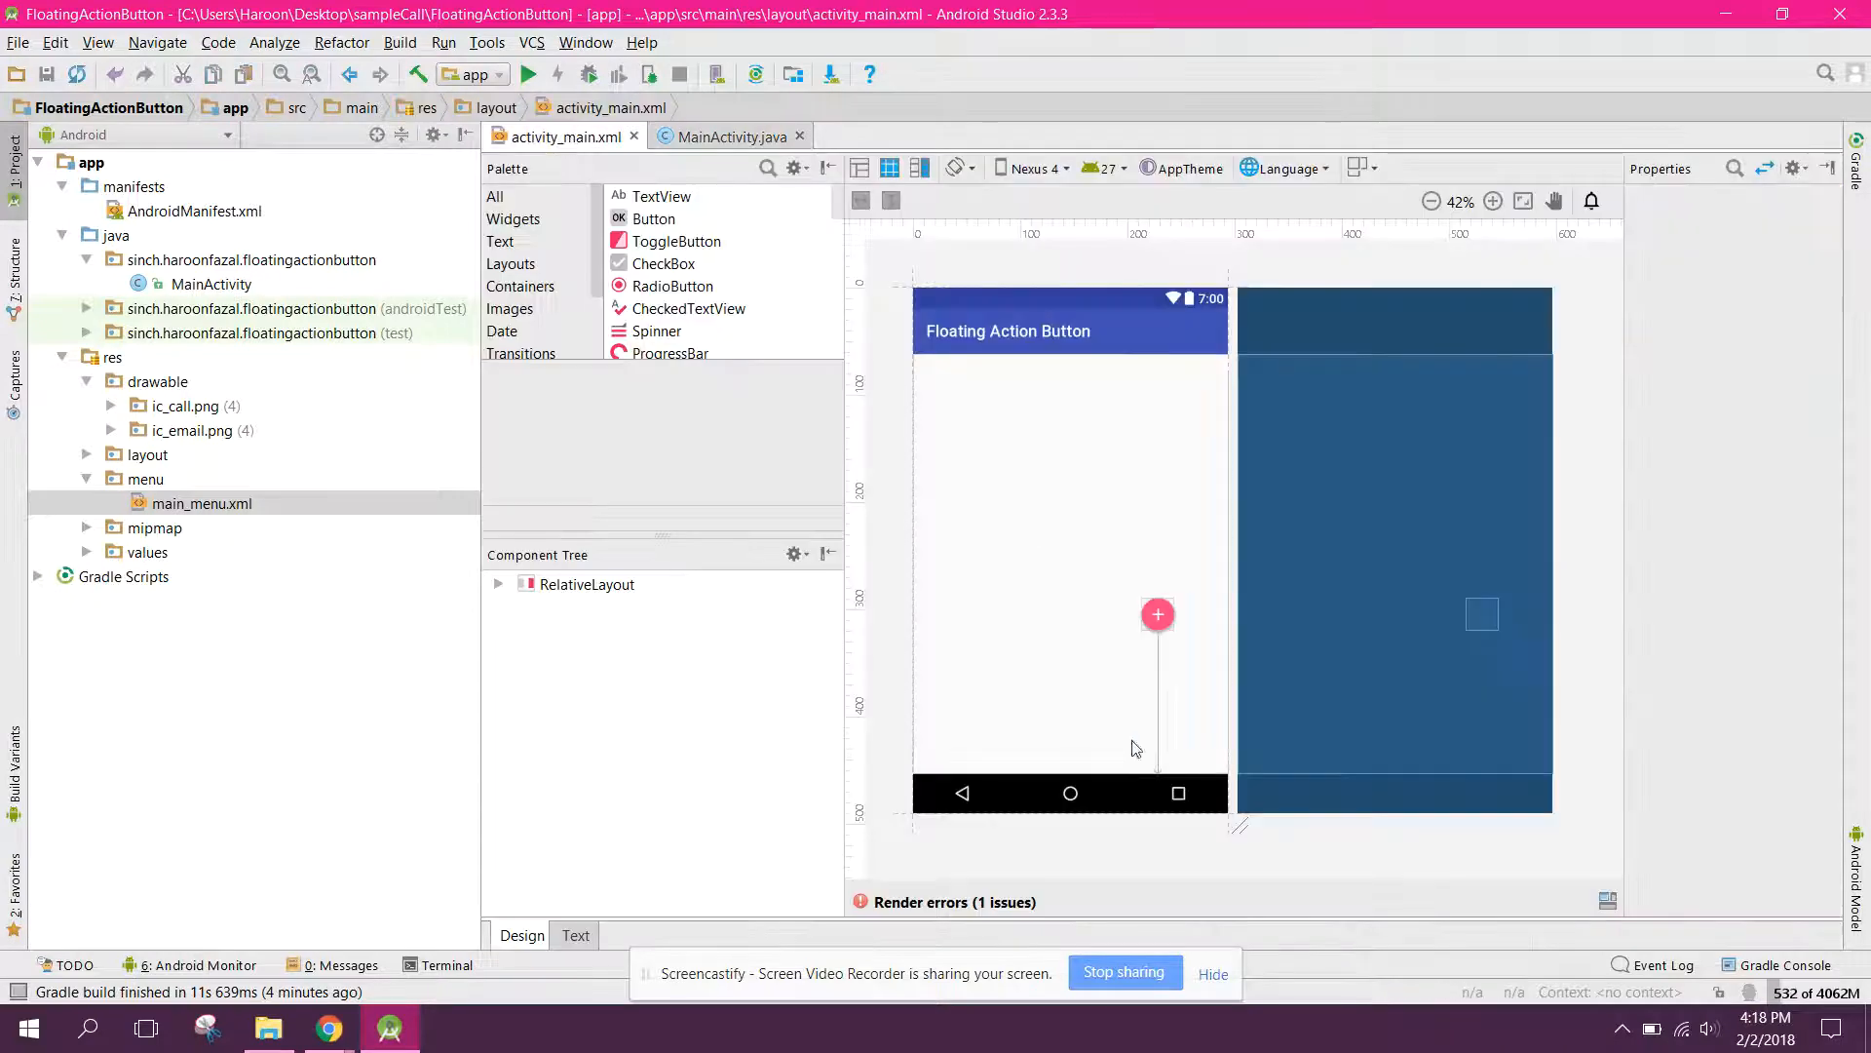
{"action": "left_click", "coordinate": [1157, 614]}
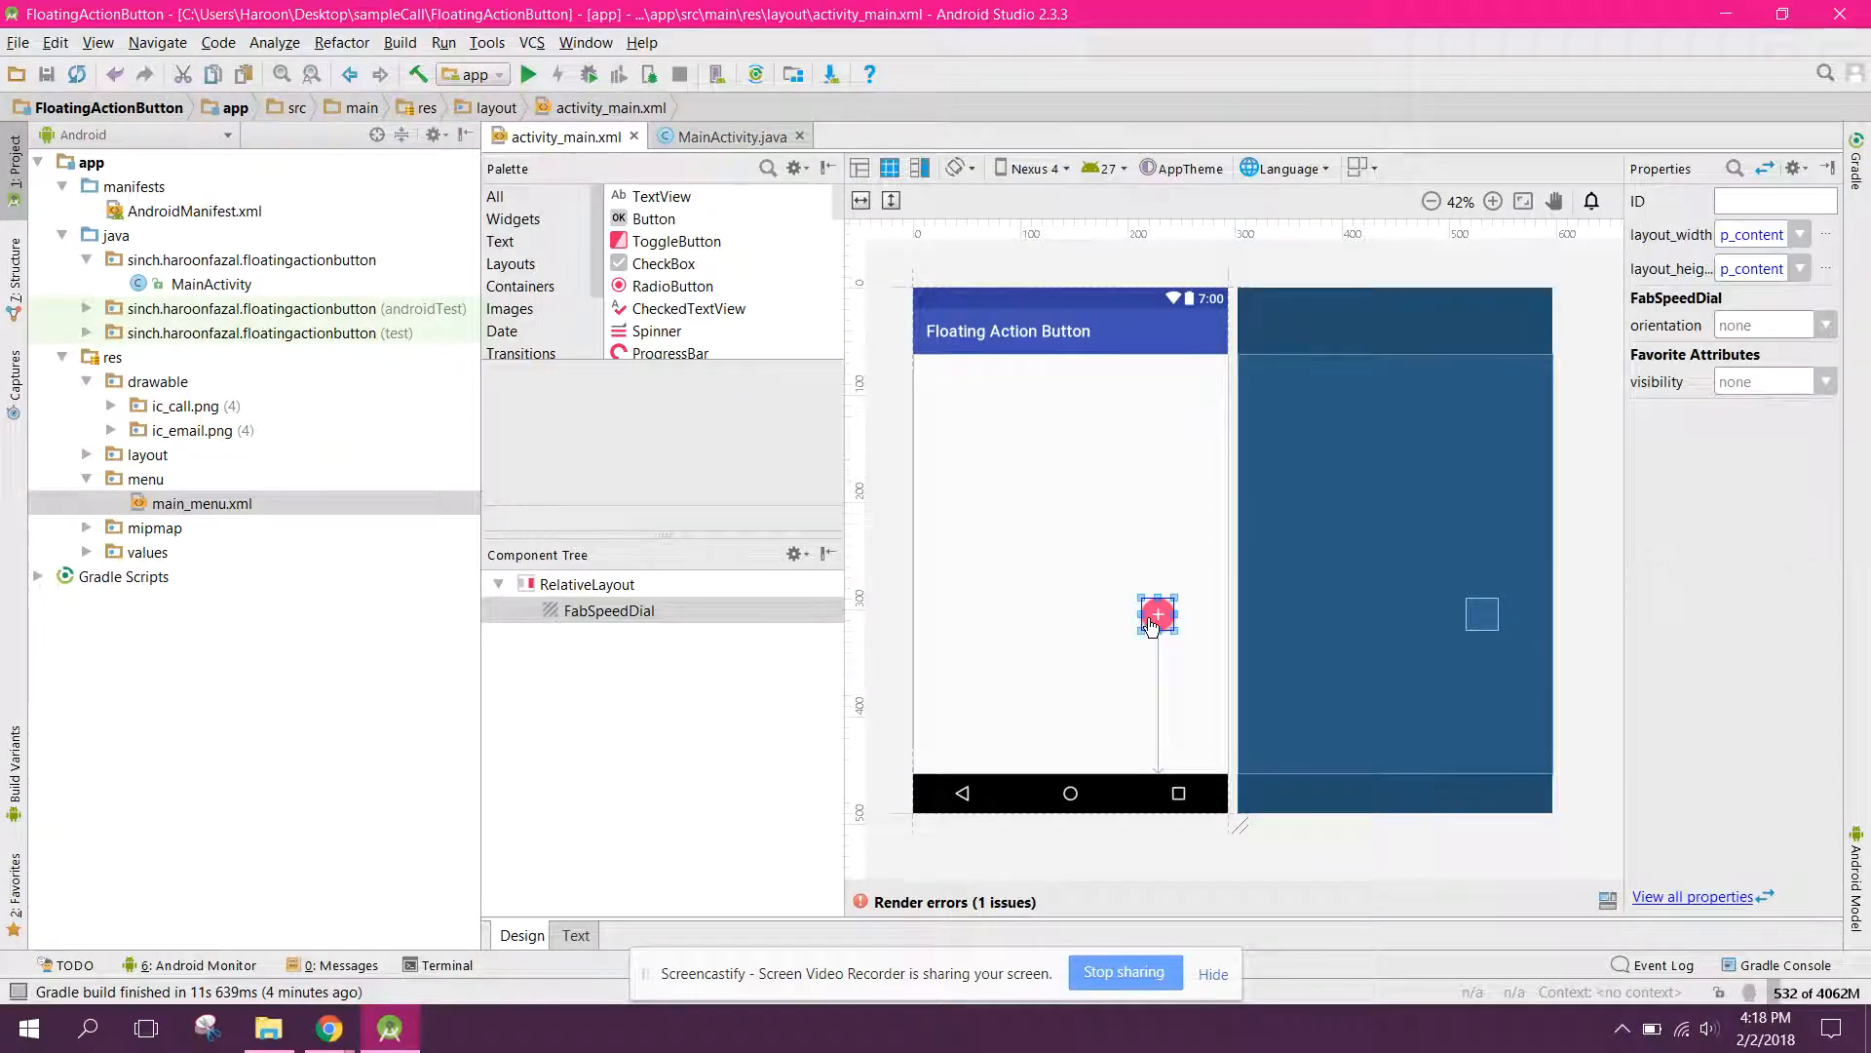
{"action": "left_click", "coordinate": [1776, 199]}
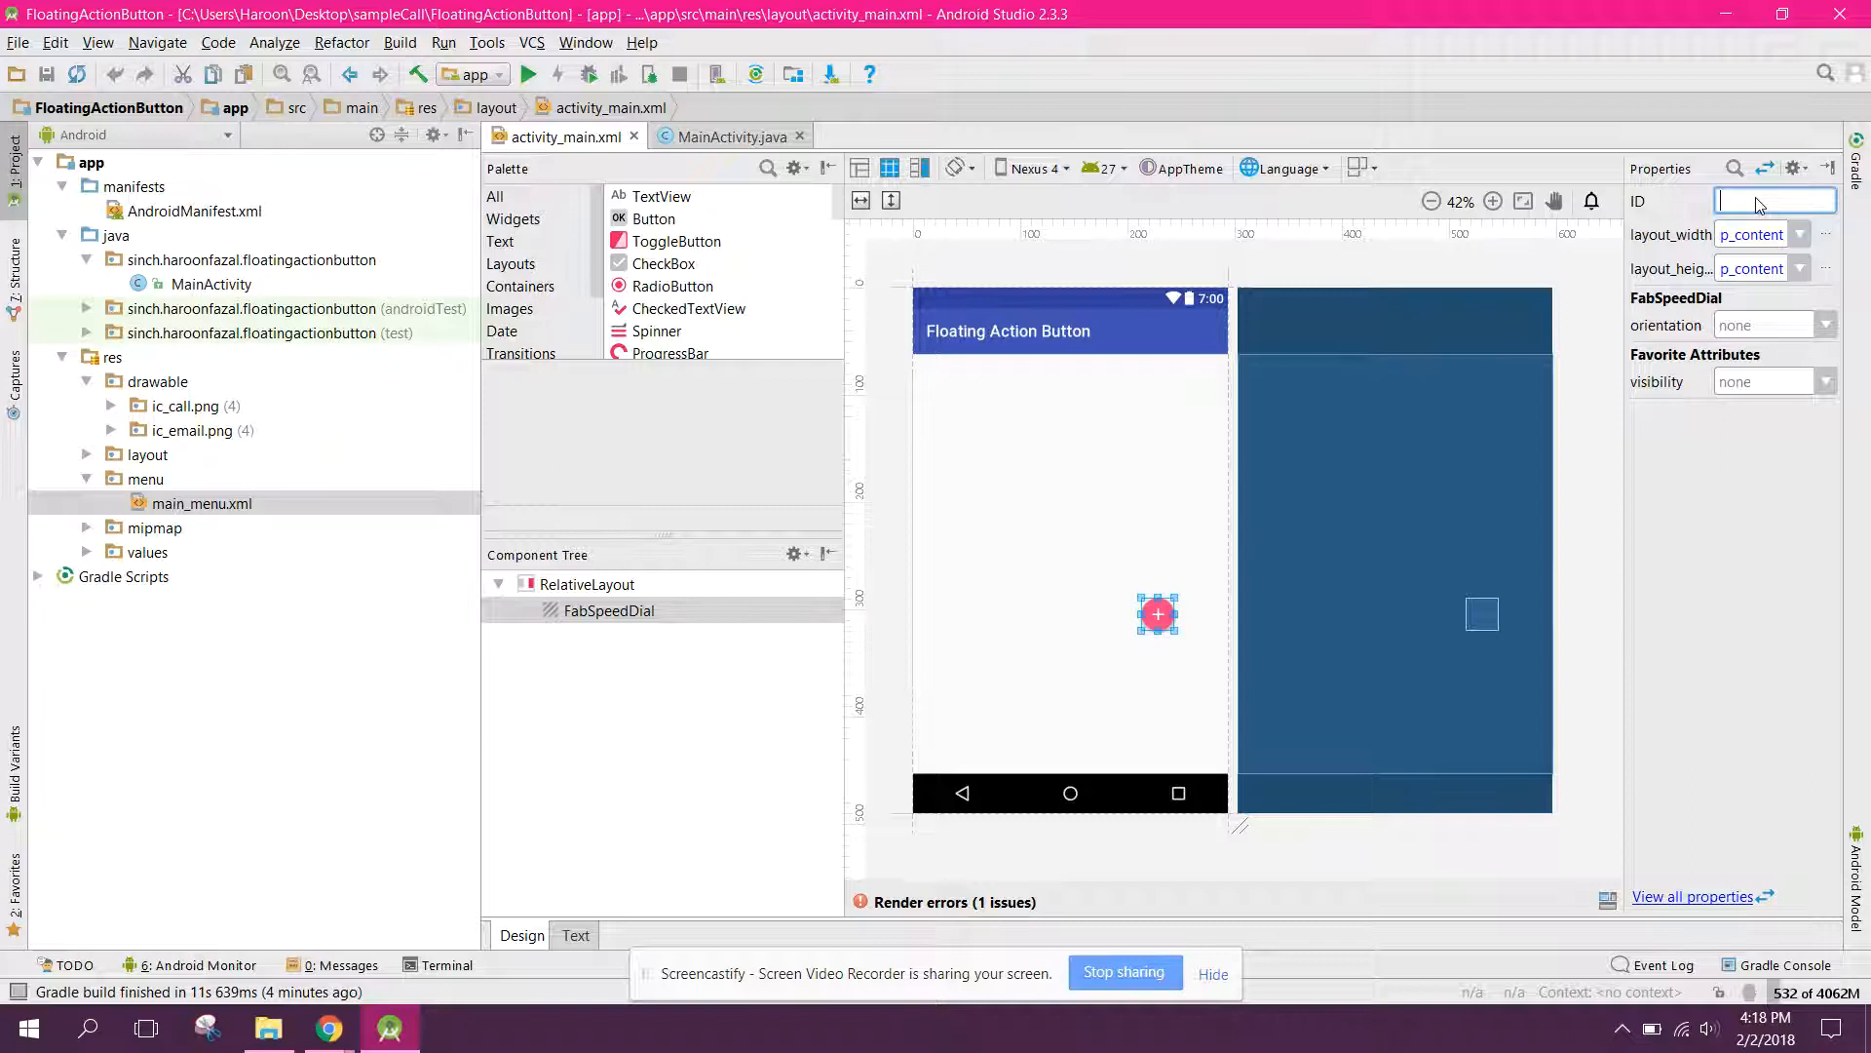
{"action": "type", "text": "fabid"}
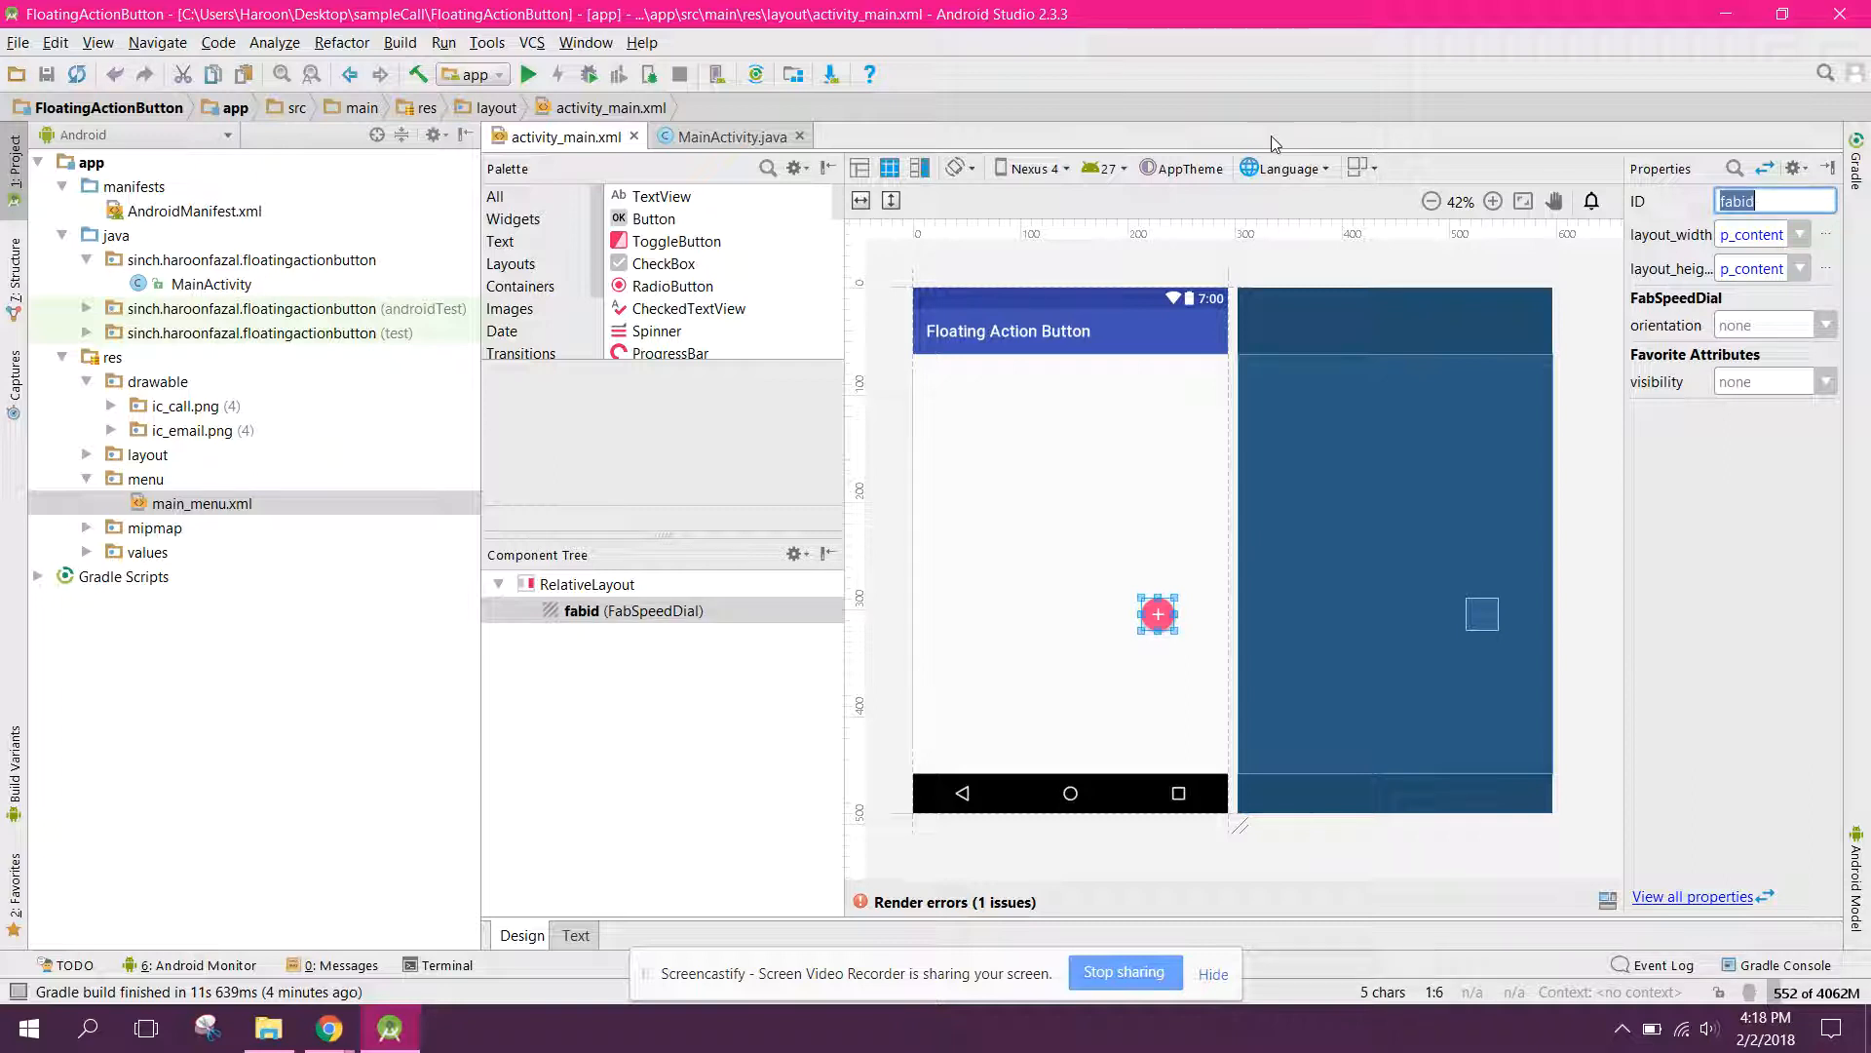
{"action": "left_click", "coordinate": [729, 137]}
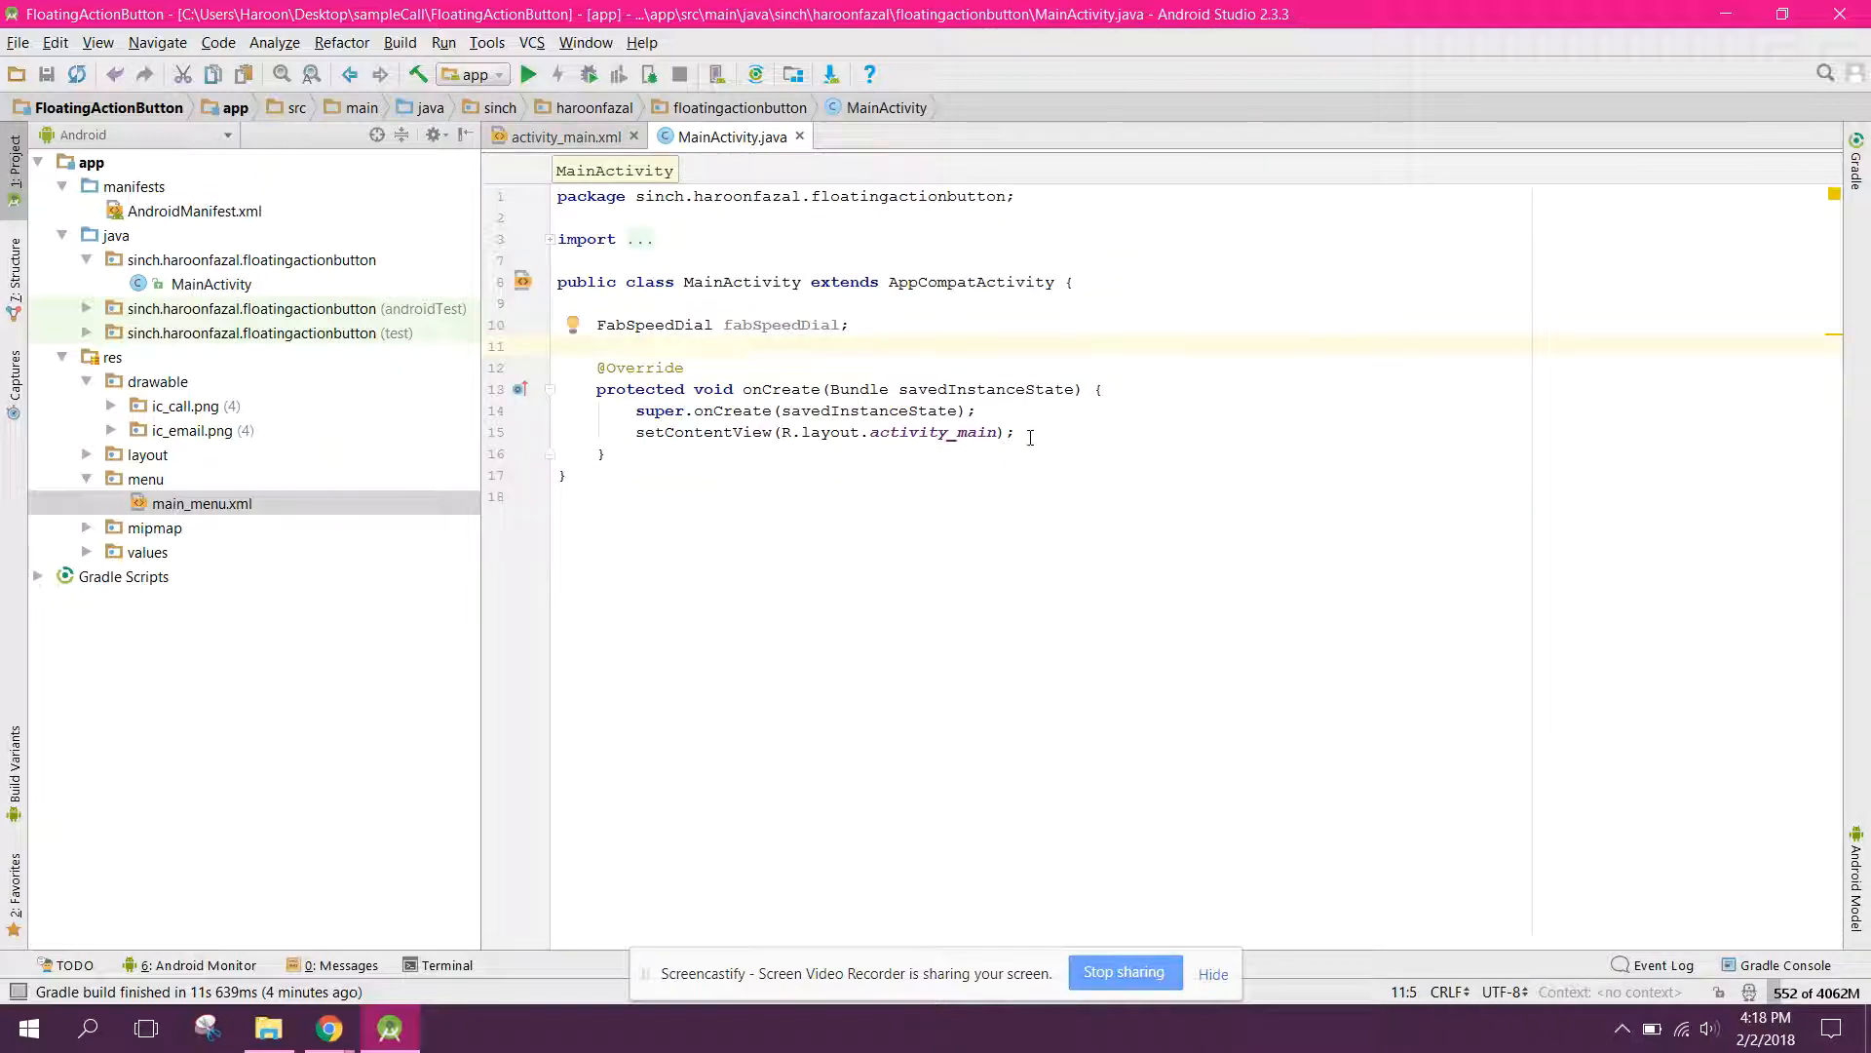
Step: In onCreate, assign fabSpeedDial = (FabSpeedDial) findViewById(R.id.fabid)
{"action": "type", "text": "fabs"}
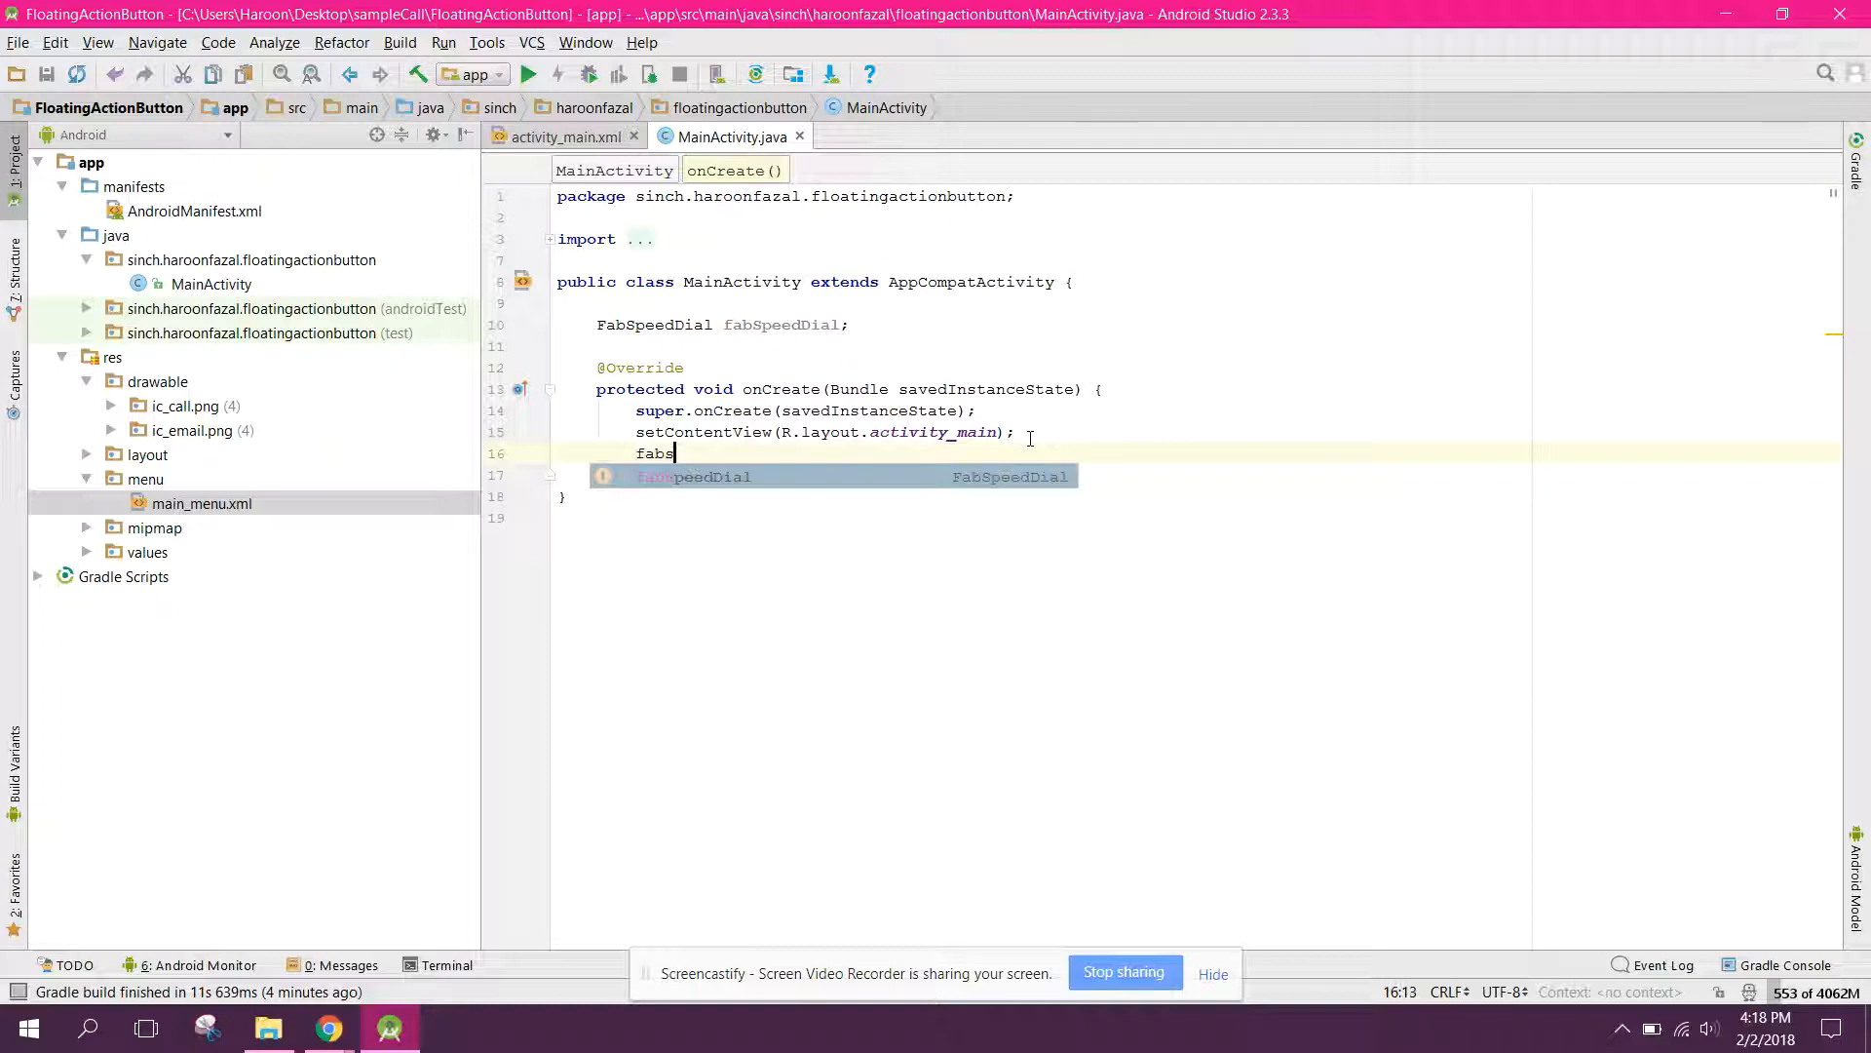
{"action": "type", "text": "fabSpeedDial = ("}
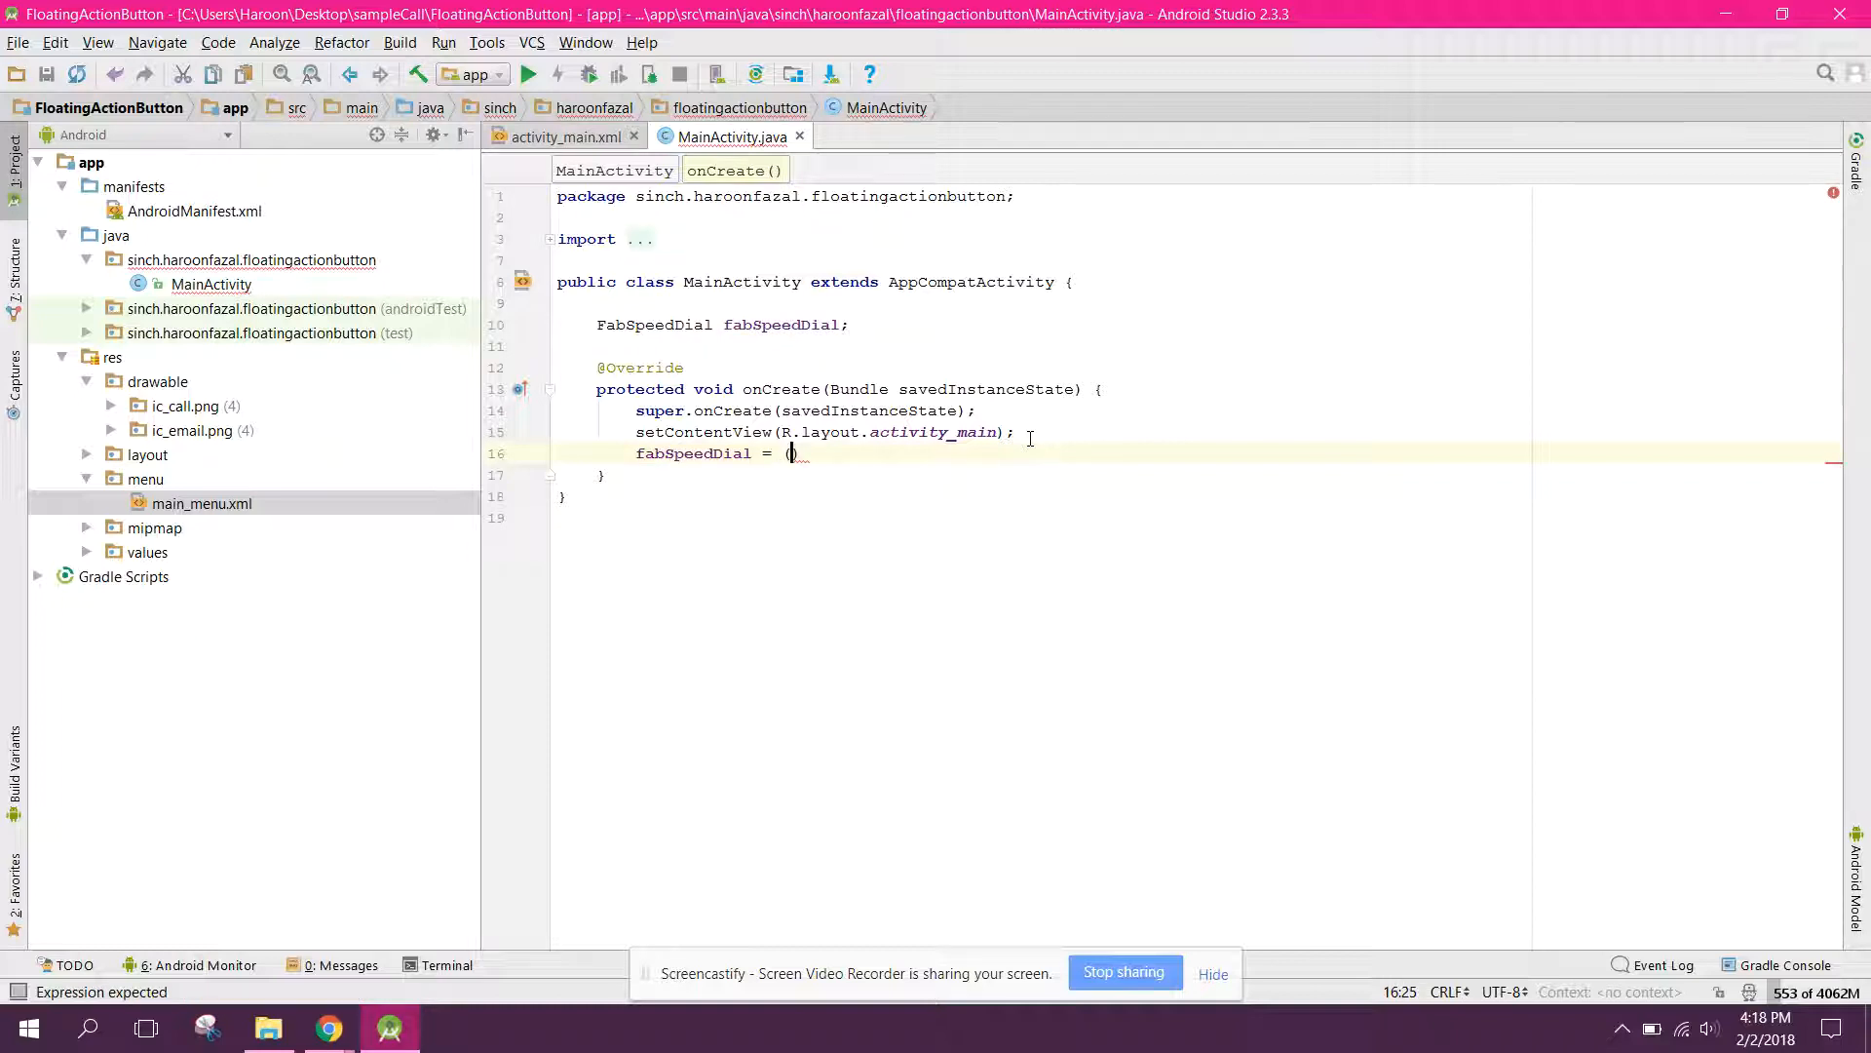
{"action": "type", "text": "(FabSpeedDial) f"}
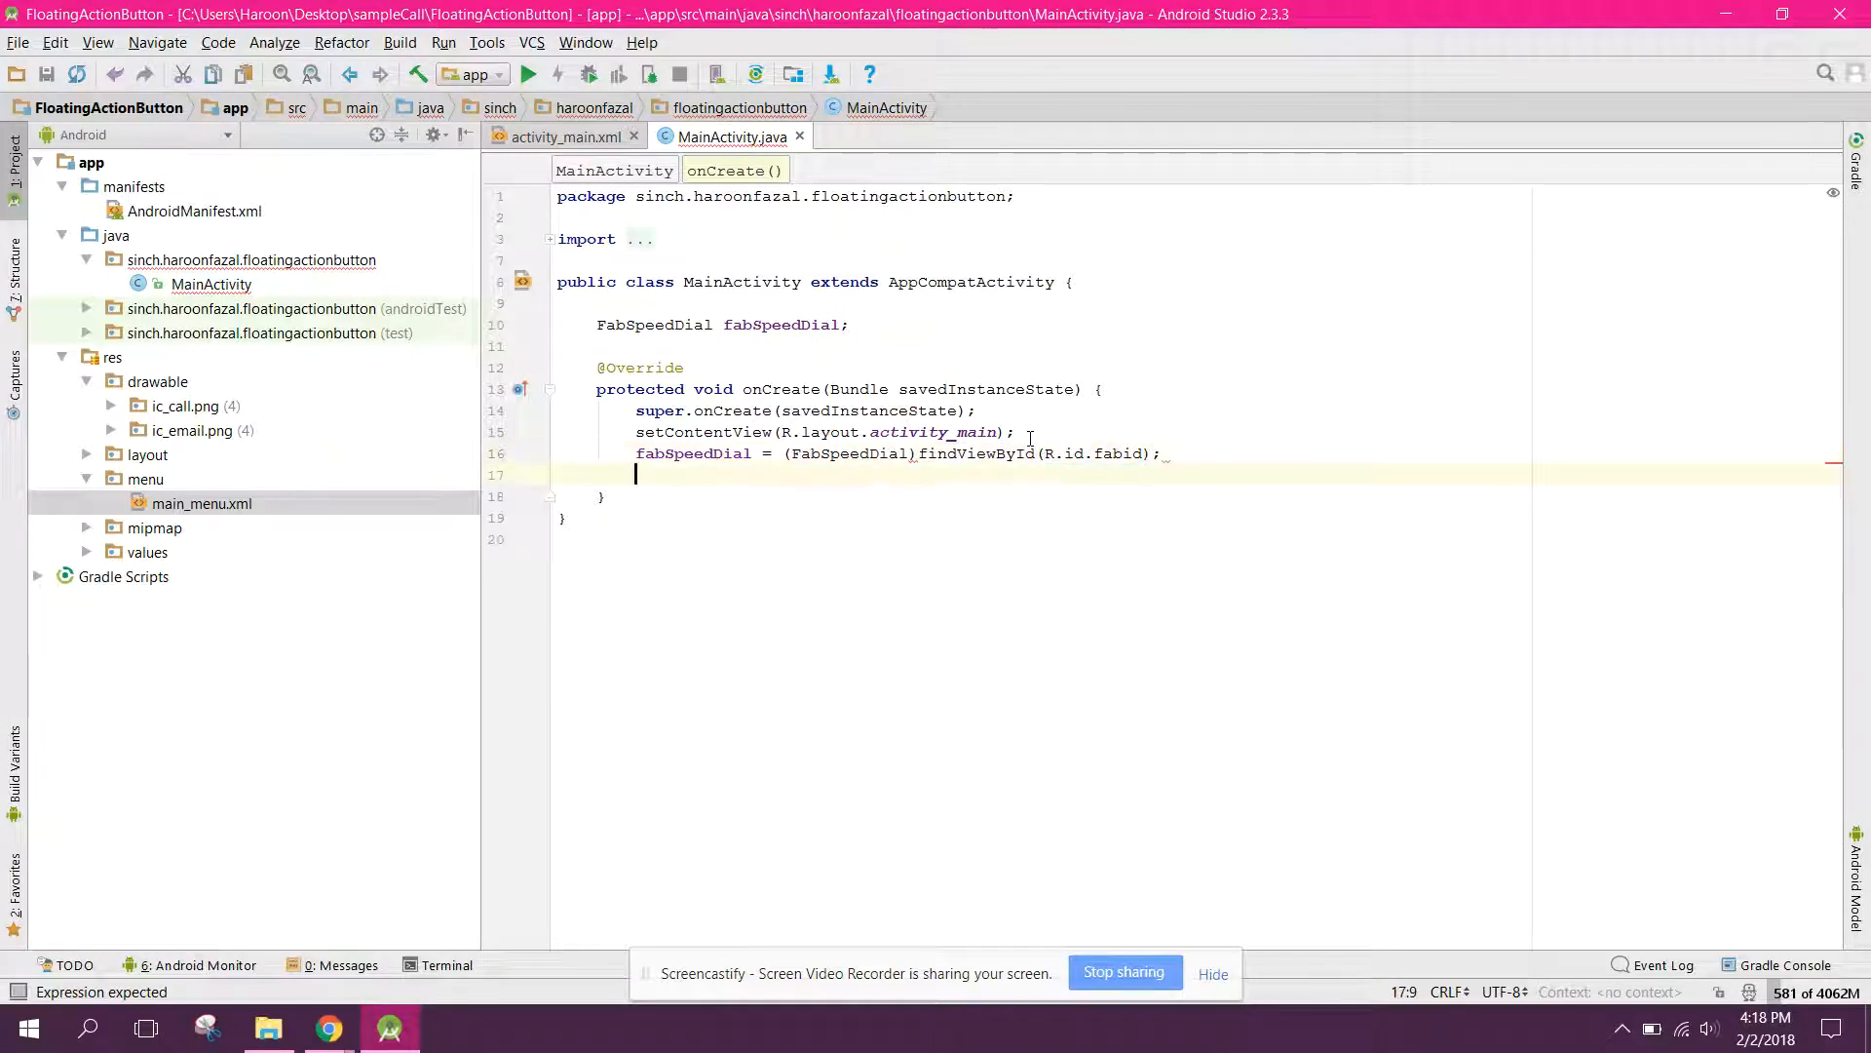
{"action": "key", "text": "Enter"}
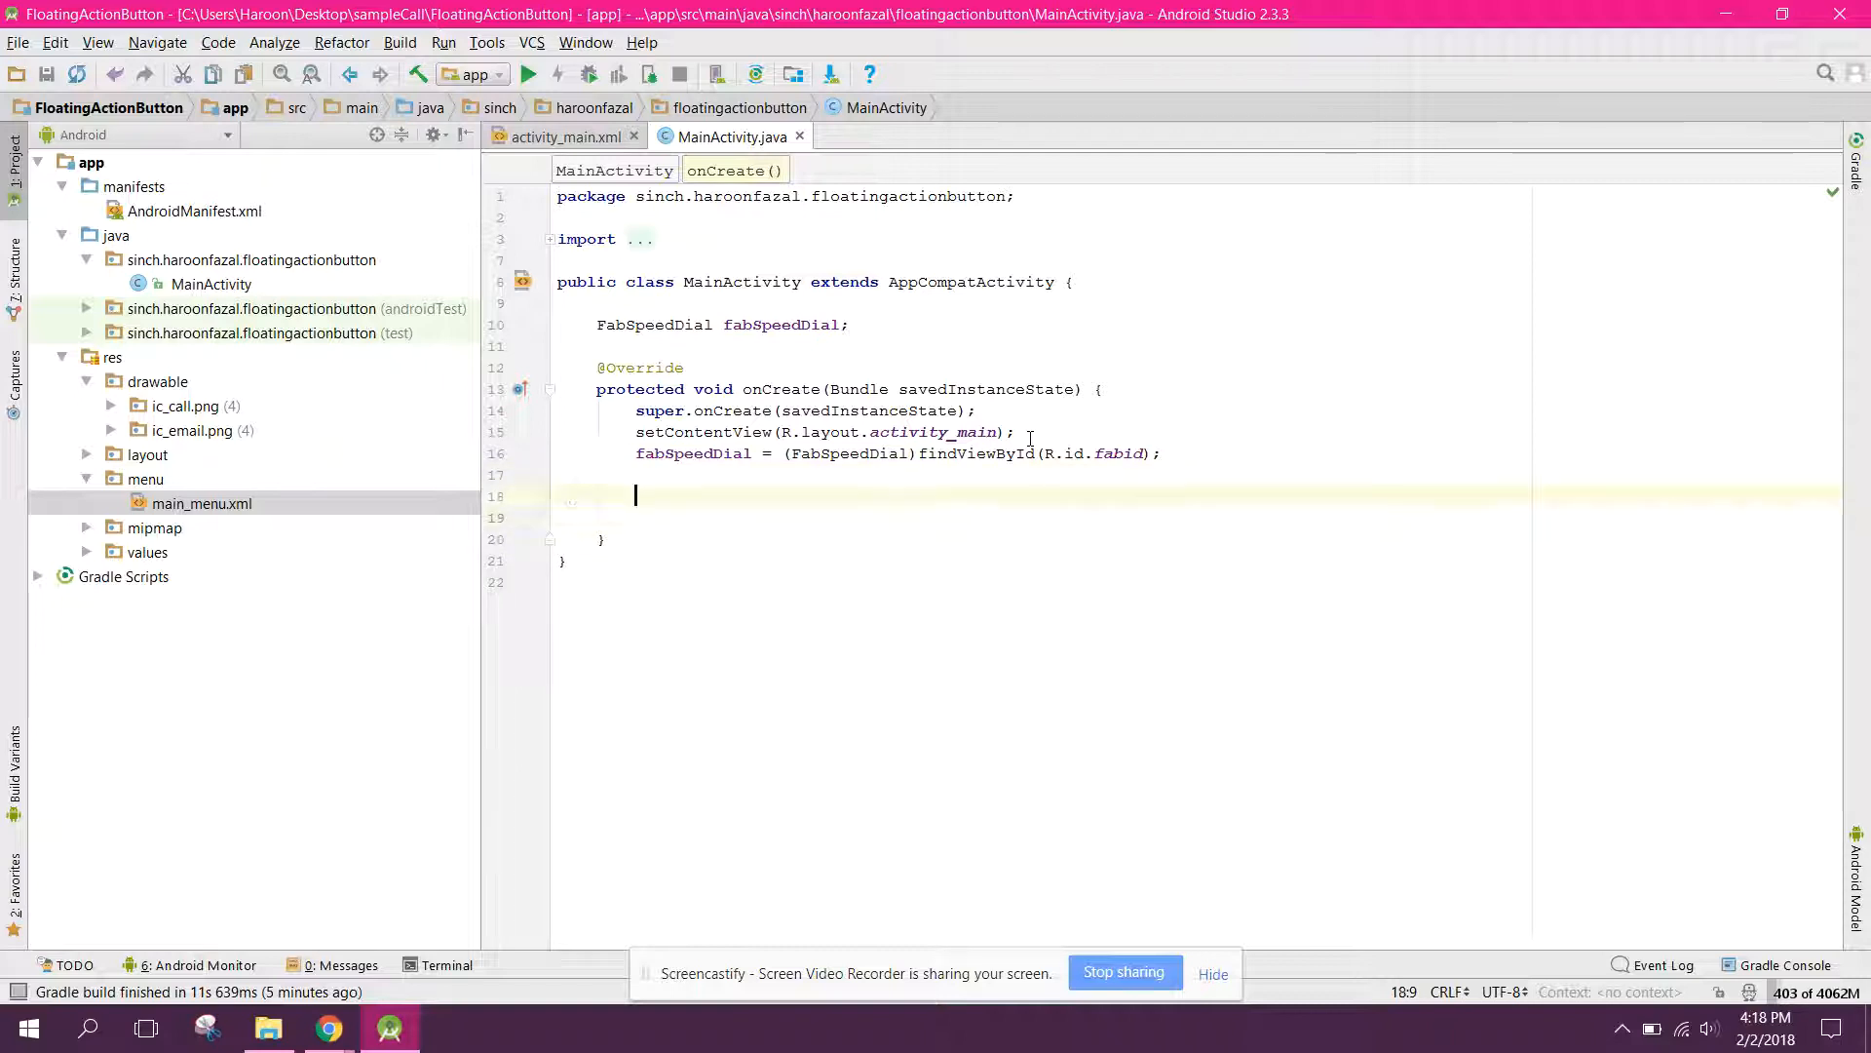
{"action": "key", "text": "Backspace"}
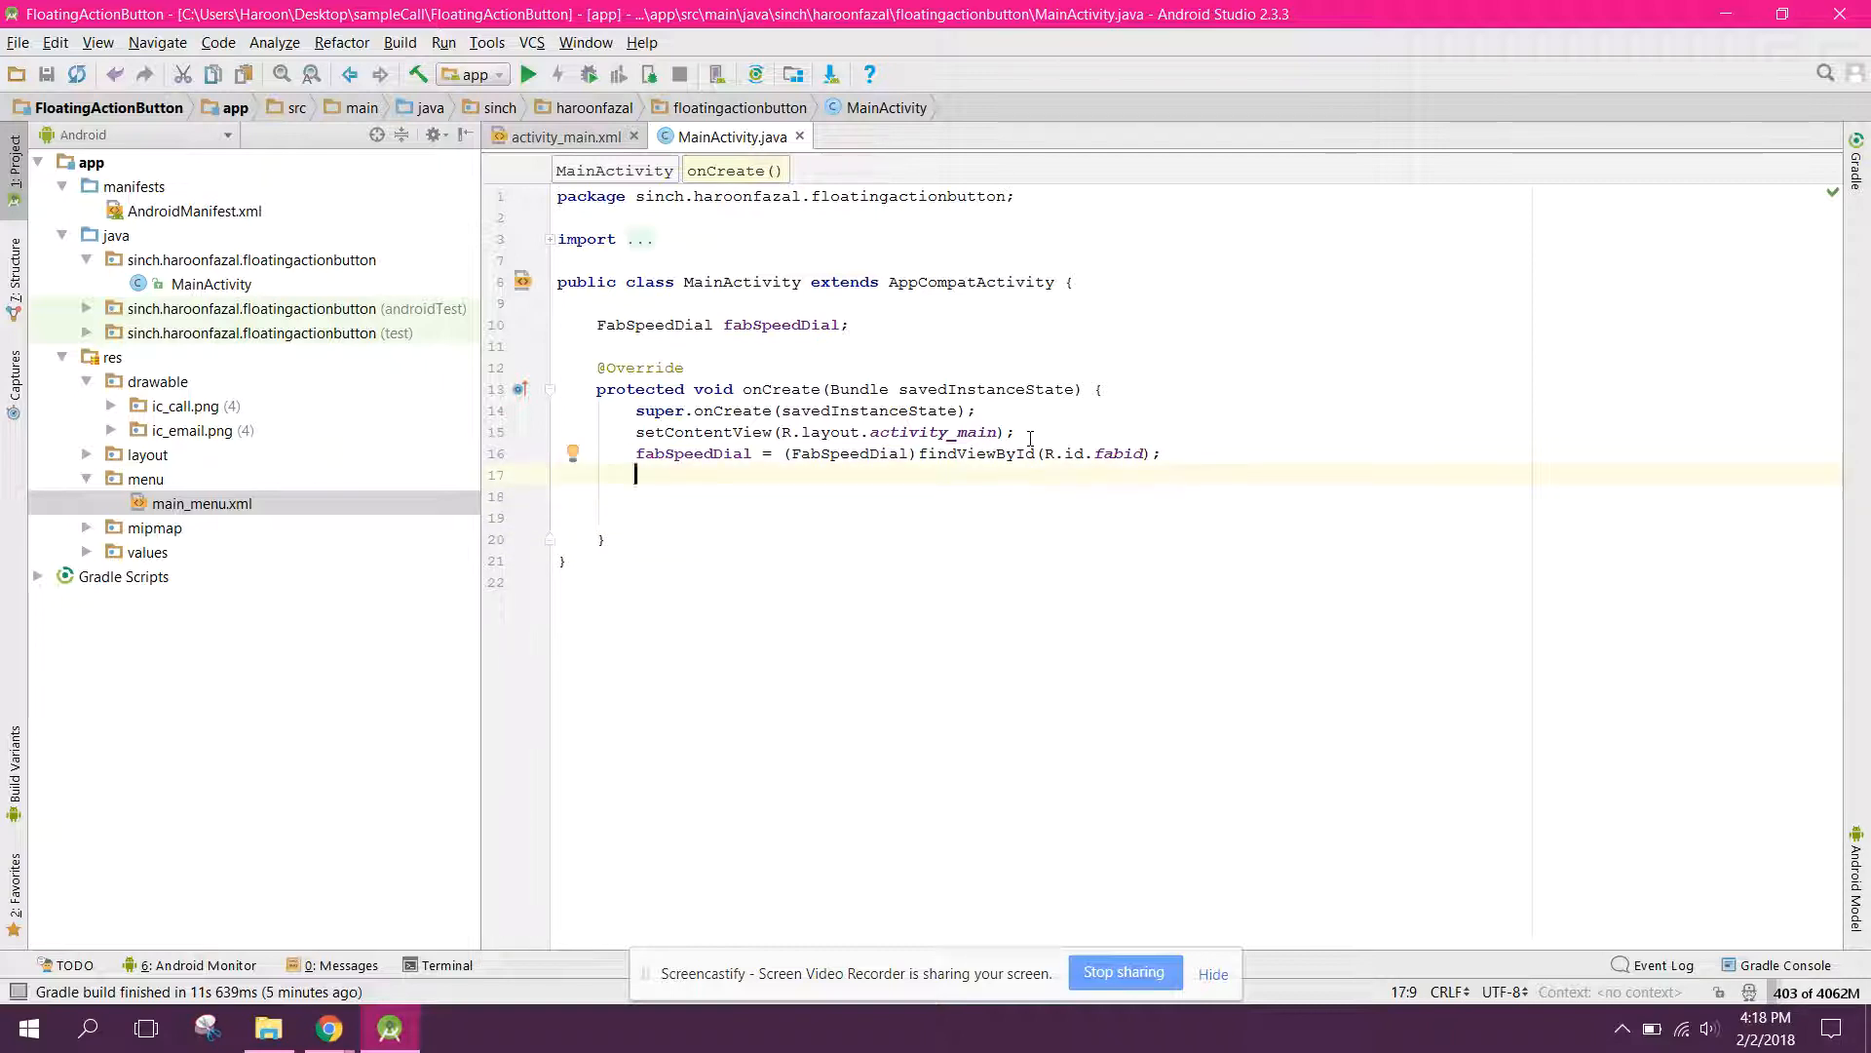
Step: Start fabSpeedDial.setMenuListener(new FabSpeedDial.MenuListener…) via autocomplete
{"action": "type", "text": "fabSpeedDial."}
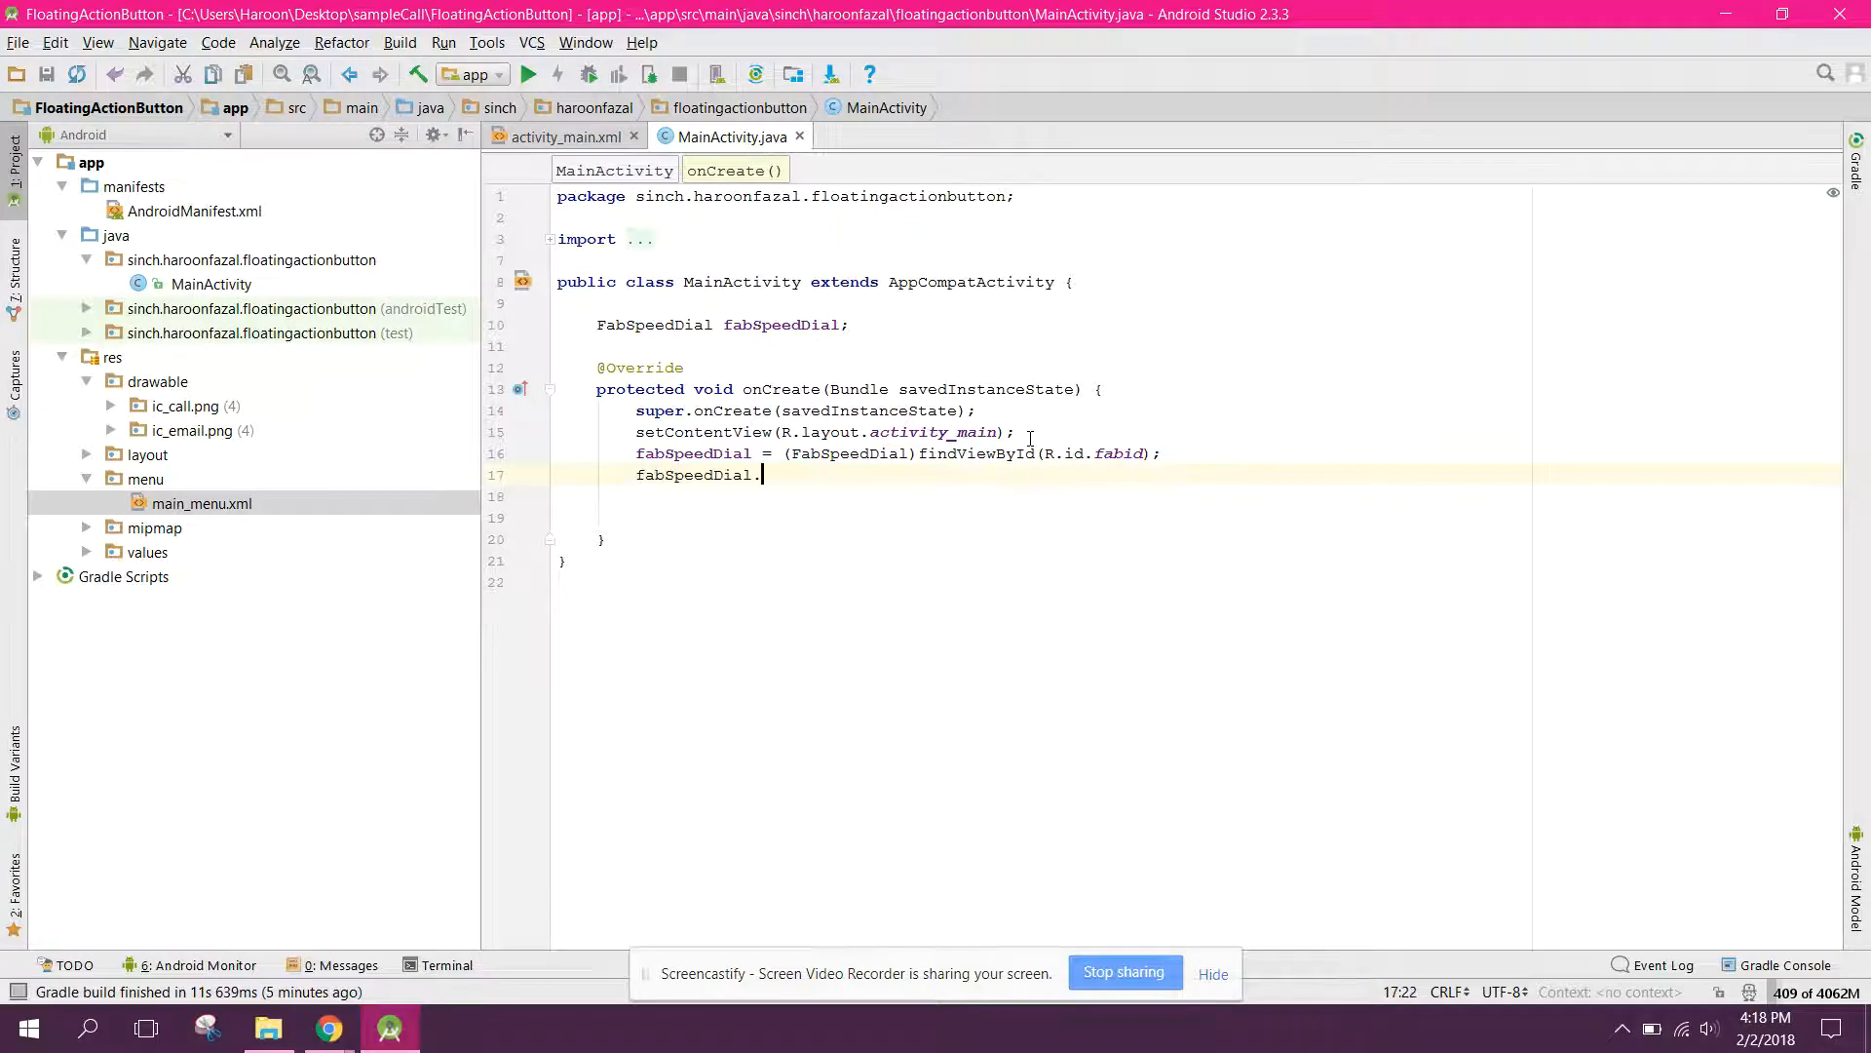
{"action": "type", "text": "setMenuListener();"}
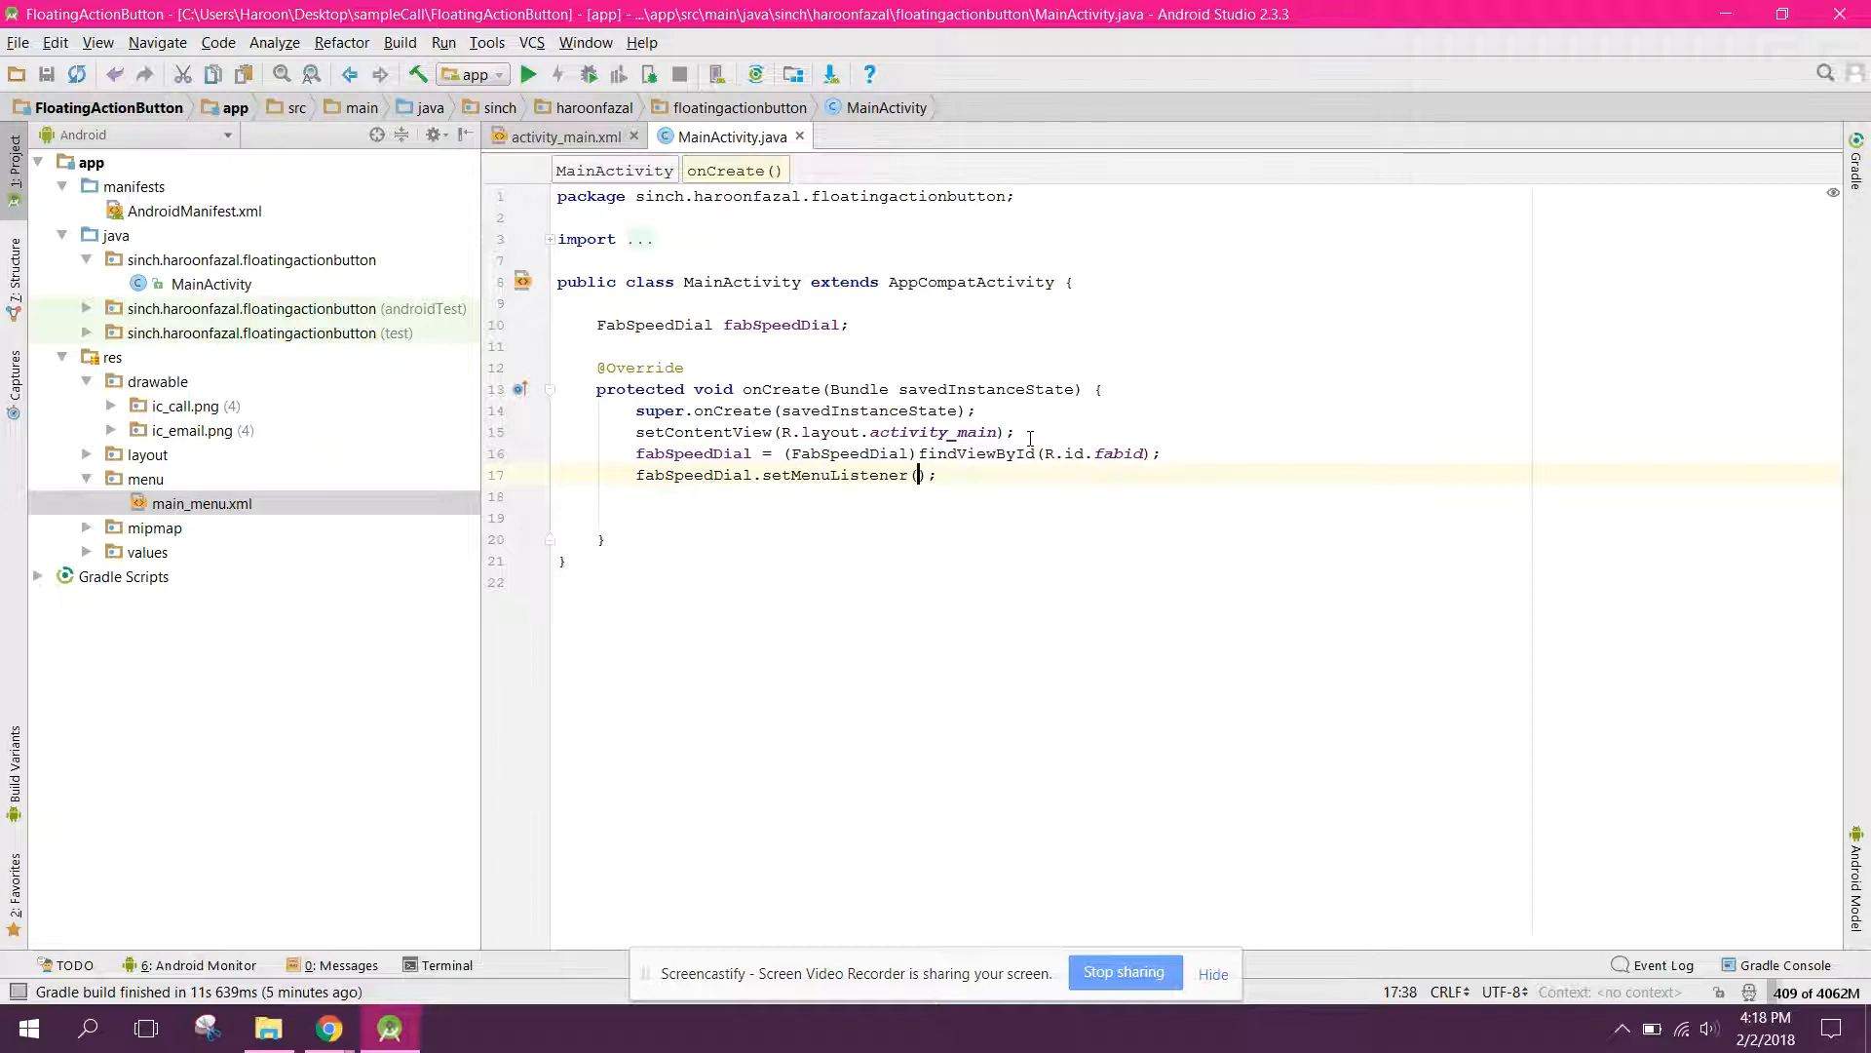
{"action": "type", "text": "new FabSpeedDial.MenuListener("}
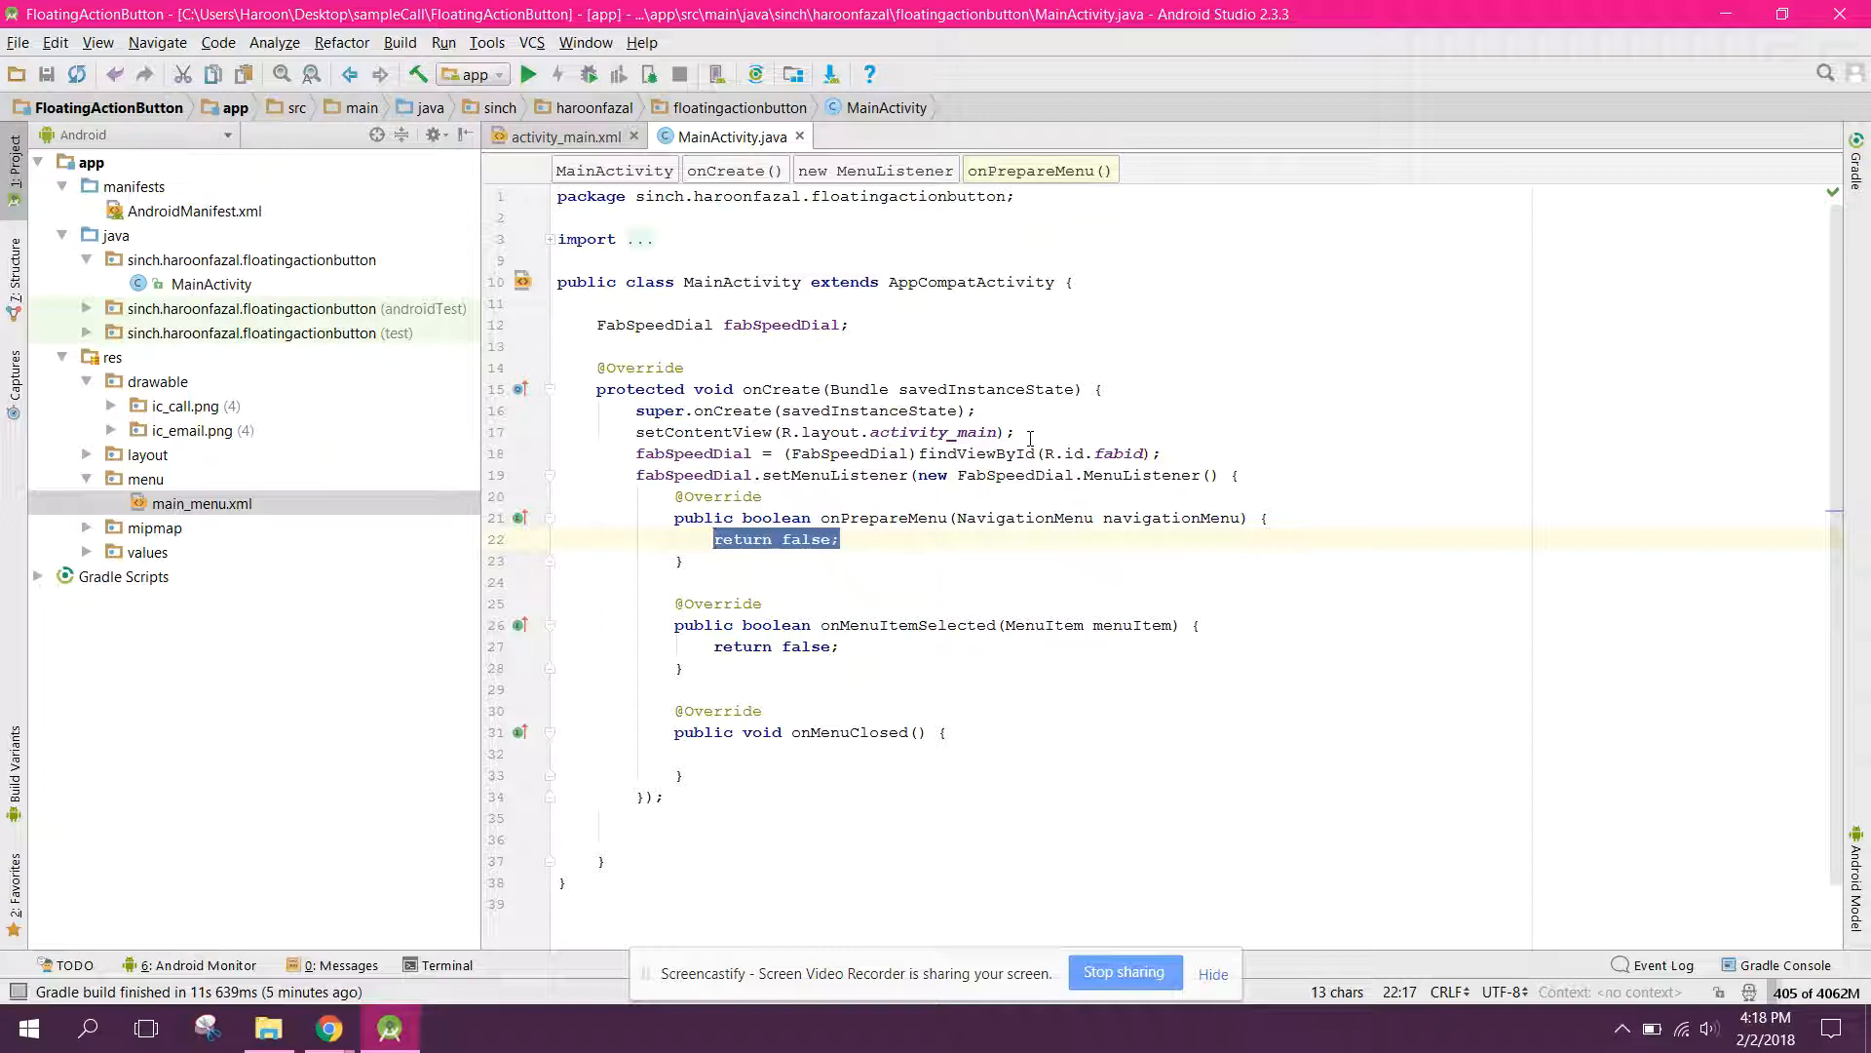
{"action": "mouse_move", "coordinate": [1118, 518]}
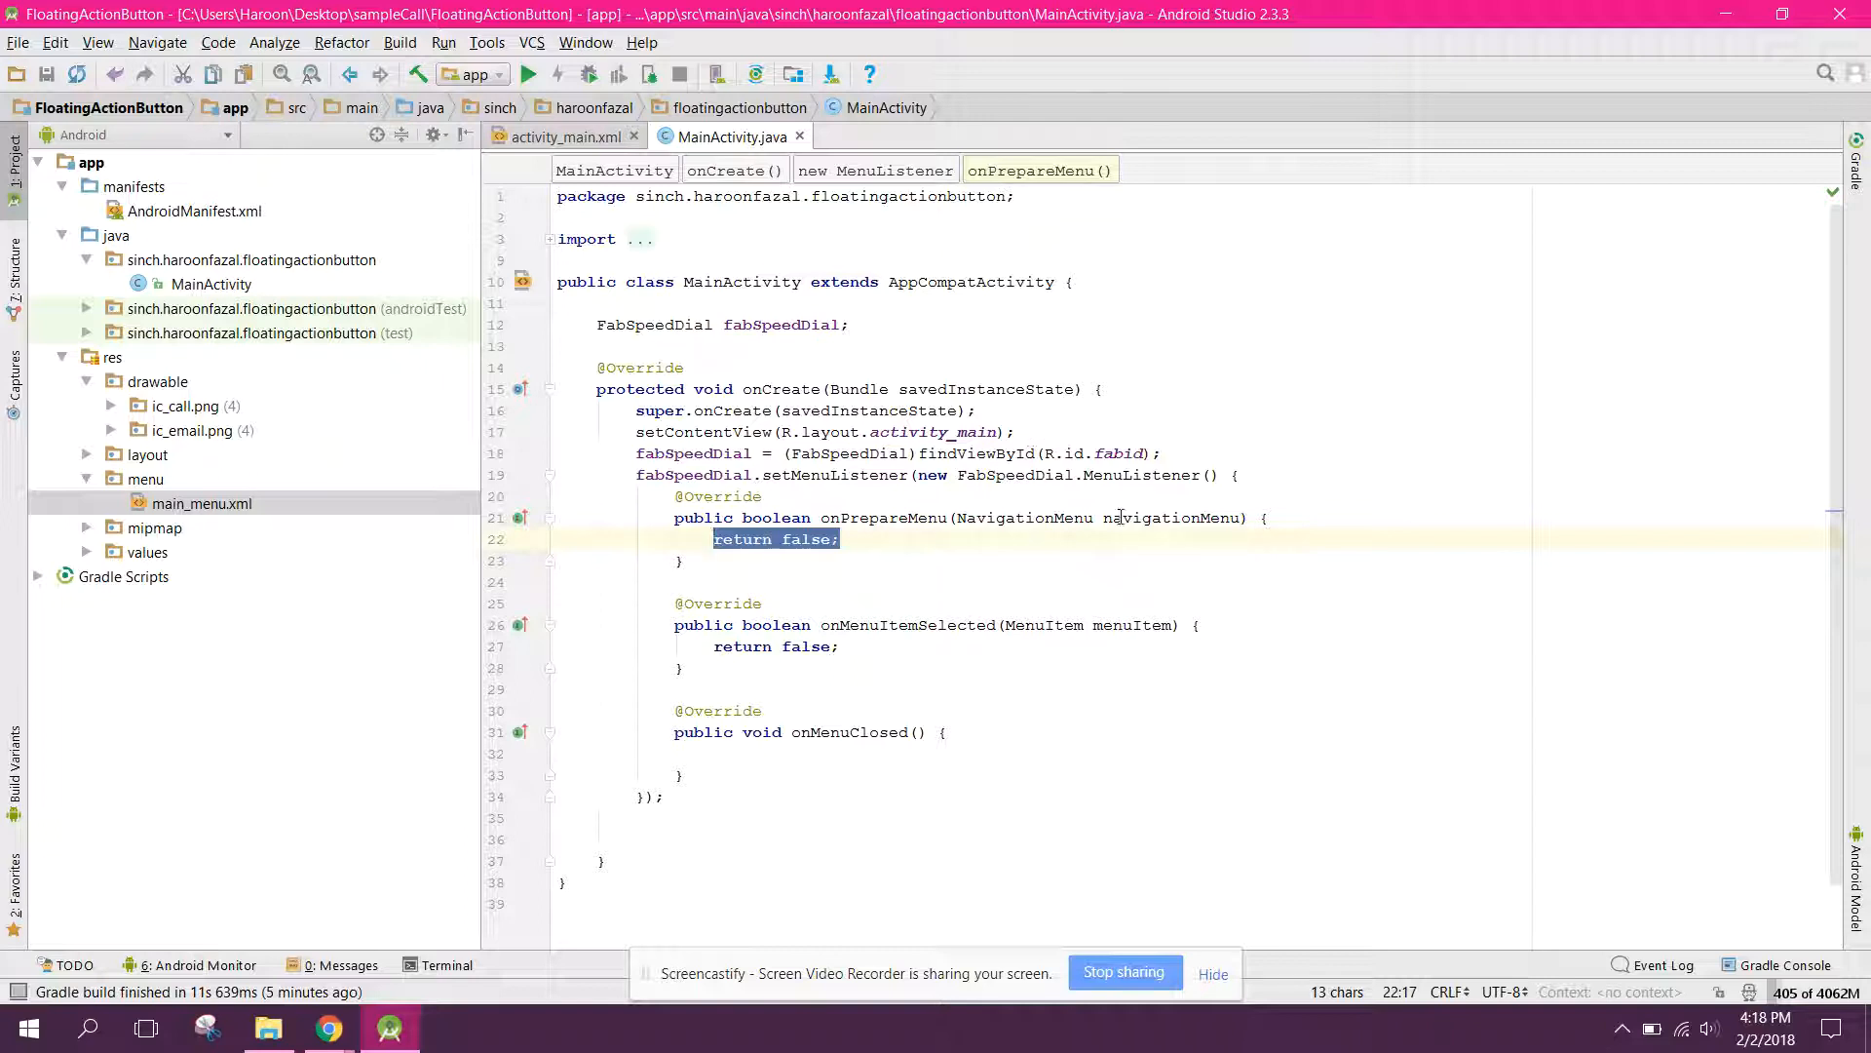
Step: Change the listener's return false to return true
{"action": "double_click", "coordinate": [805, 538]}
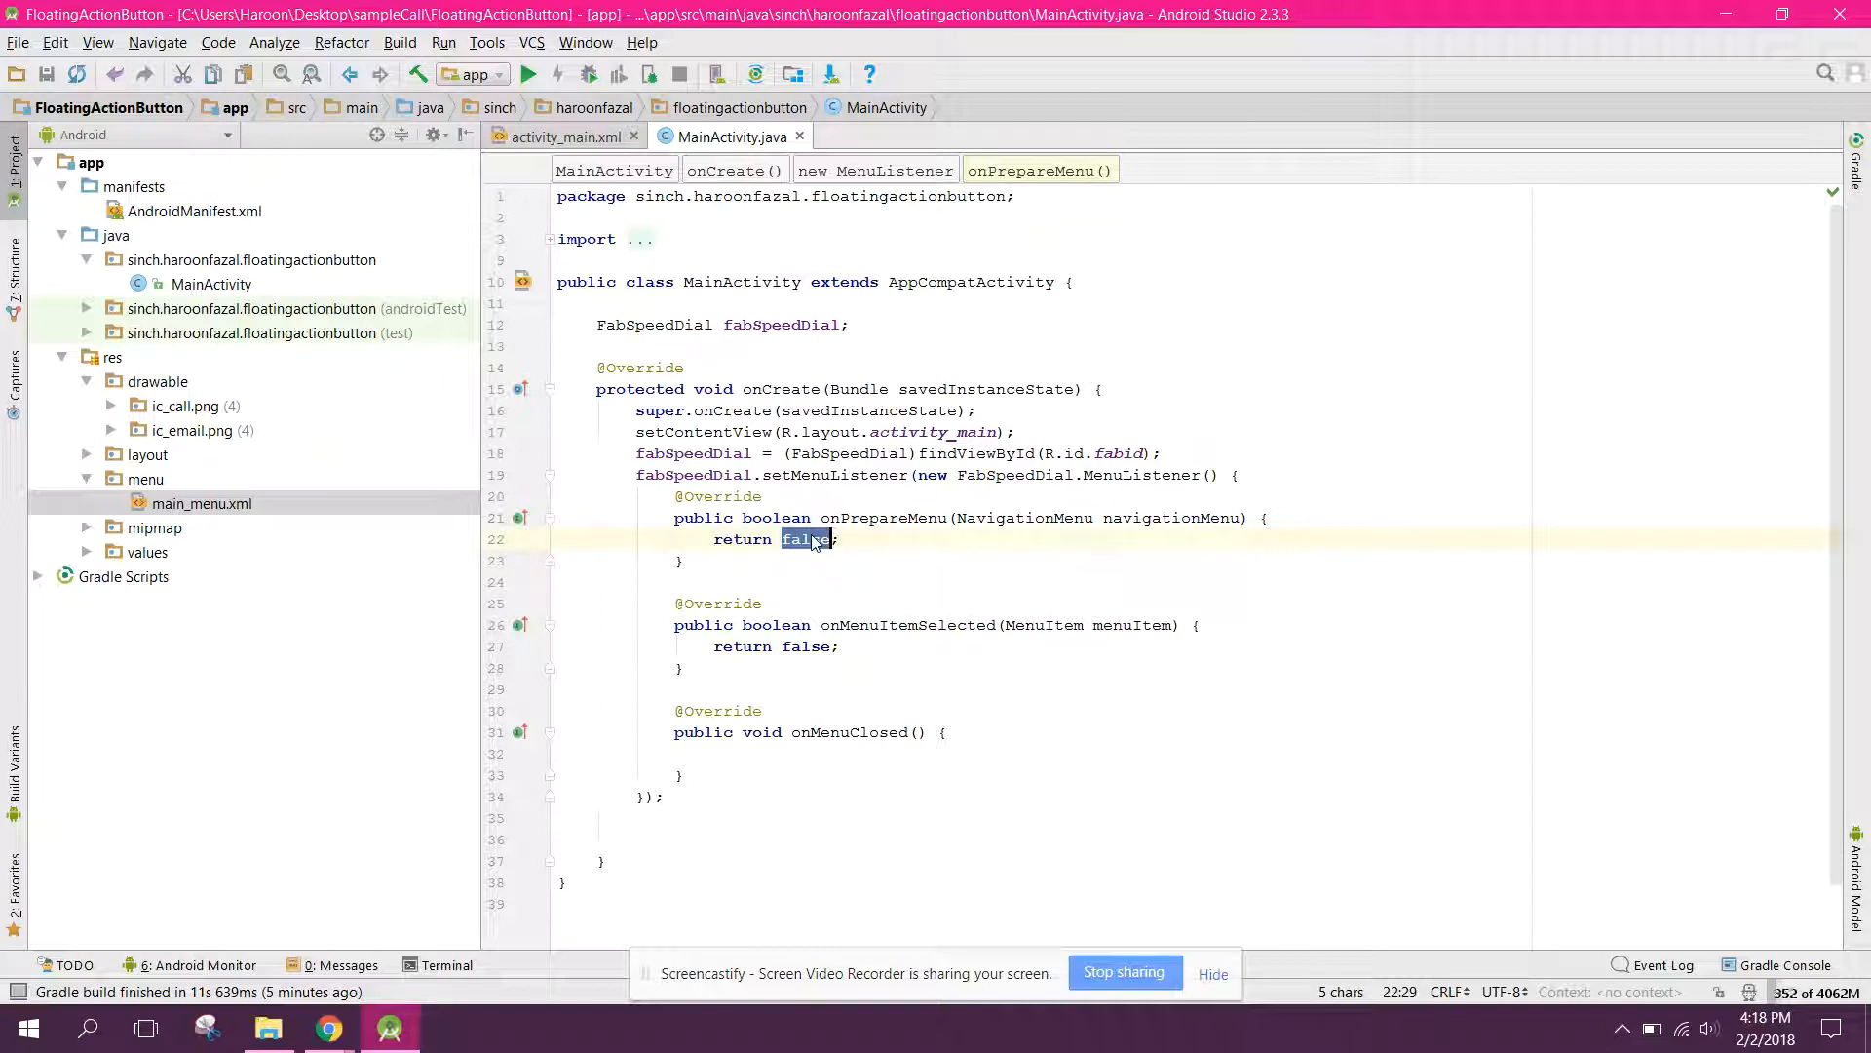
{"action": "type", "text": "true"}
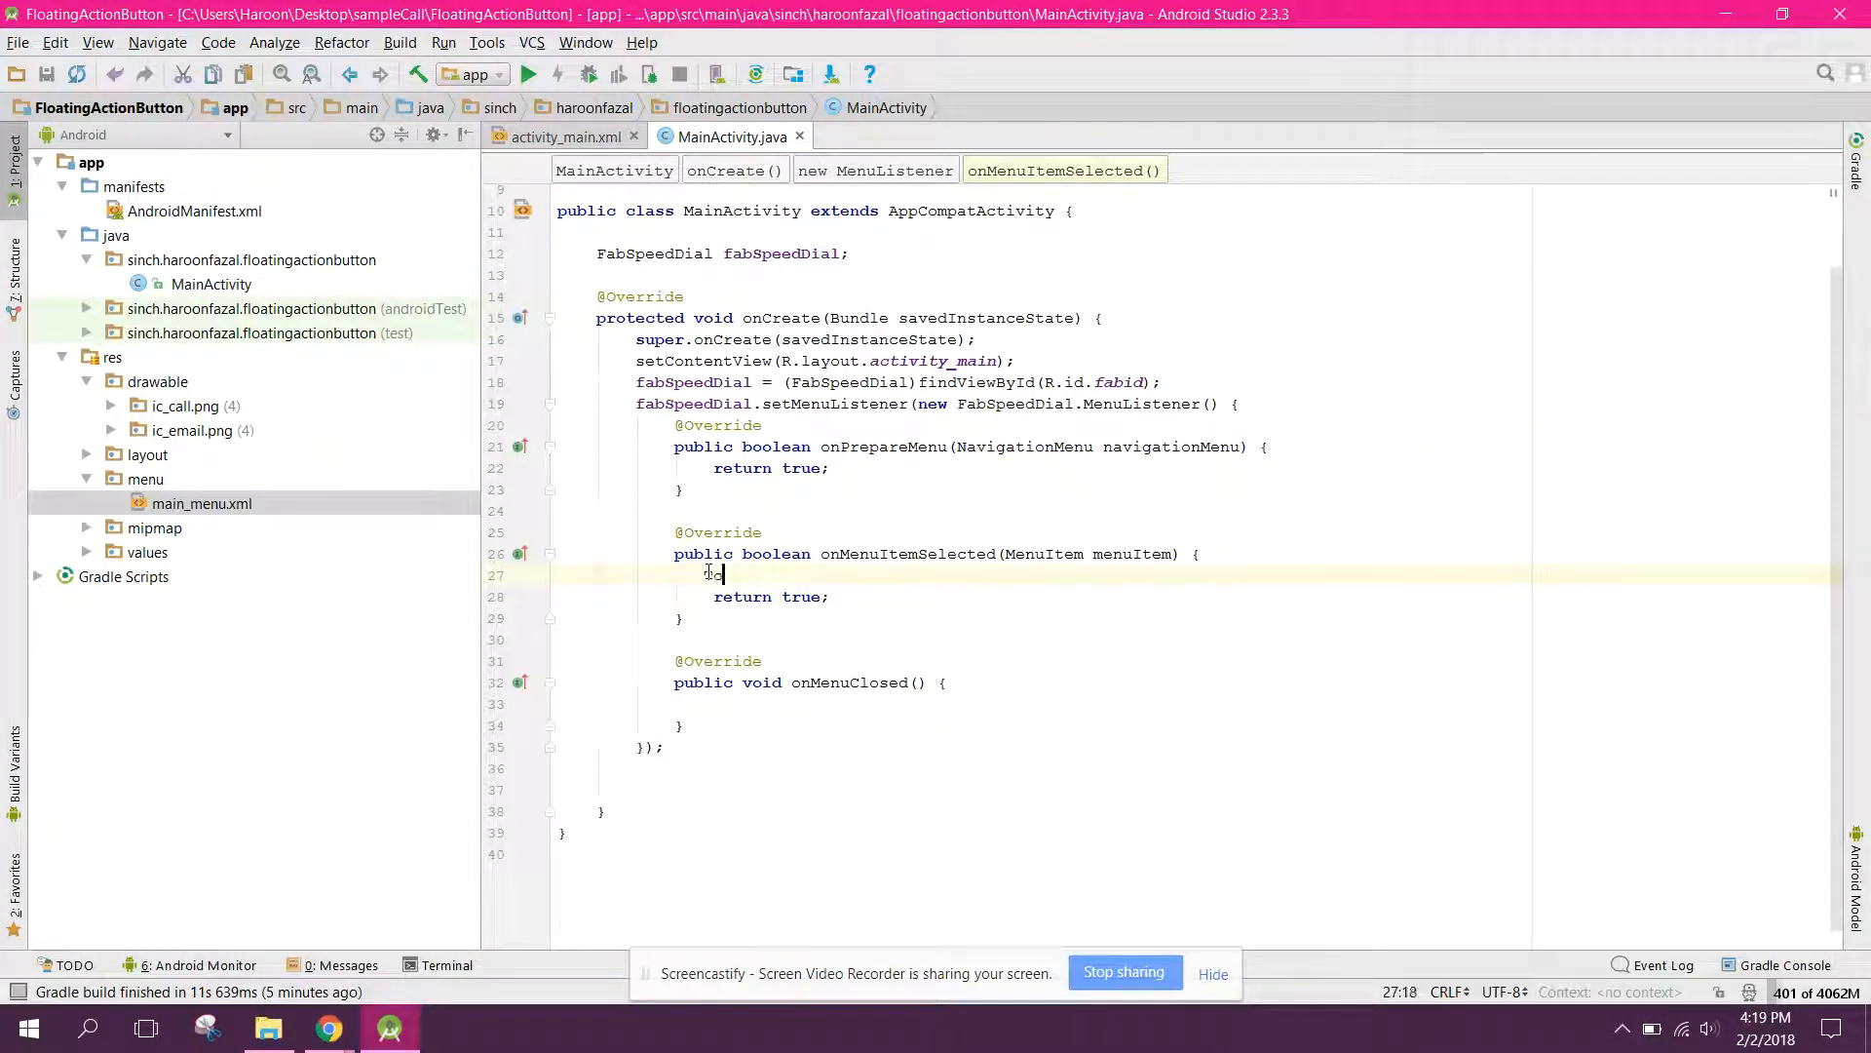
Step: Show a Toast.LENGTH_SHORT of menuItem.getTitle() with getApplicationContext() in onMenuItemSelected
{"action": "type", "text": "Toast.makeText(g"}
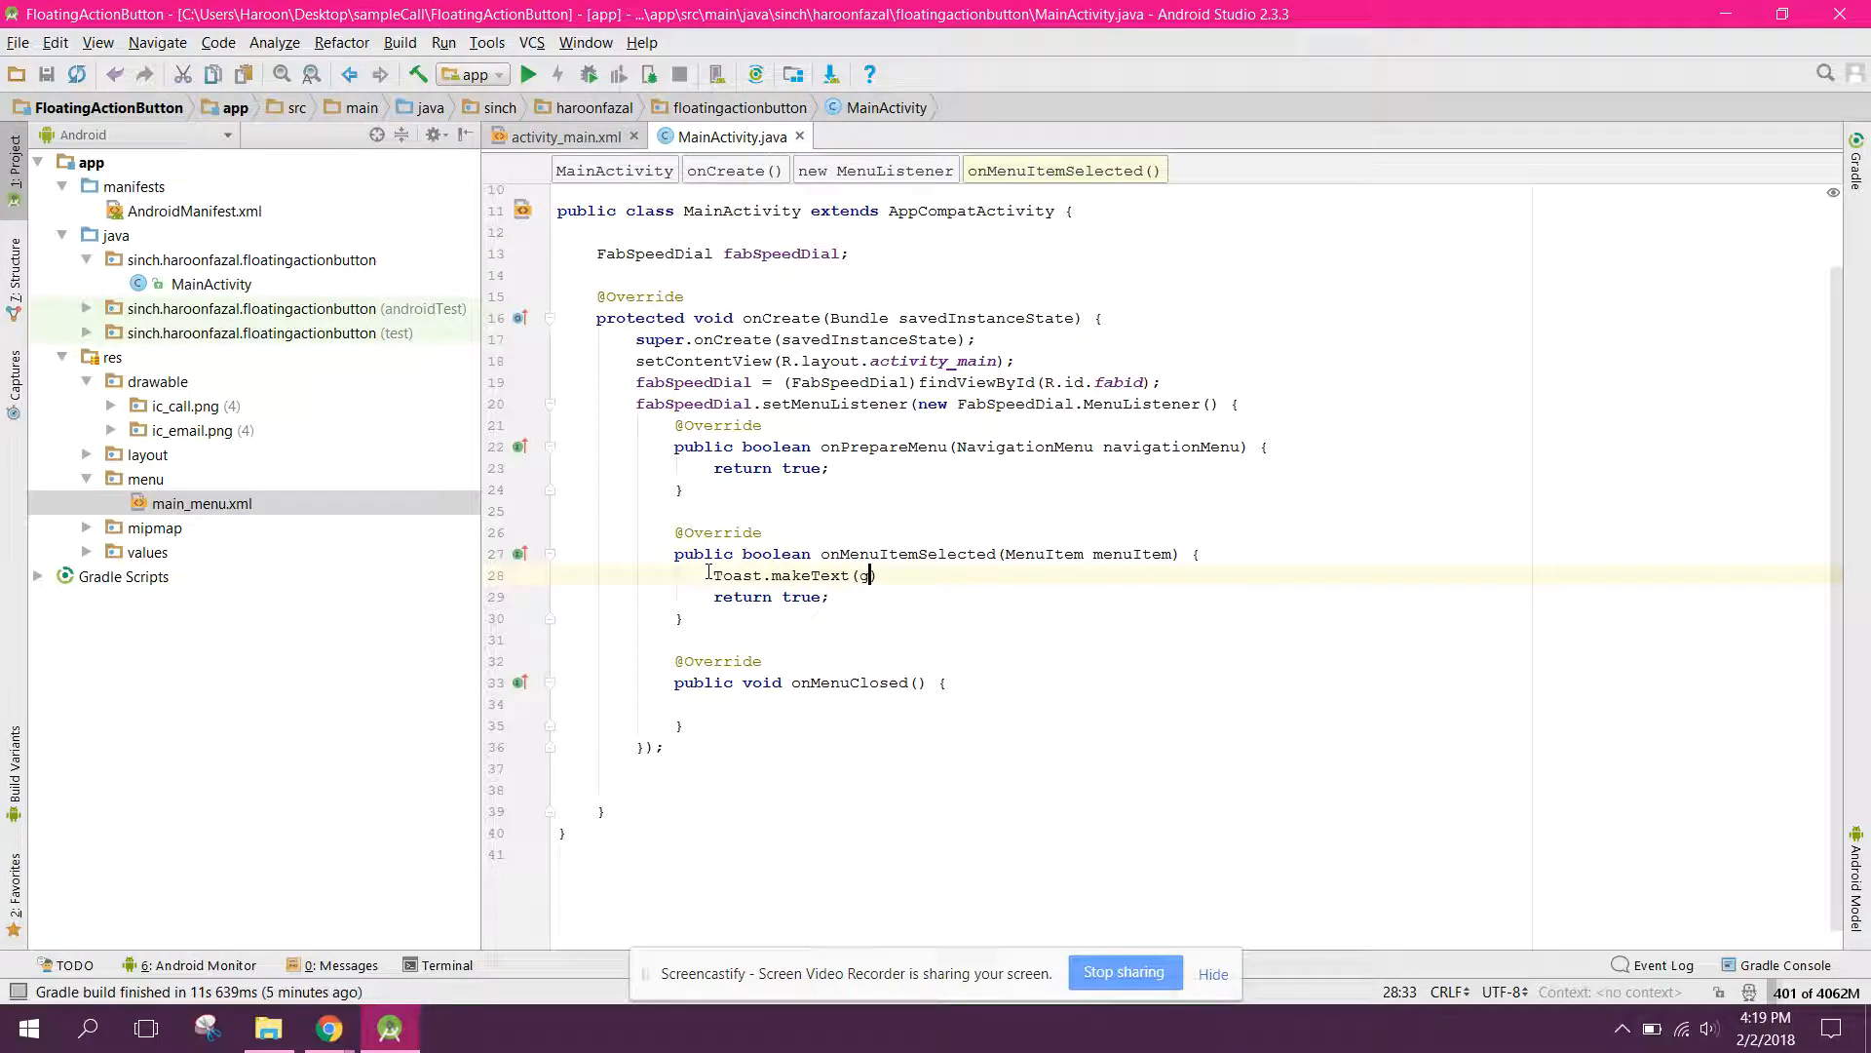
{"action": "type", "text": "etApplicationContext(),"}
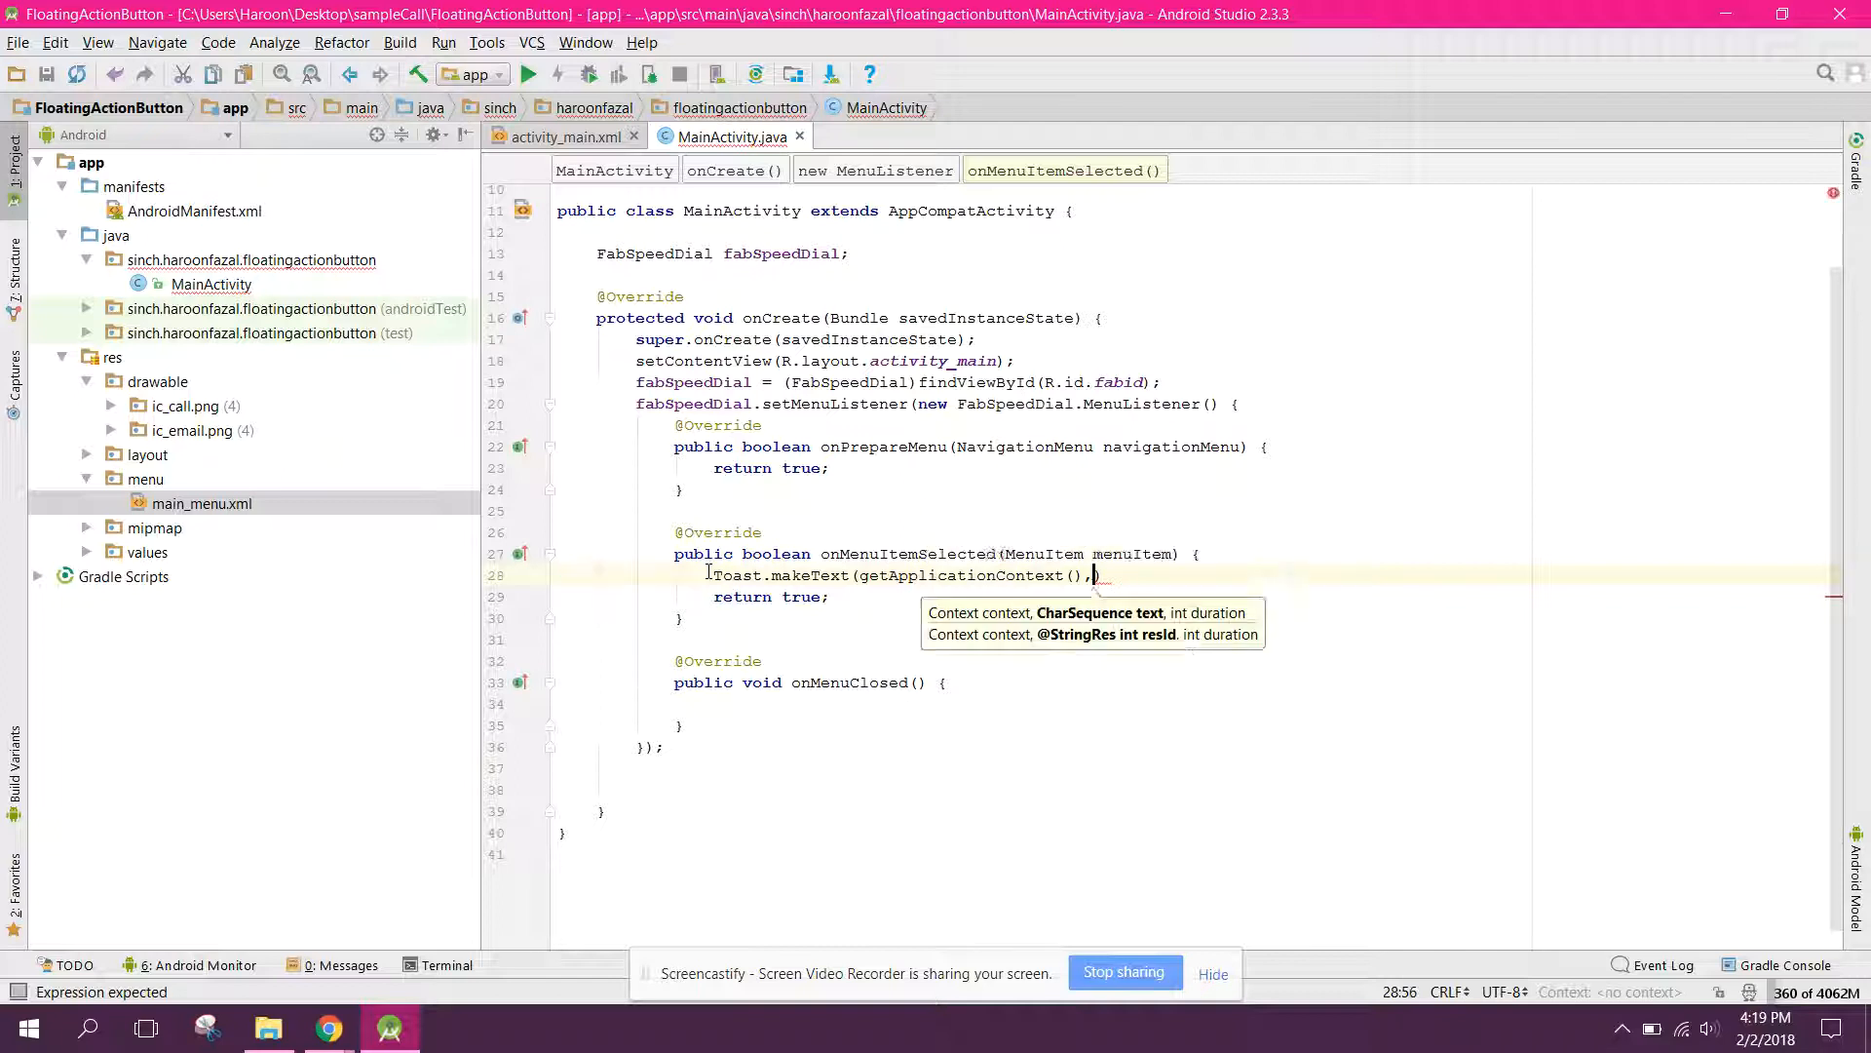
{"action": "type", "text": "menuItem.g"}
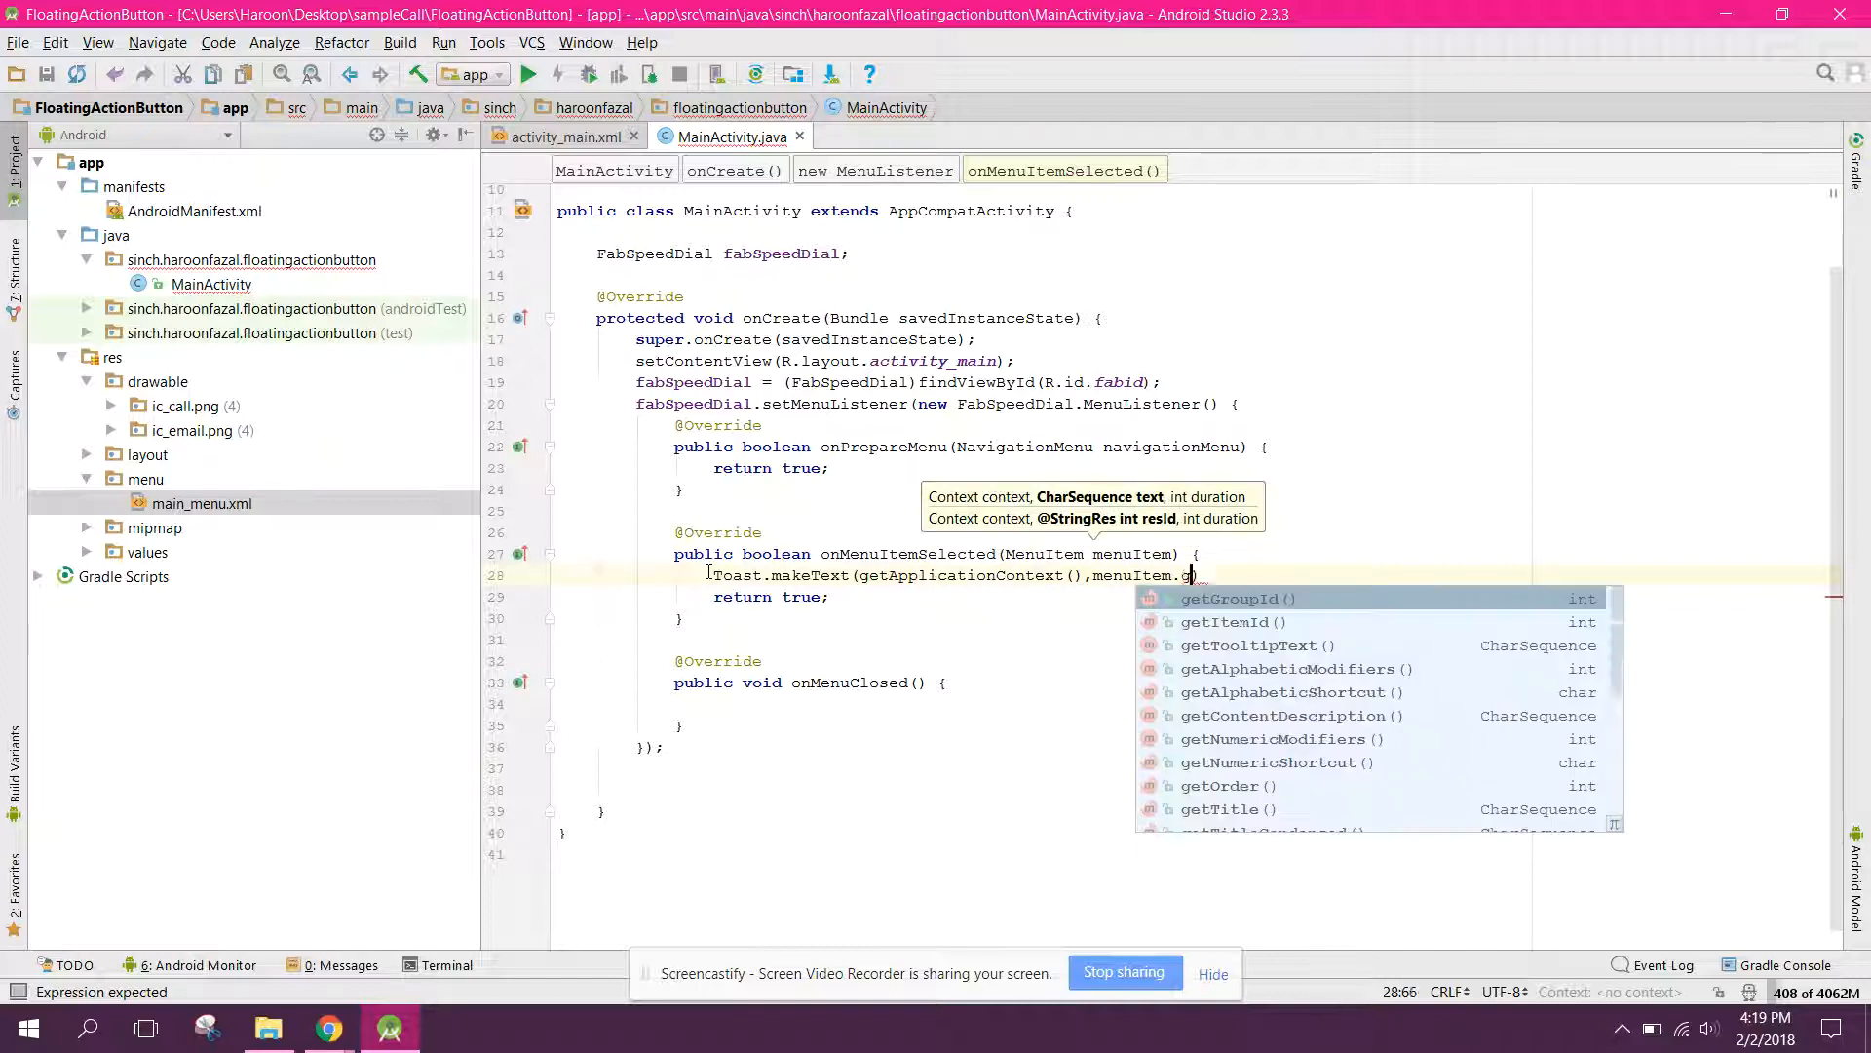
{"action": "left_click", "coordinate": [1220, 809]}
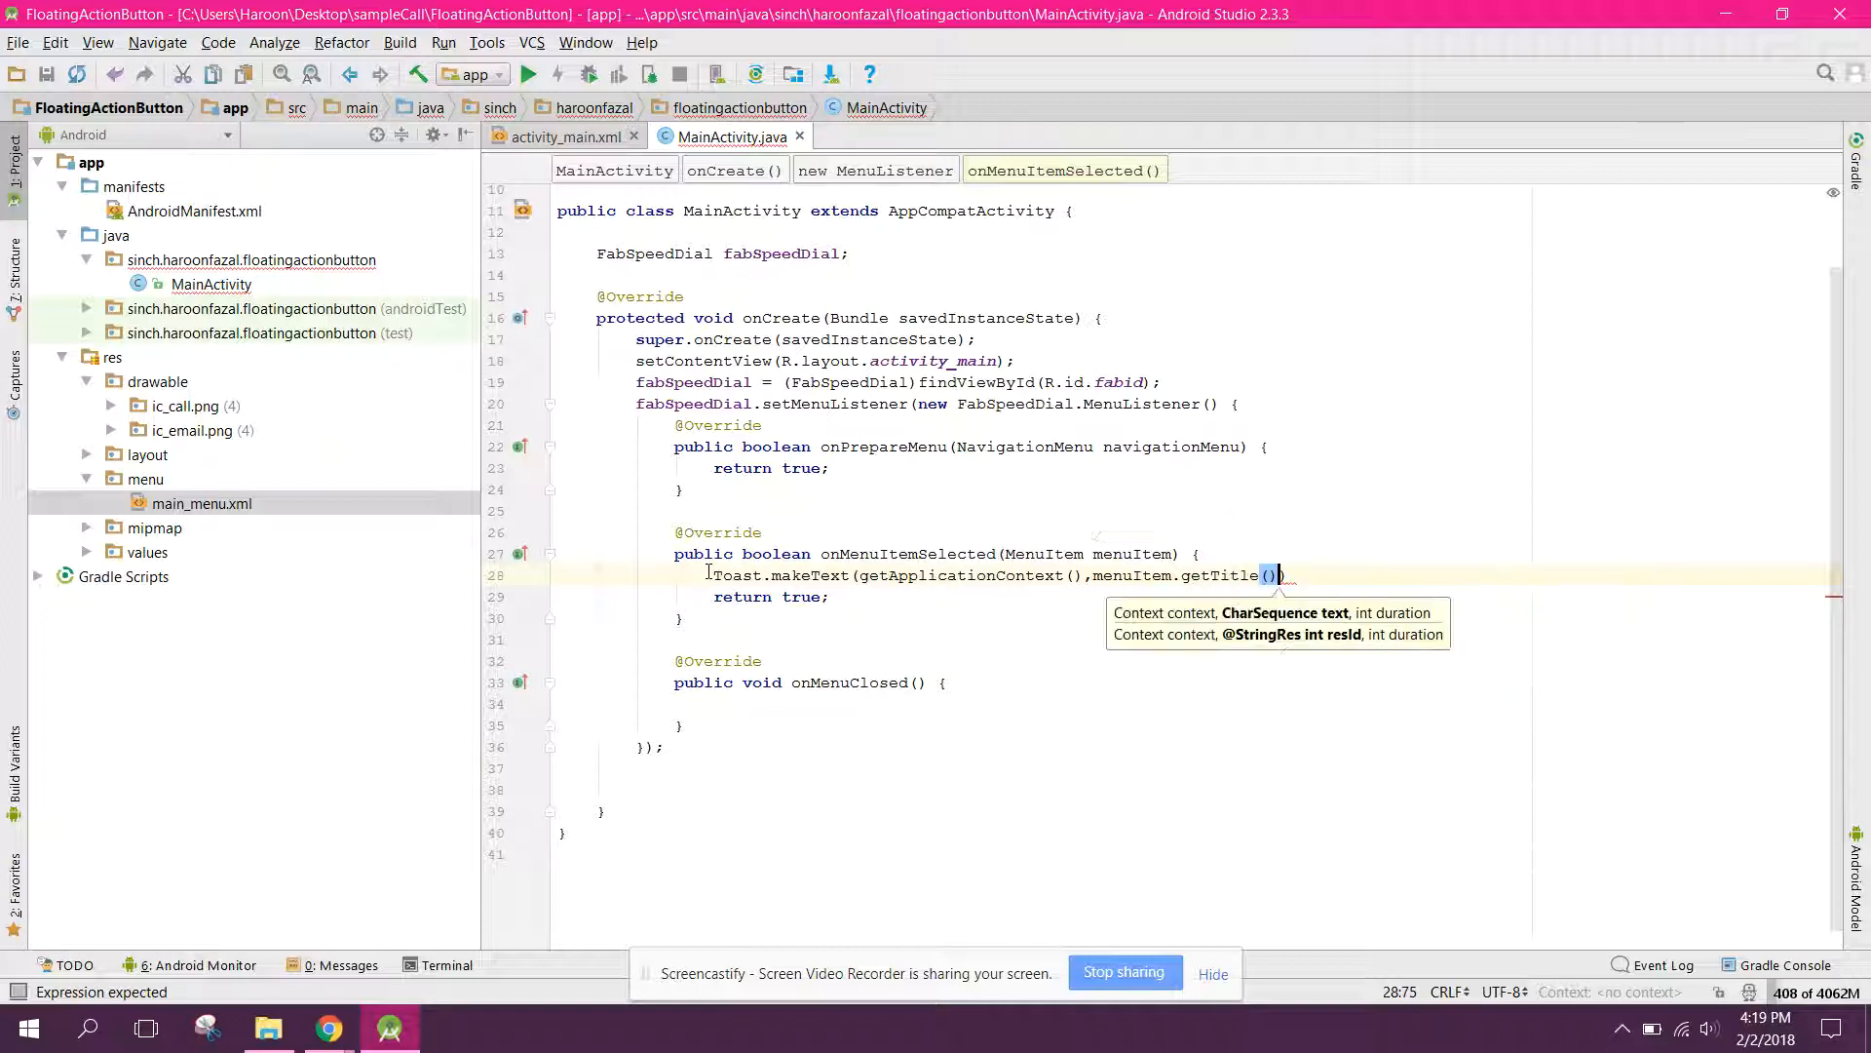
{"action": "type", "text": ",Toast.LENGTH_SHORT).show();"}
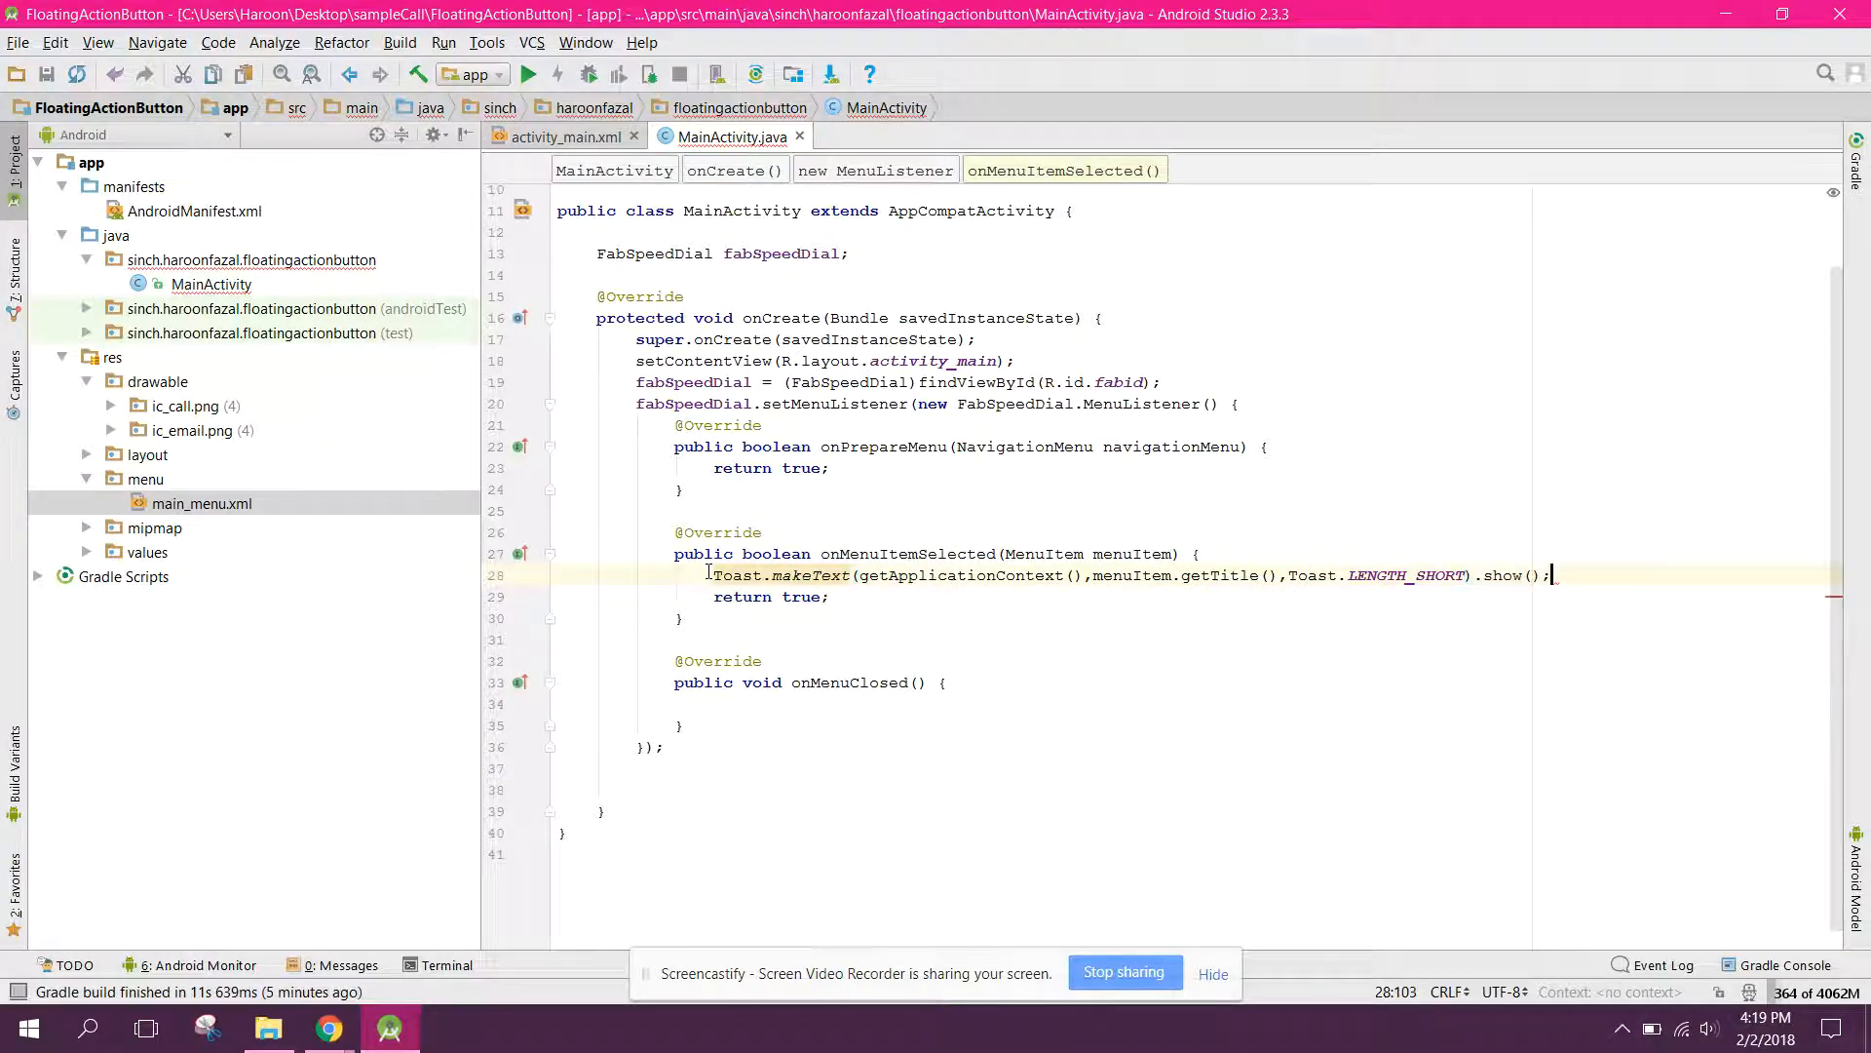
Step: Launch SideSync to connect the Galaxy C7 phone over USB
{"action": "left_click", "coordinate": [46, 76]}
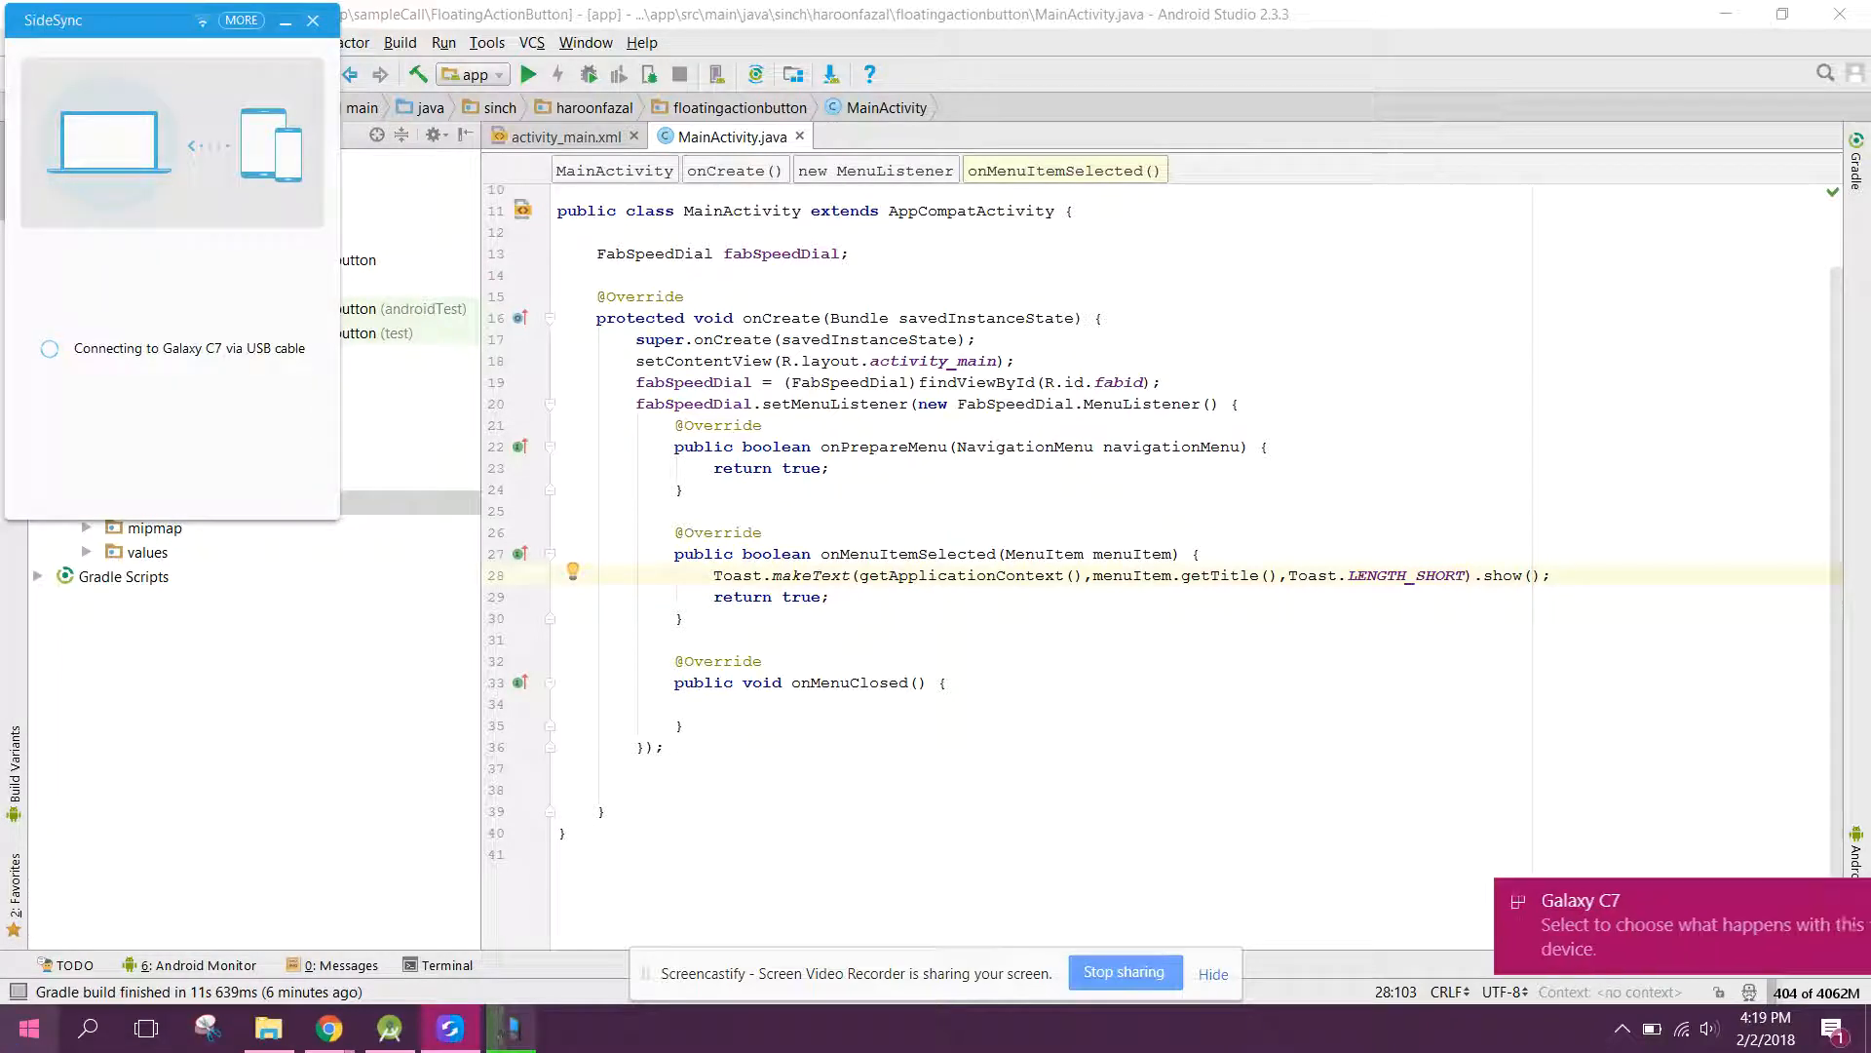
Step: Run the app and deploy it to the connected Galaxy C7
{"action": "left_click", "coordinate": [534, 74]}
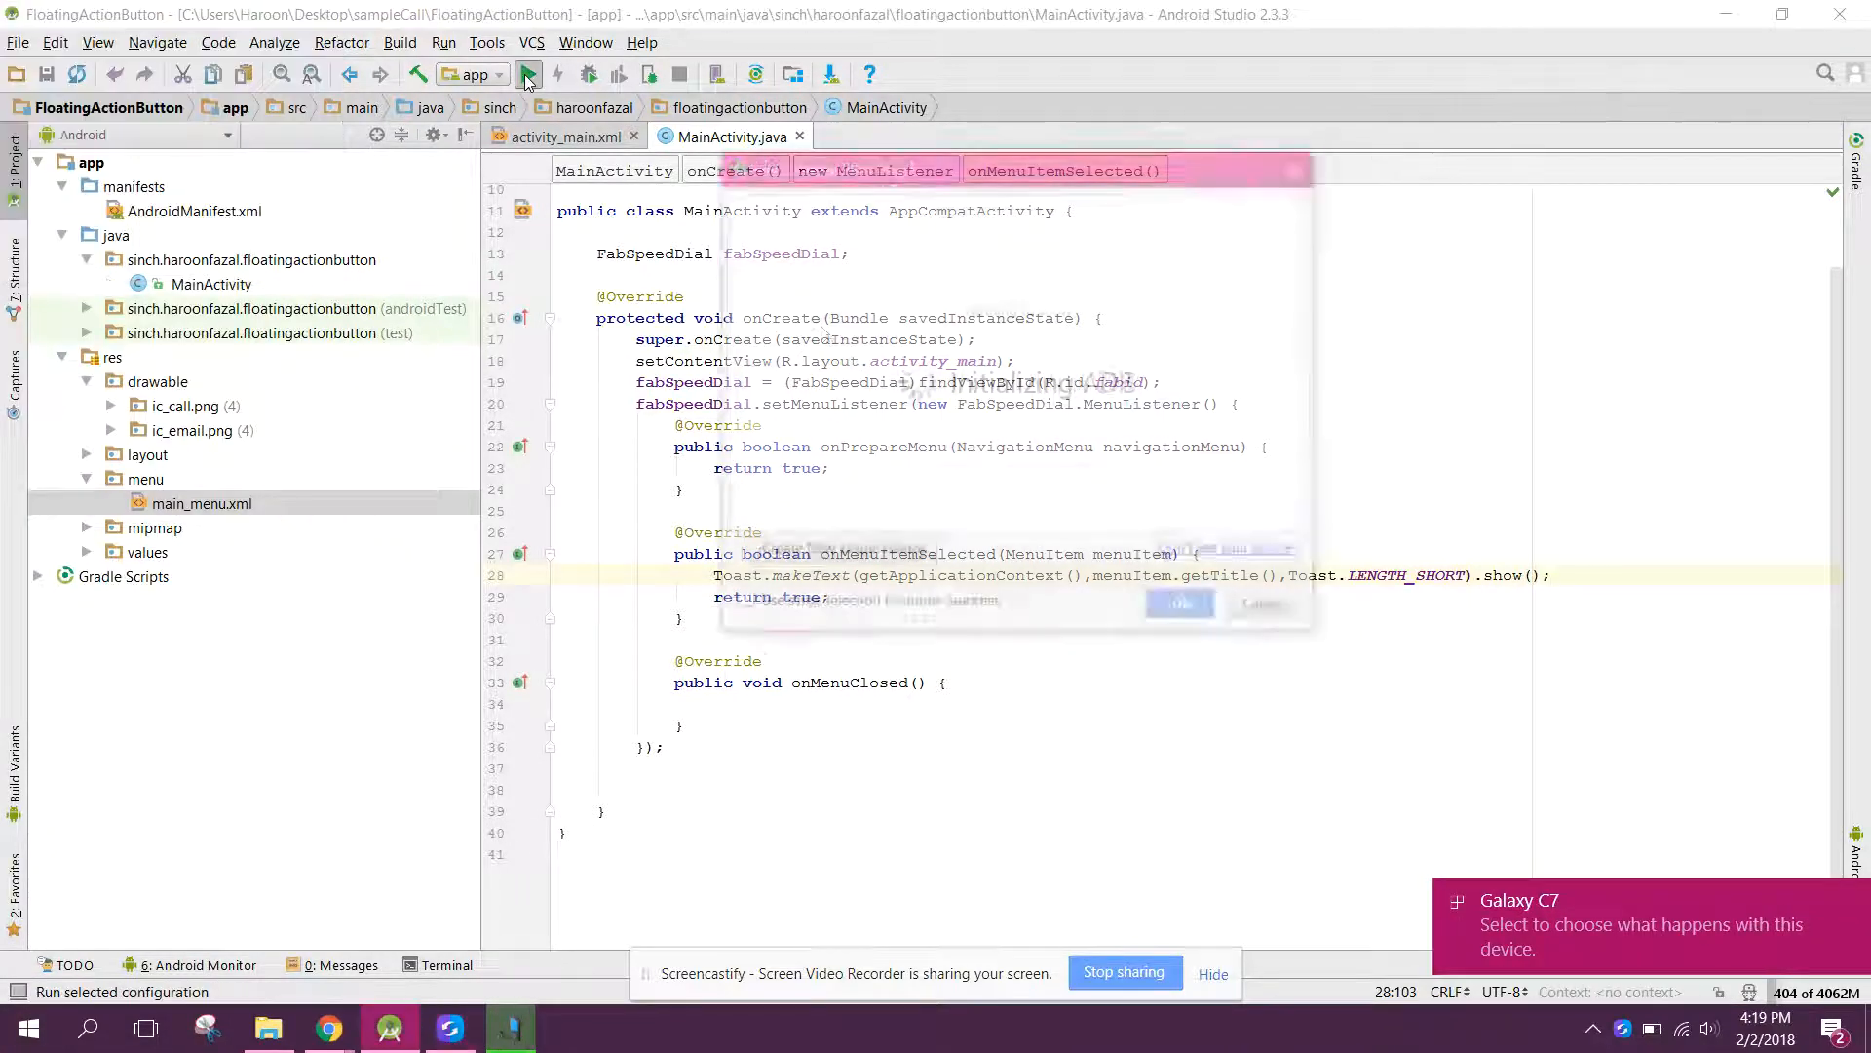
{"action": "left_click", "coordinate": [528, 74]}
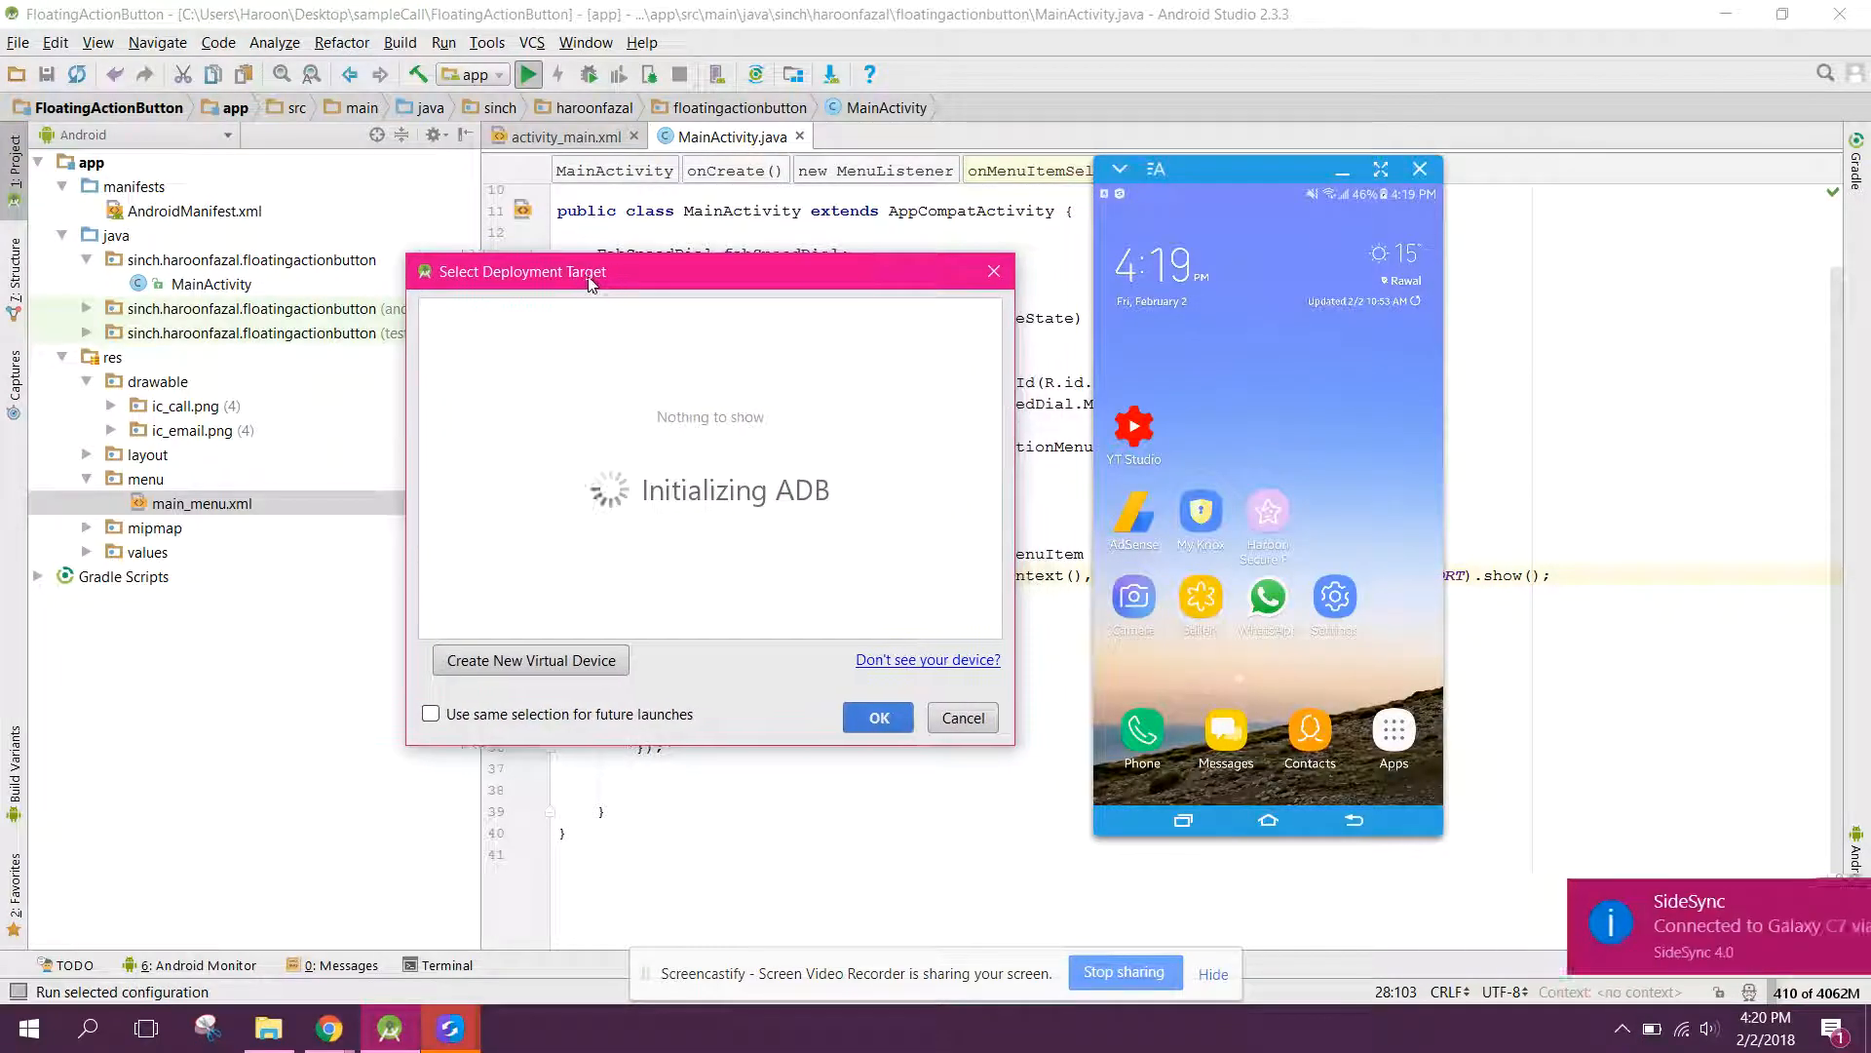
{"action": "left_click", "coordinate": [877, 718]}
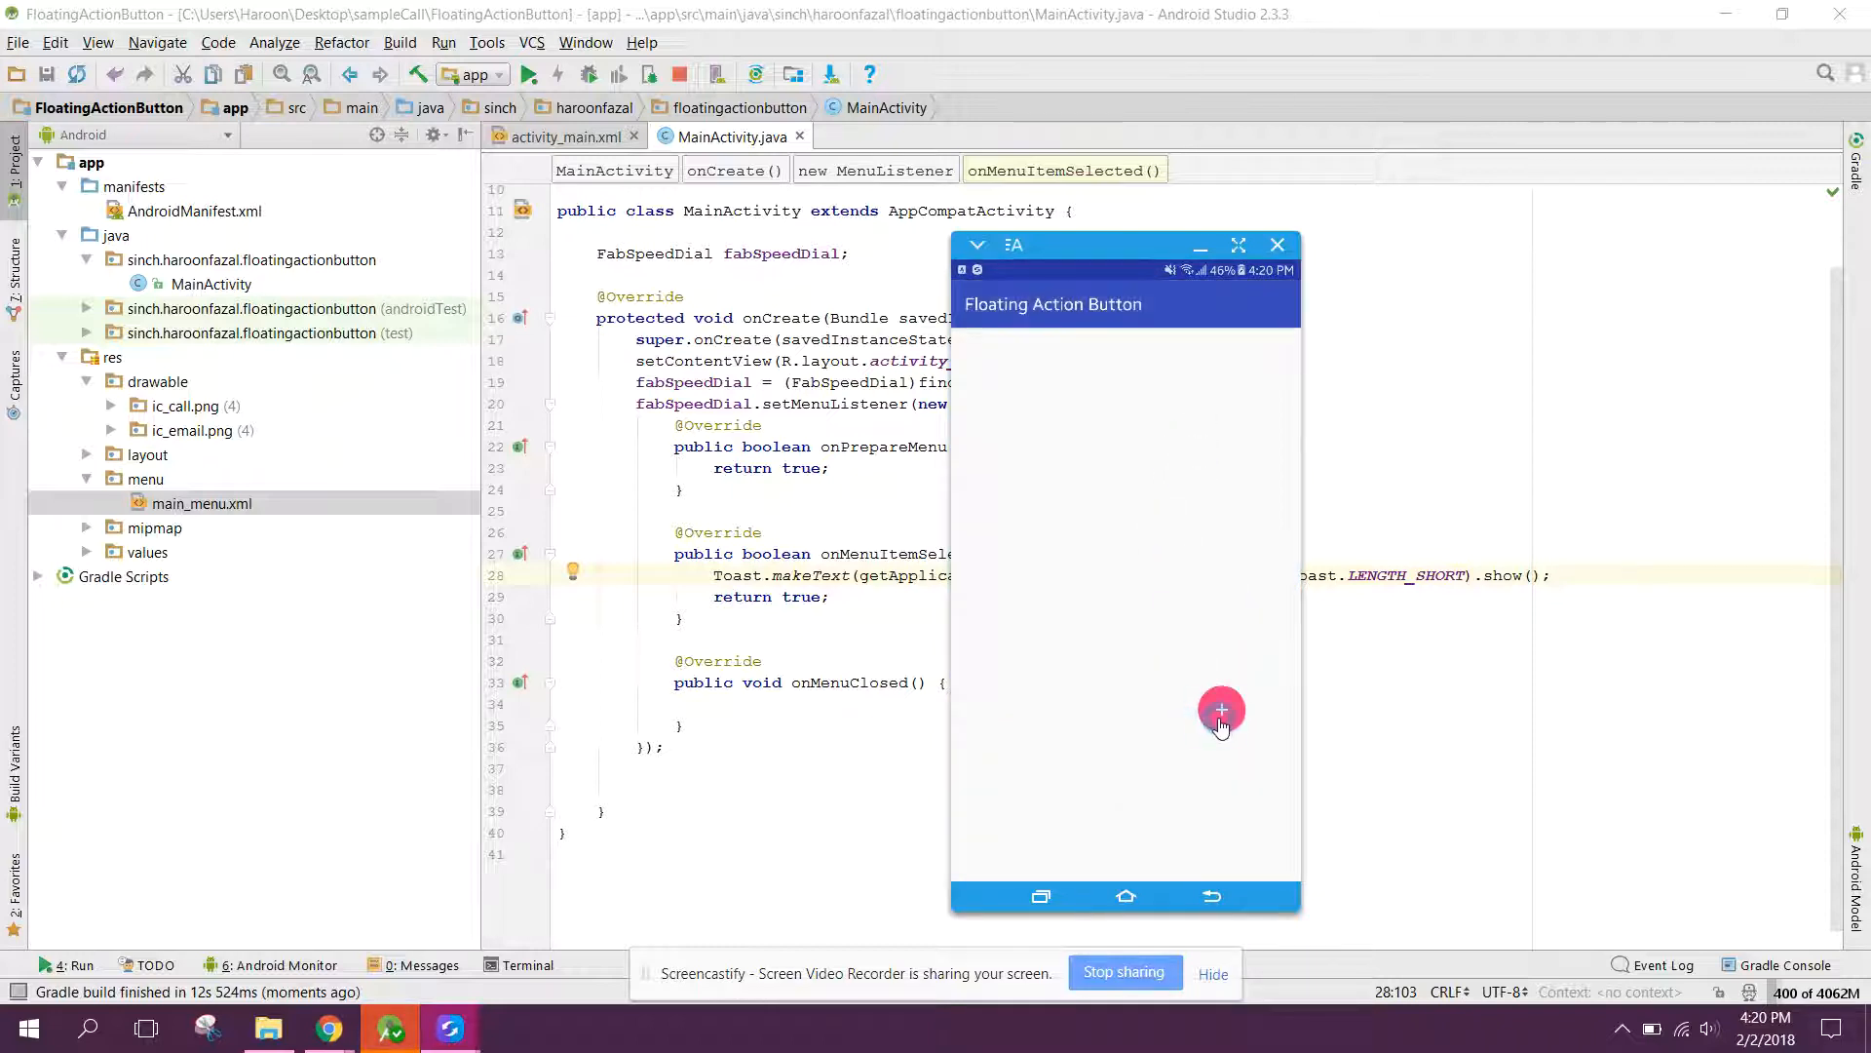
Step: On the phone, expand the speed dial and tap Call and Email to see title toasts
{"action": "left_click", "coordinate": [1220, 710]}
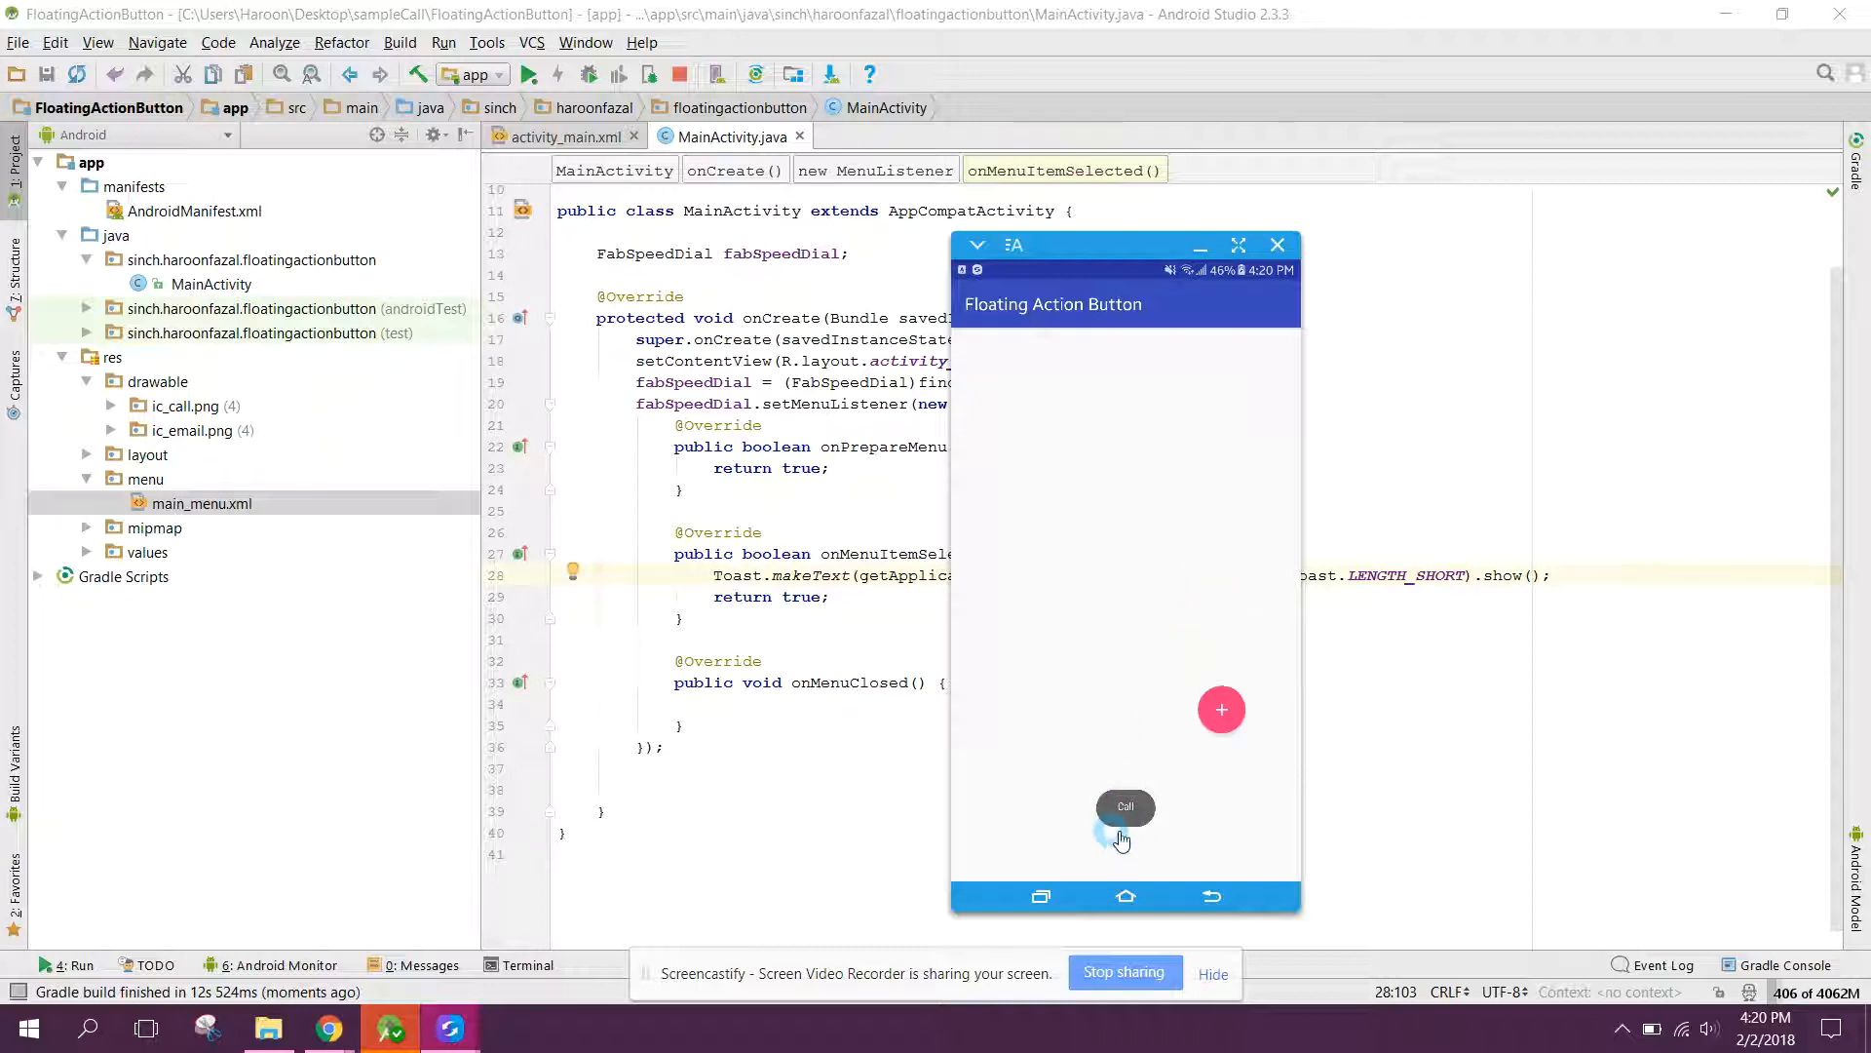
{"action": "left_click", "coordinate": [1220, 709]}
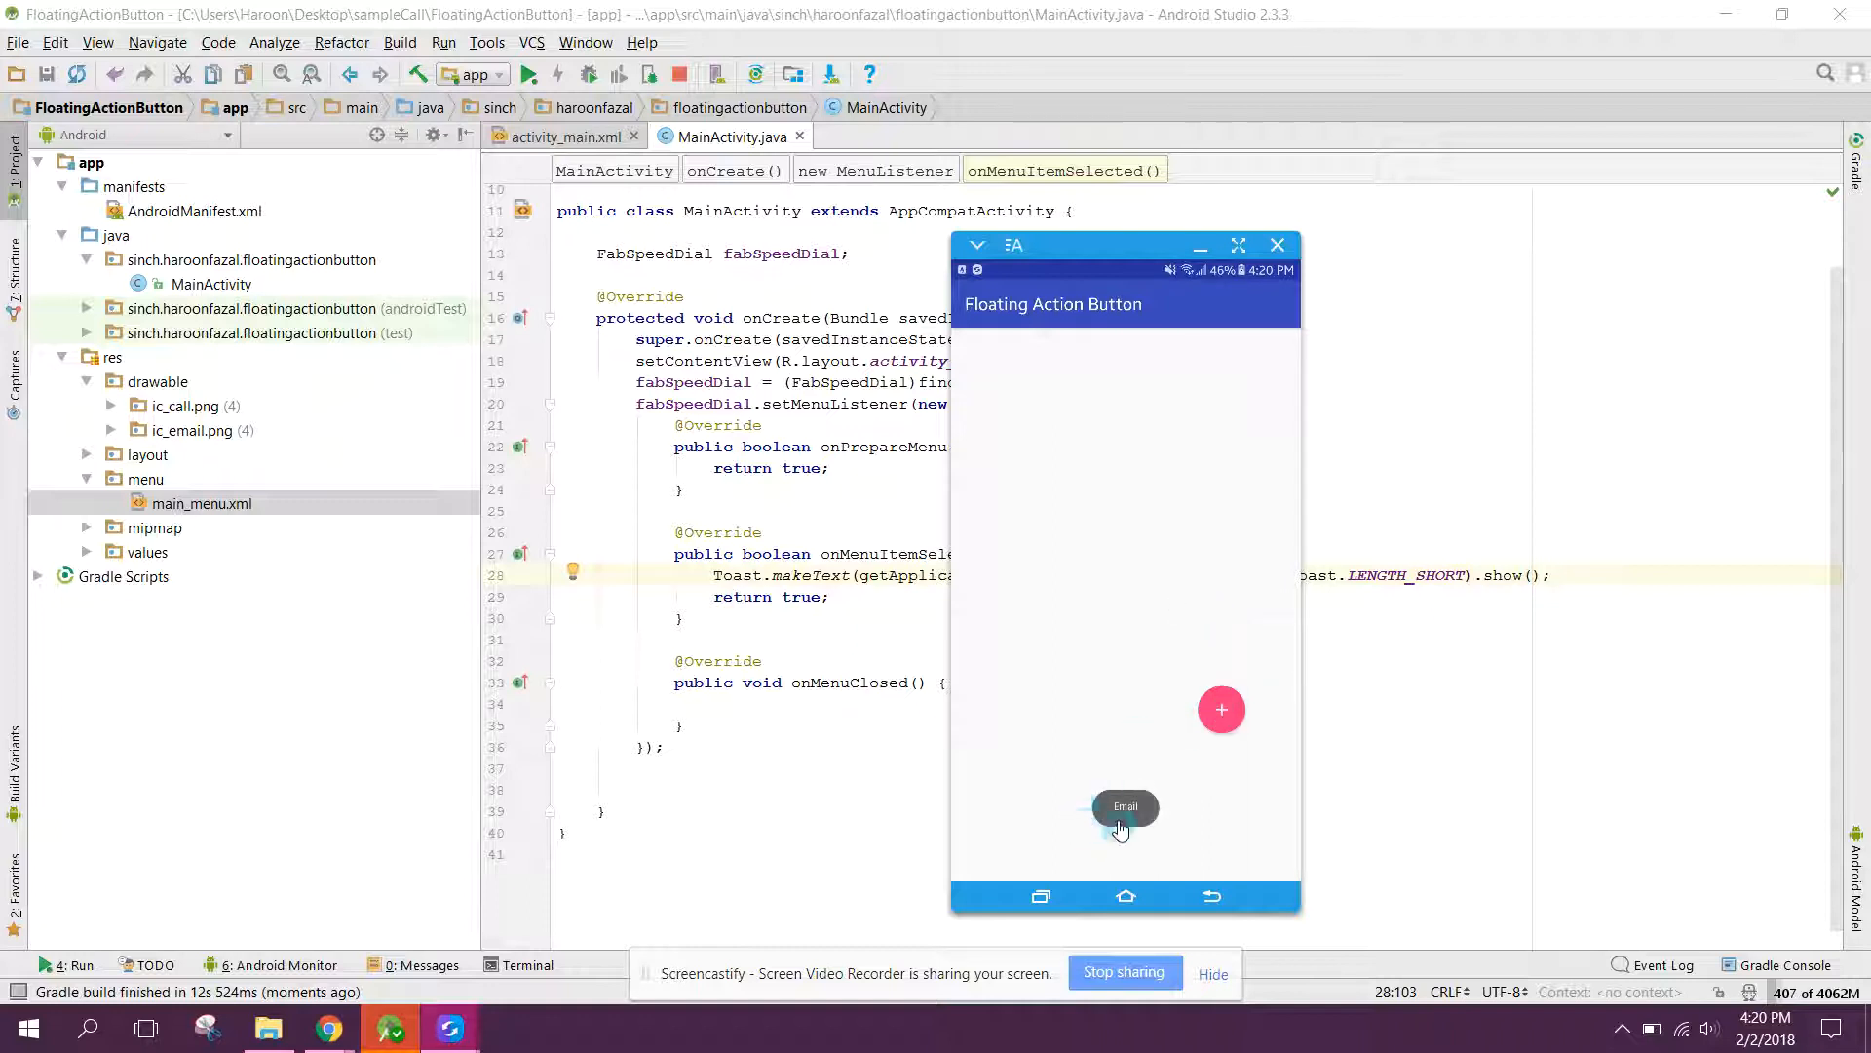
{"action": "left_click", "coordinate": [1127, 807]}
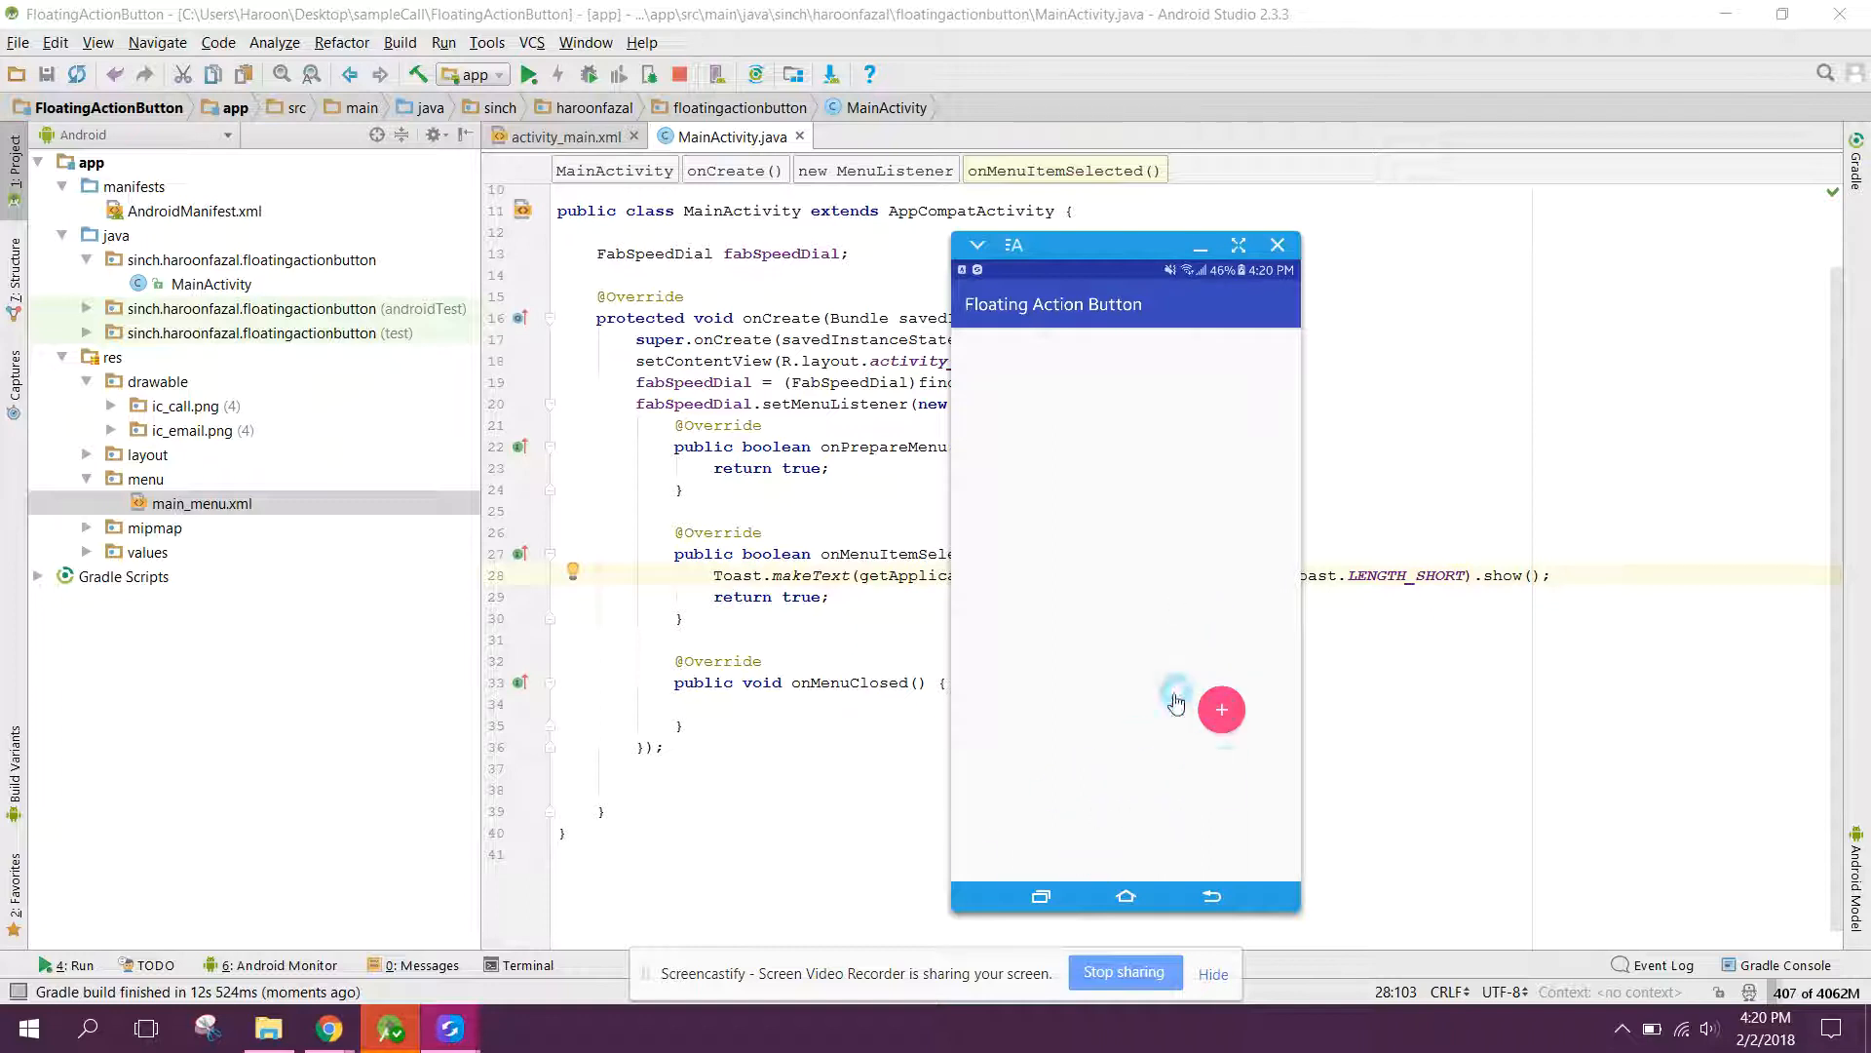